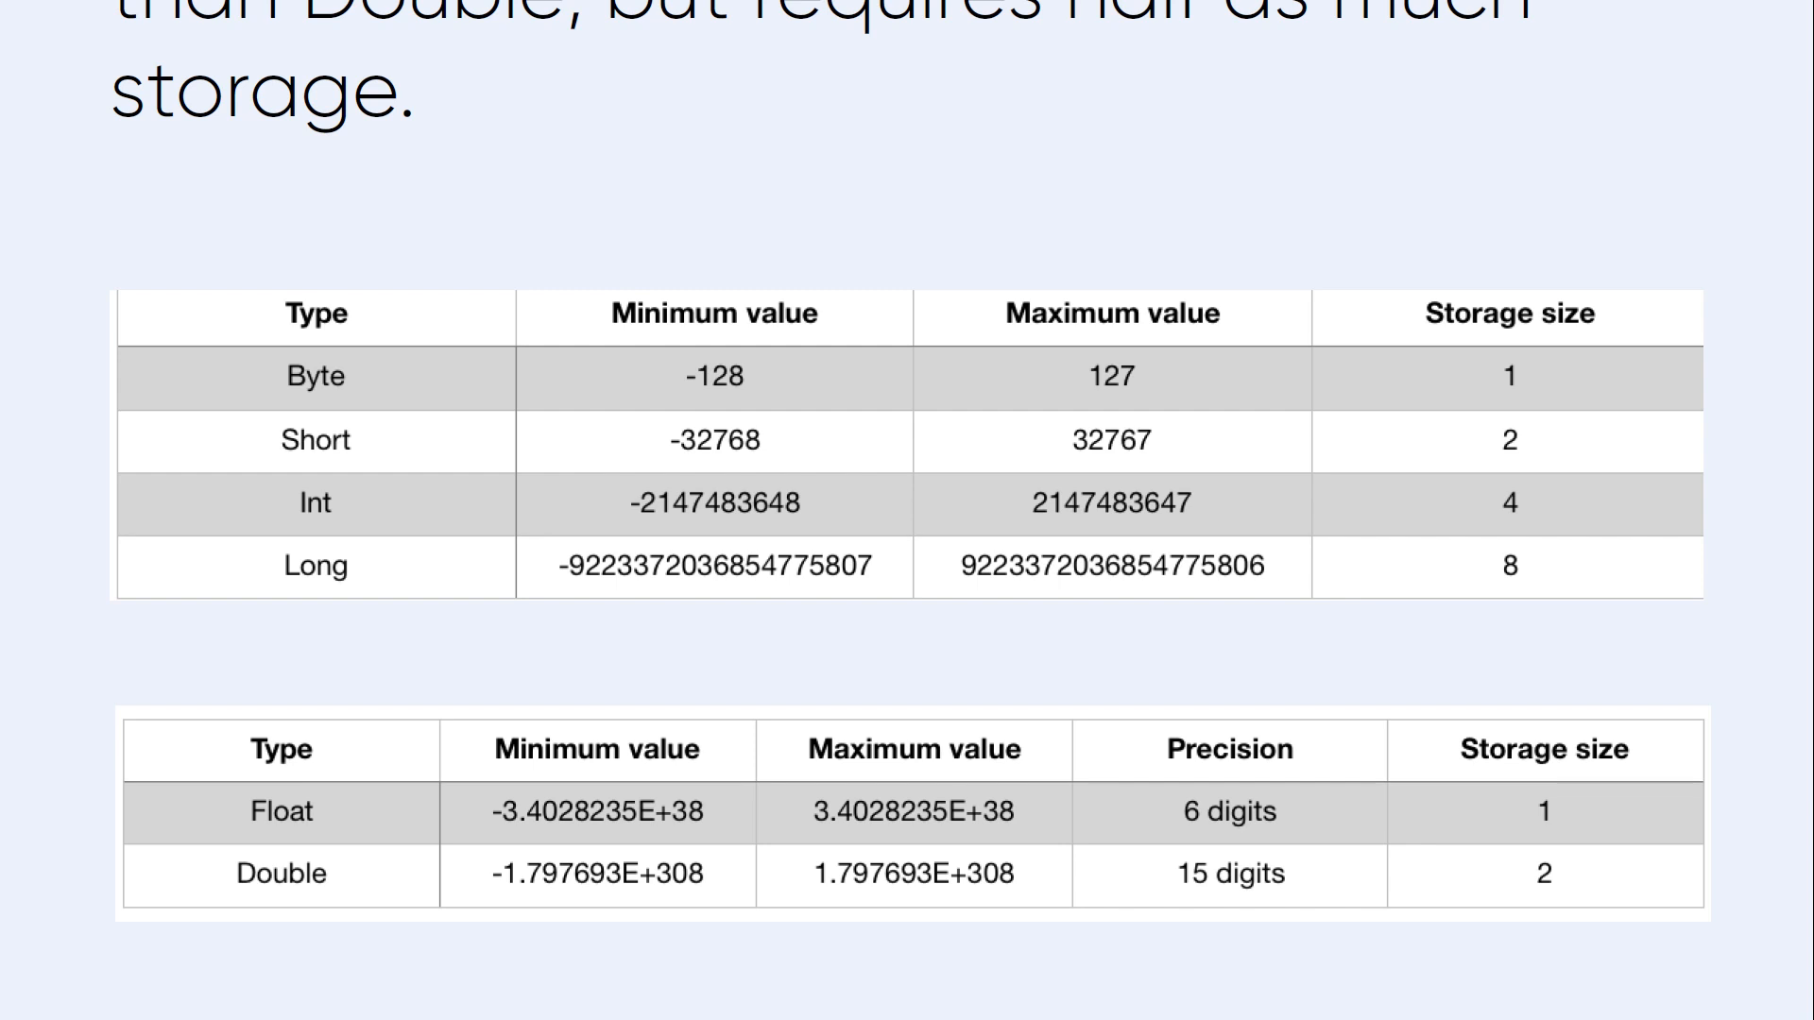
mouse_move(359, 449)
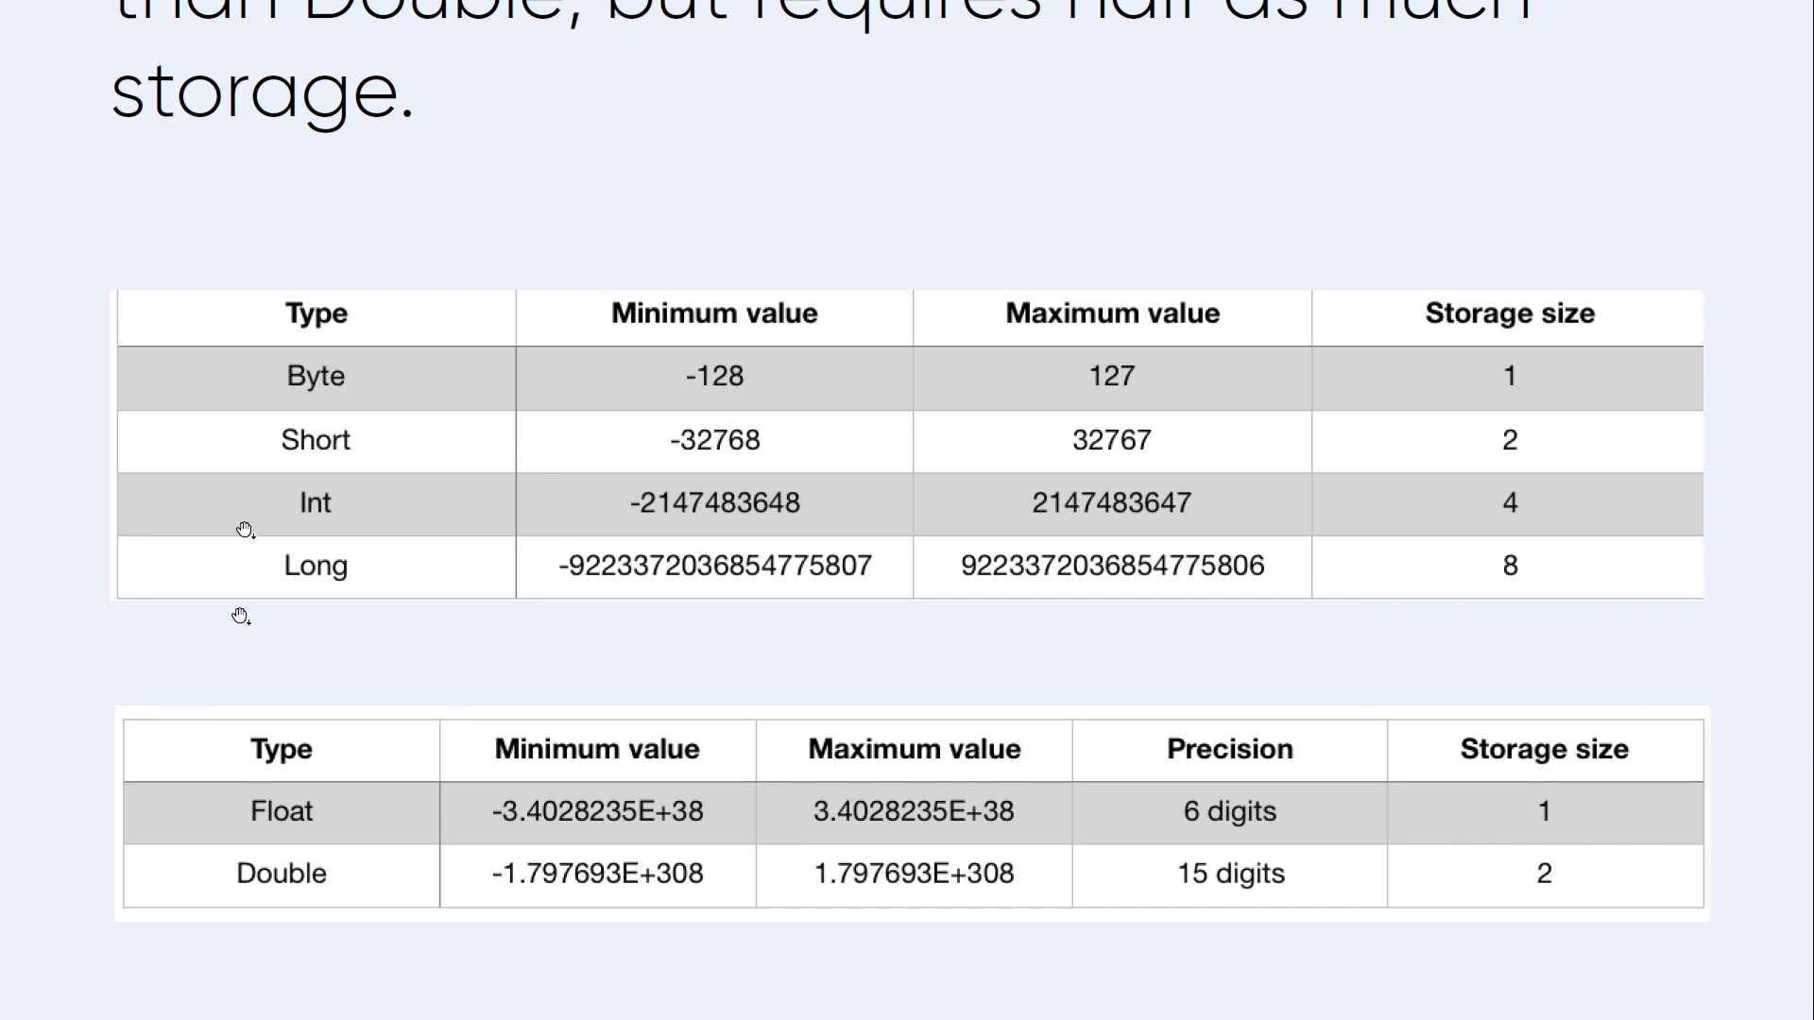
mouse_move(359, 517)
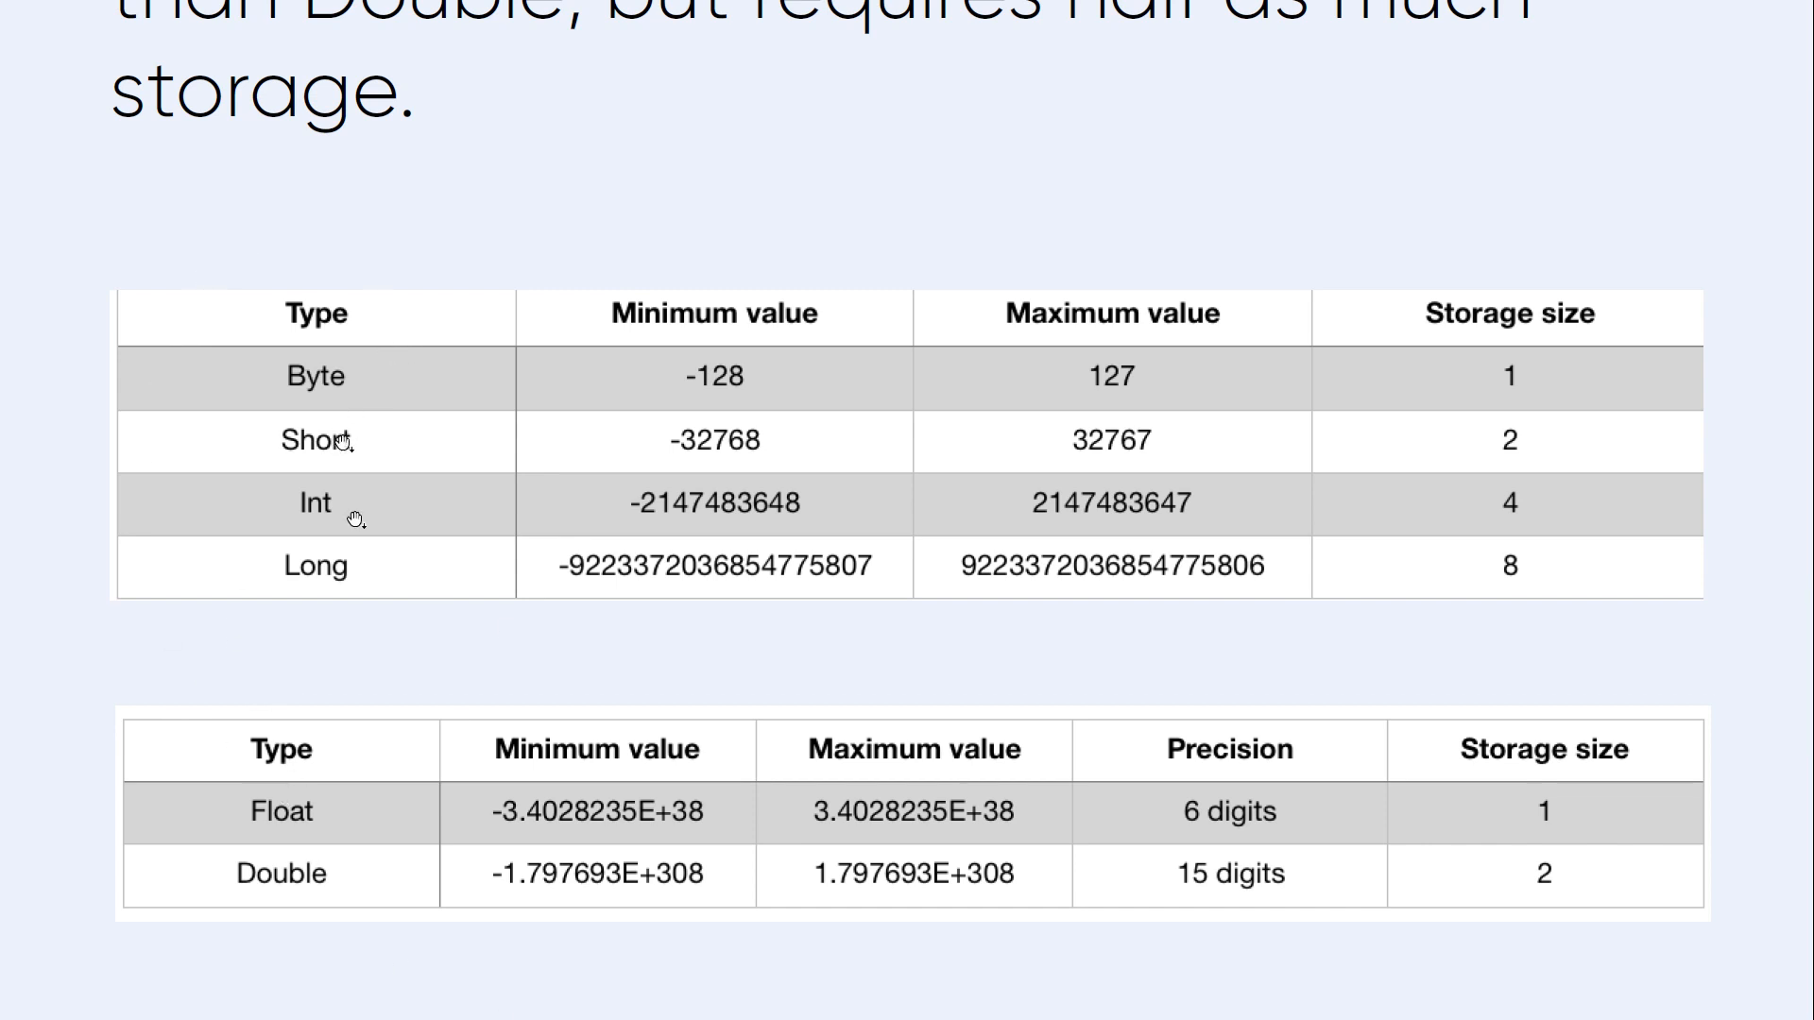
mouse_move(341, 386)
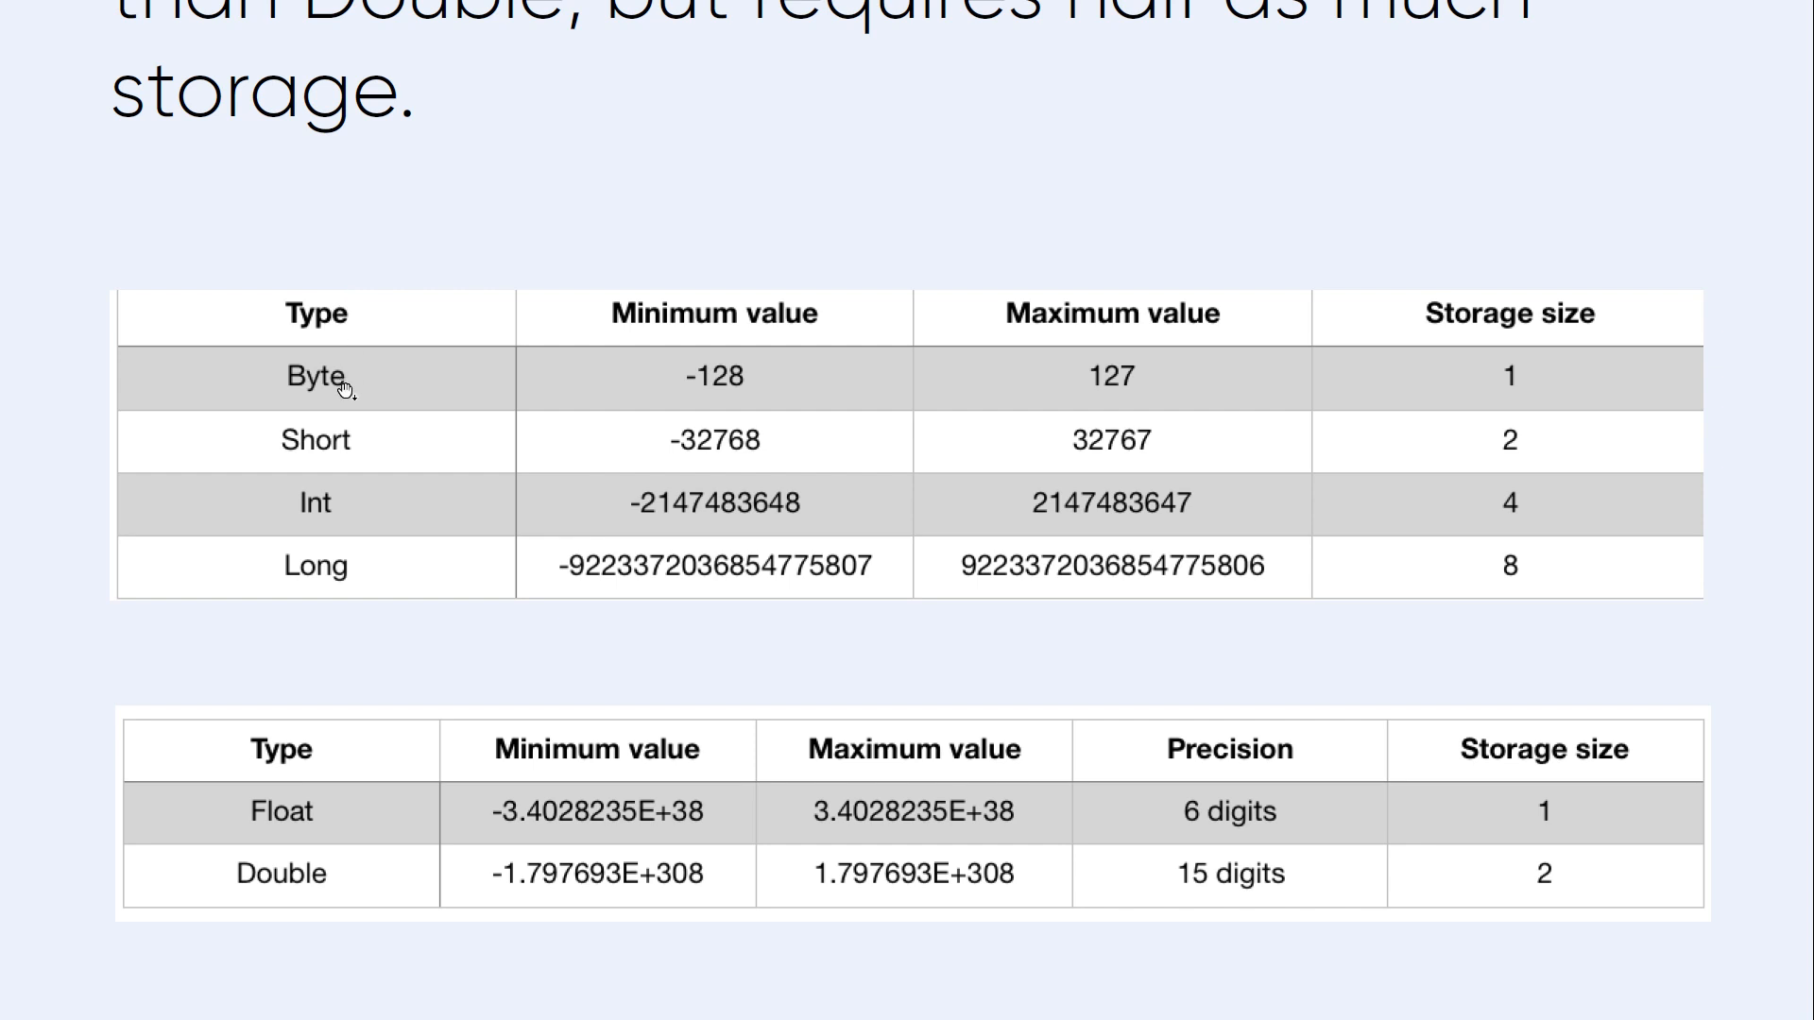
mouse_move(335, 378)
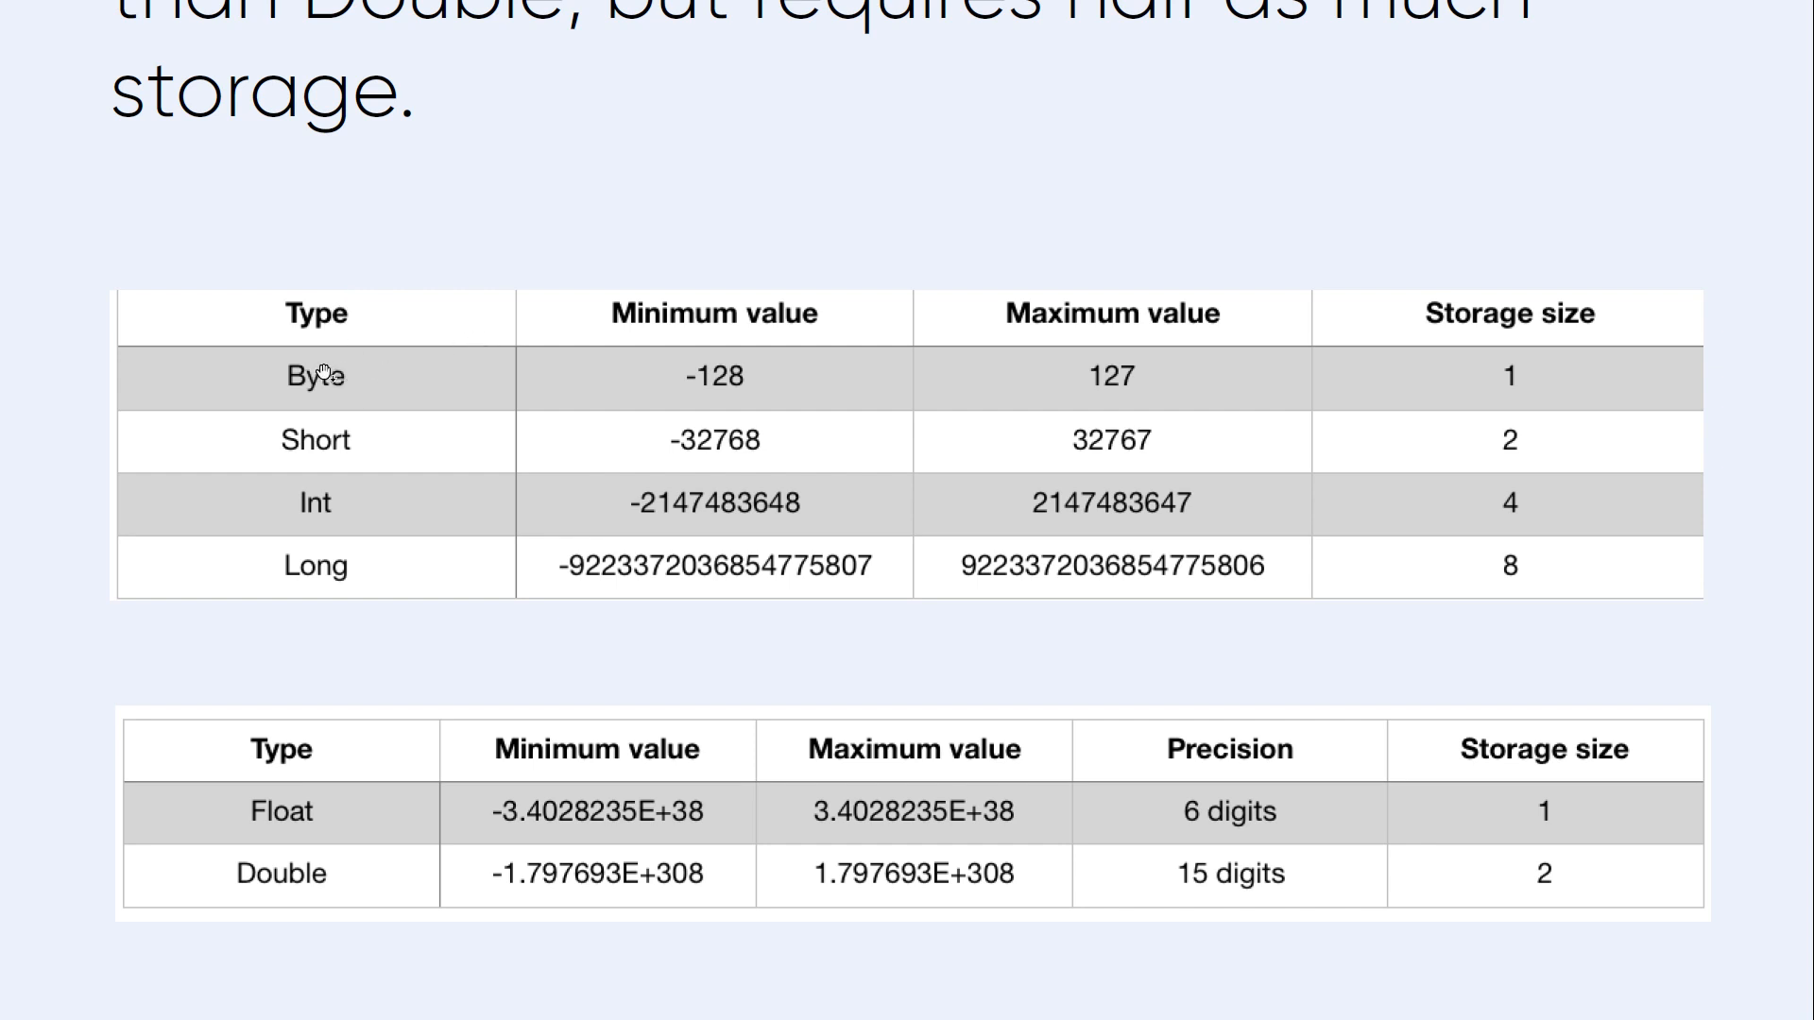
mouse_move(741, 367)
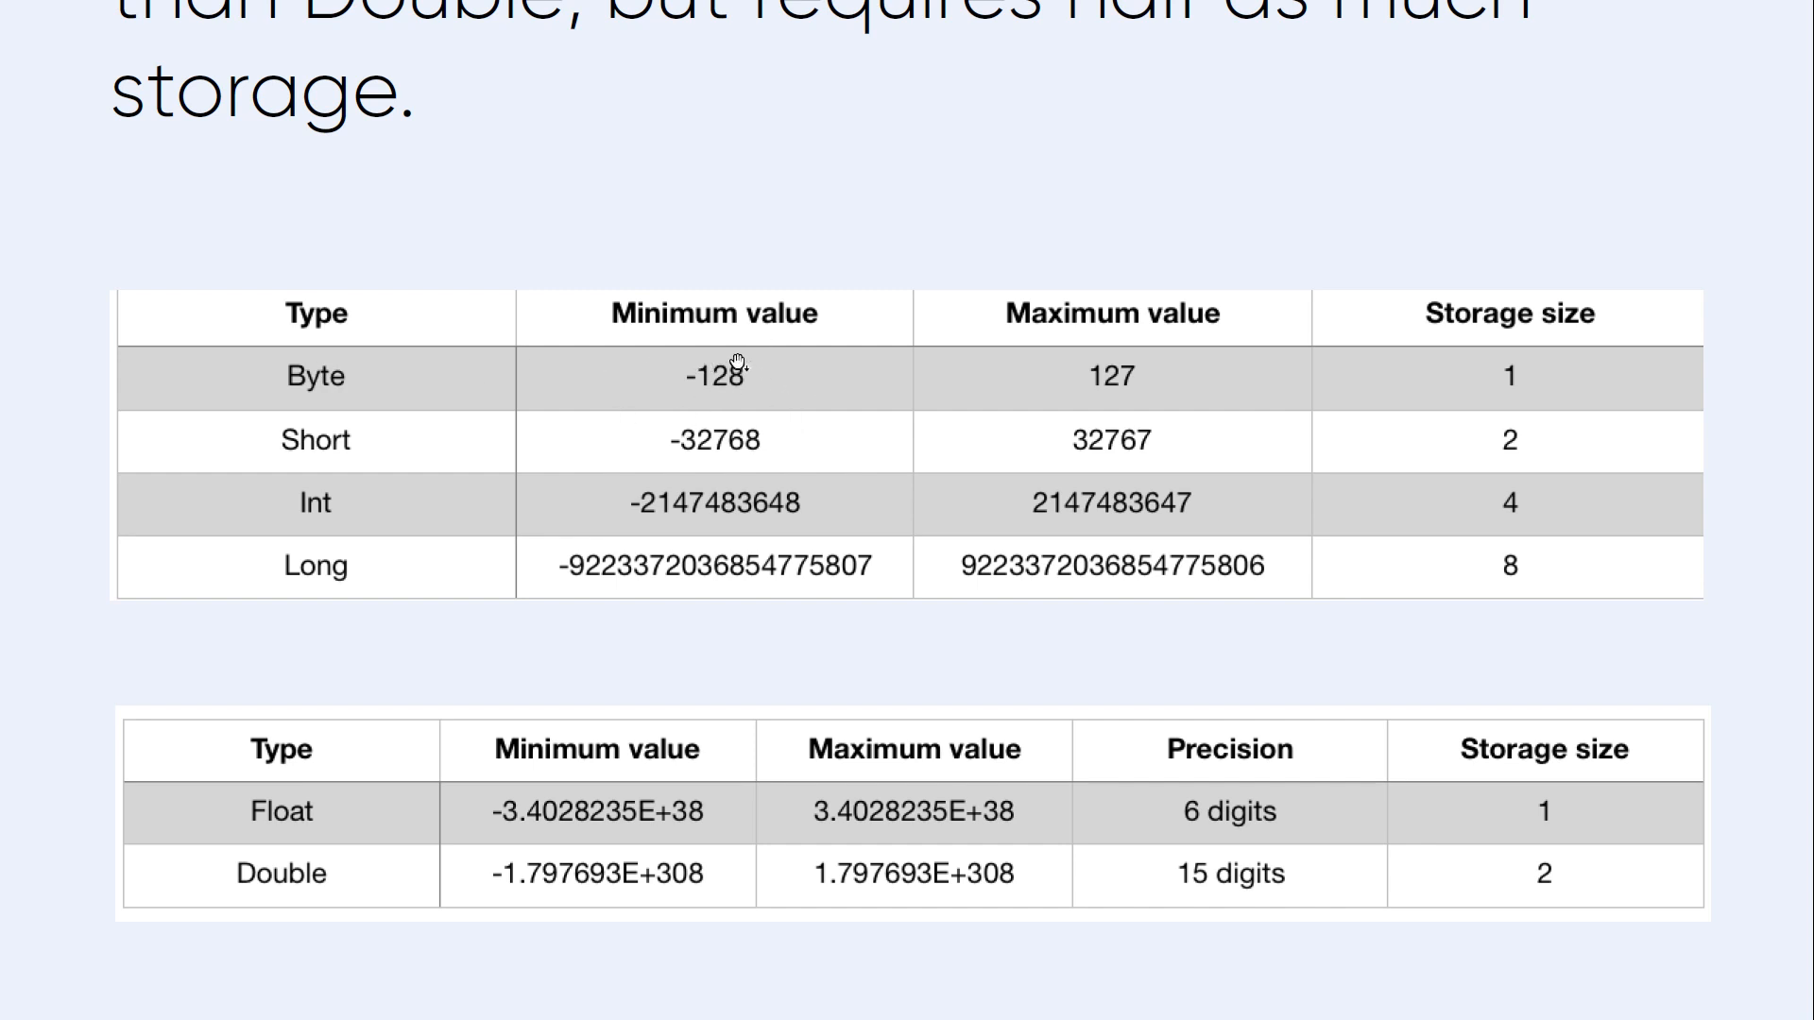
mouse_move(741, 387)
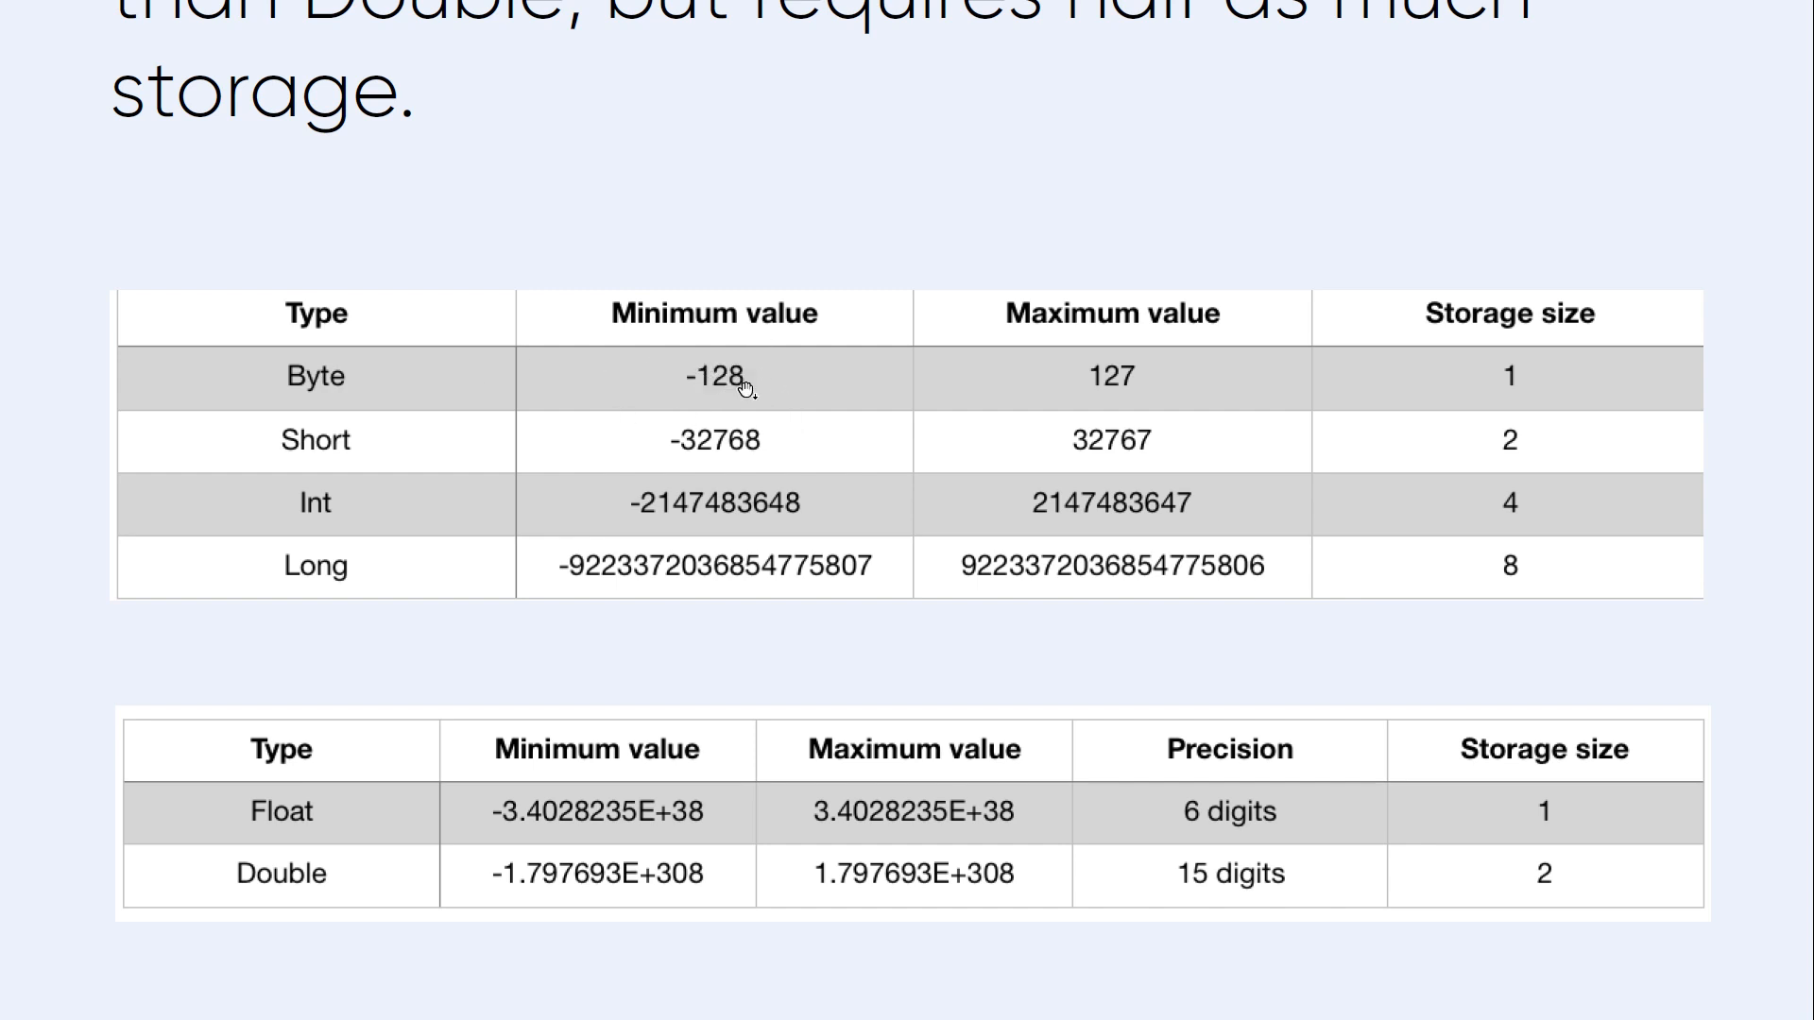
mouse_move(1114, 380)
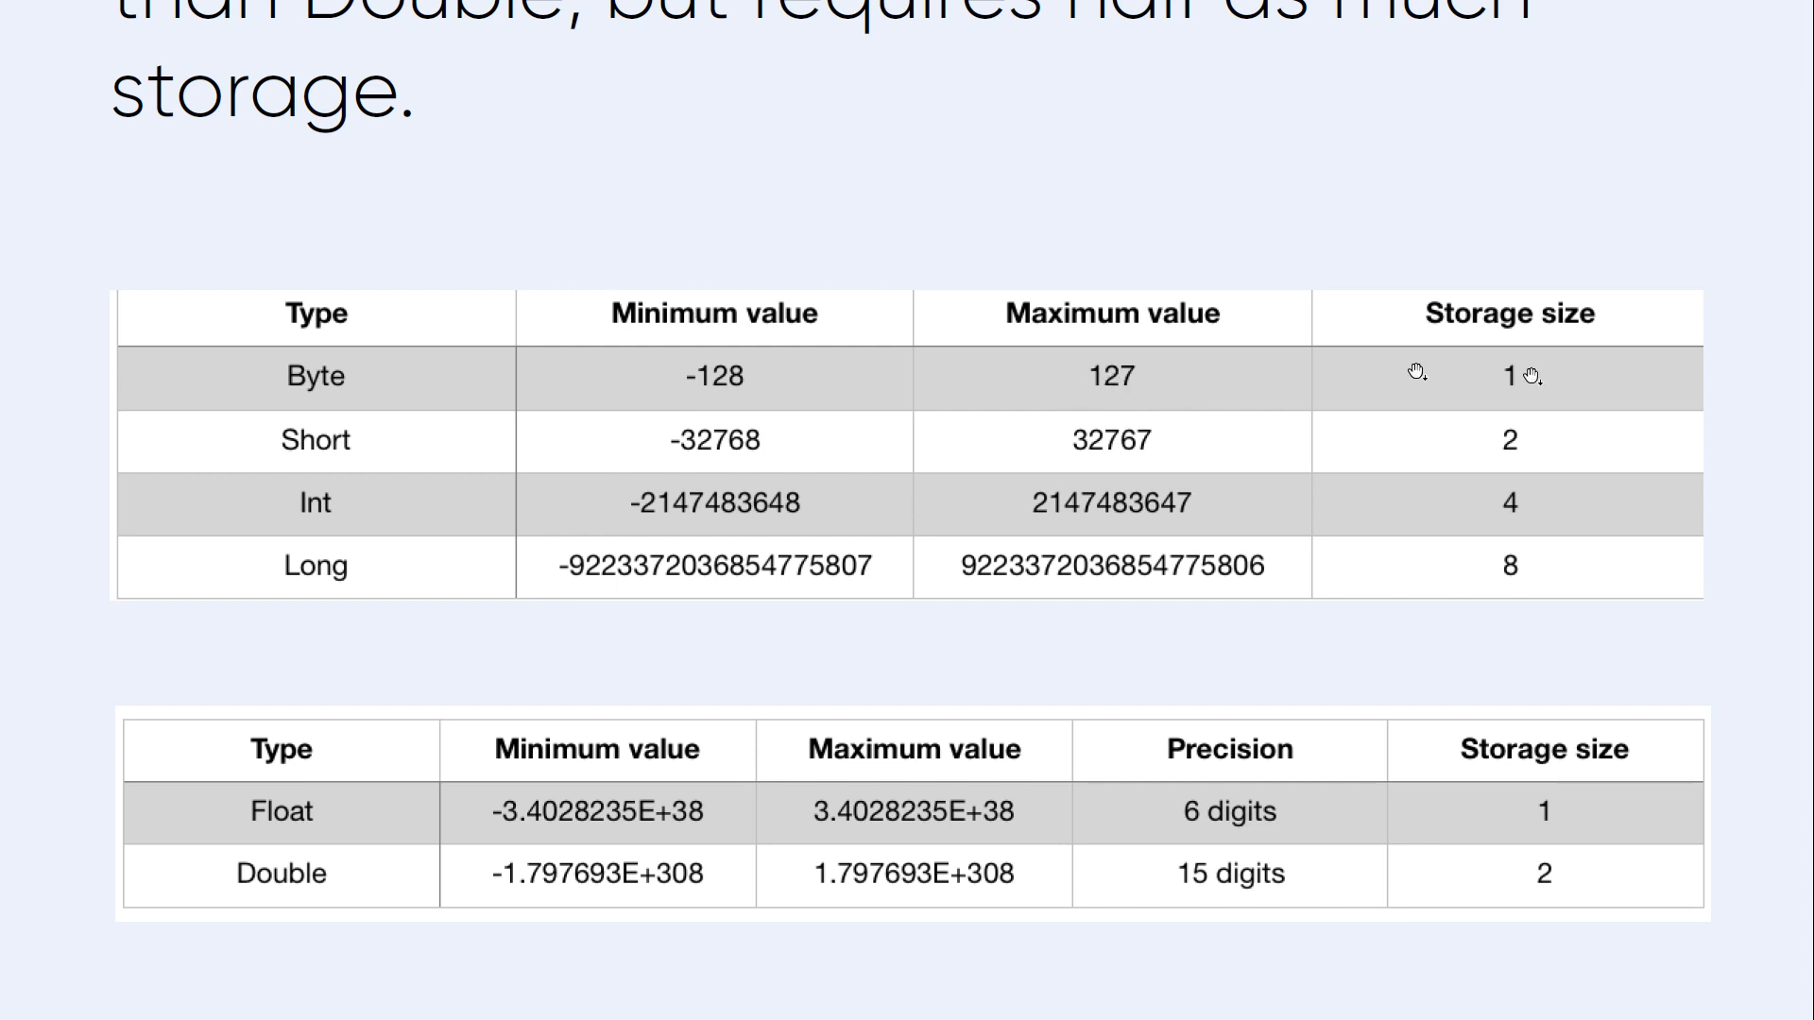
mouse_move(1541, 368)
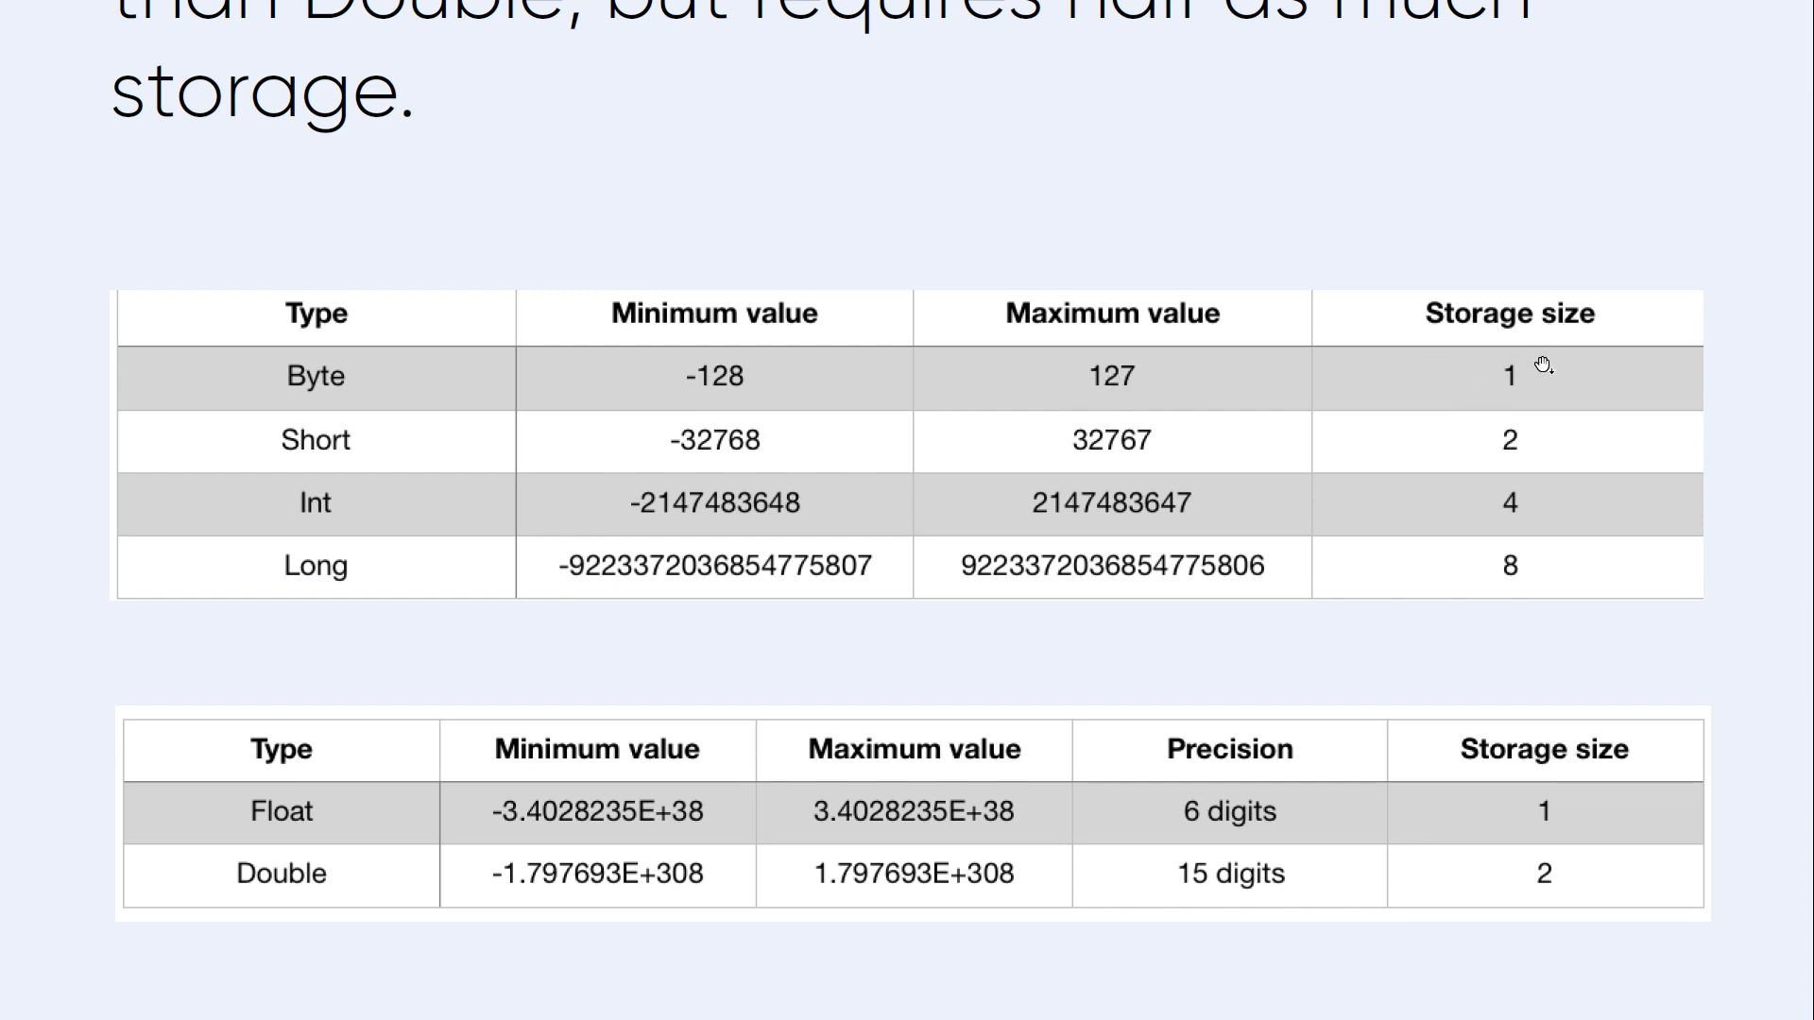
mouse_move(584, 439)
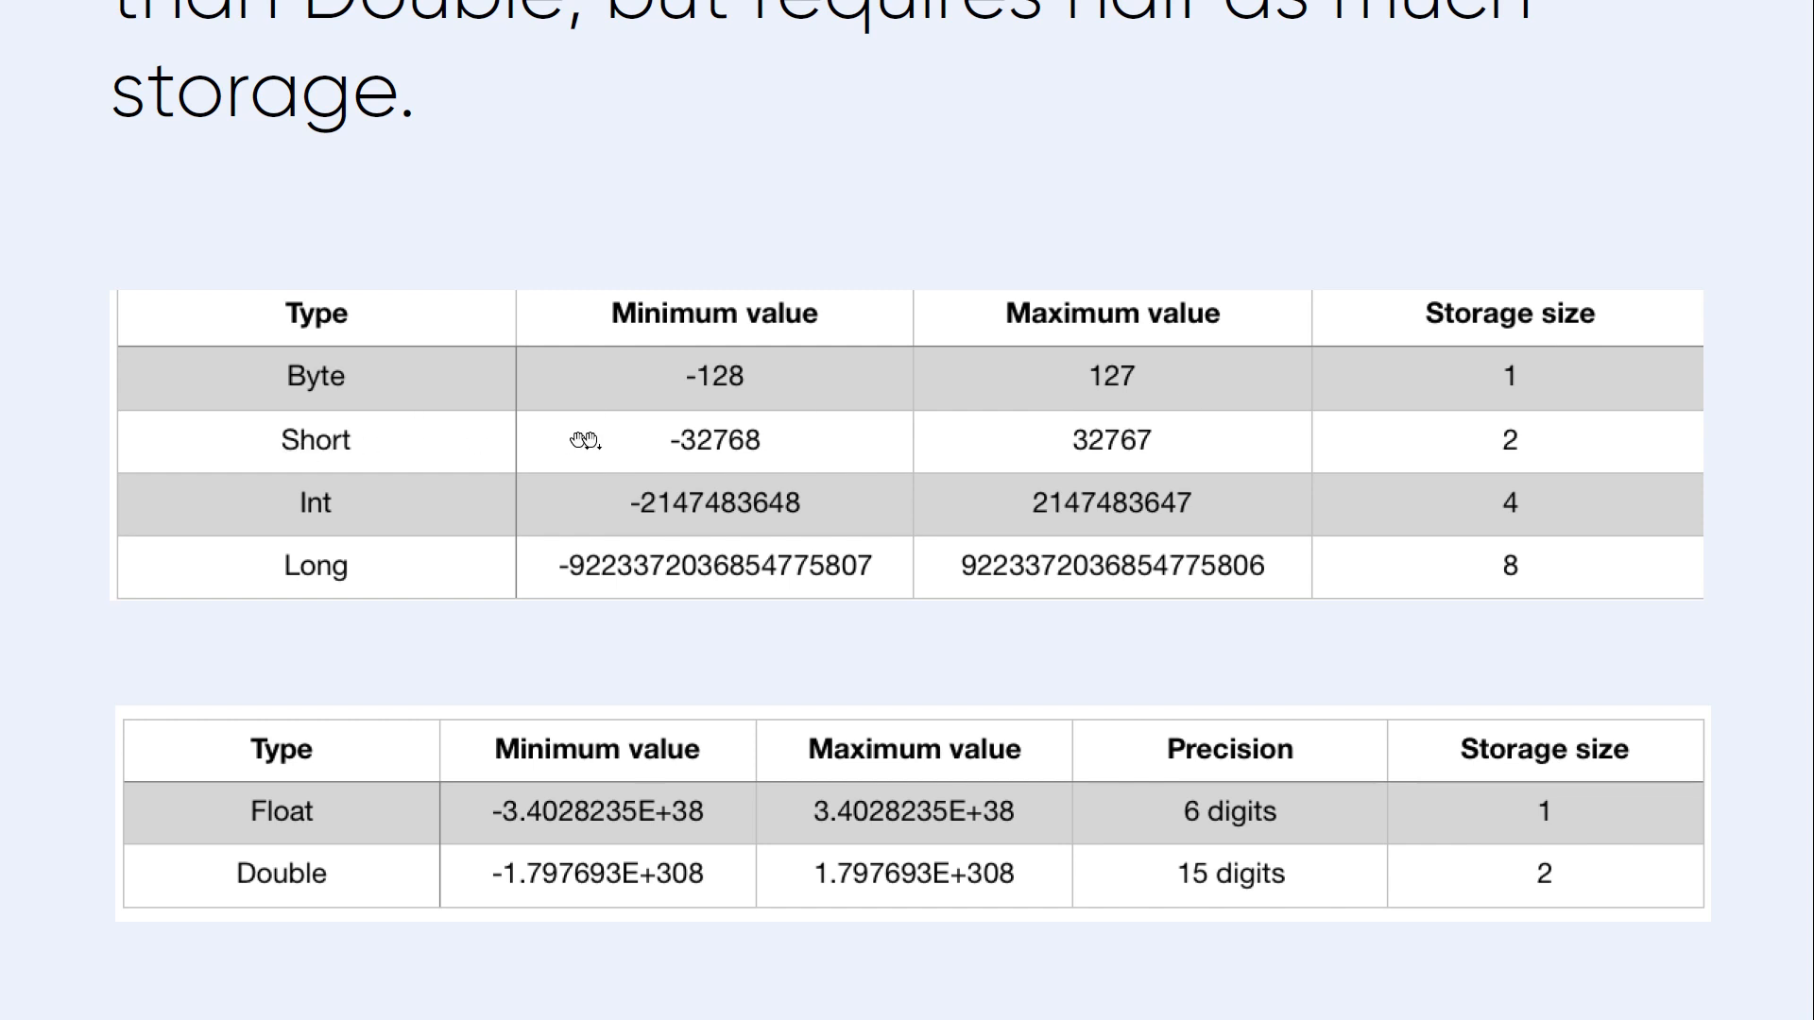
mouse_move(665, 476)
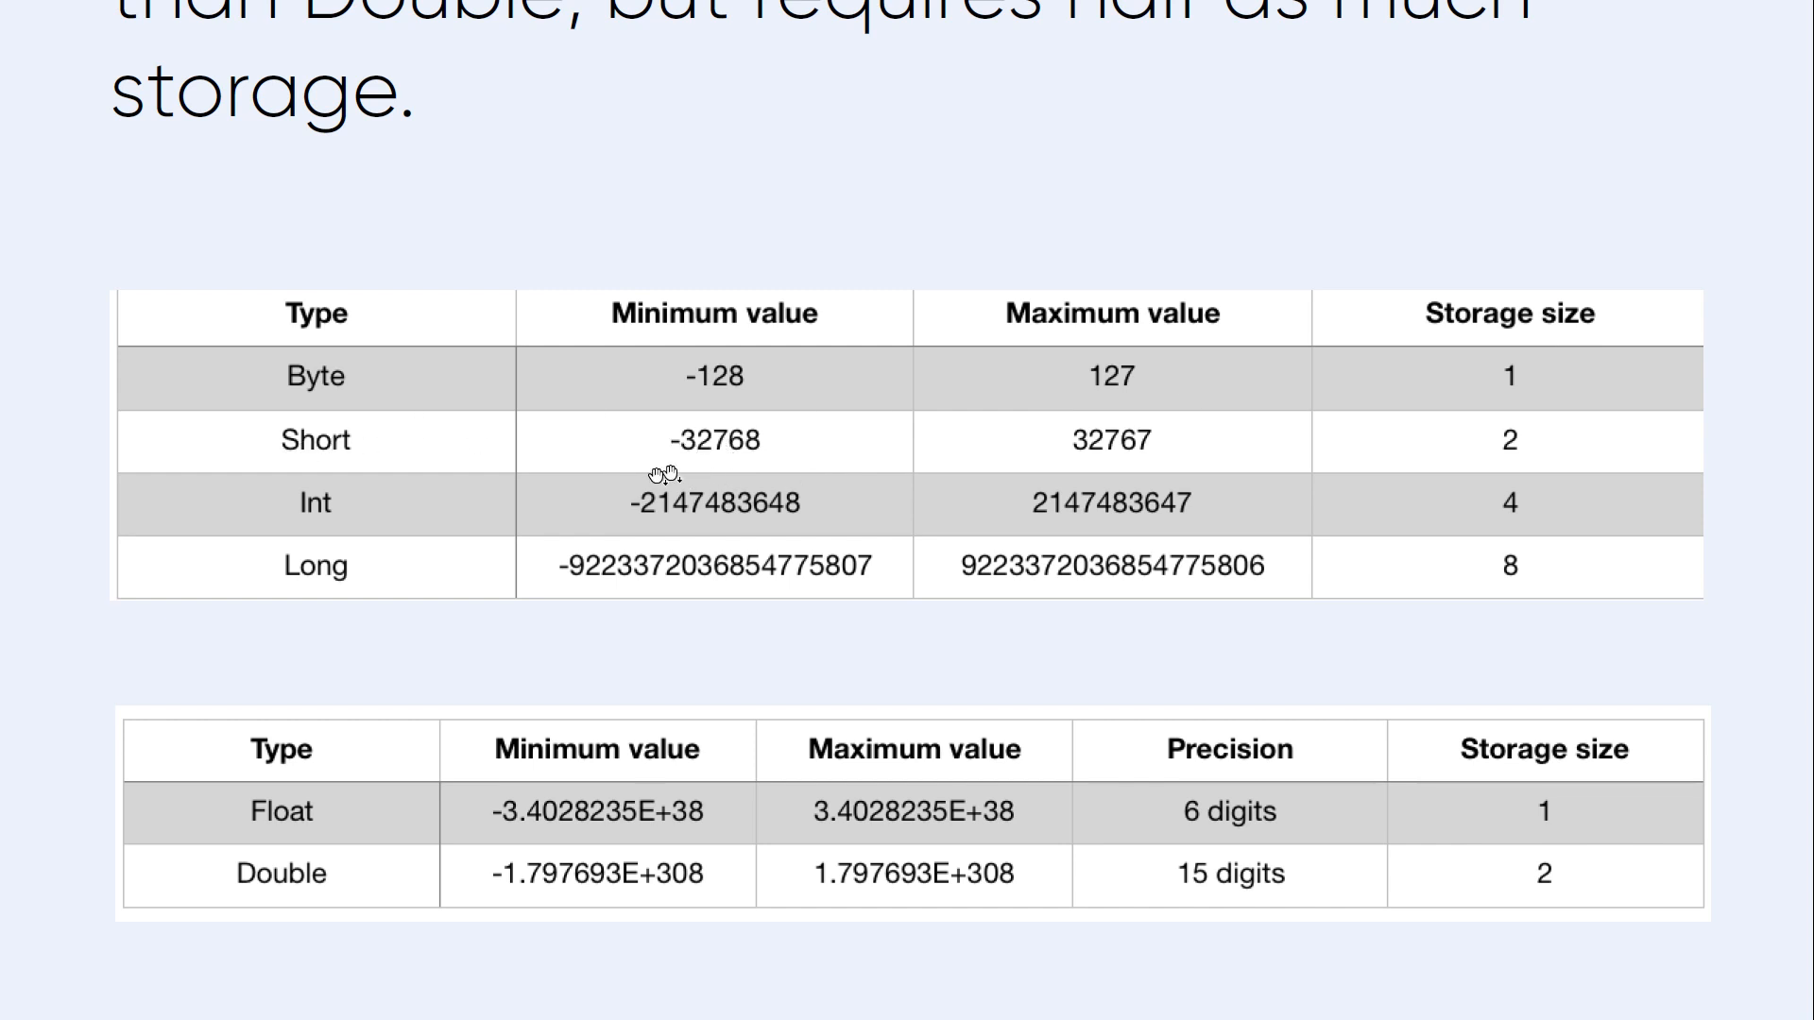
mouse_move(1082, 439)
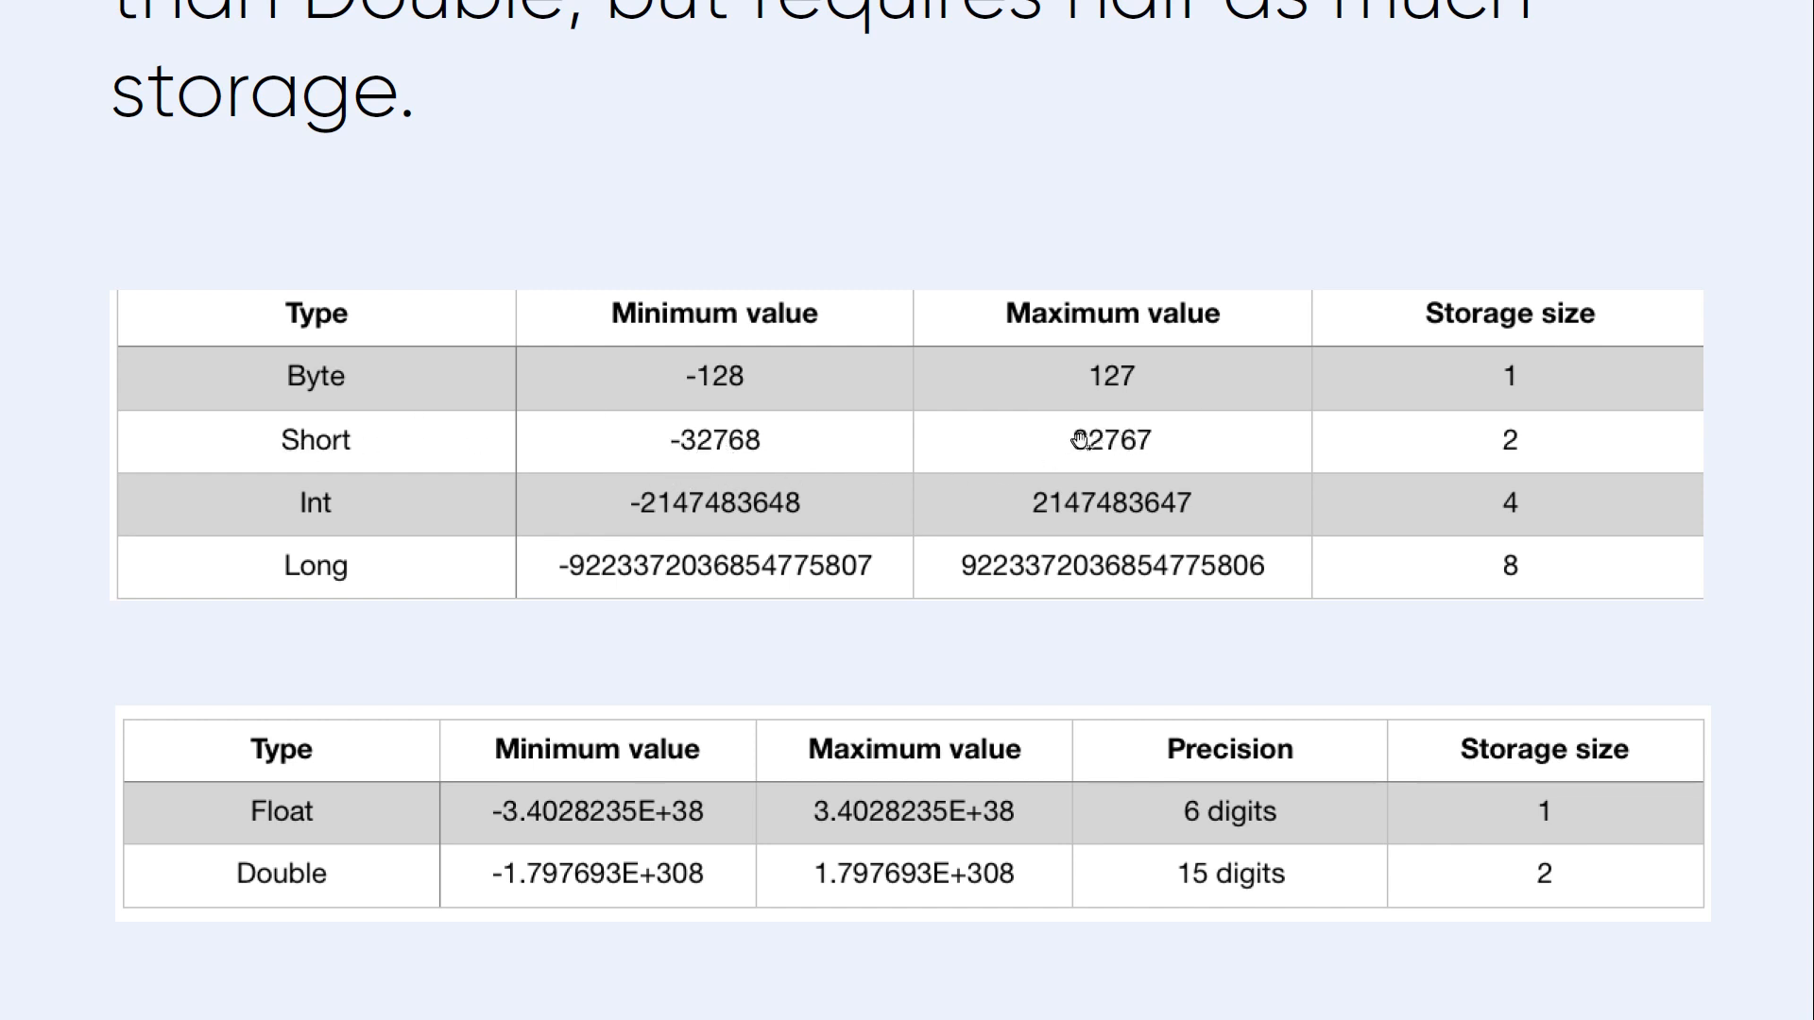
mouse_move(1498, 445)
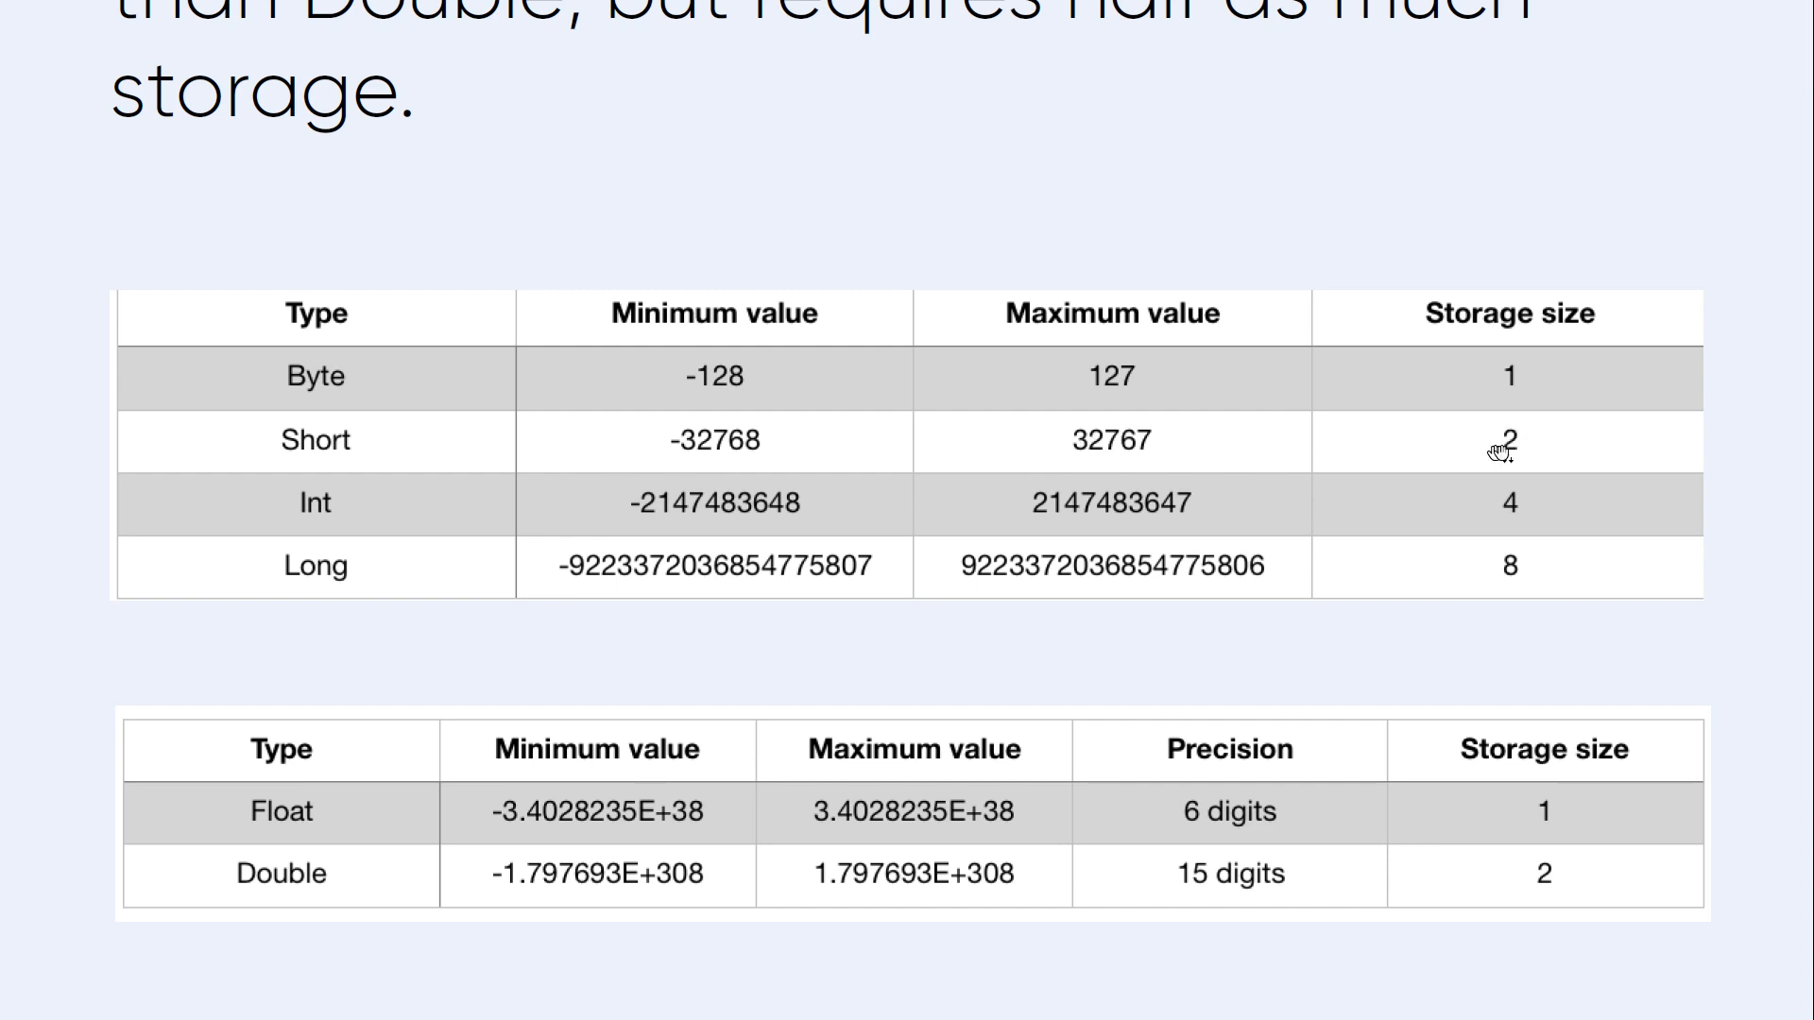
mouse_move(310, 508)
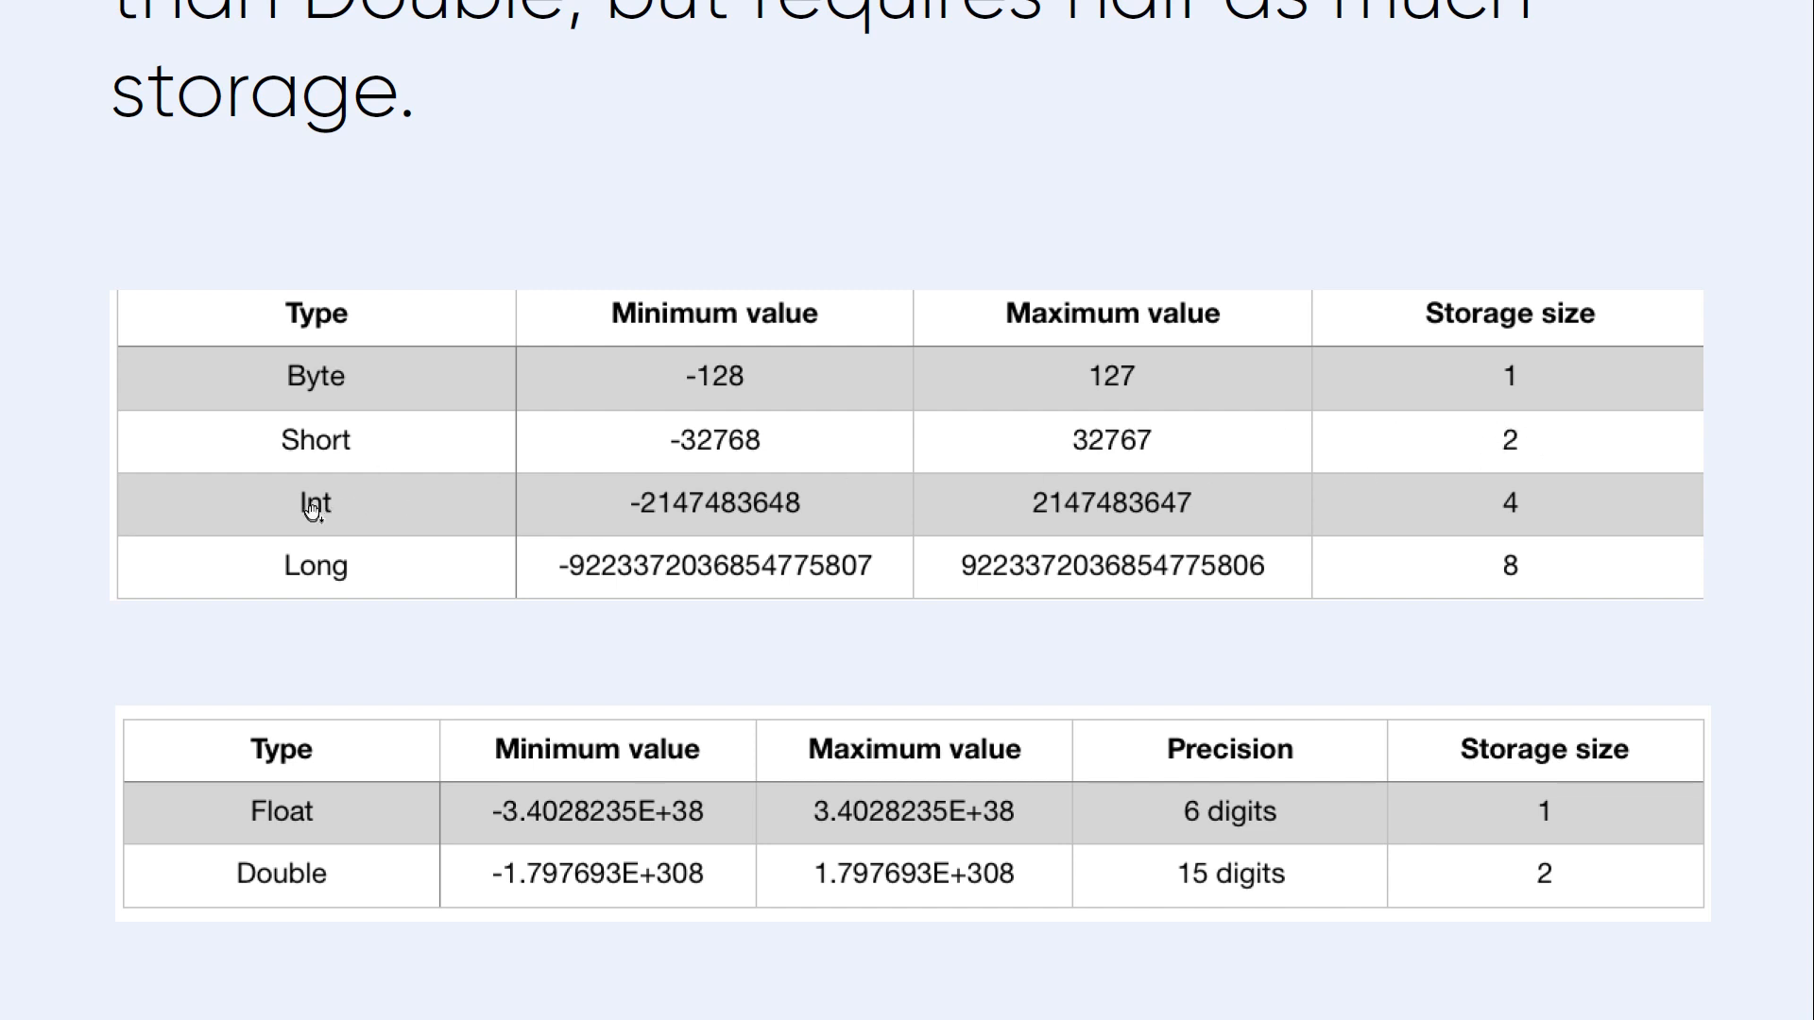
mouse_move(352, 498)
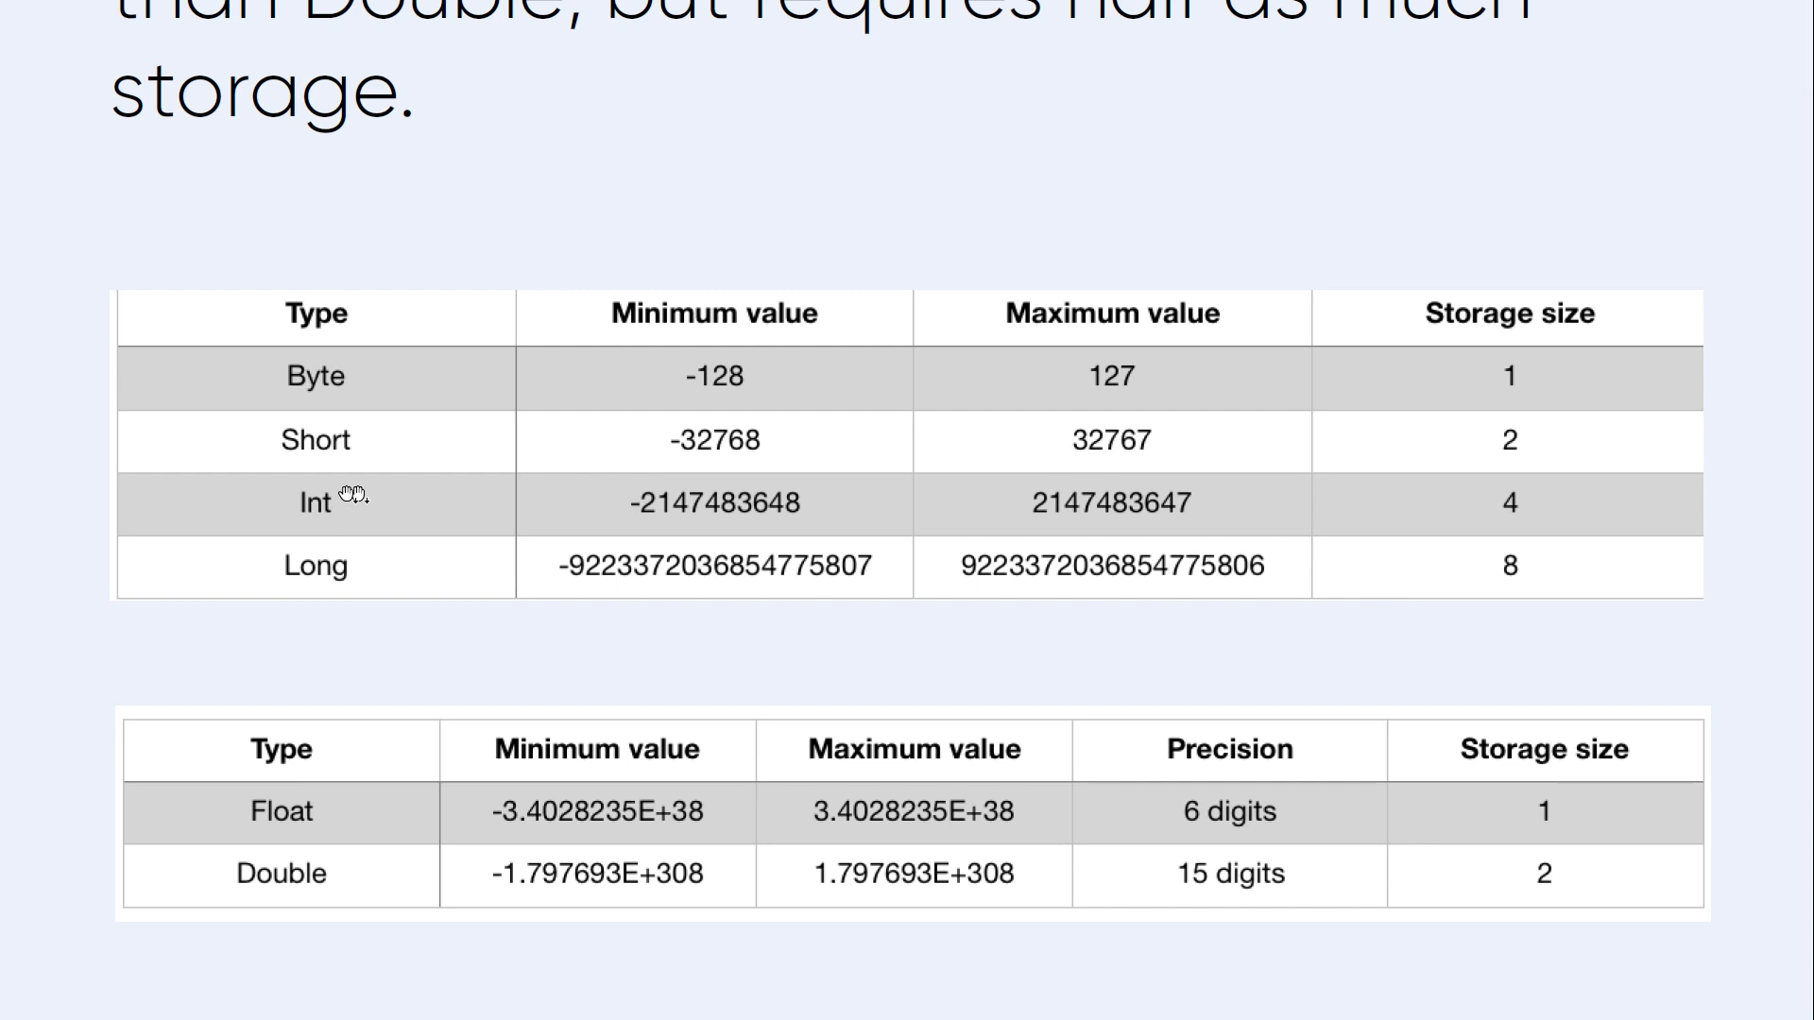
mouse_move(821, 514)
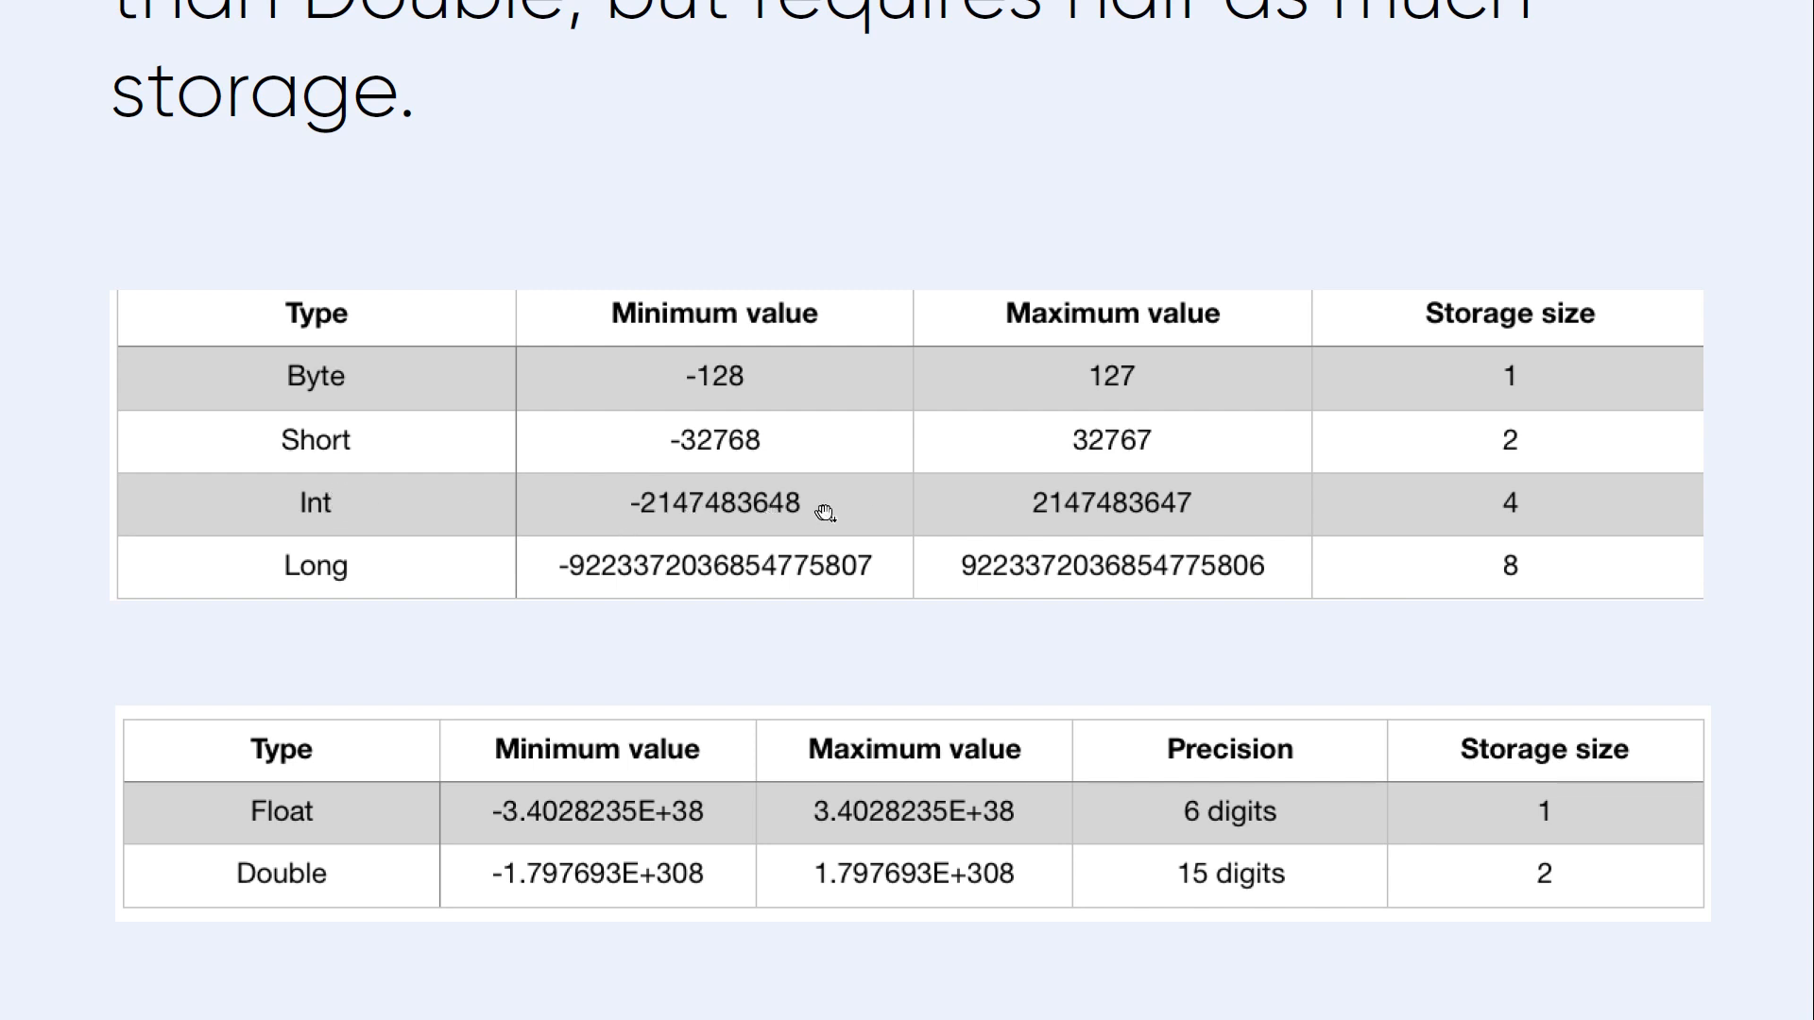
mouse_move(1113, 504)
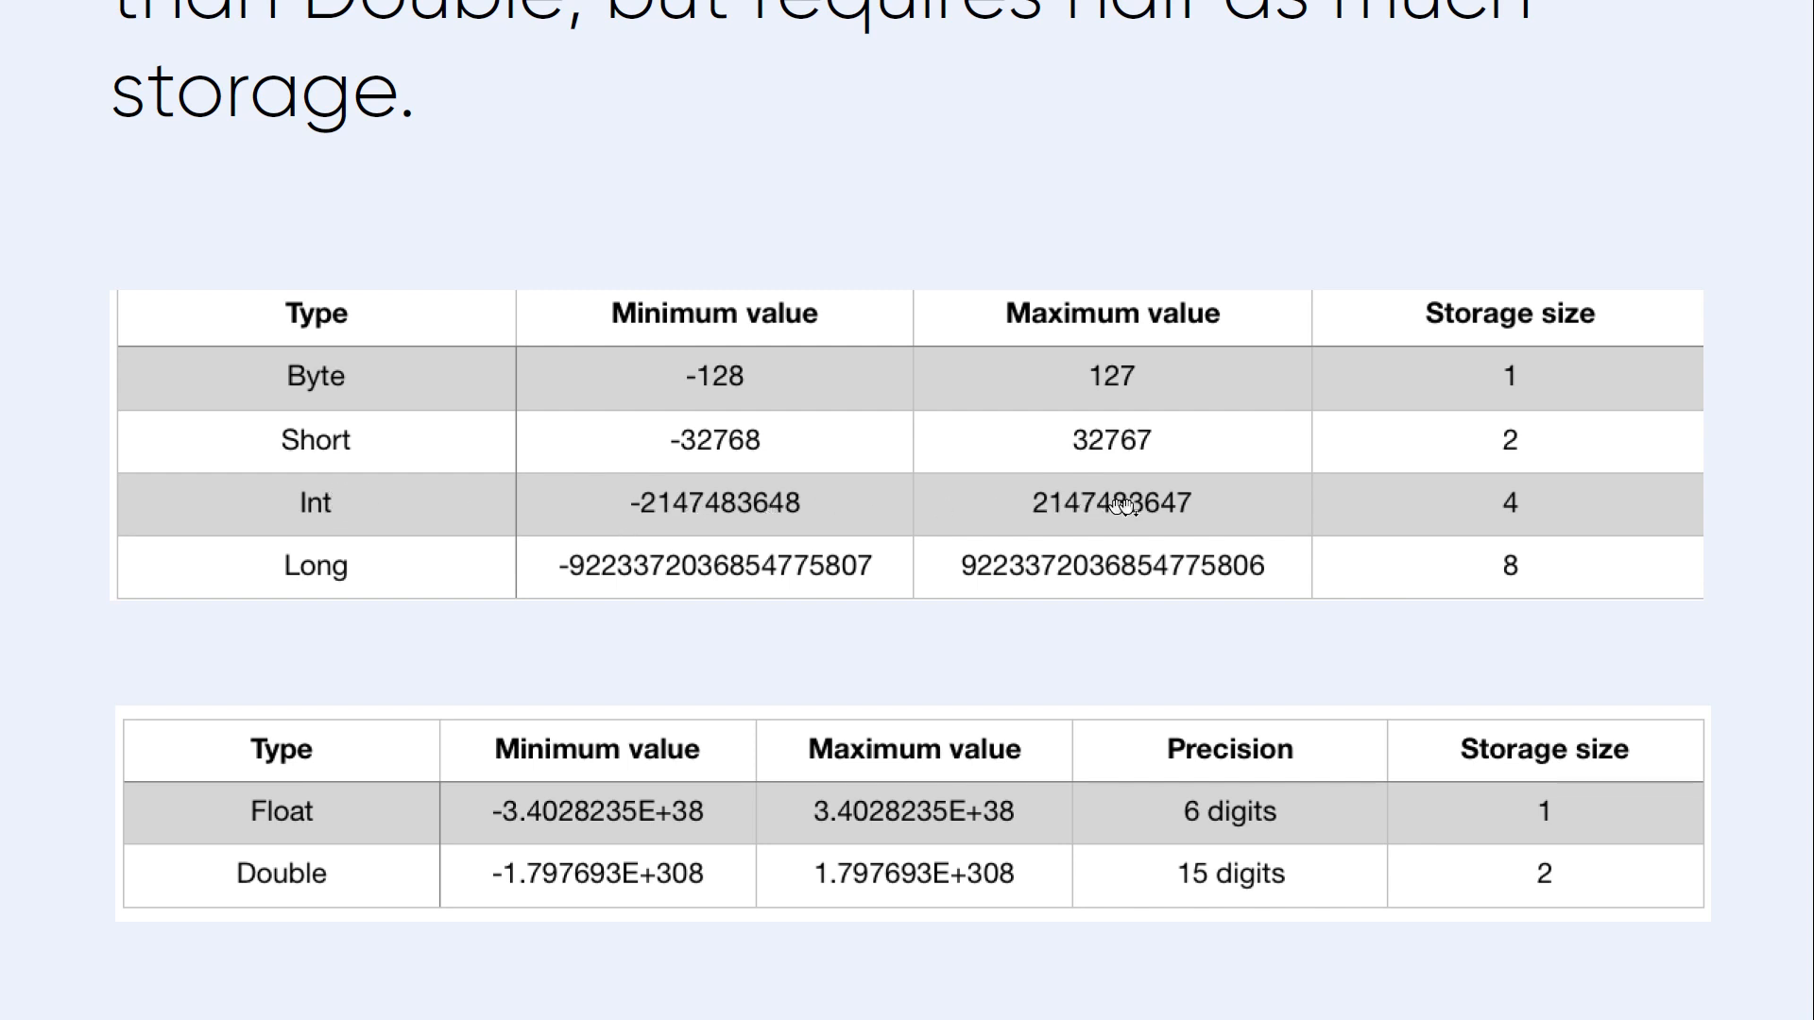
mouse_move(1498, 535)
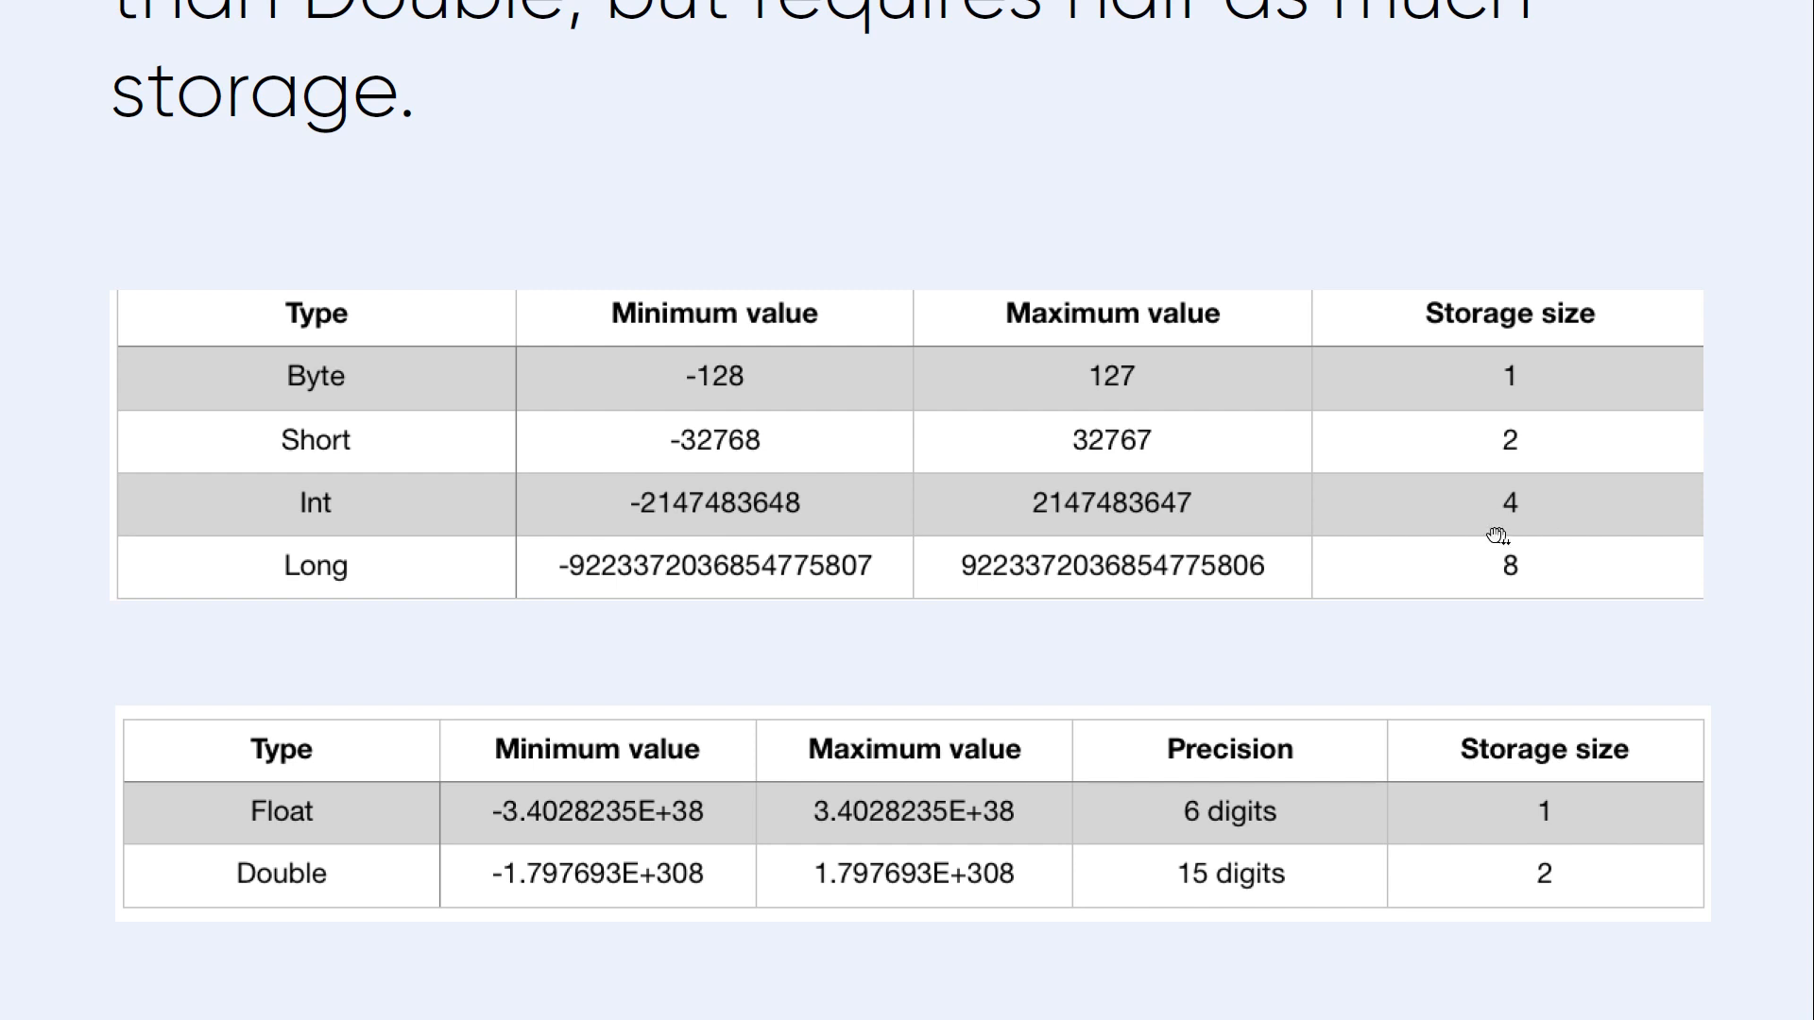
mouse_move(1504, 510)
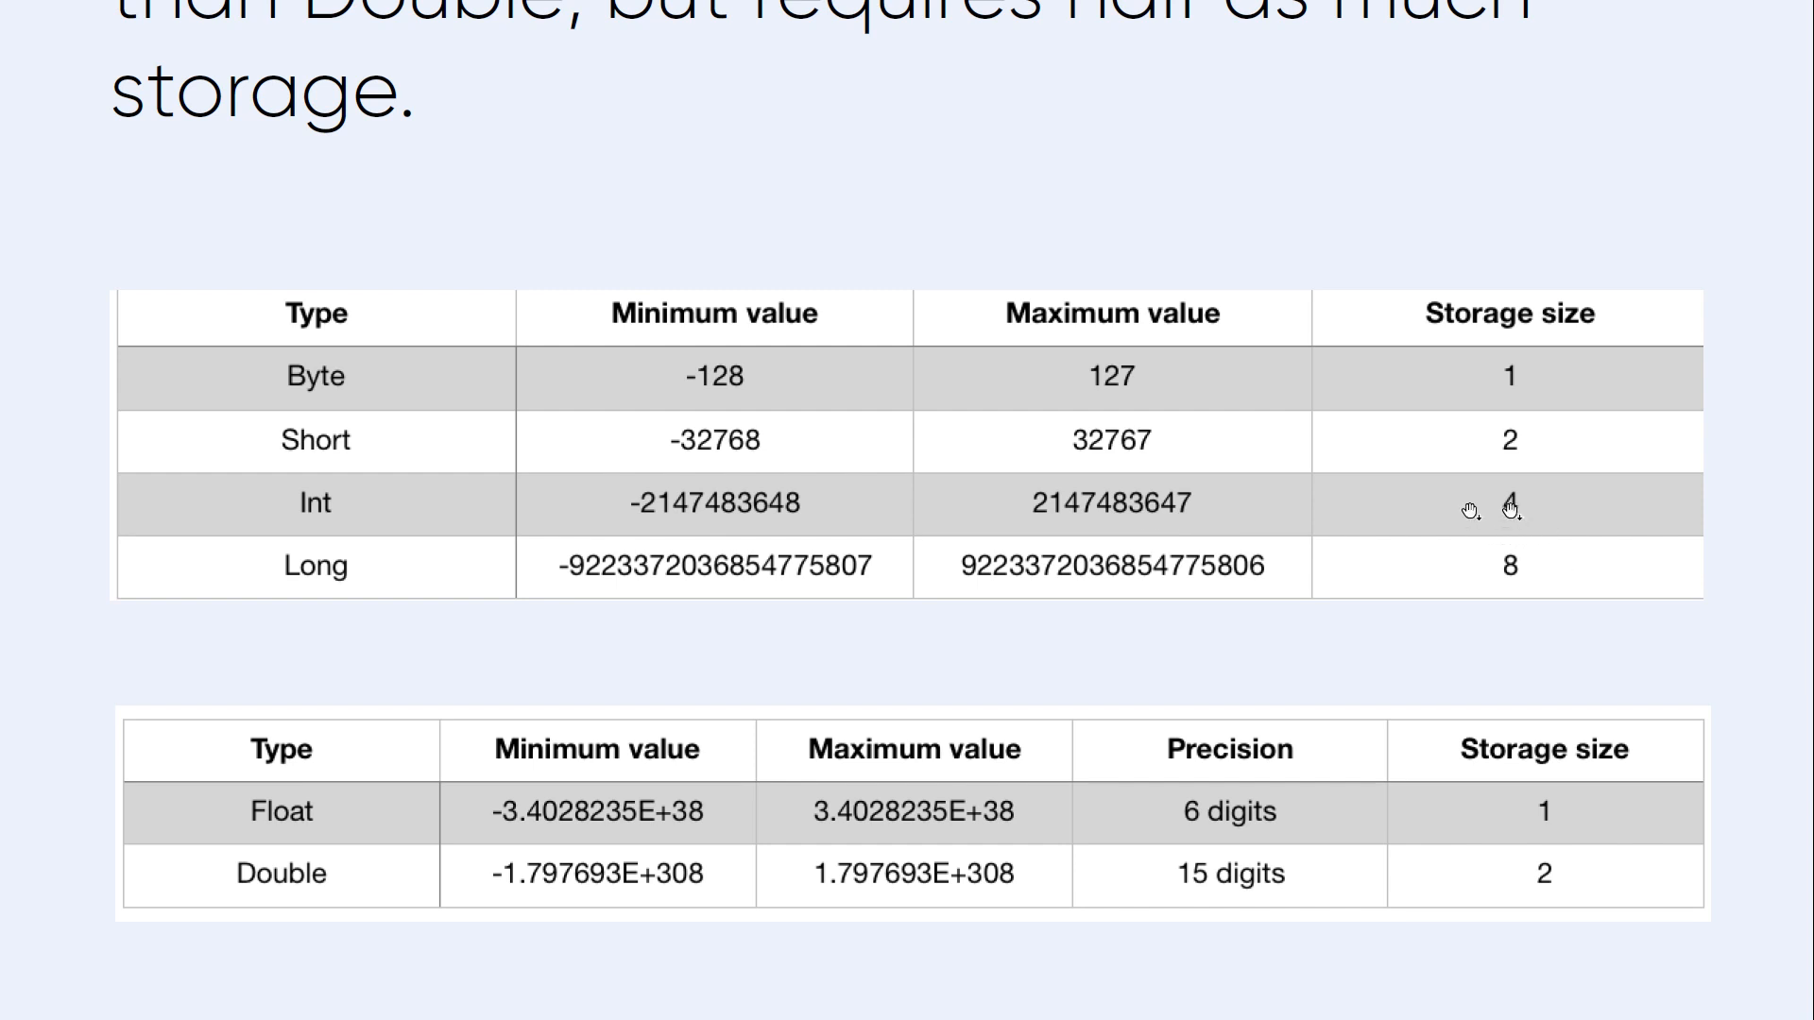
mouse_move(583, 572)
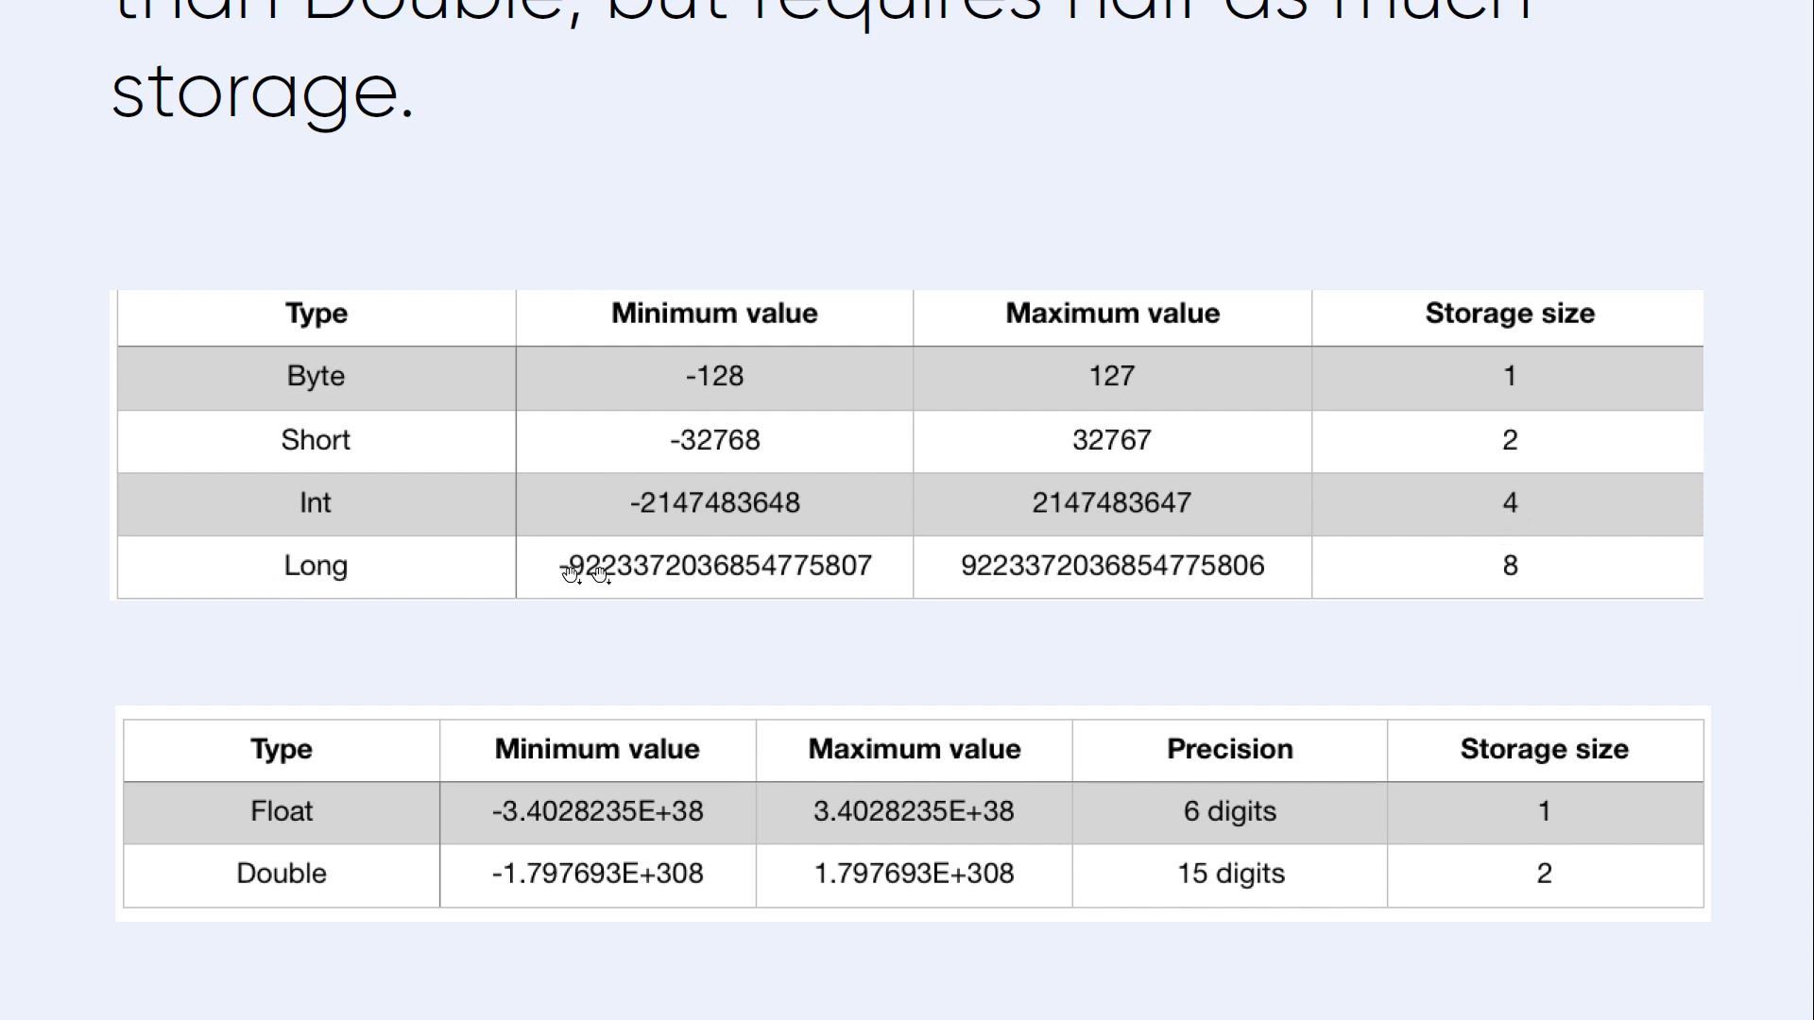
mouse_move(689, 511)
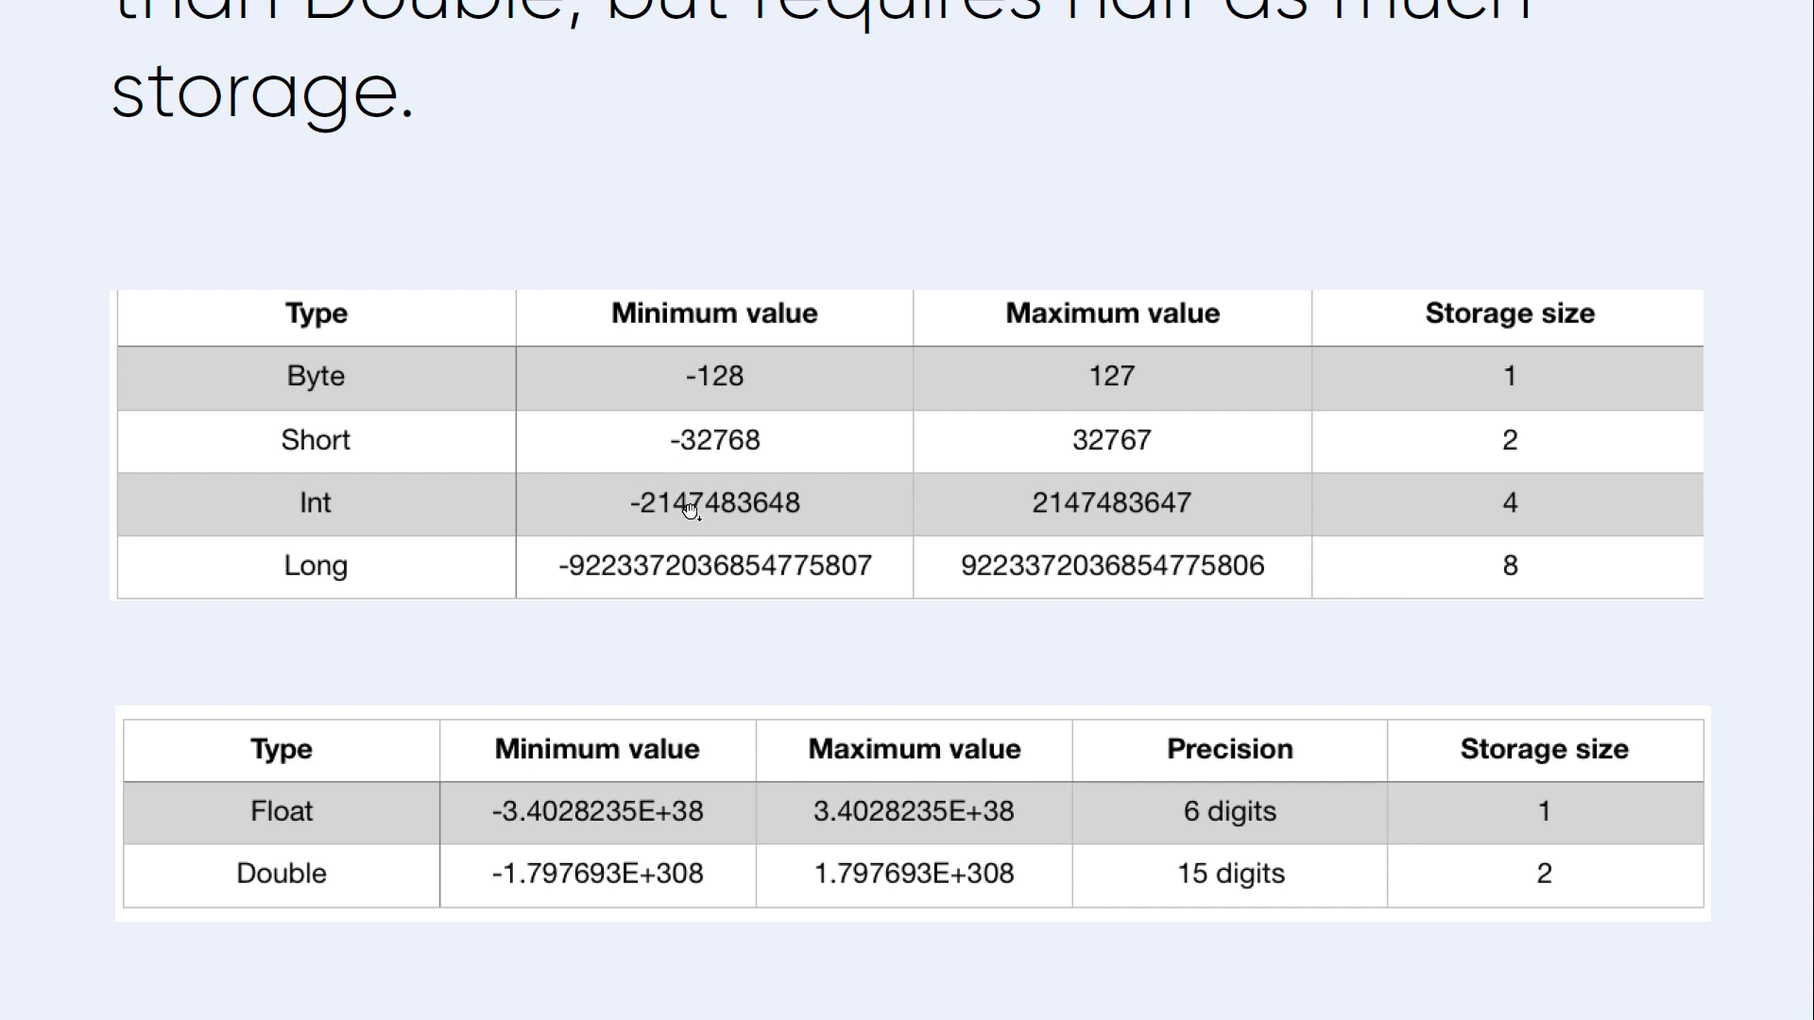
mouse_move(827, 578)
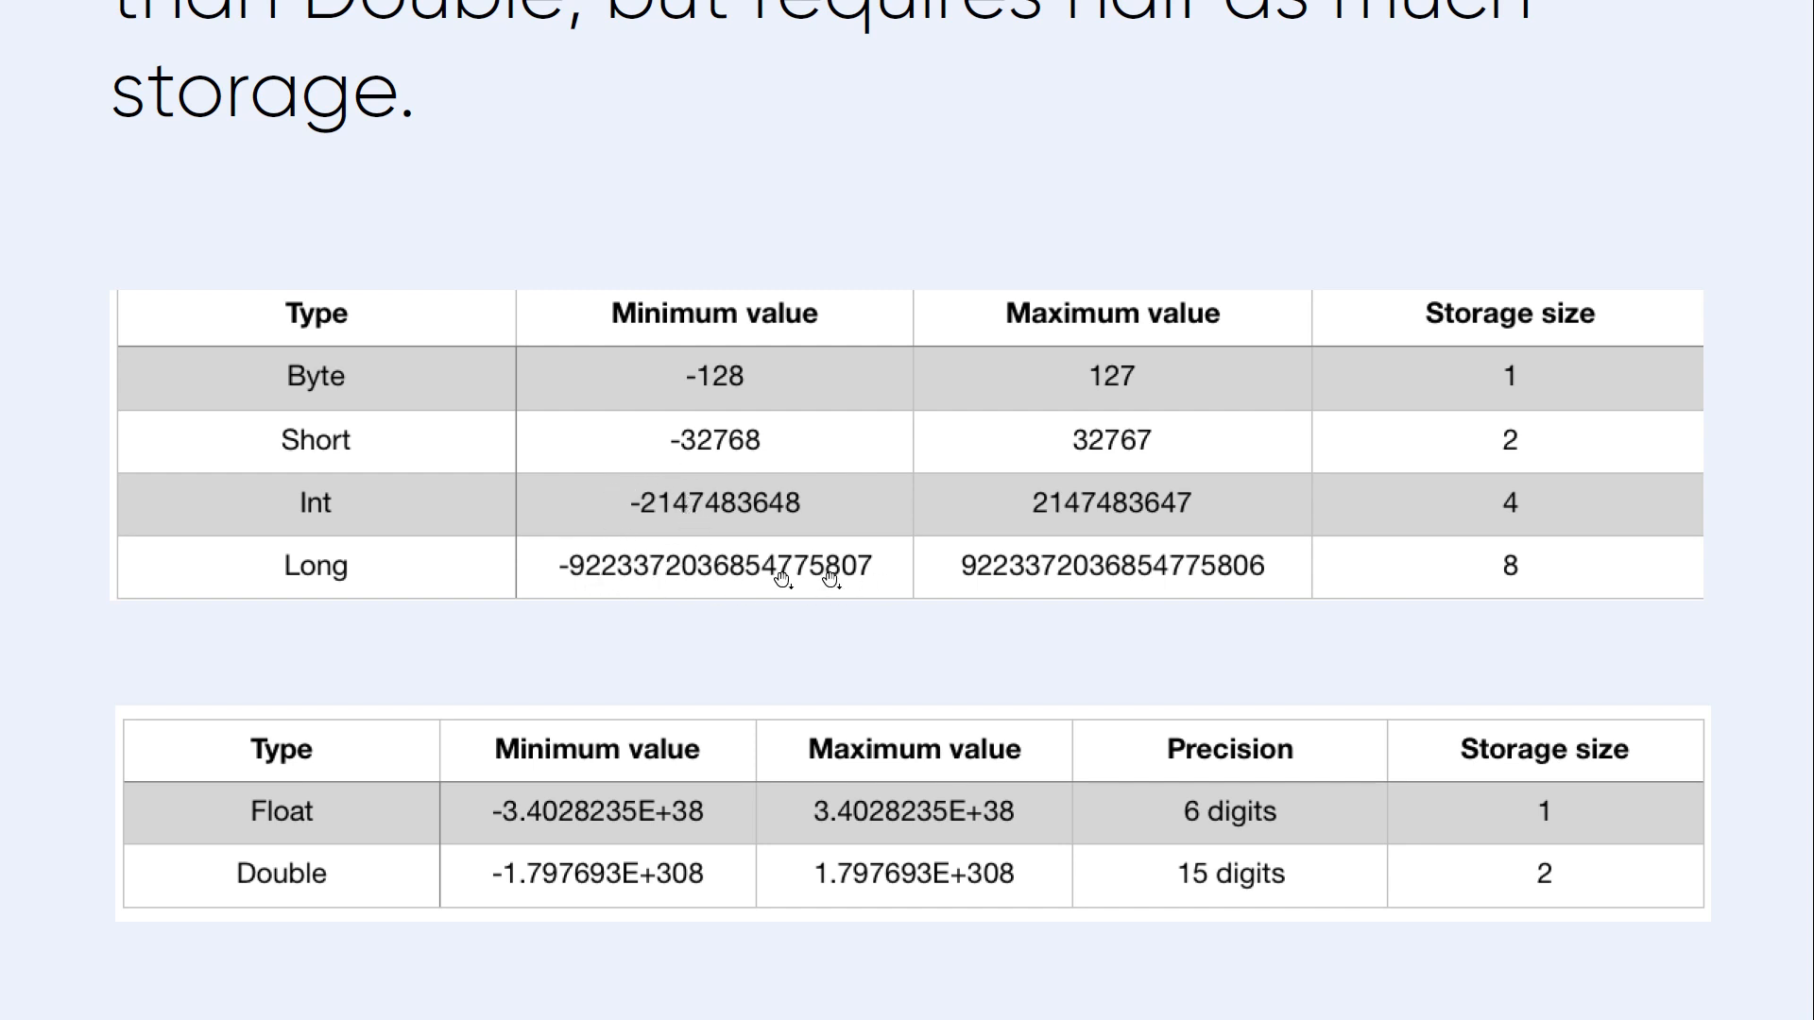
mouse_move(1086, 576)
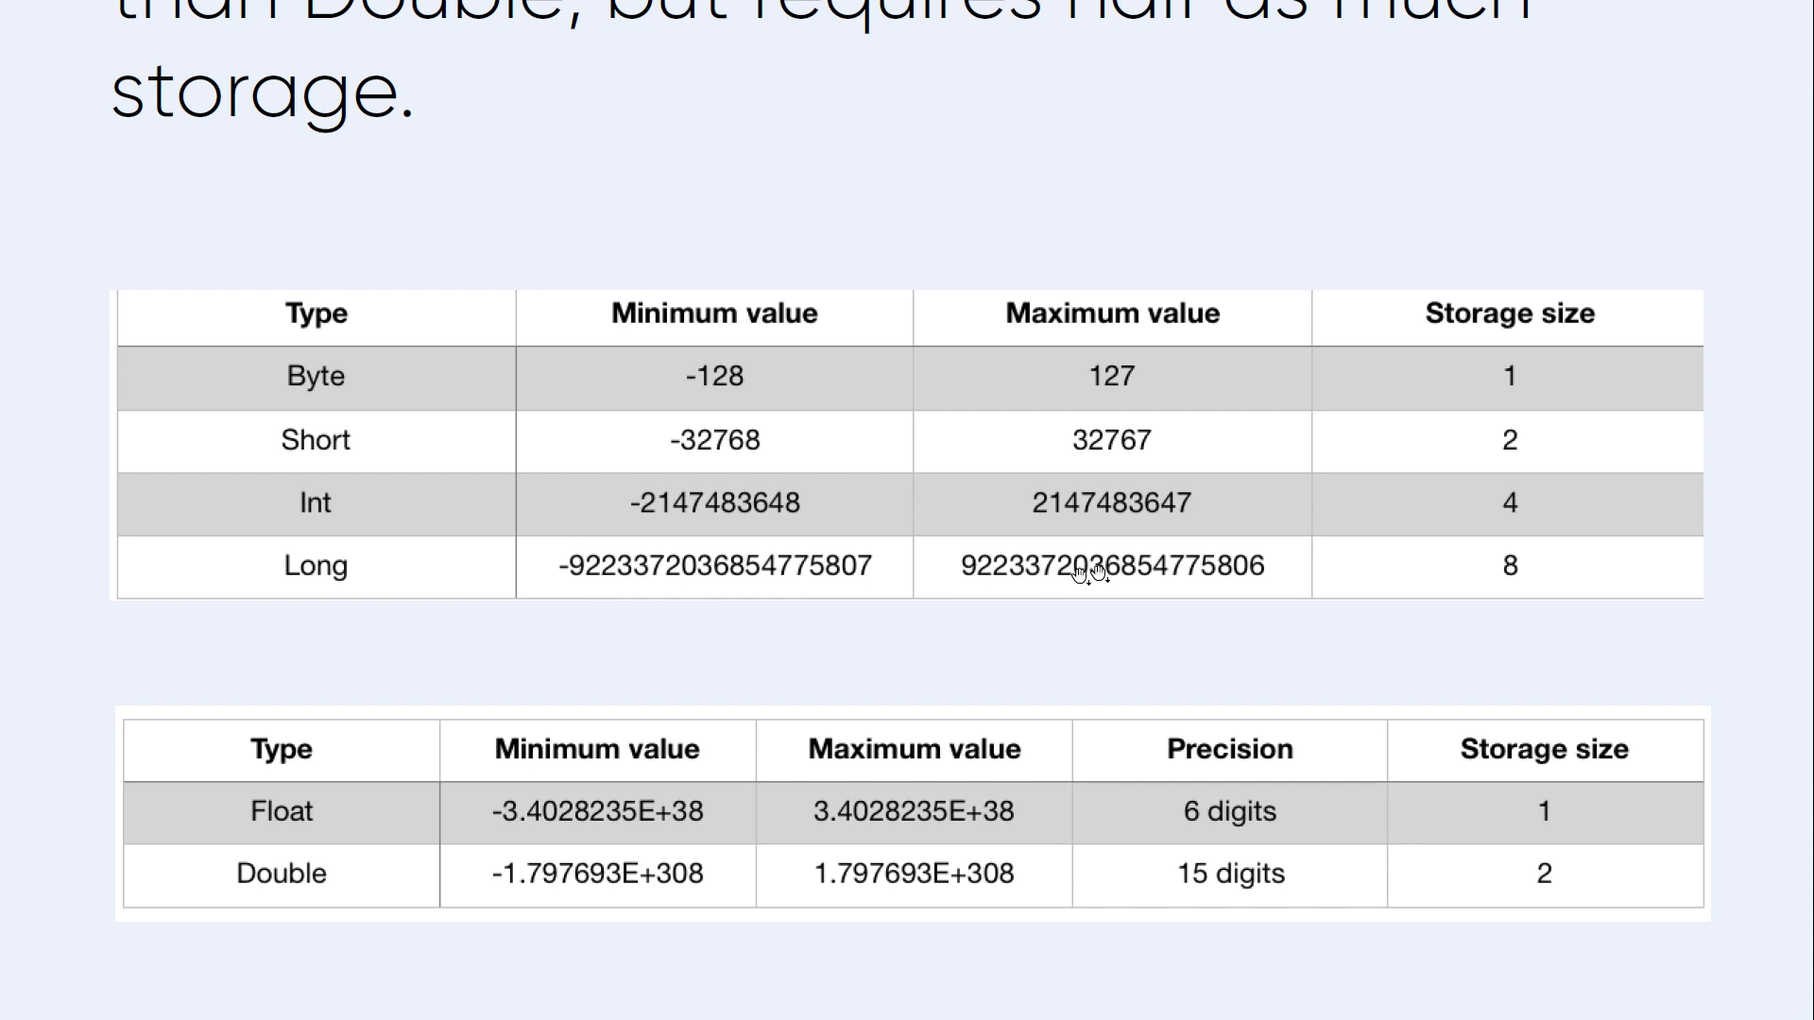
mouse_move(1519, 581)
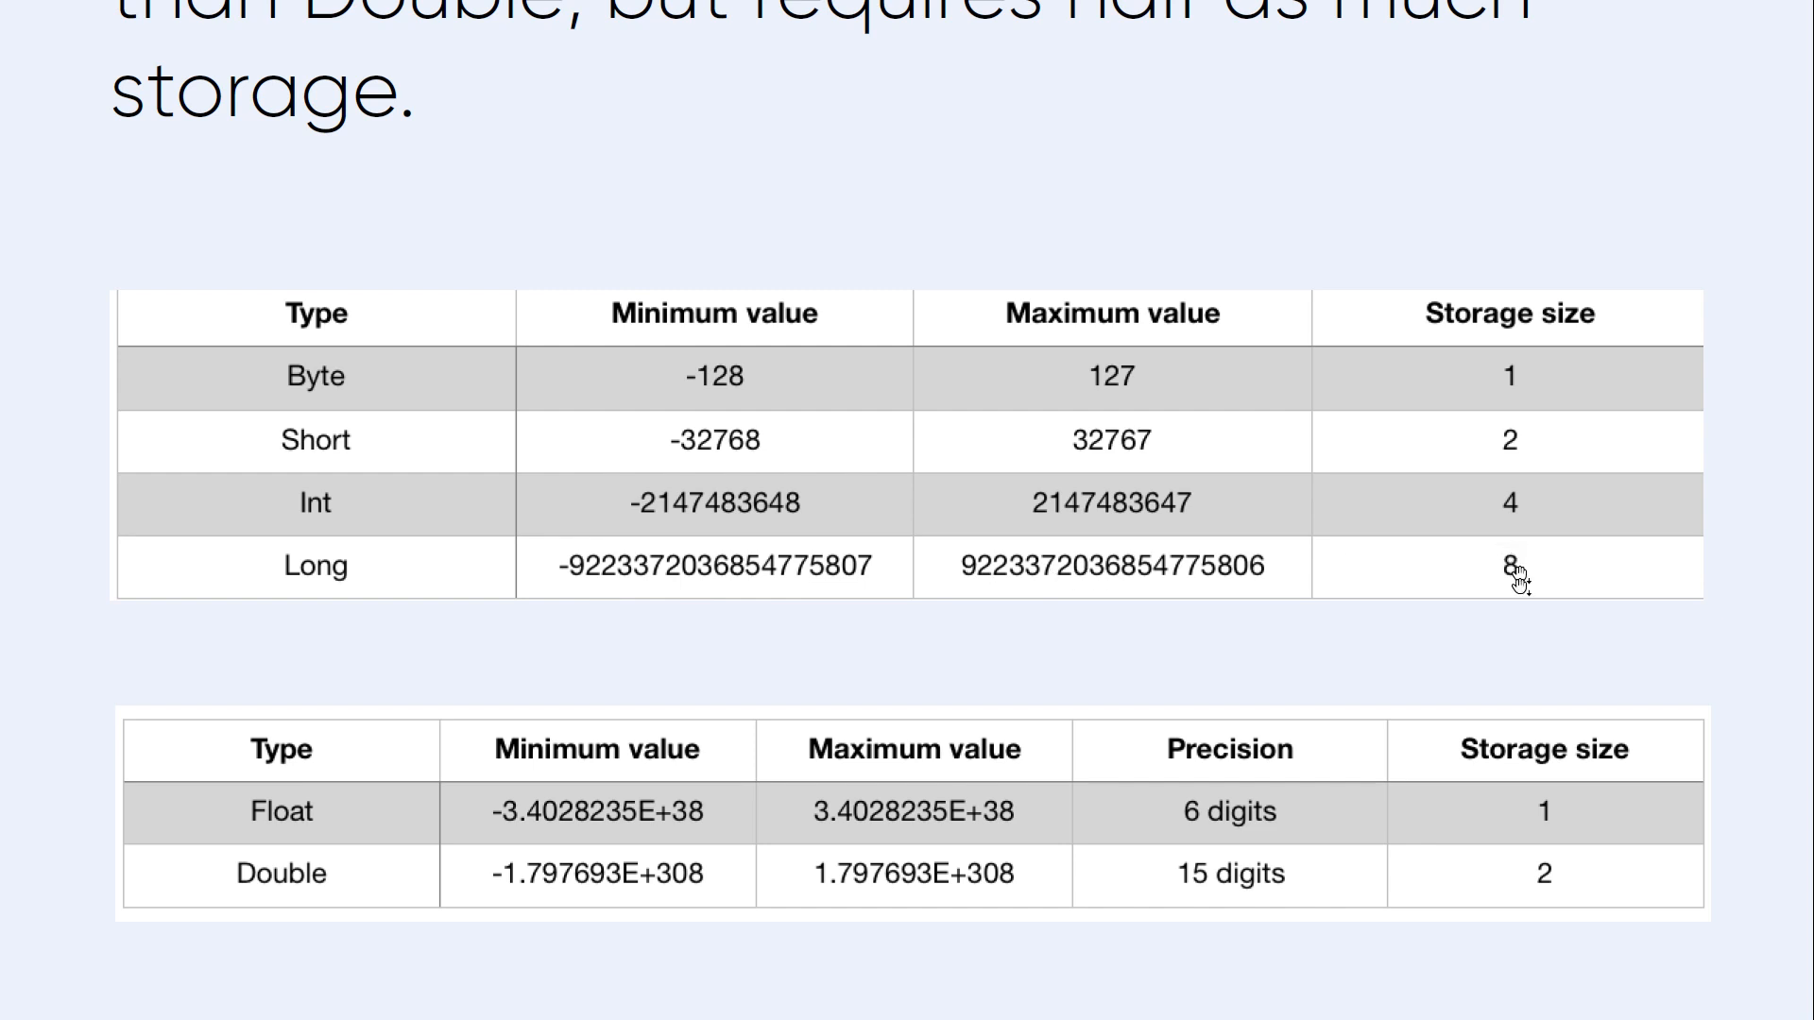
mouse_move(648, 816)
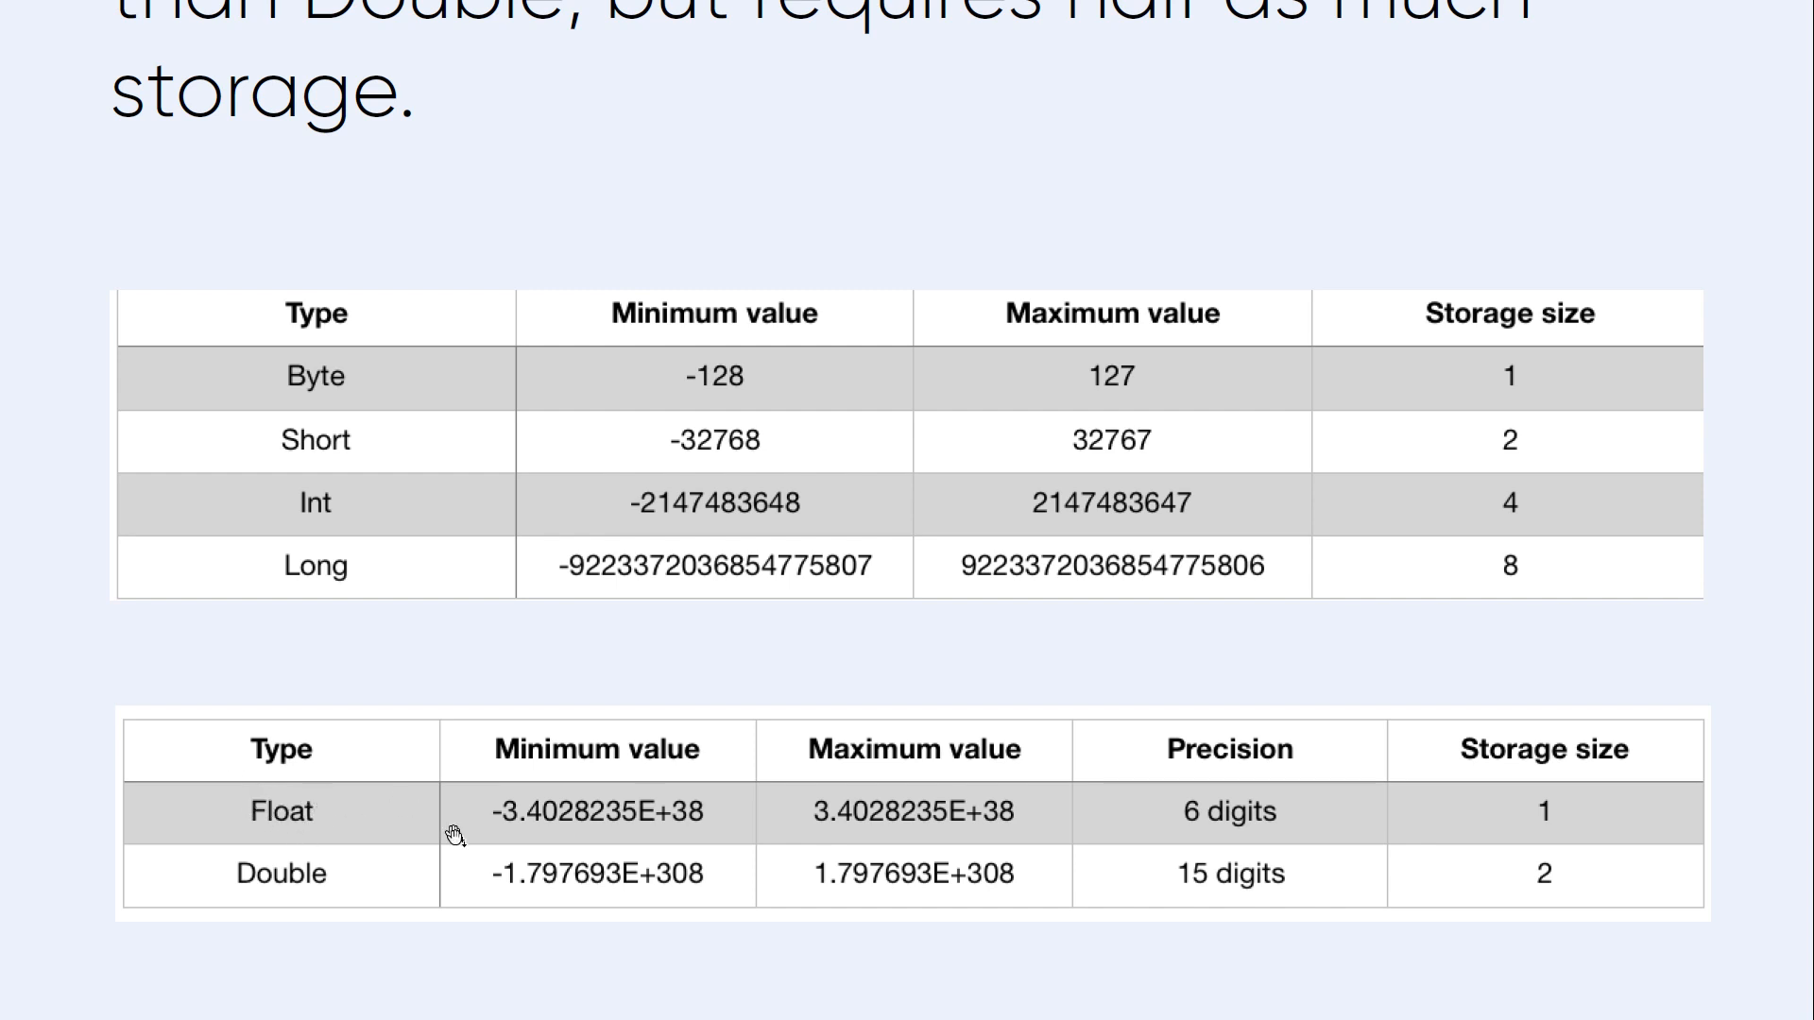
mouse_move(535, 821)
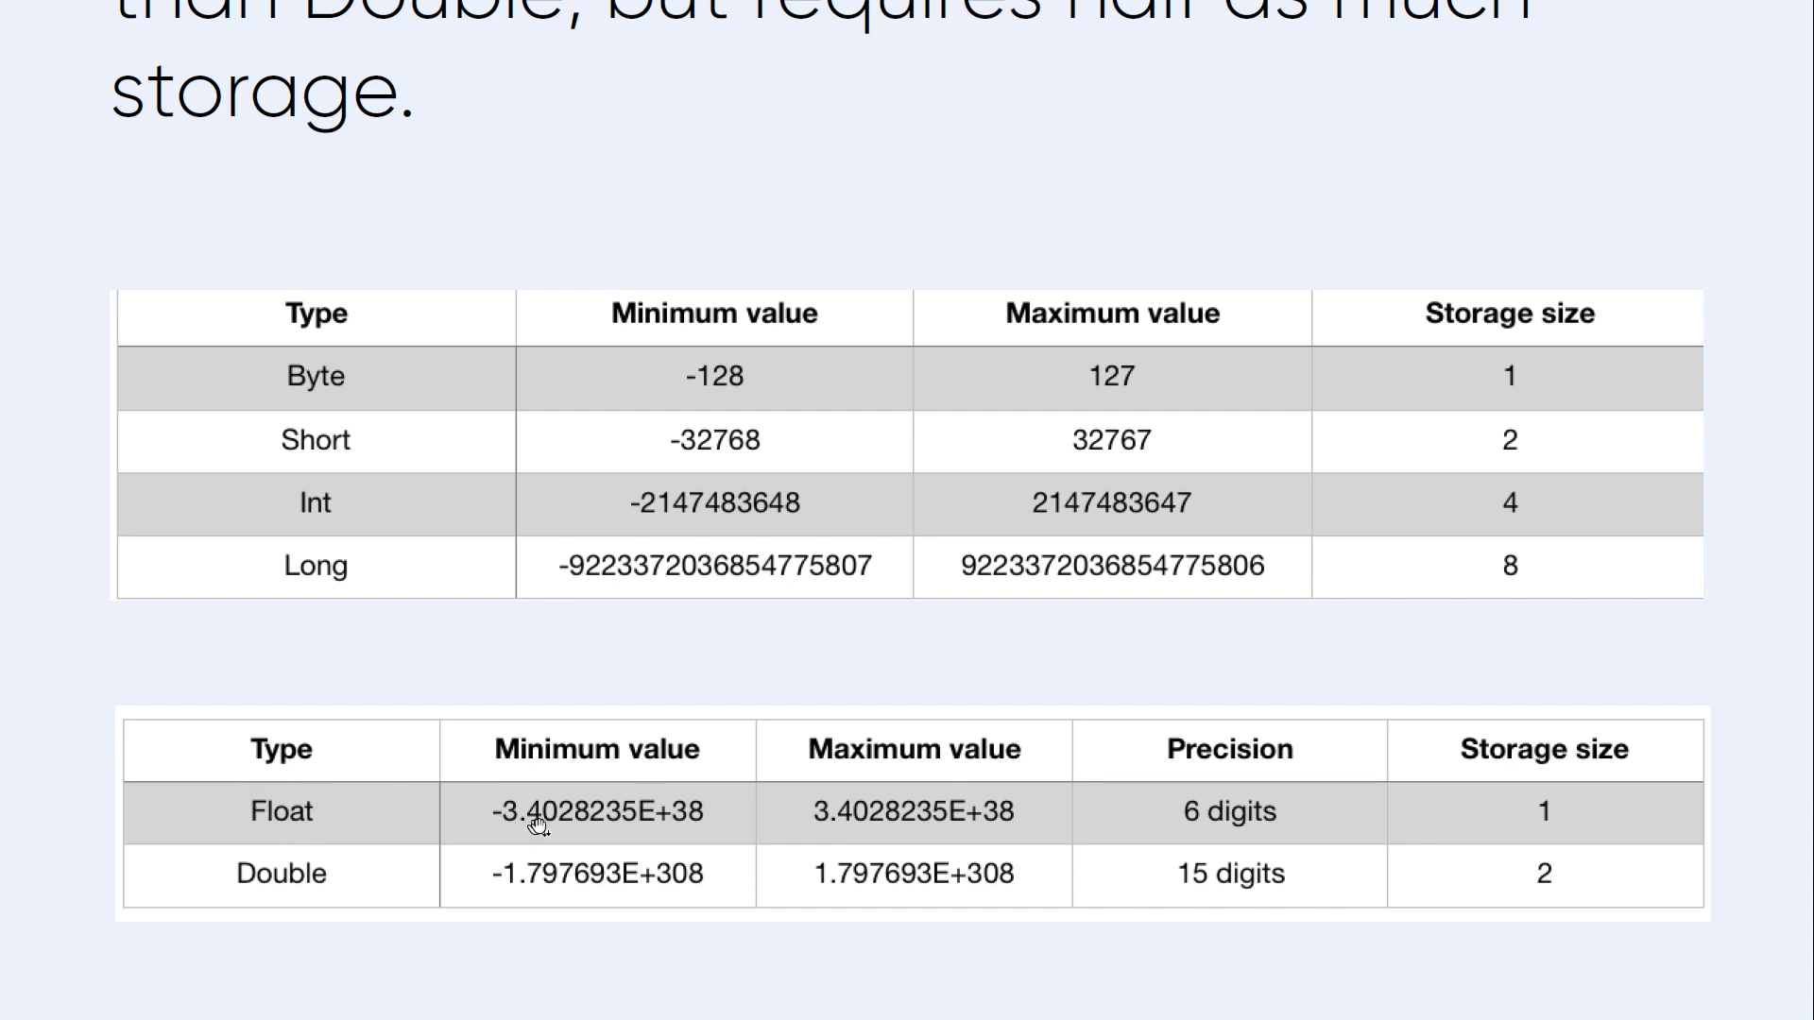
mouse_move(489, 799)
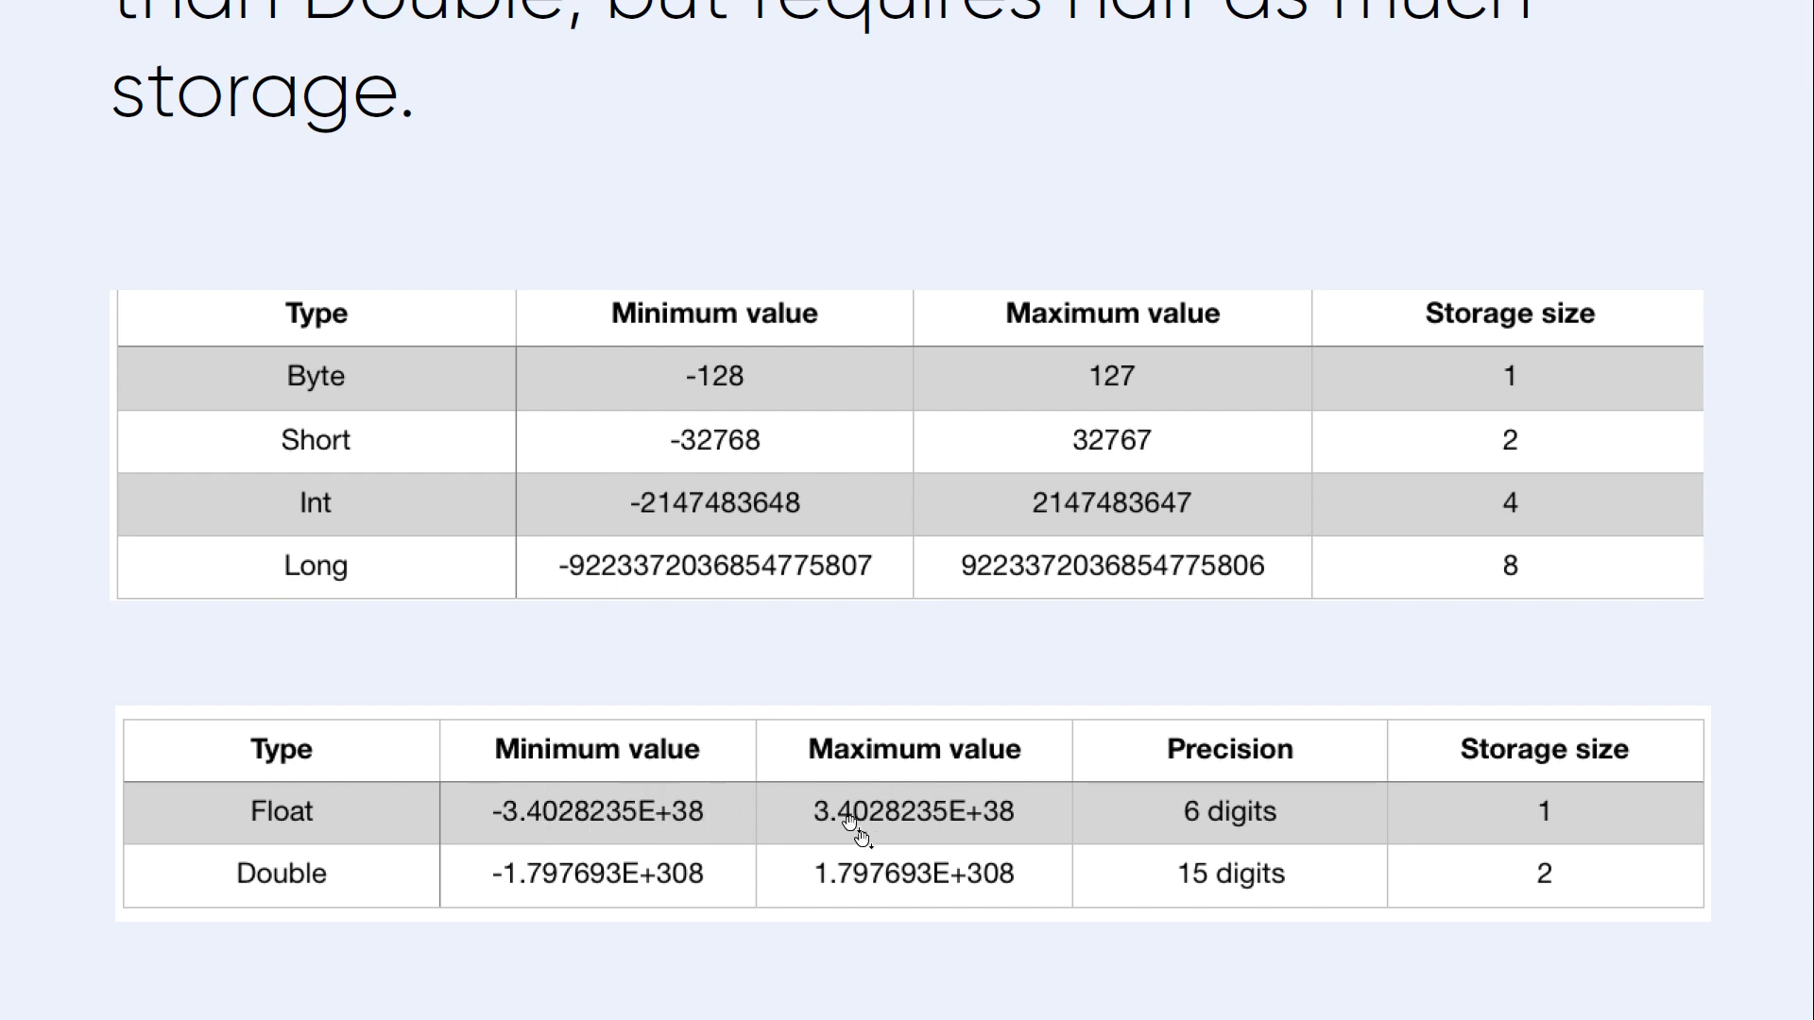
mouse_move(1250, 821)
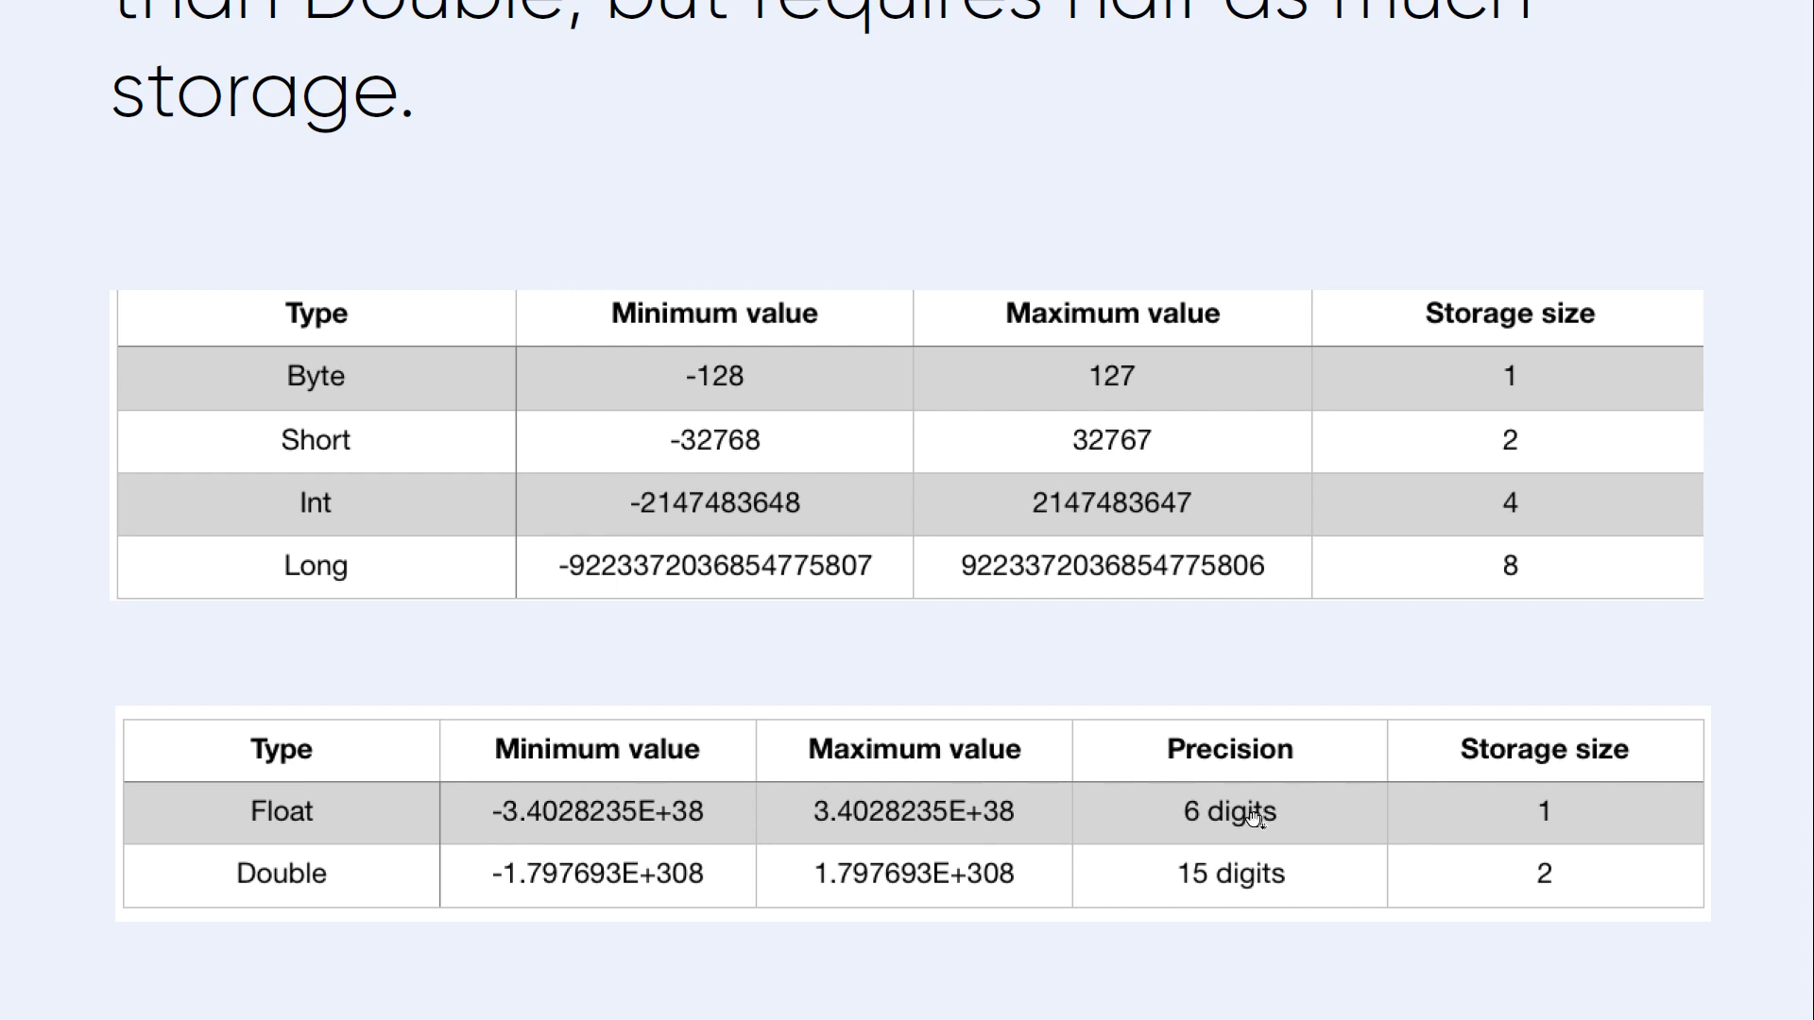
mouse_move(1323, 810)
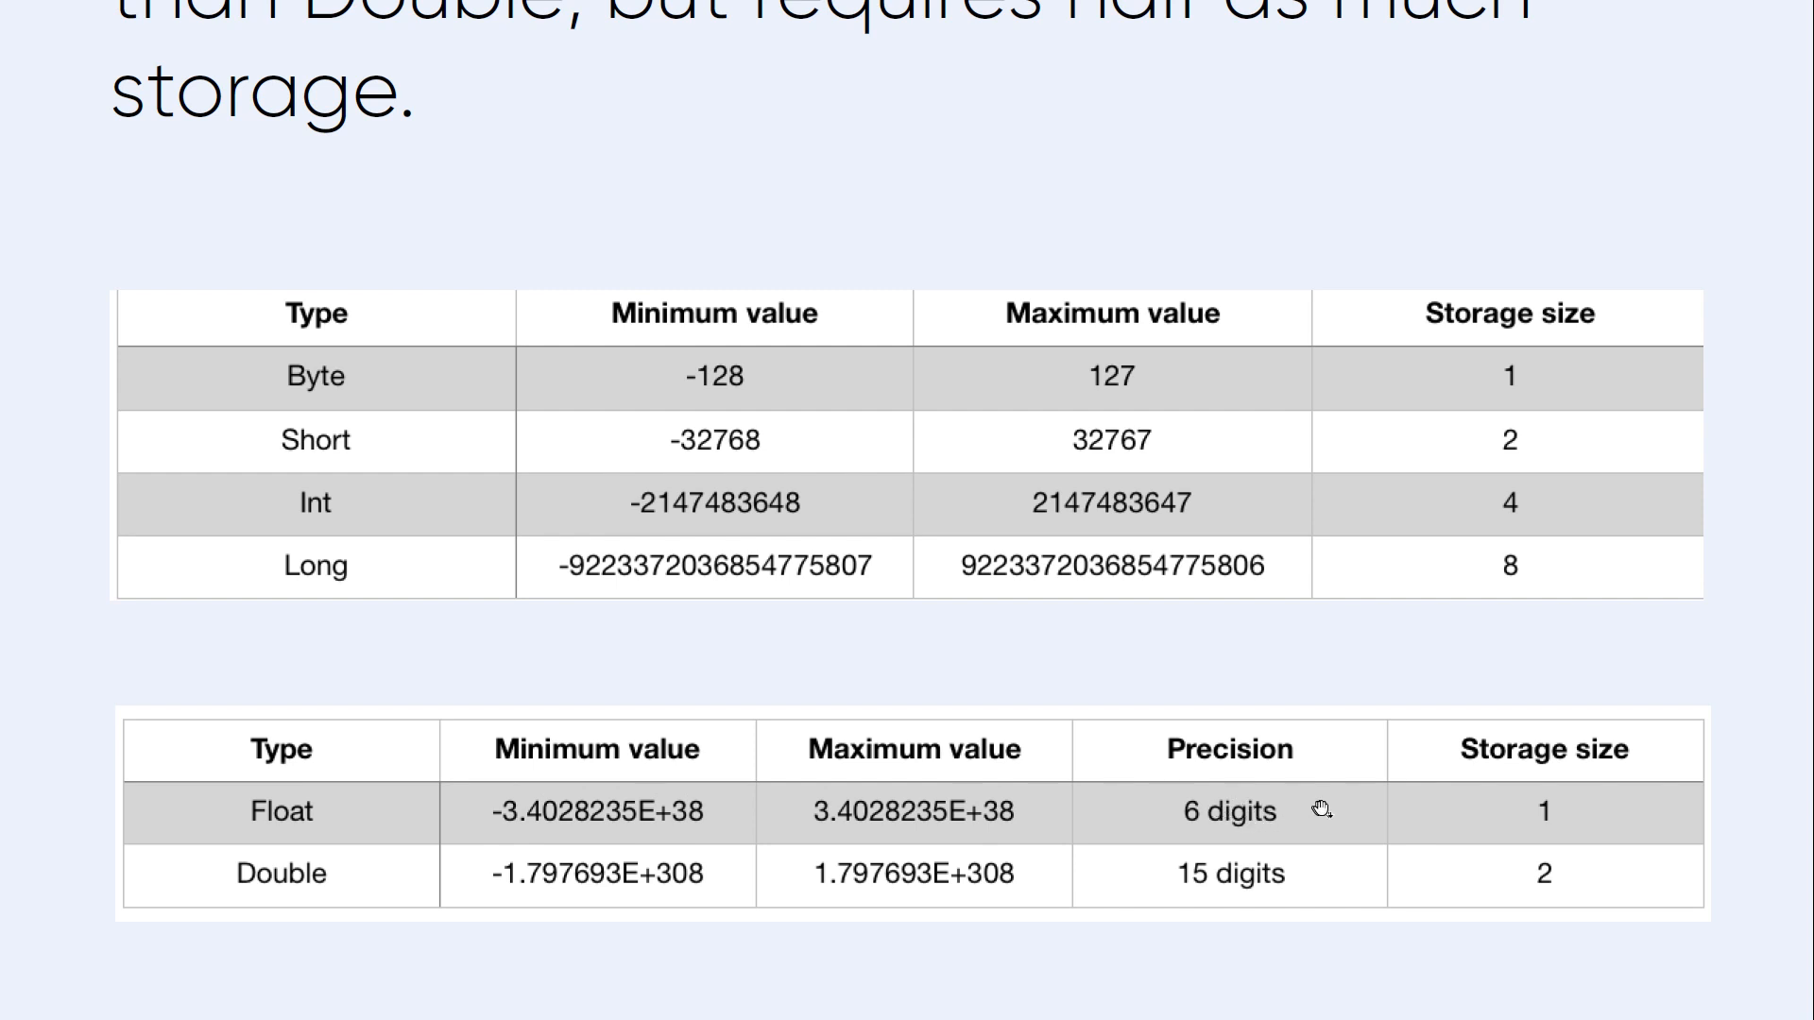
mouse_move(1537, 808)
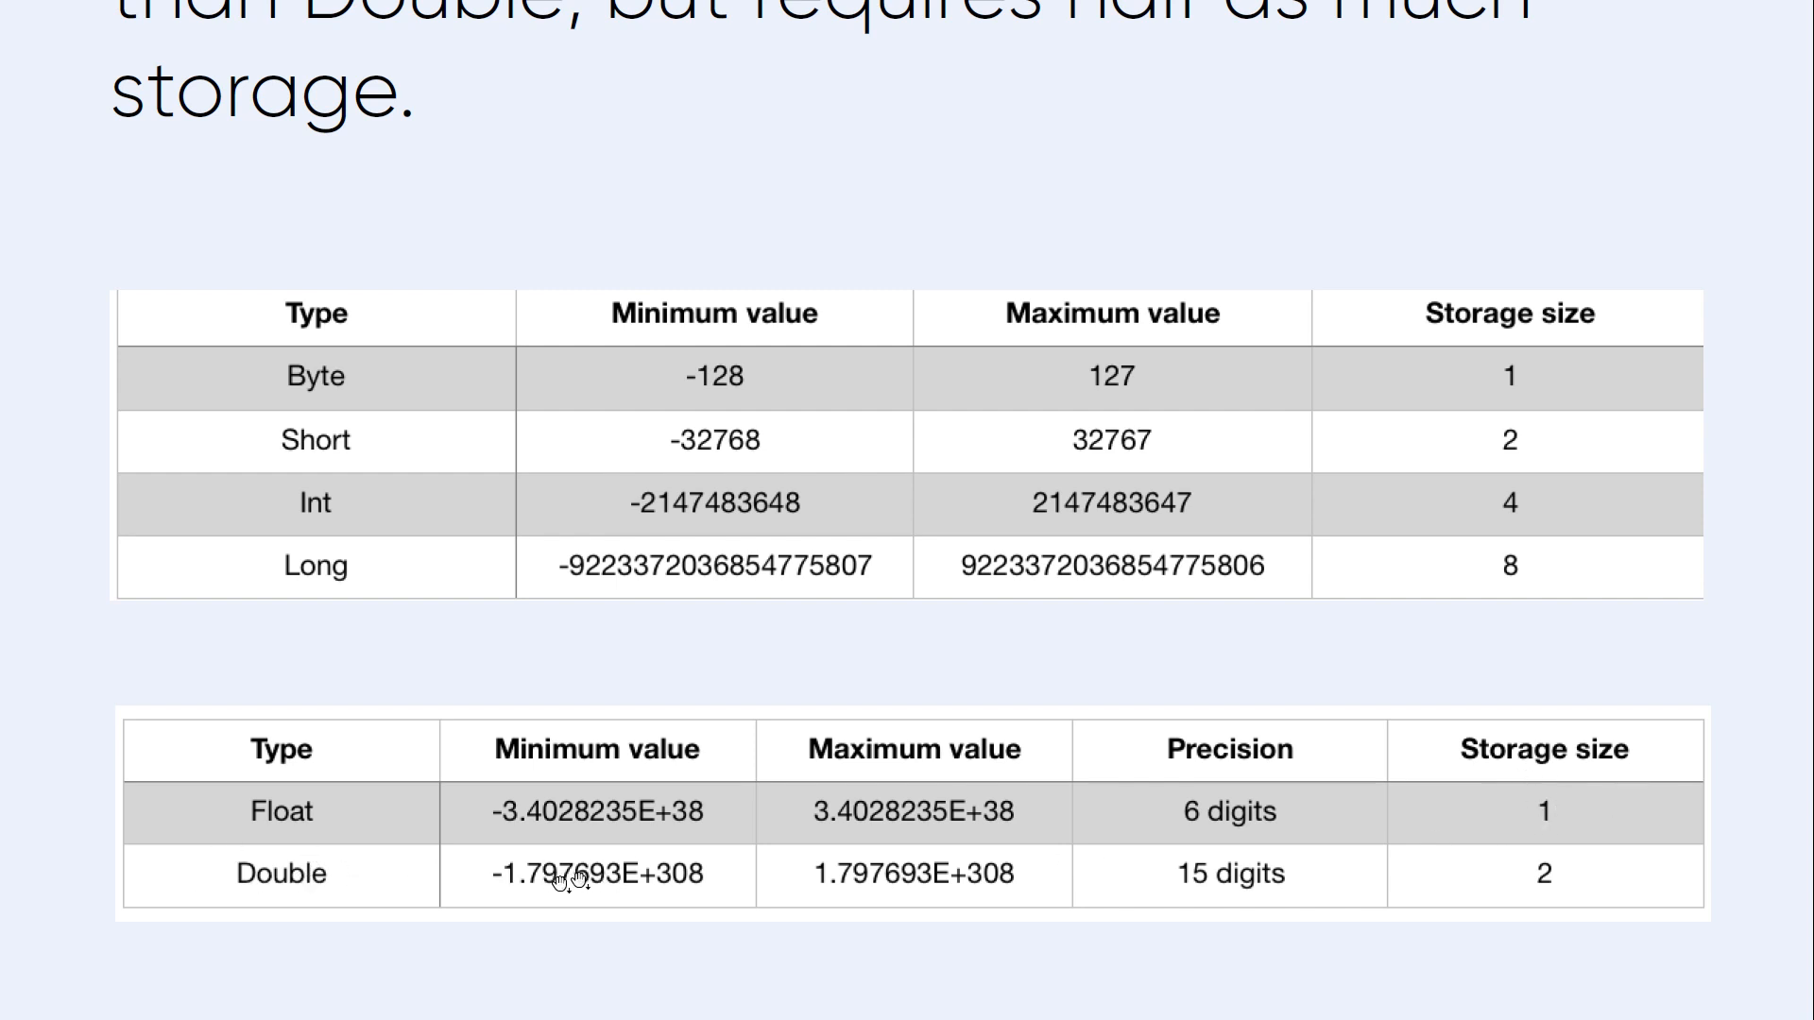
mouse_move(1247, 886)
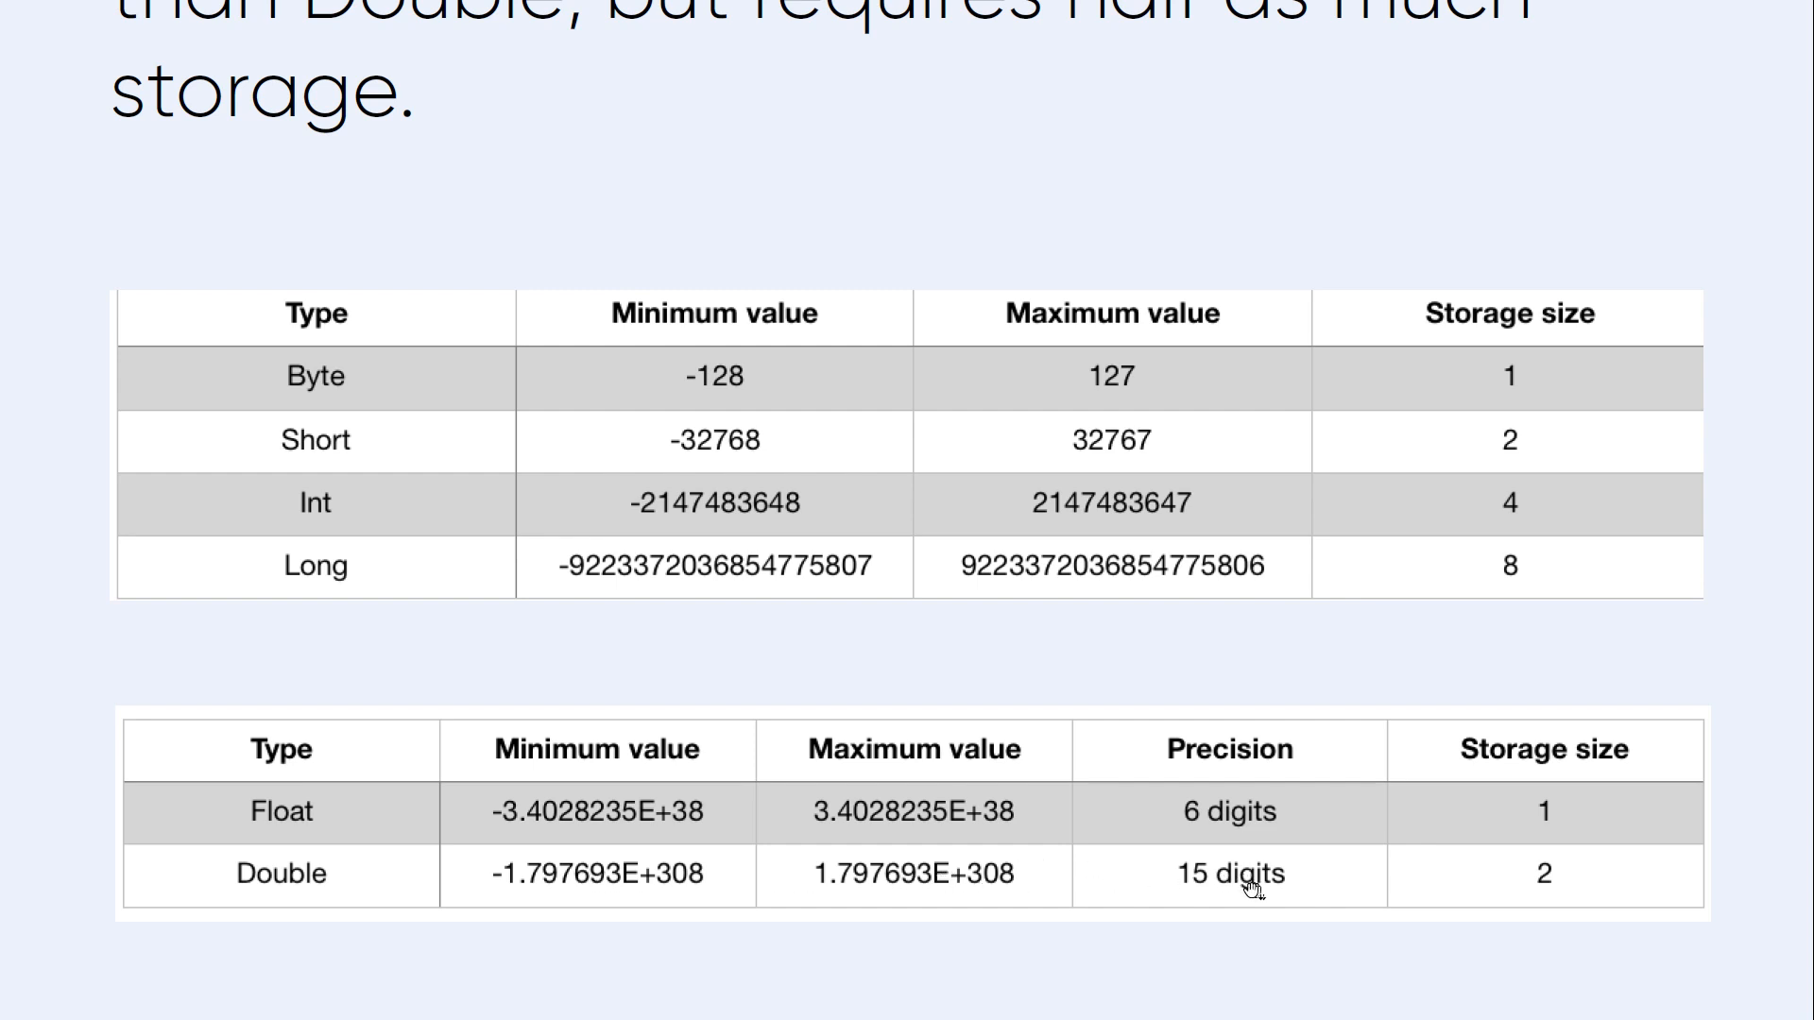
mouse_move(352, 809)
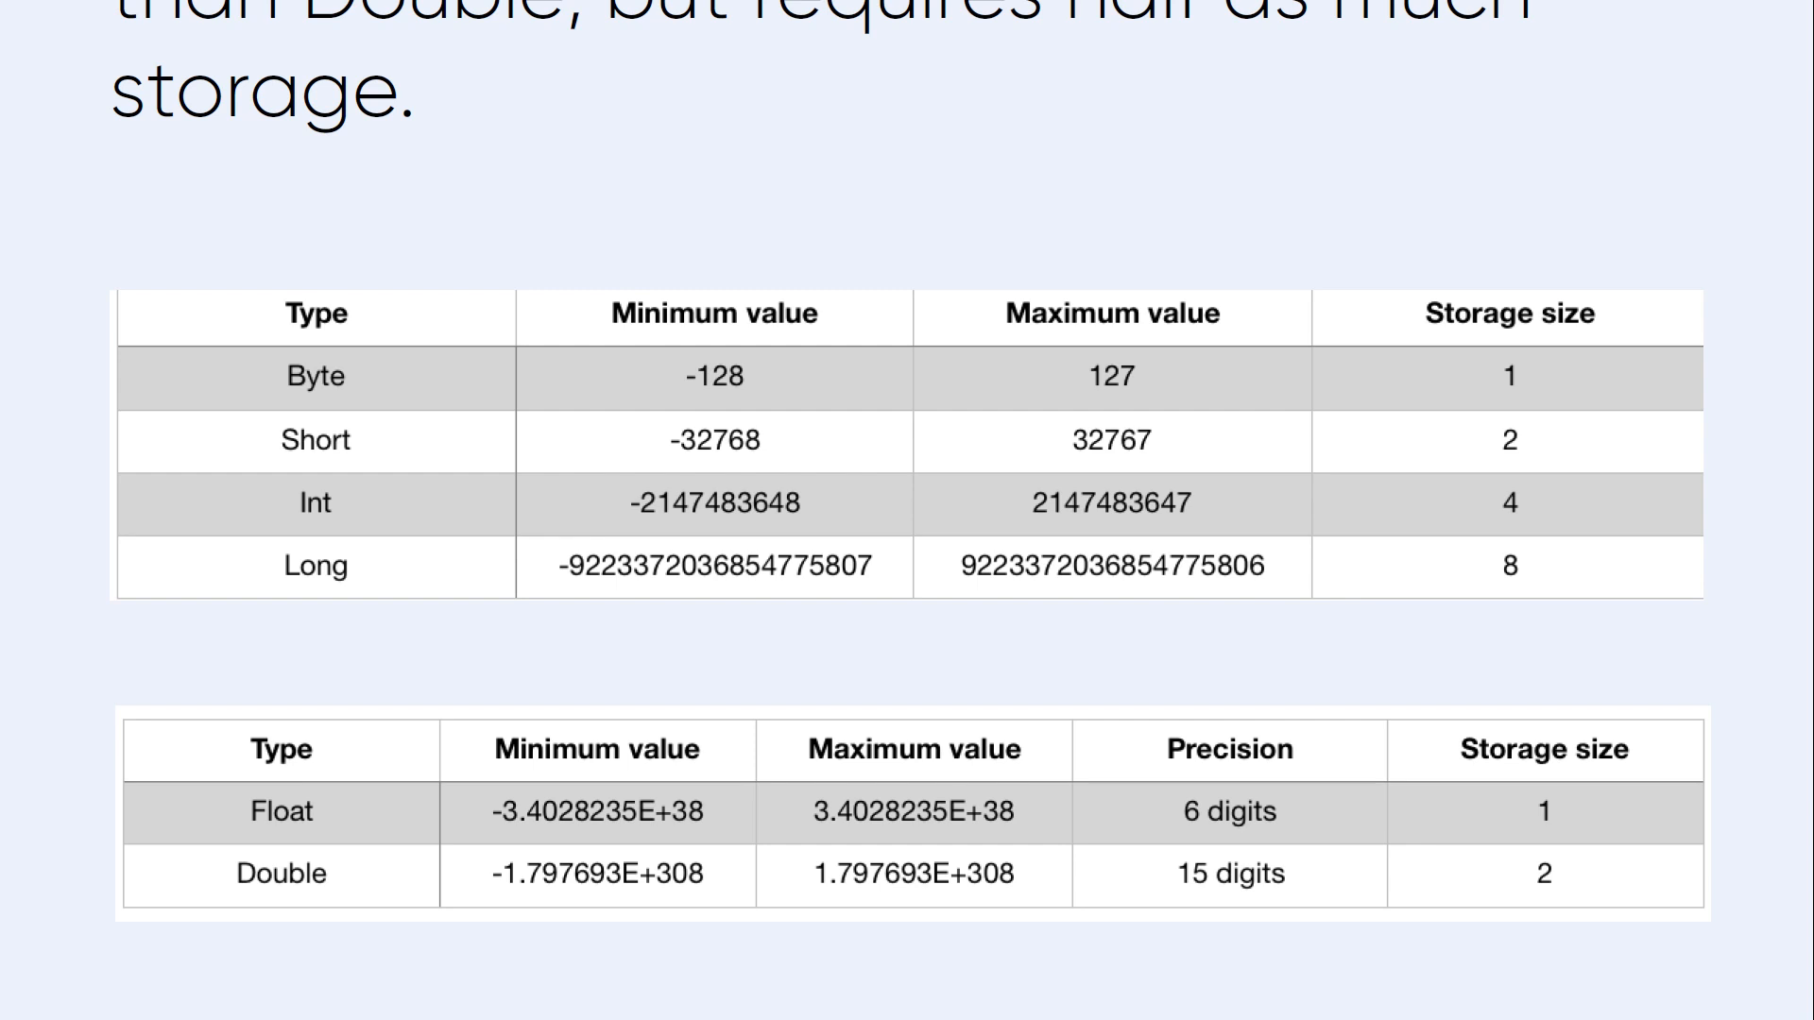
mouse_move(1801, 233)
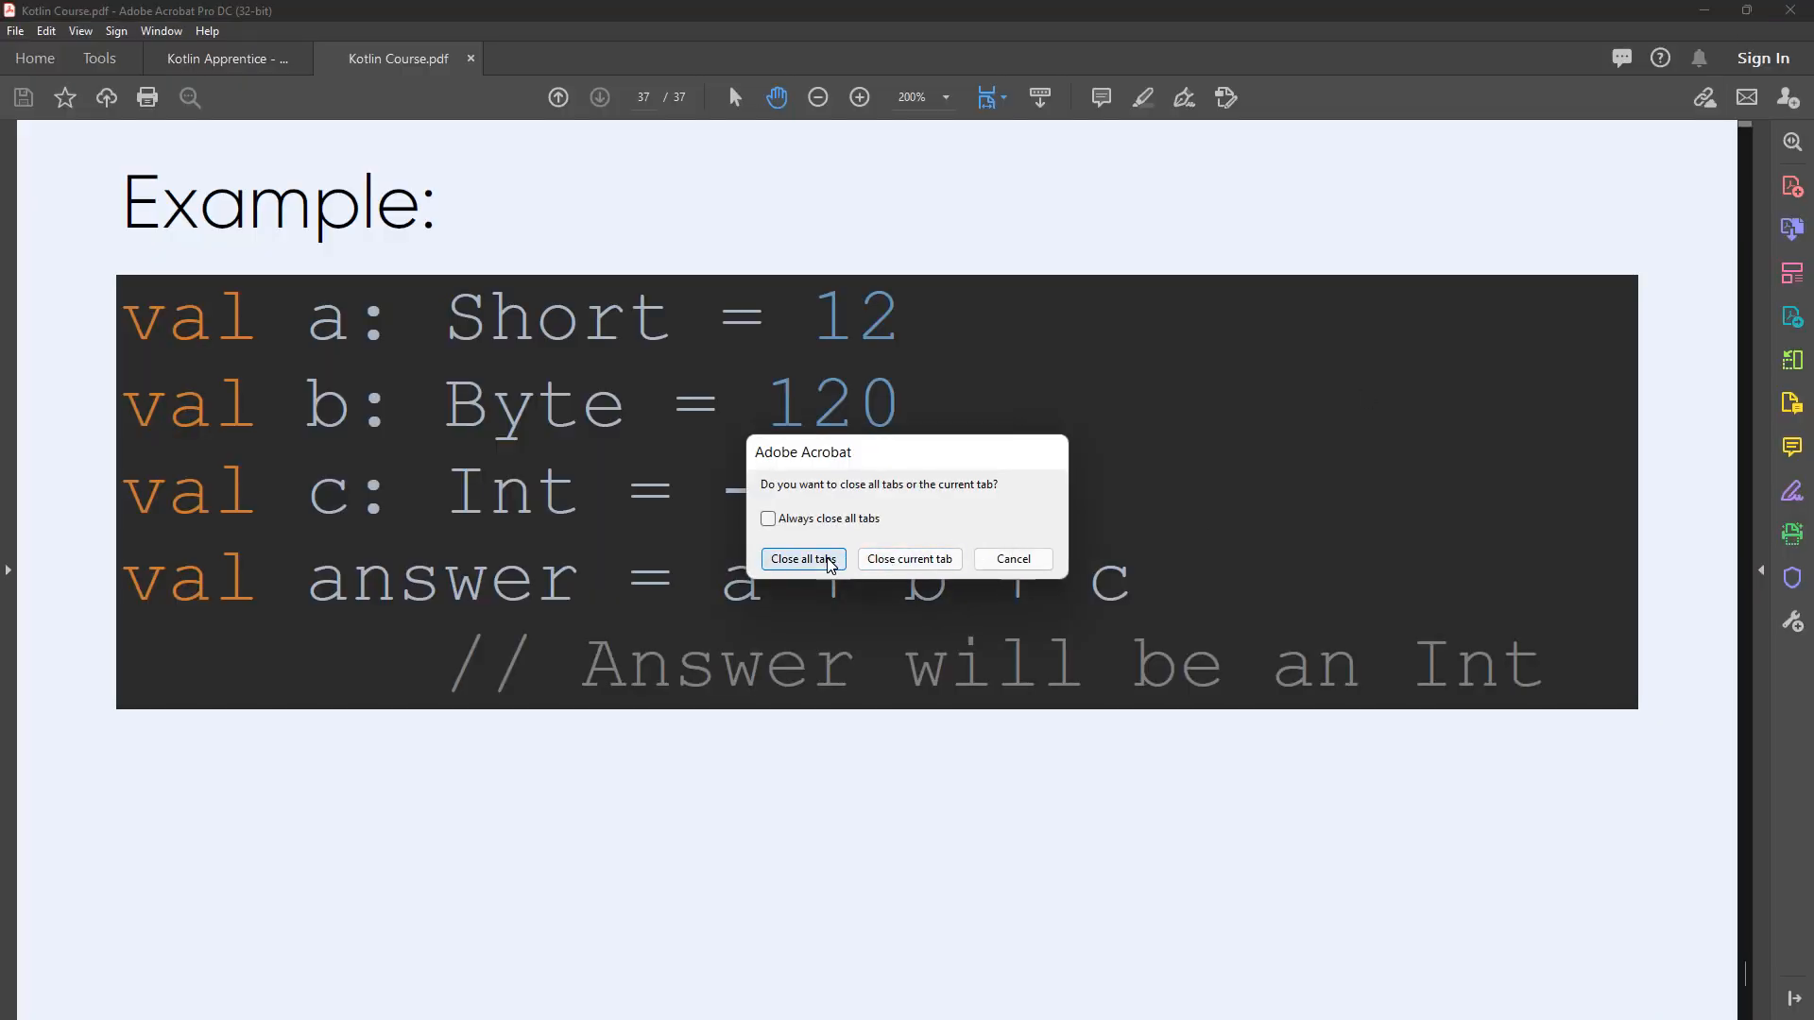
Close all Acrobat tabs from the prompt, shutting the Kotlin course PDF
click(803, 558)
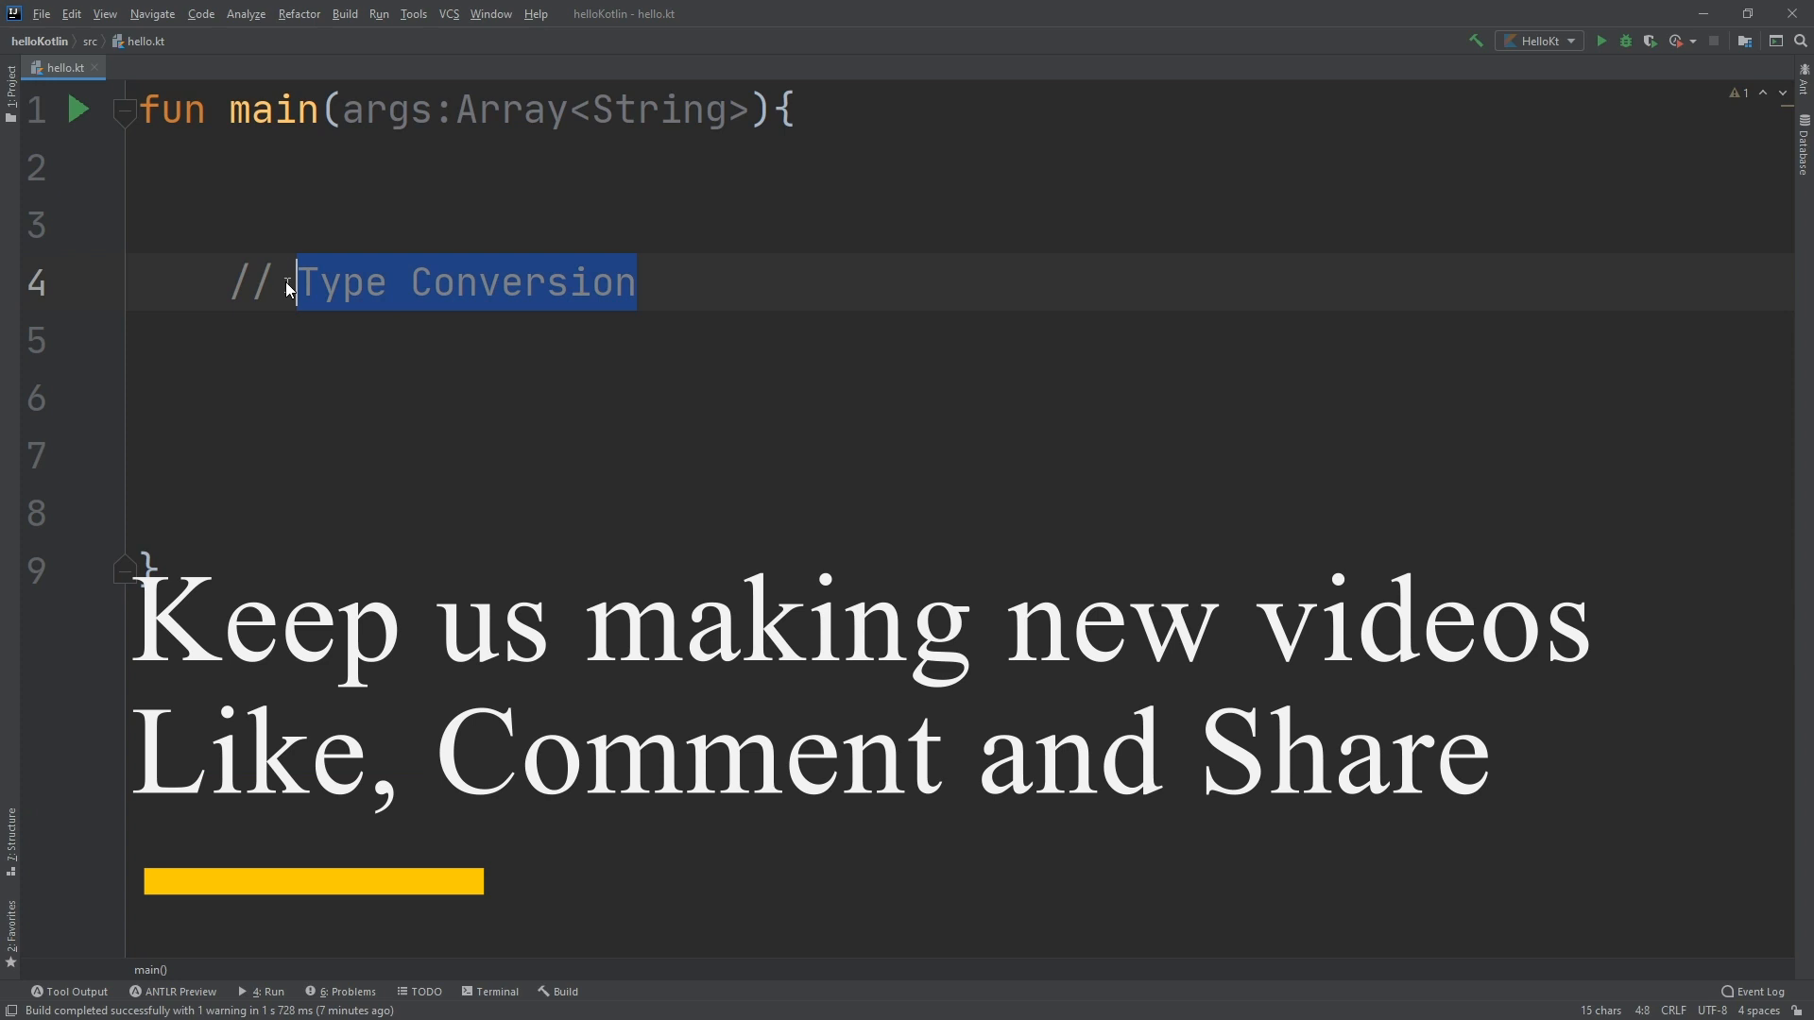
Retitle the comment 'Numbers' and declare val s:Short = 12
text(NUmbers)
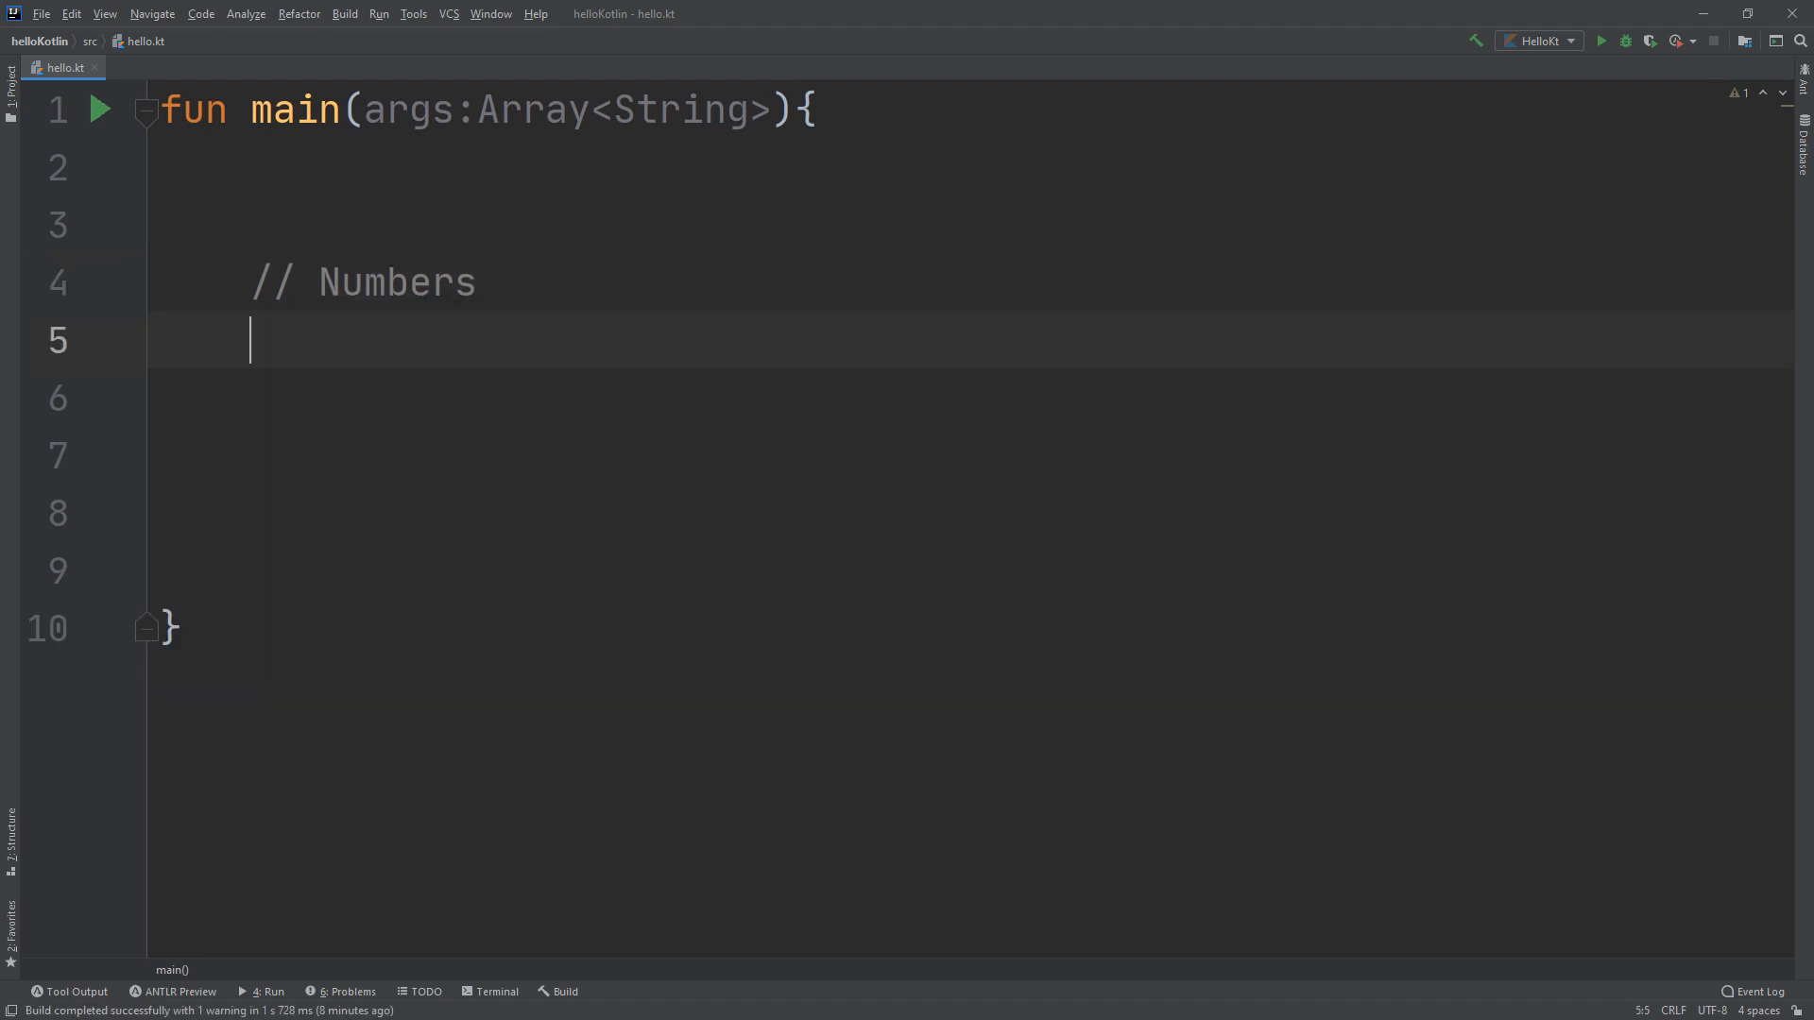
text(int)
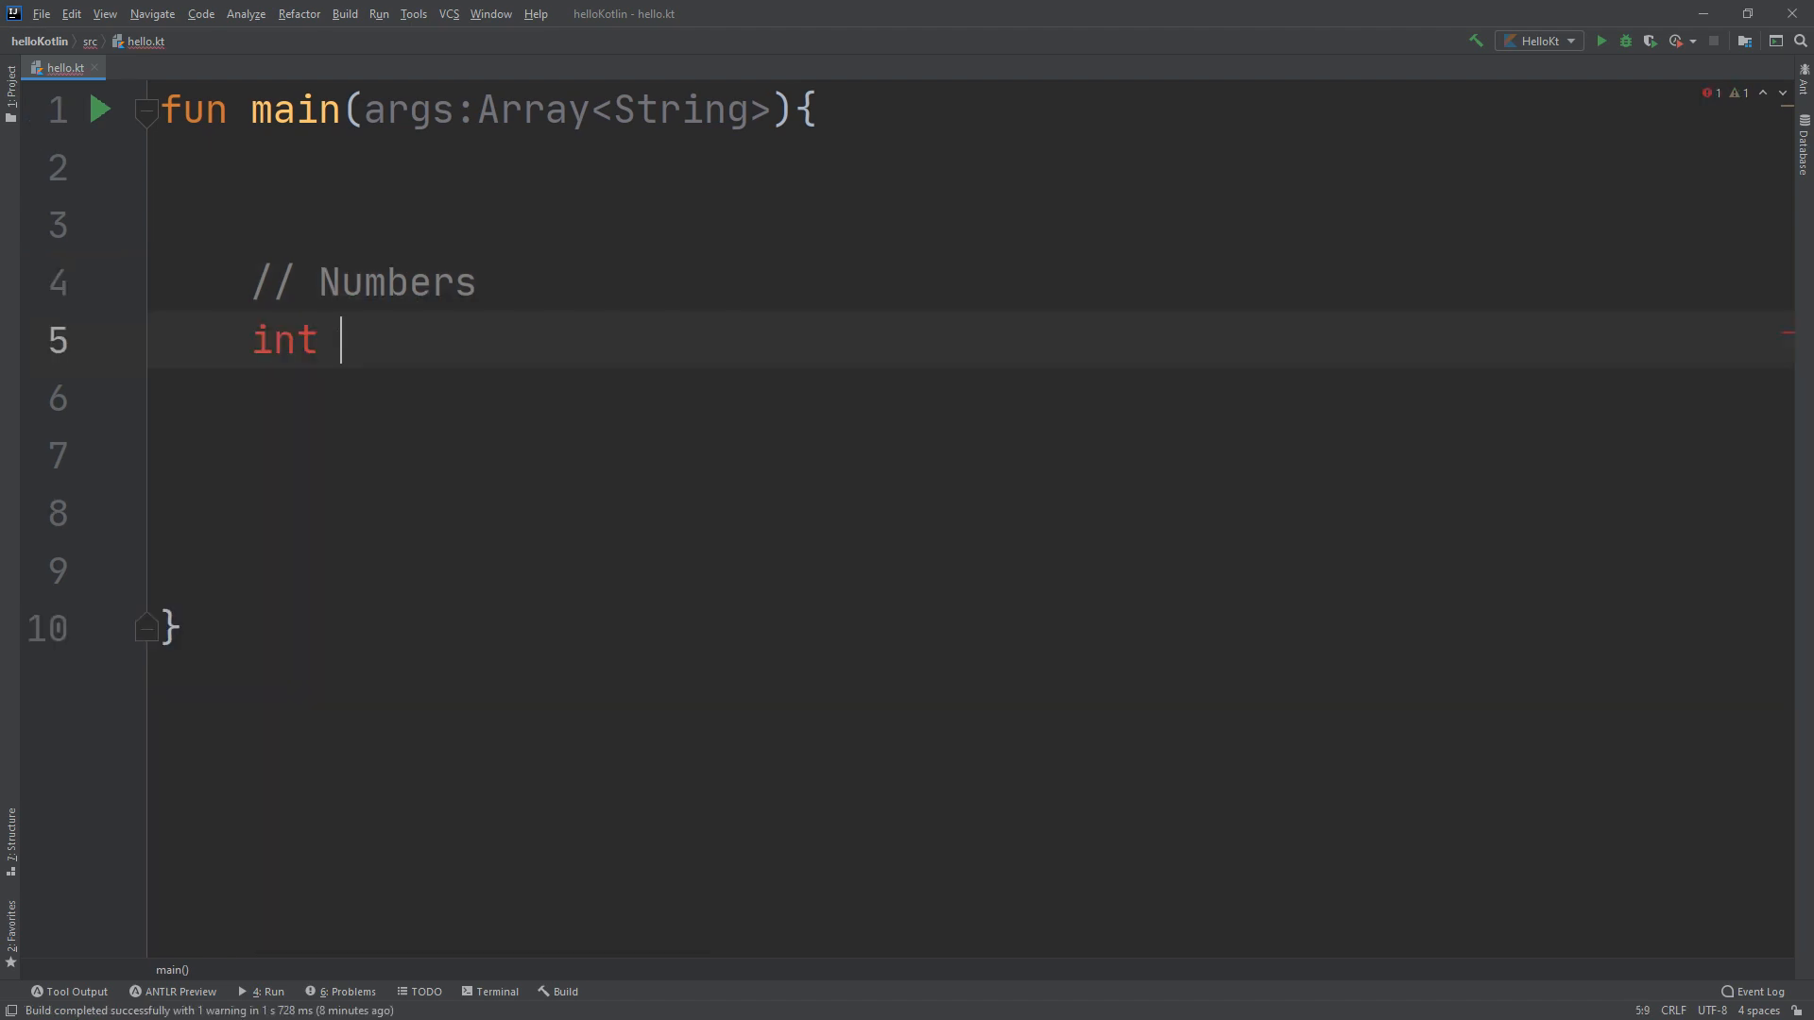
text(val a)
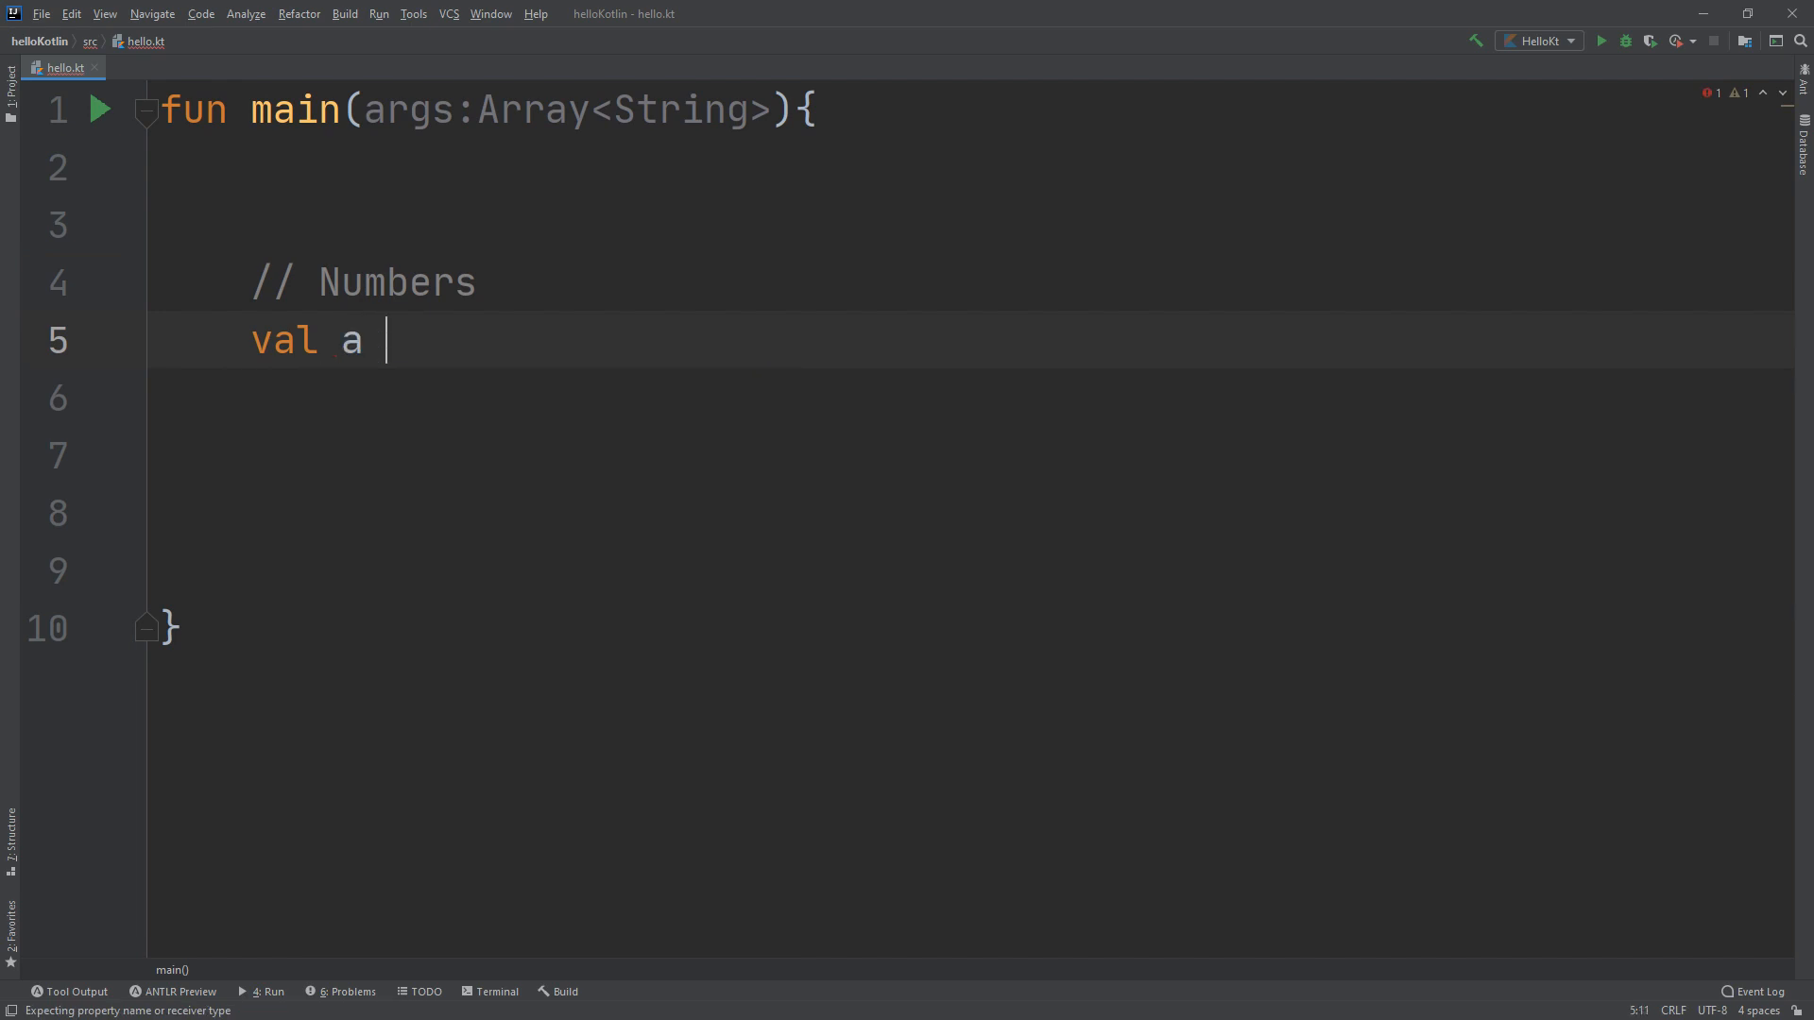
text(:Short)
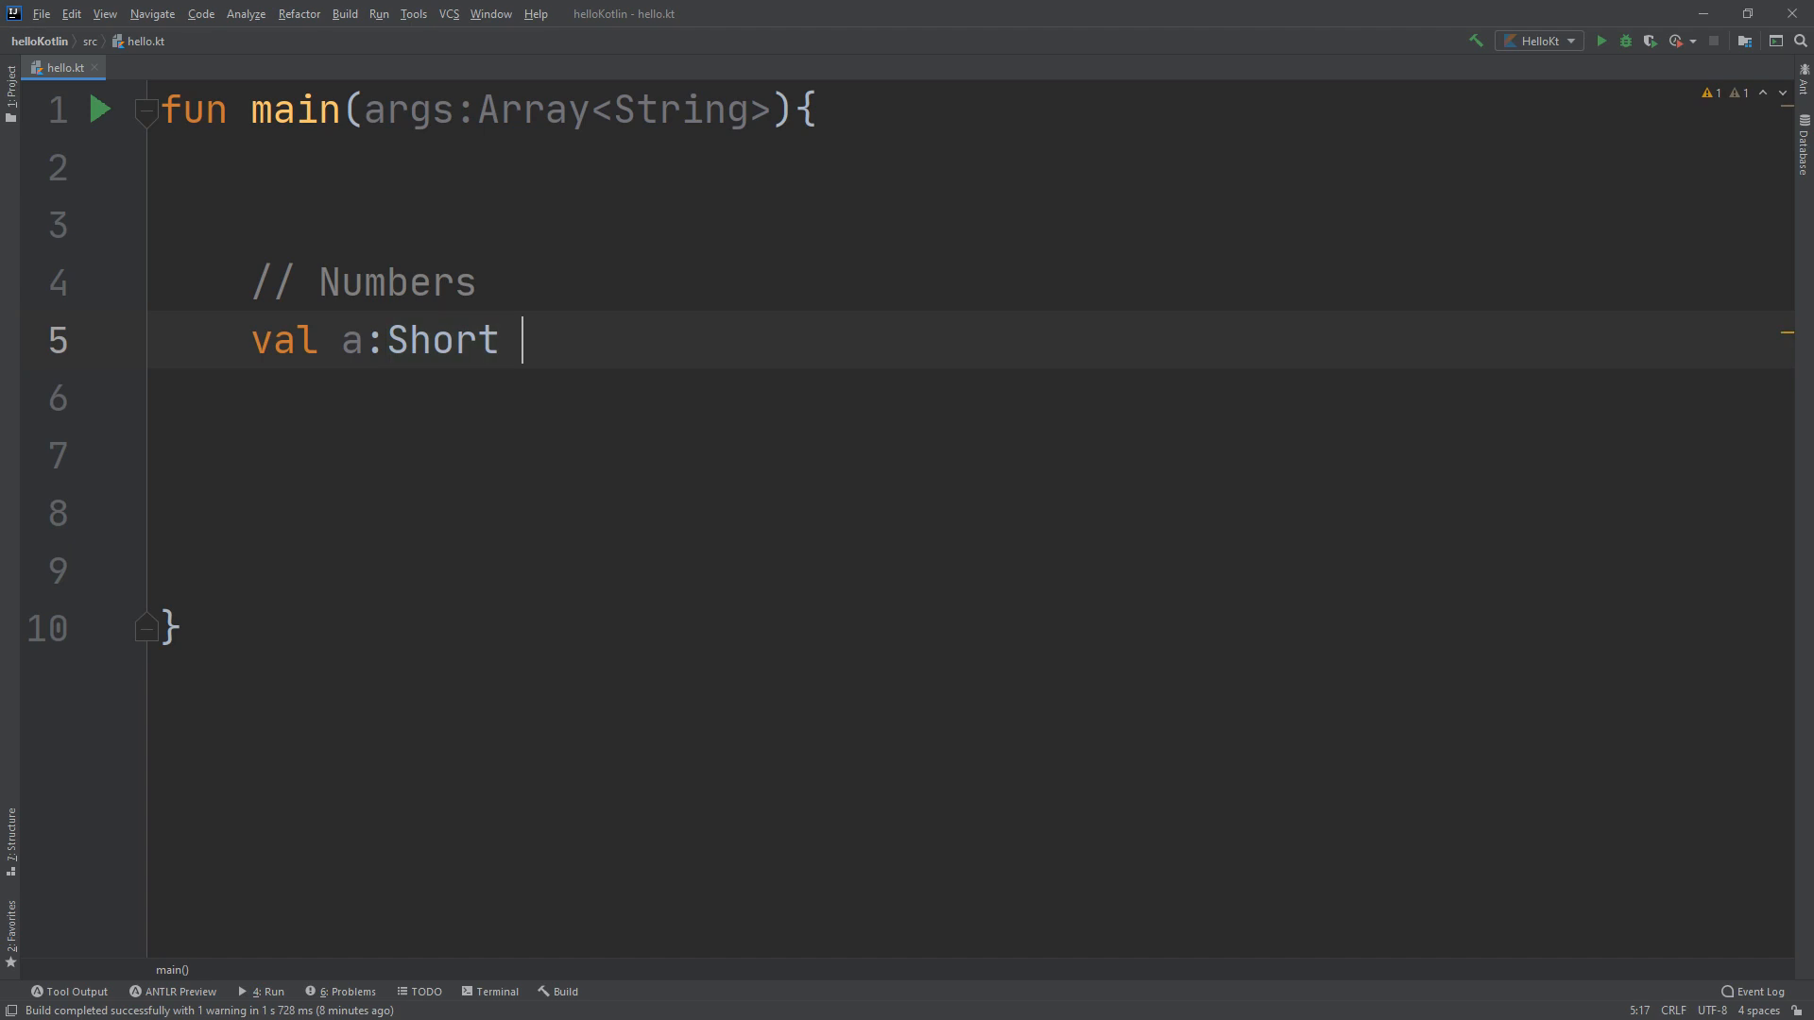
text(= 12)
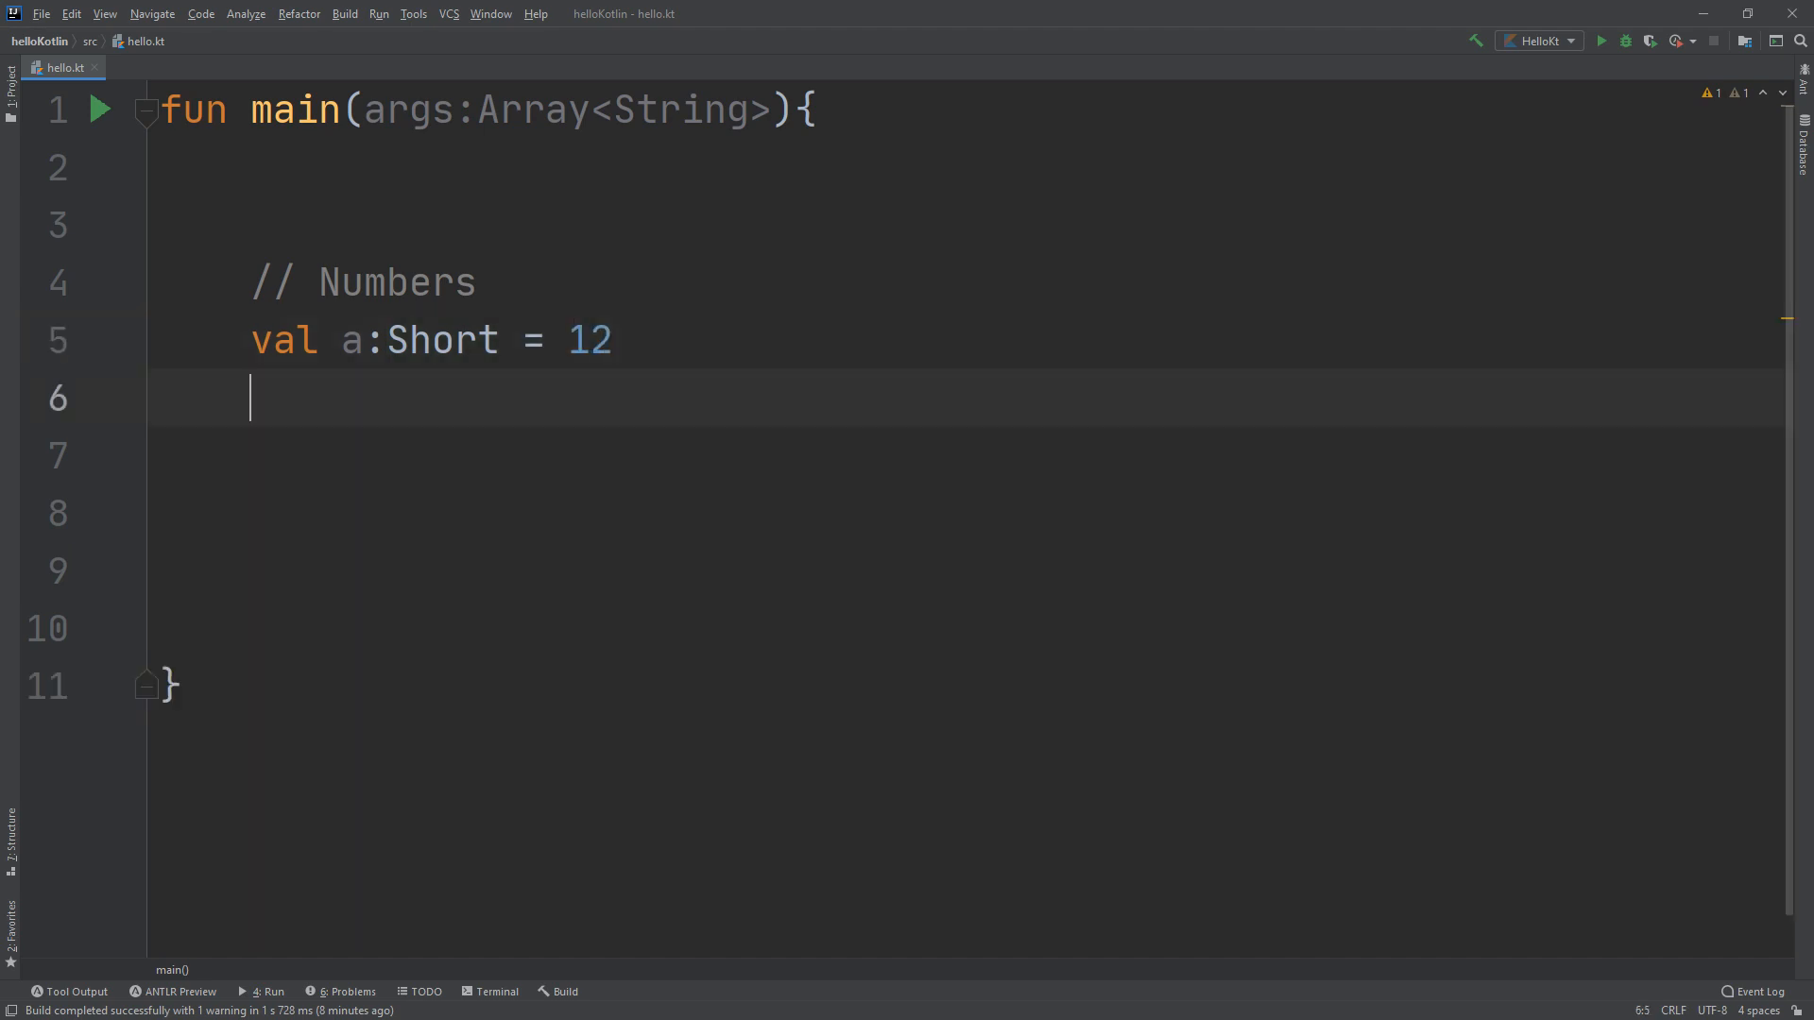
Declare val b:Byte = 120 and rename variable a to s
text(val)
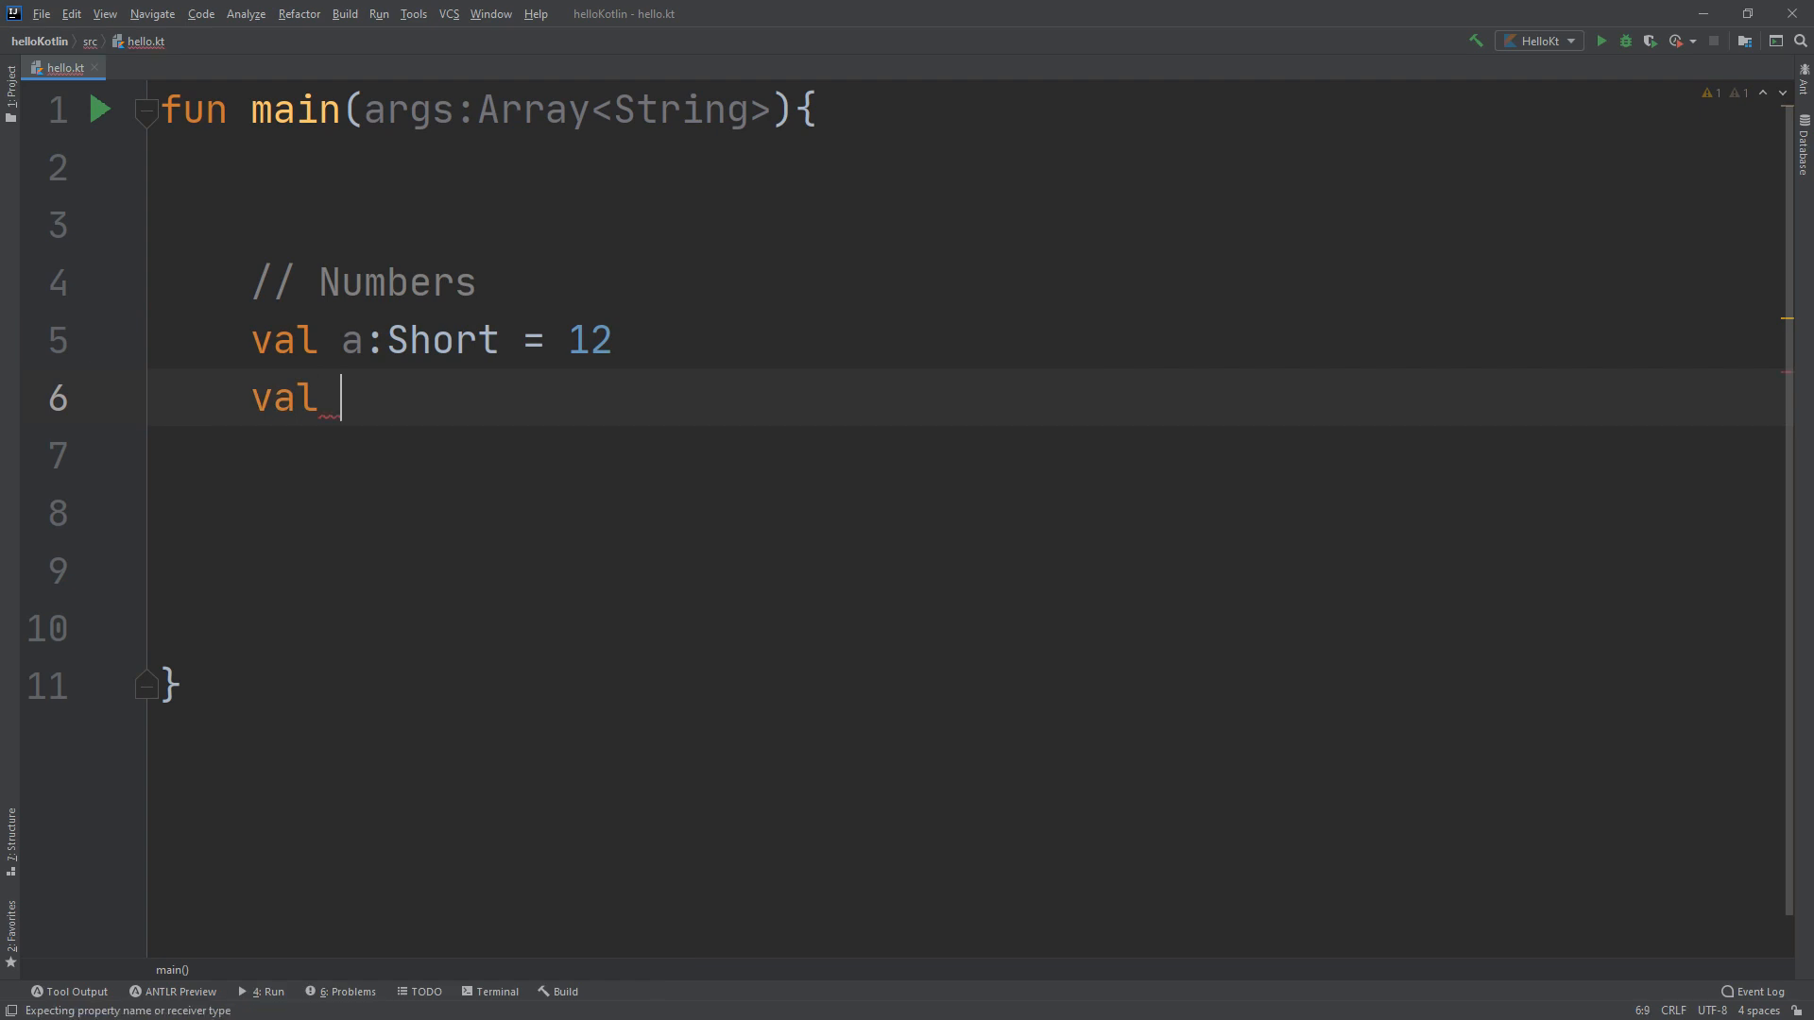
text(b:Byte)
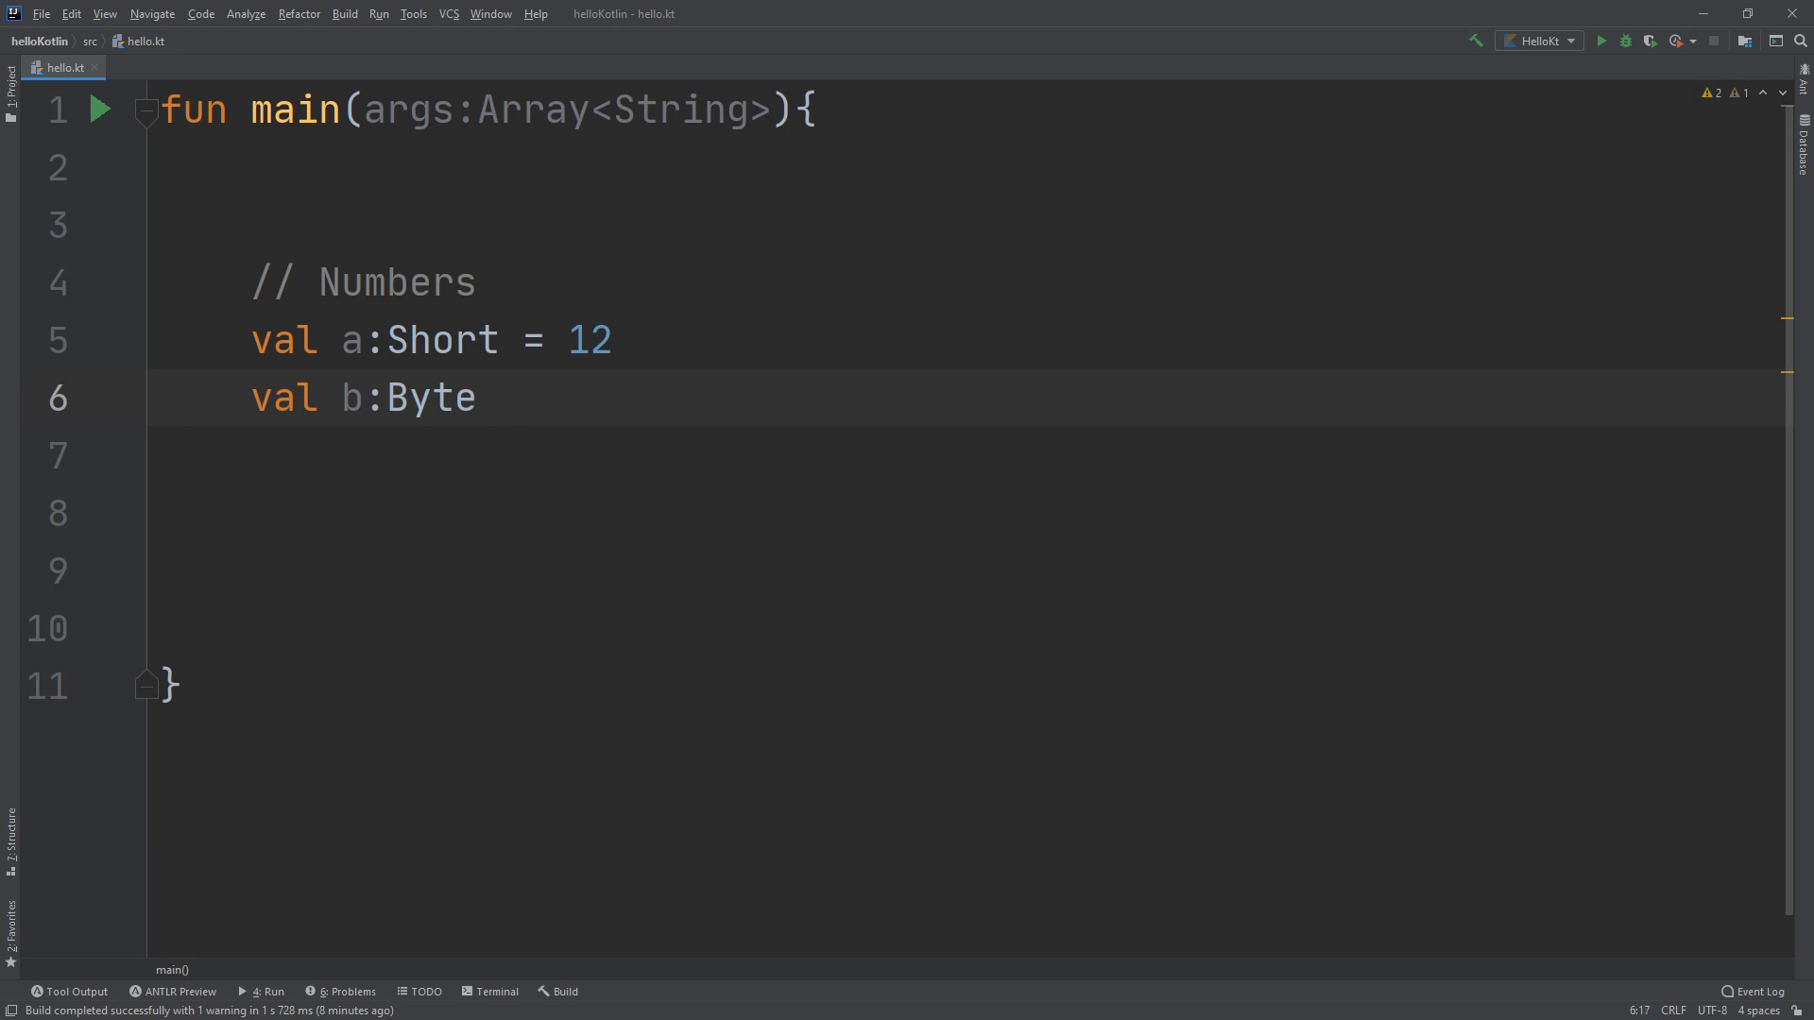
text(= 12)
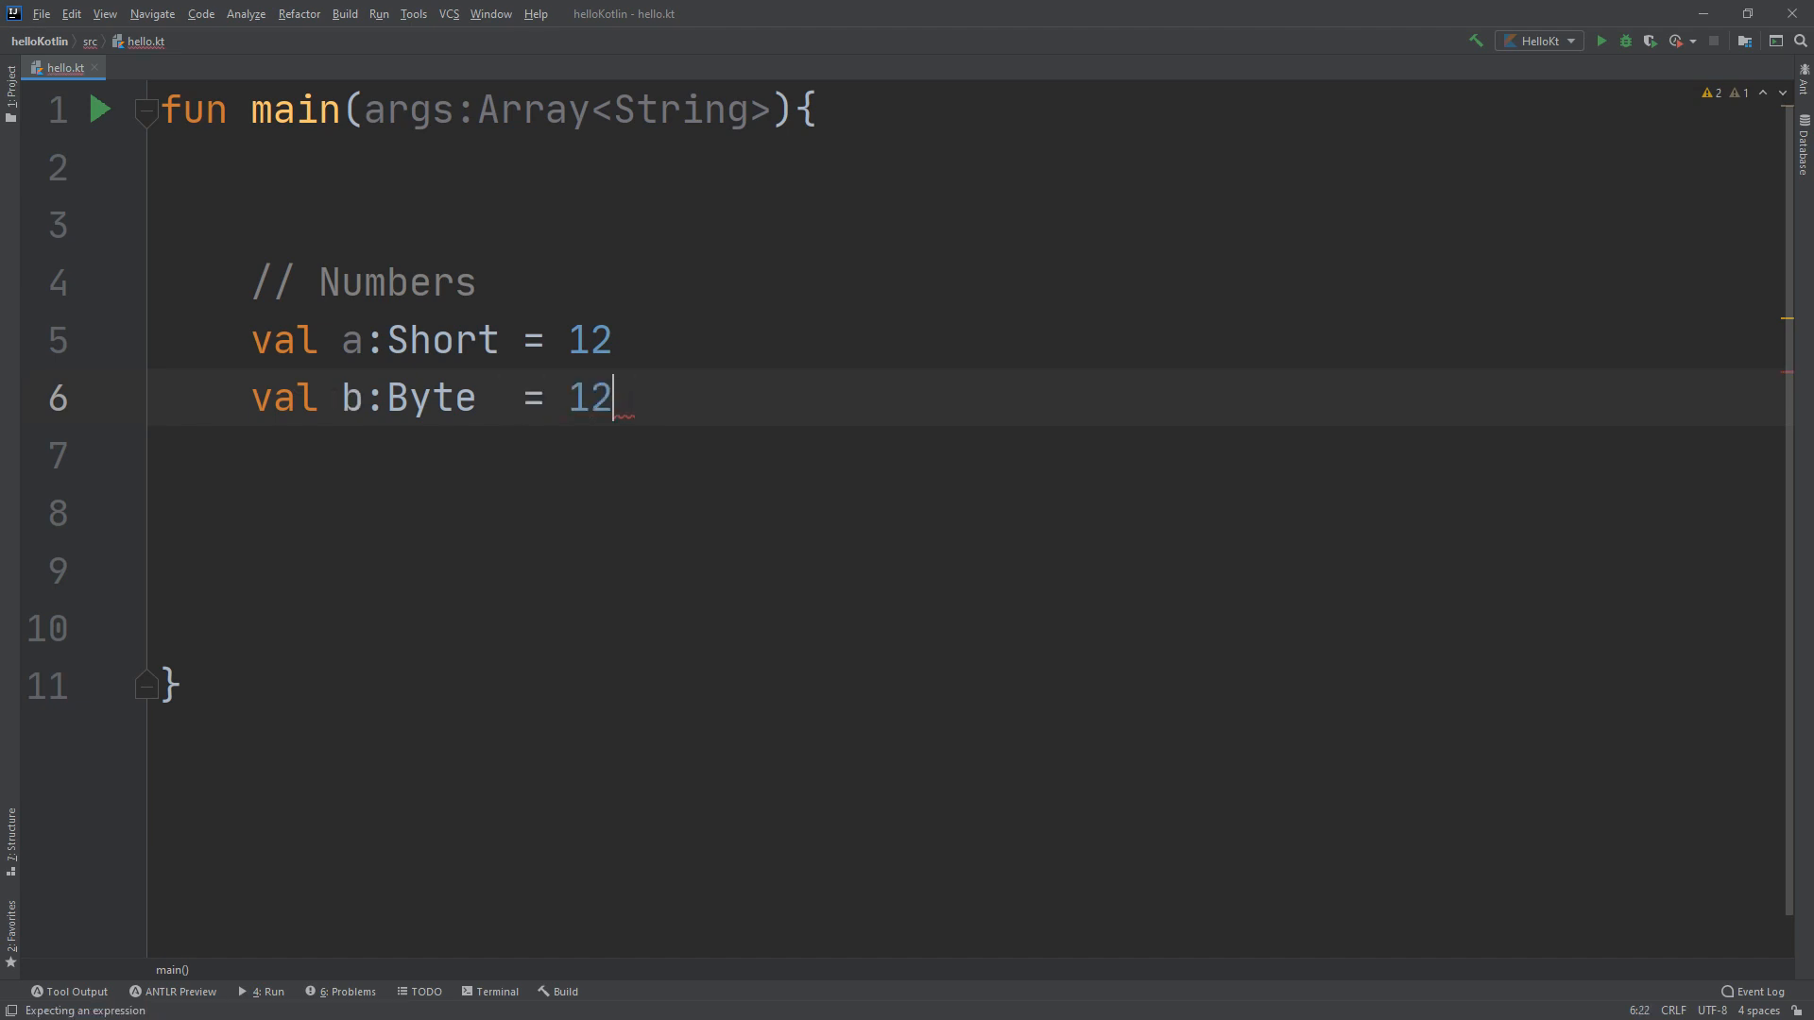
text(0)
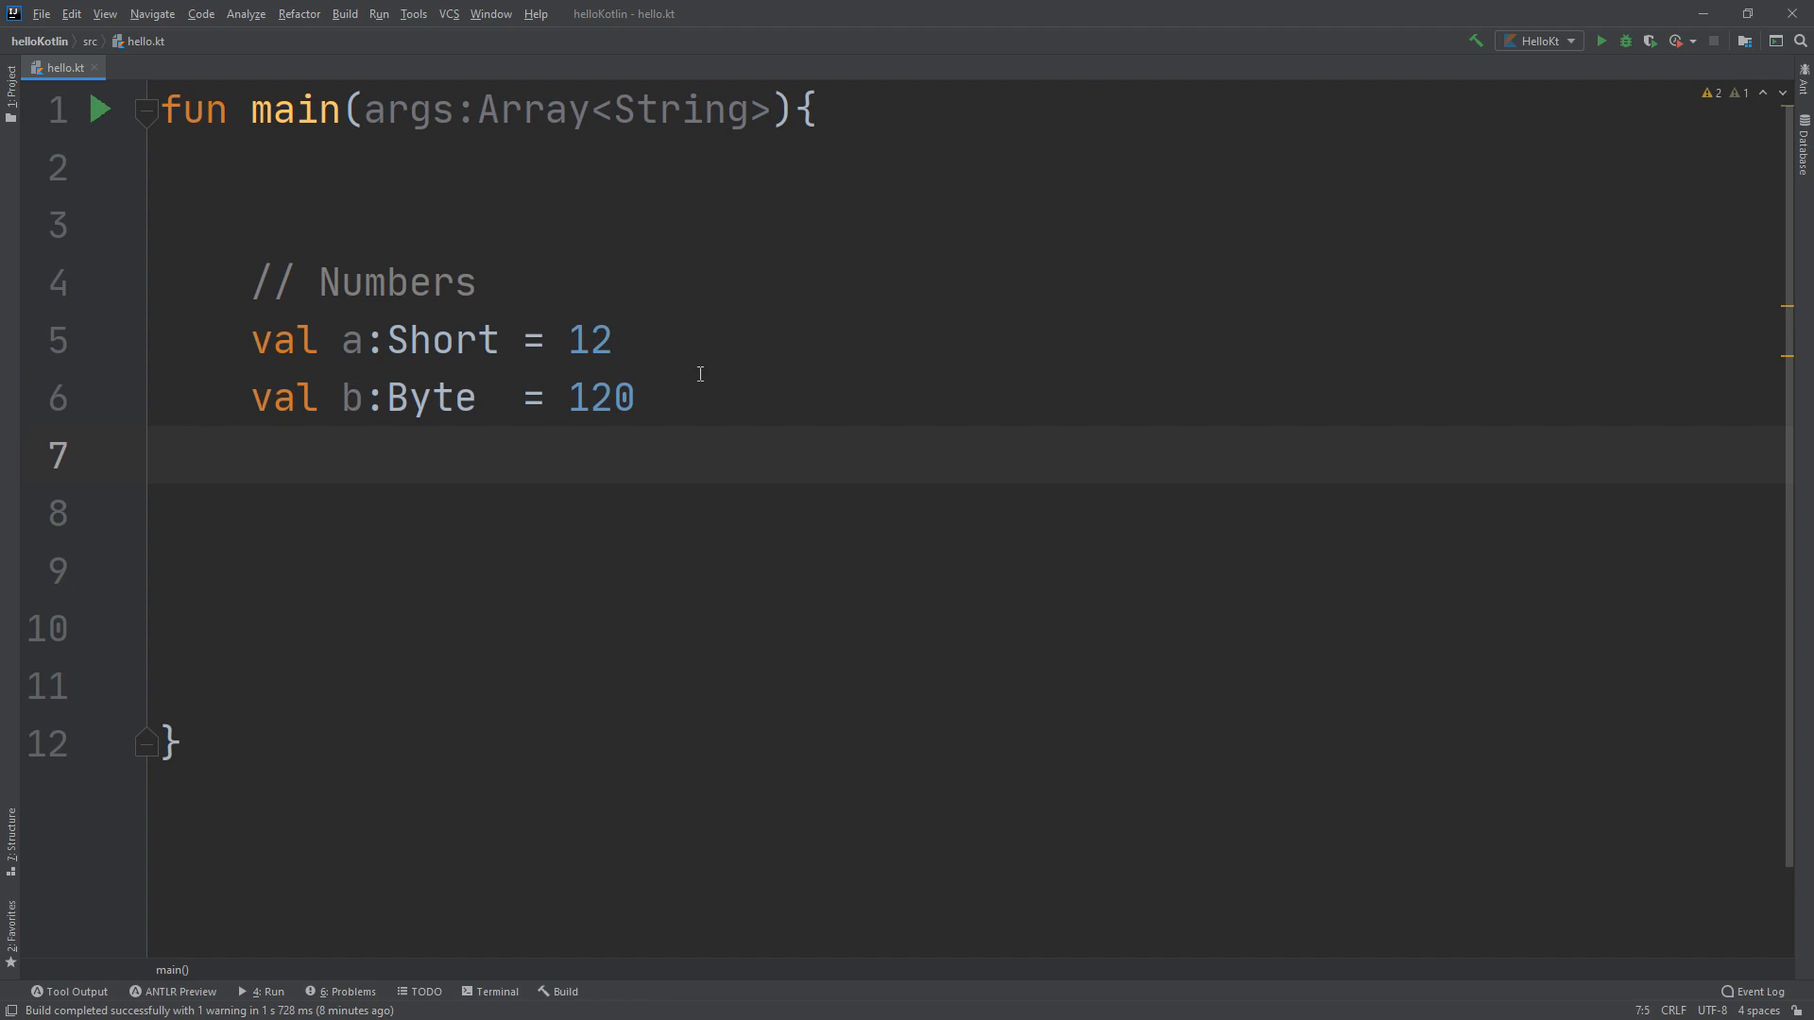
double_click(431, 397)
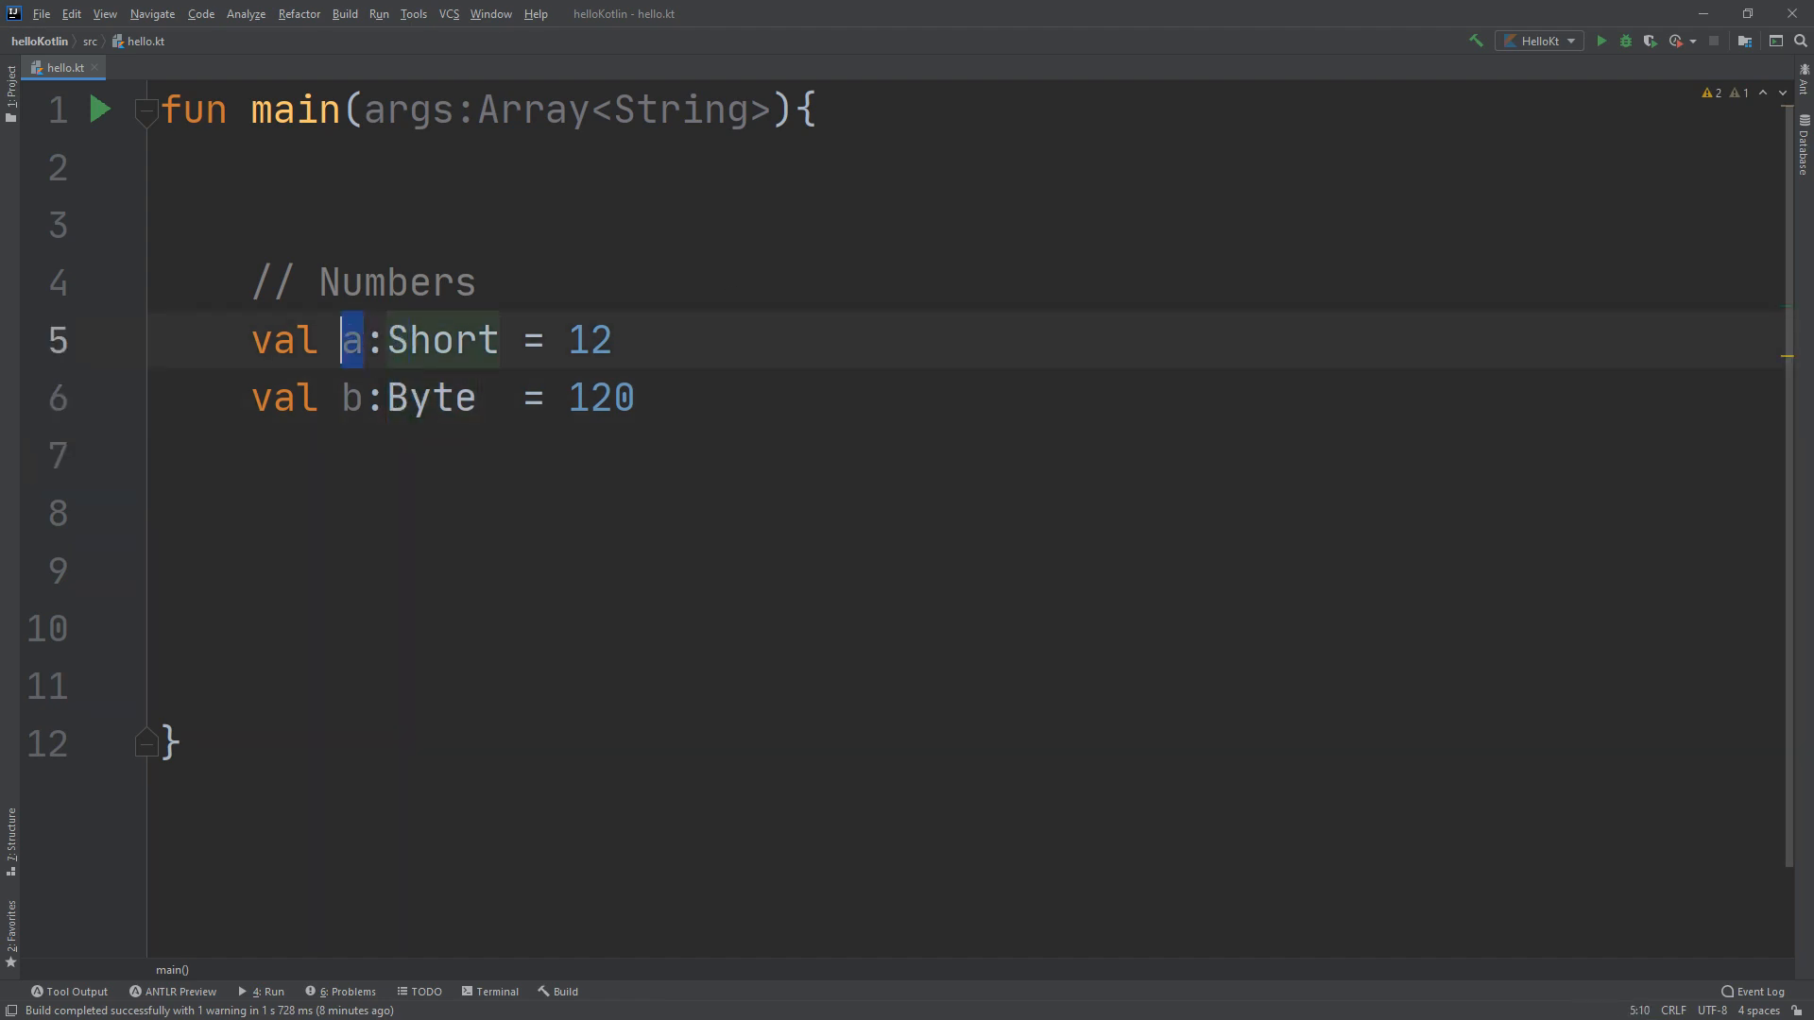
text(s)
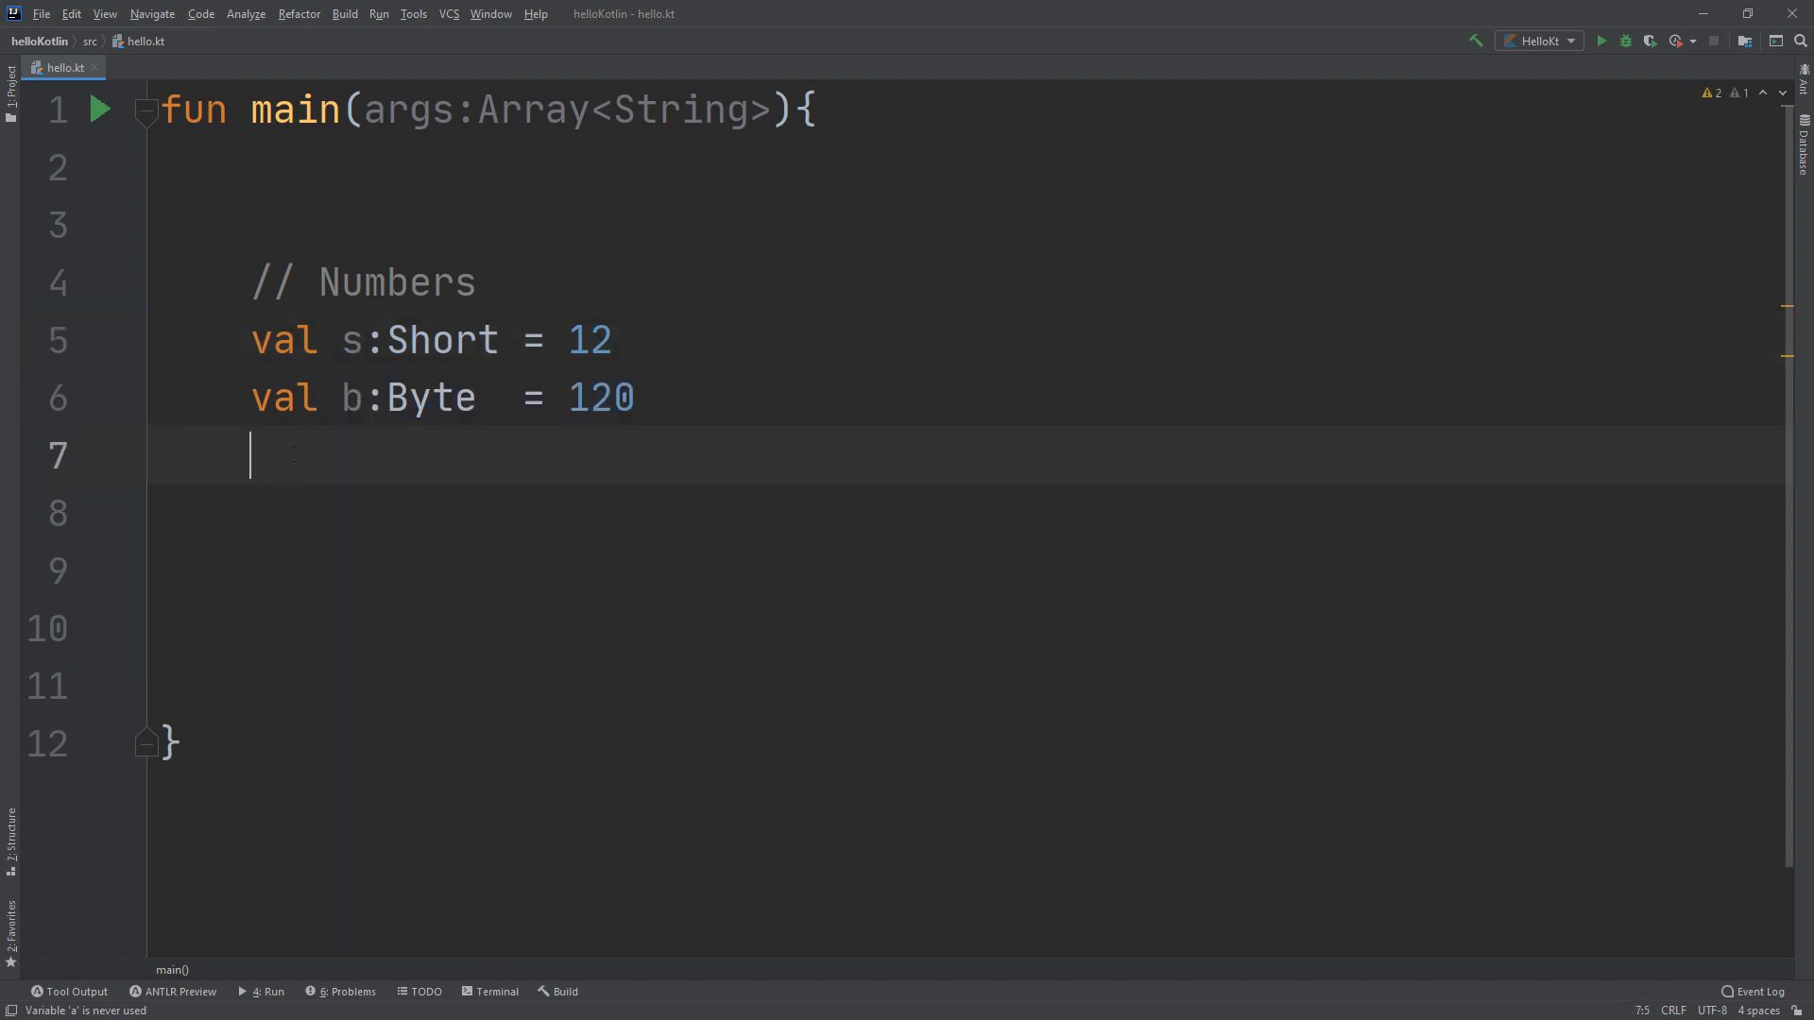
Declare val i:Int = -10000, fixing a stray equals sign, and start a new line
text(val)
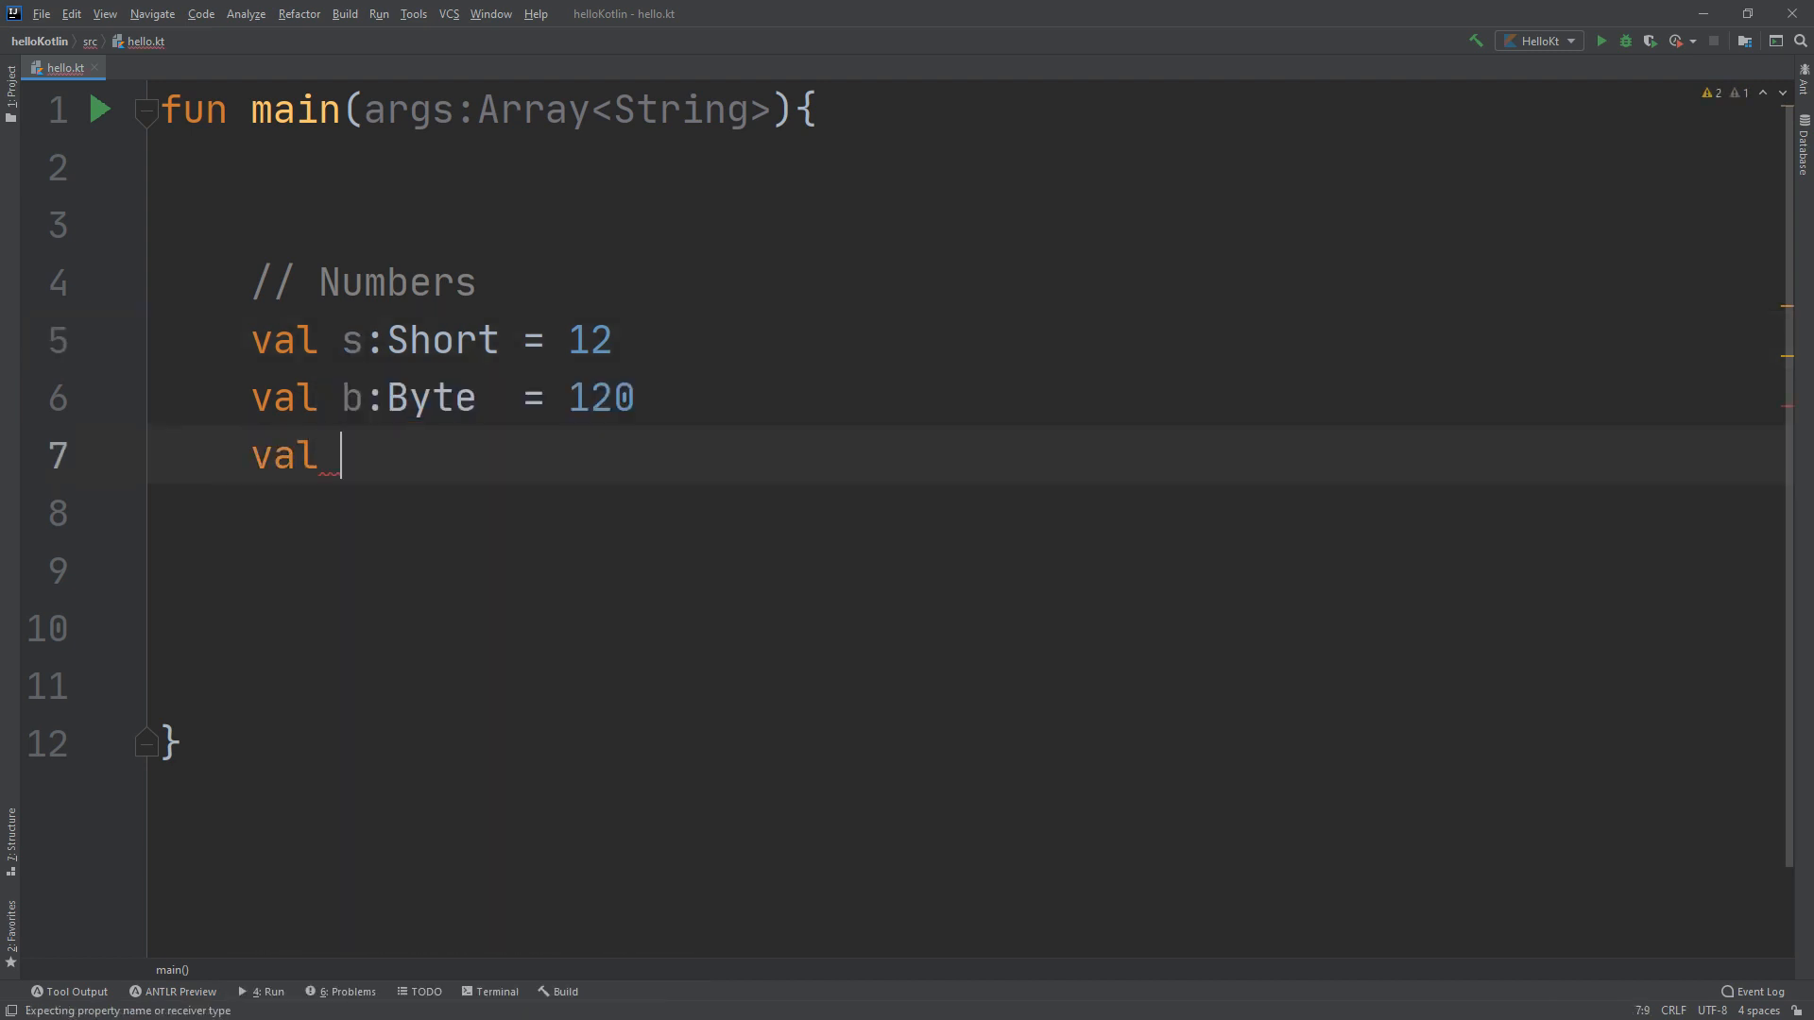
text(i:)
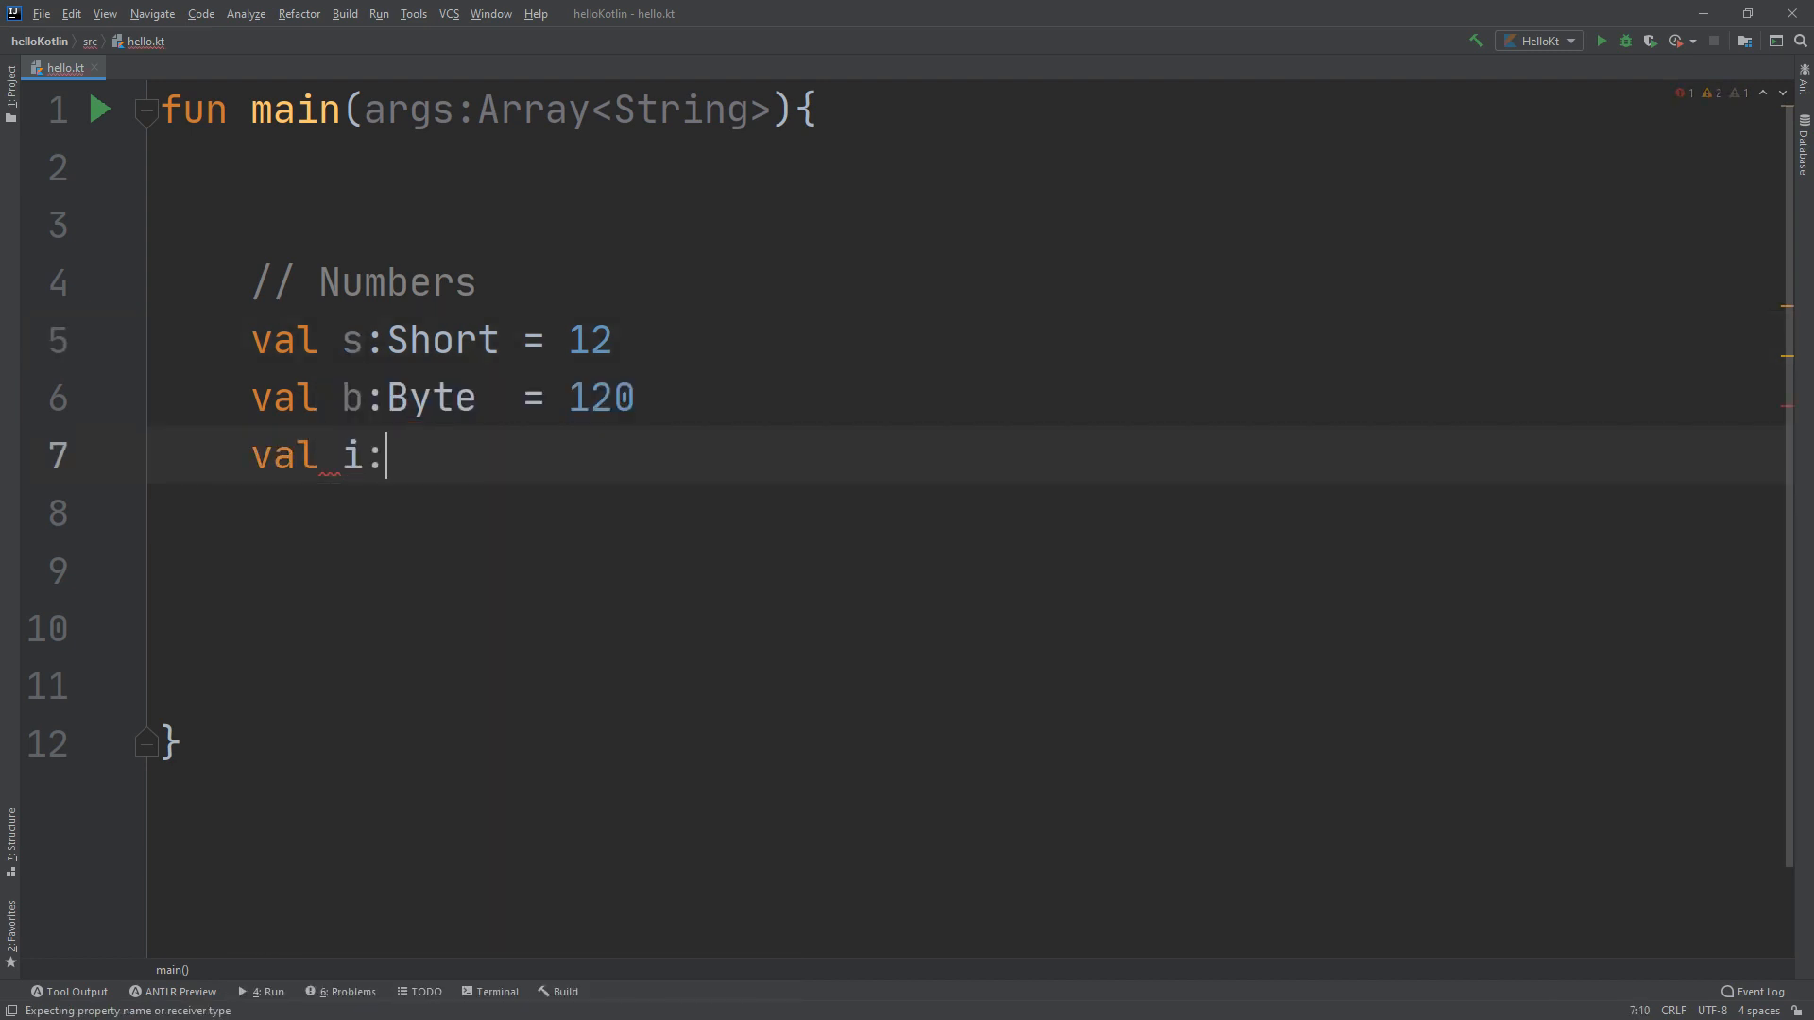
text(Int =)
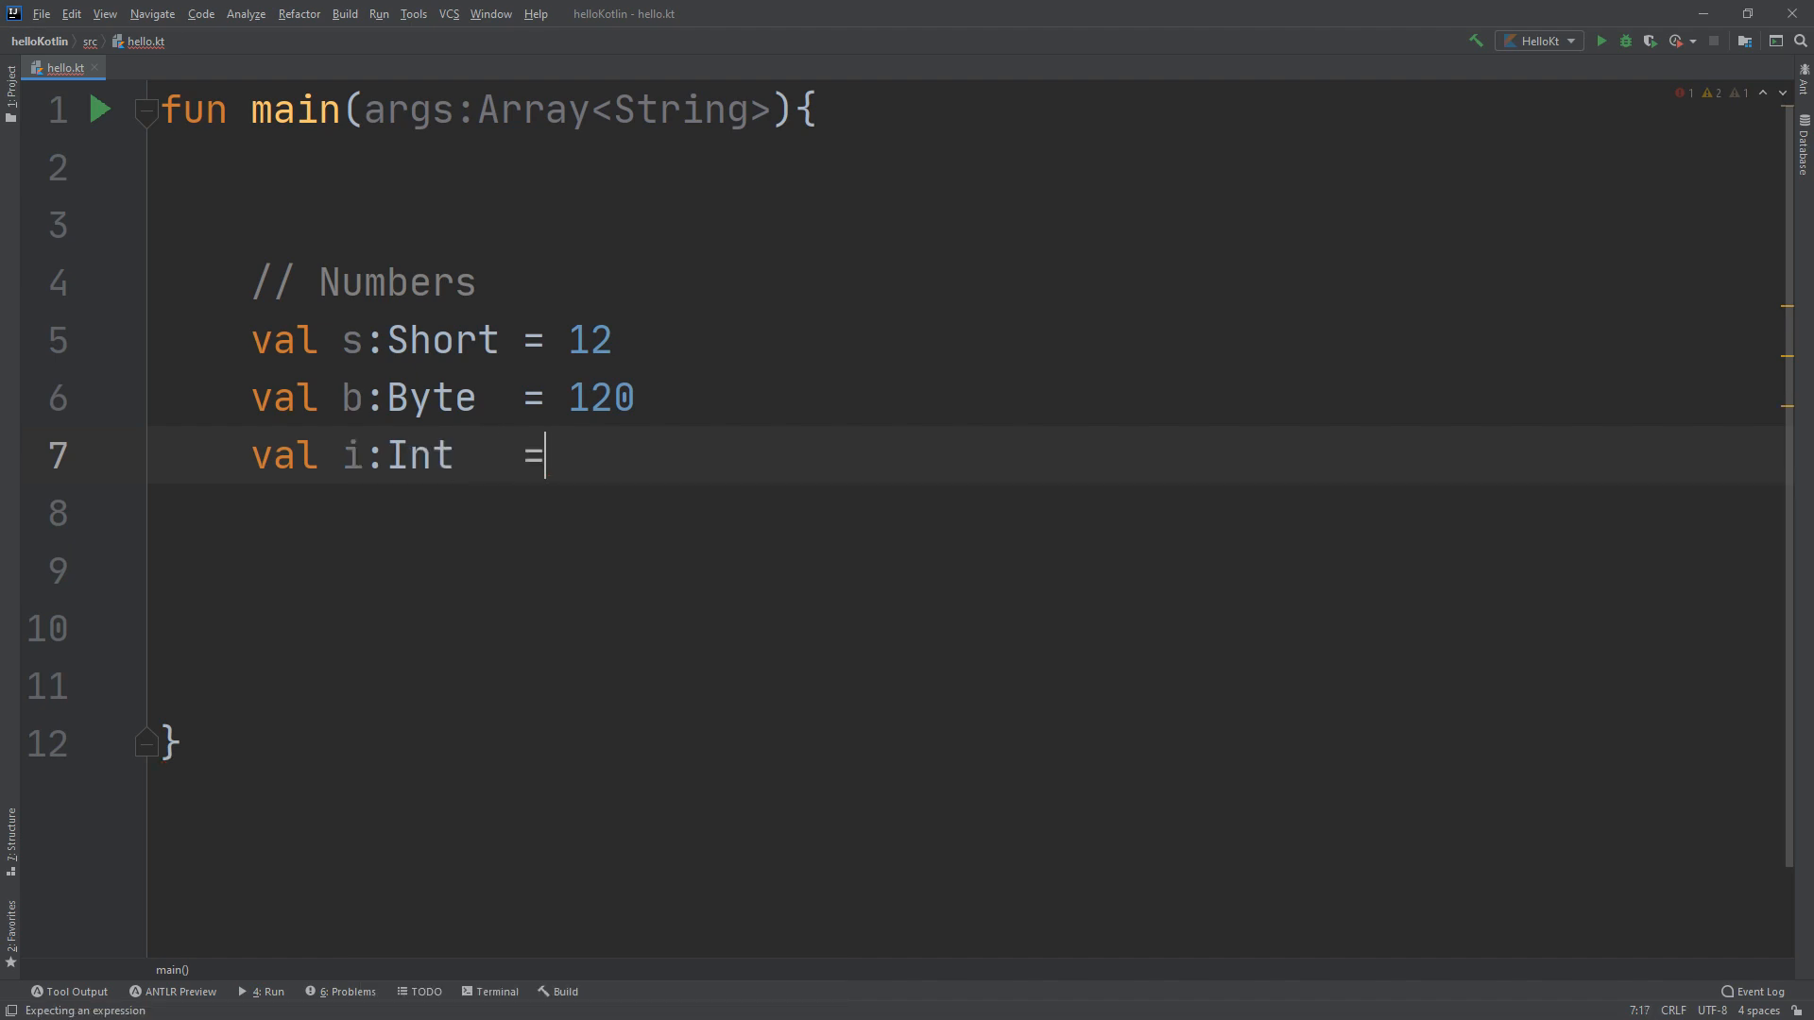
key(Backspace)
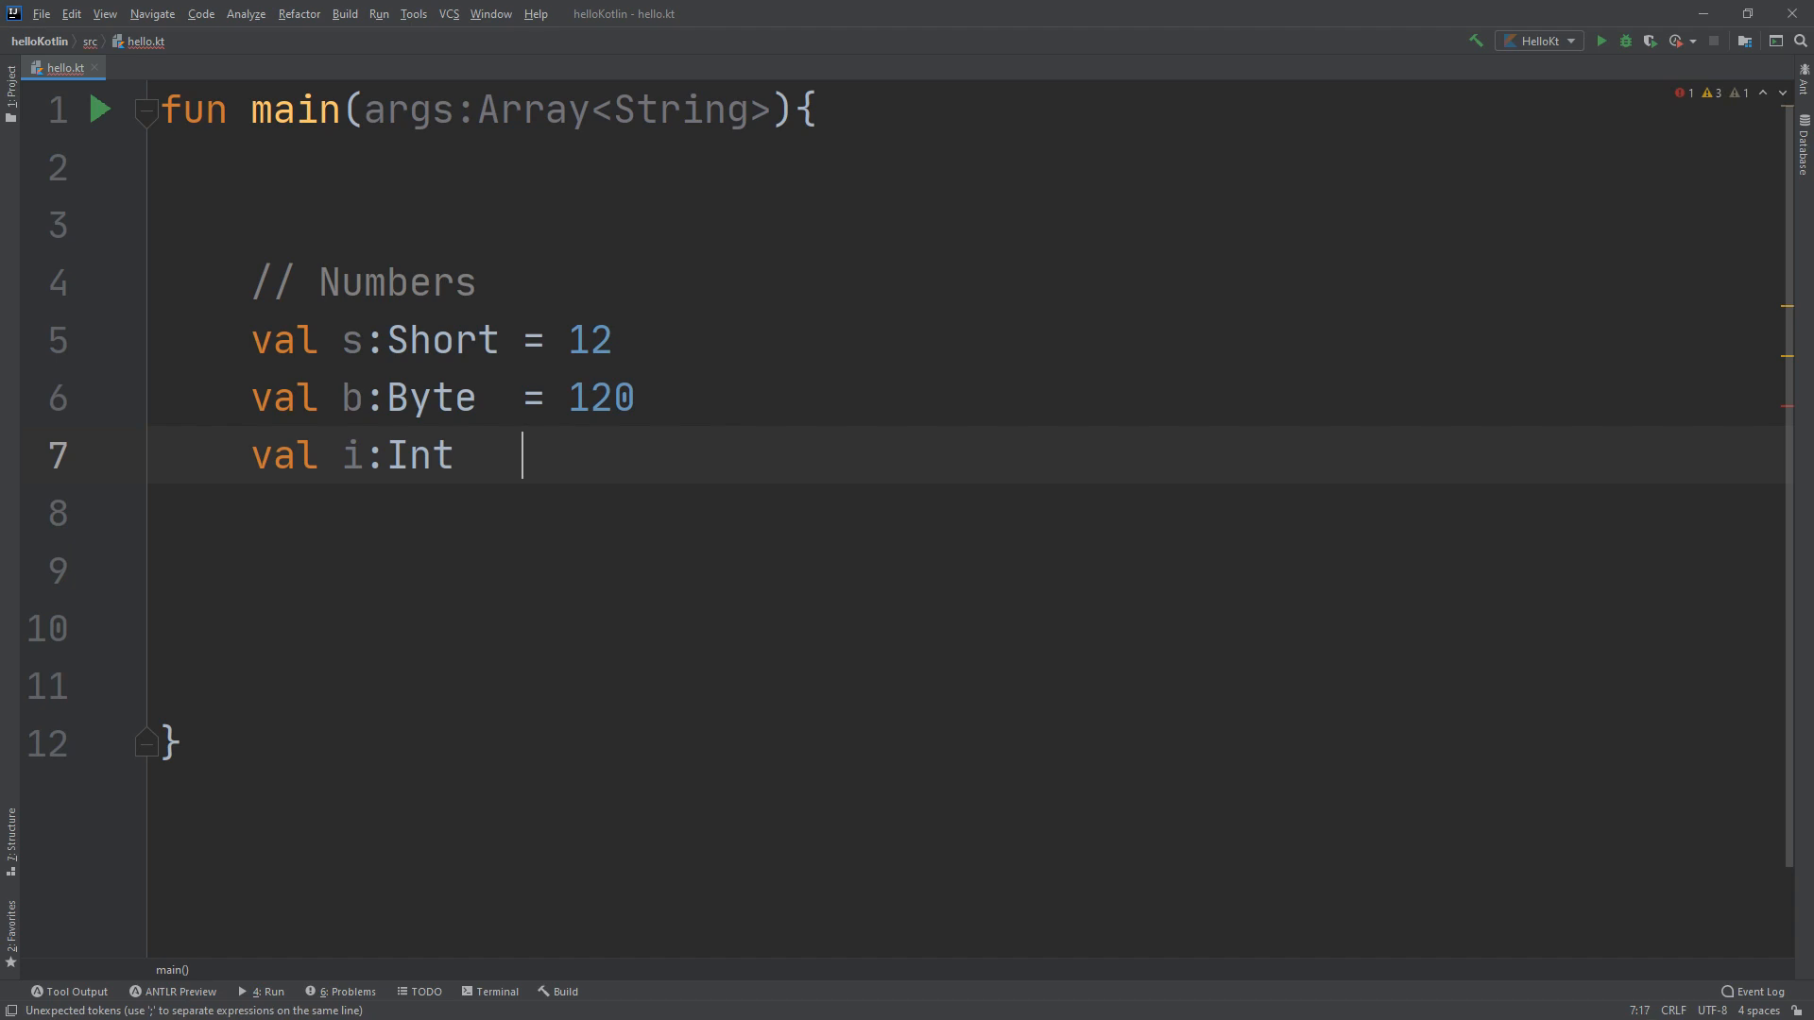
text(= -)
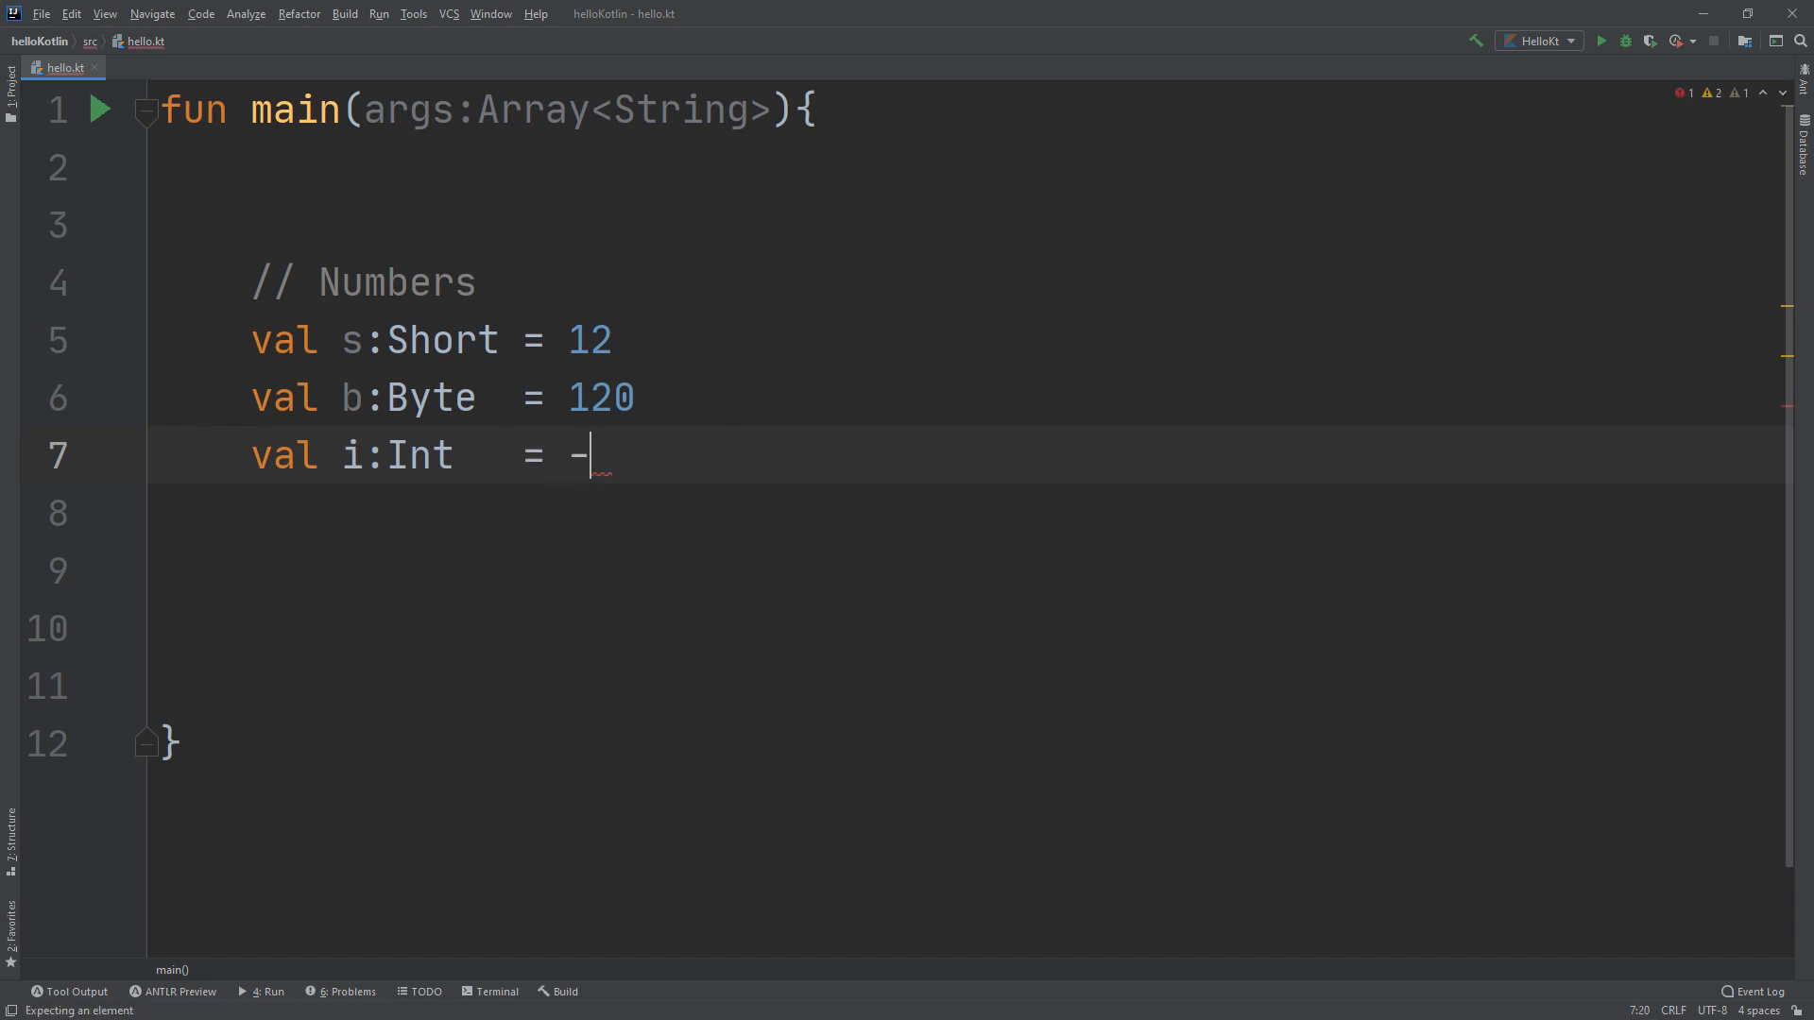
text(10000)
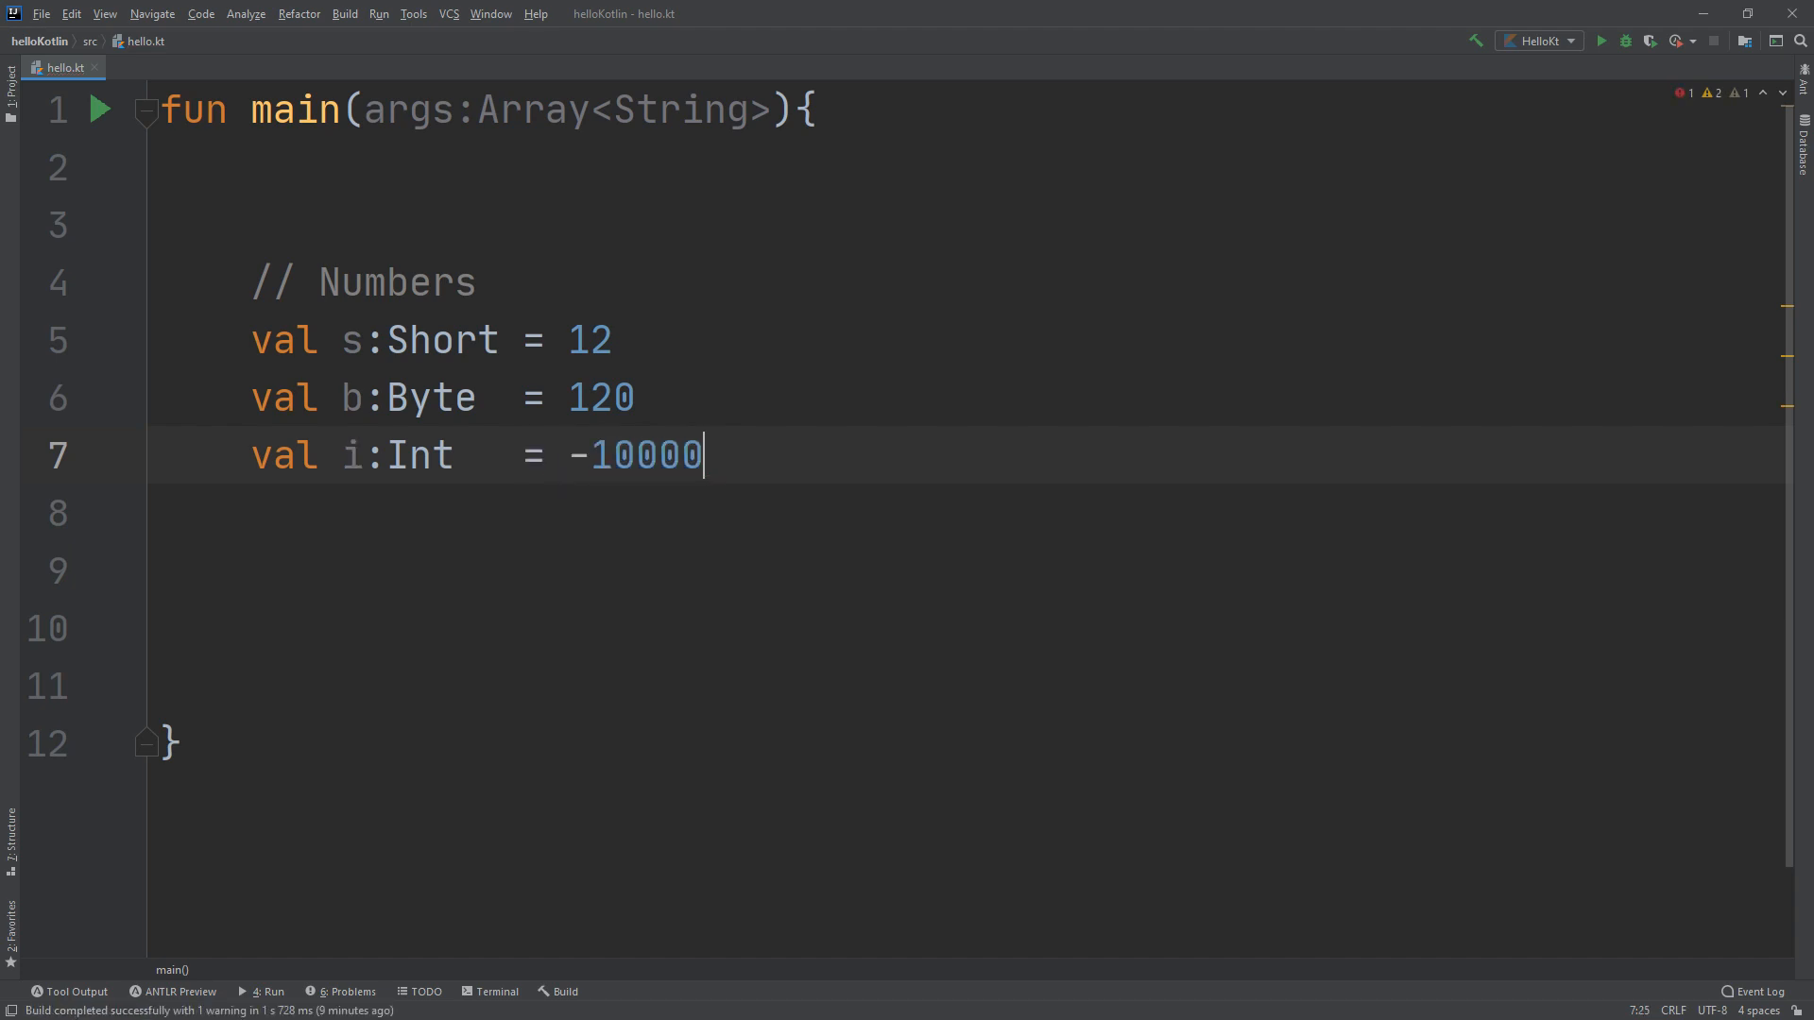
key(Return)
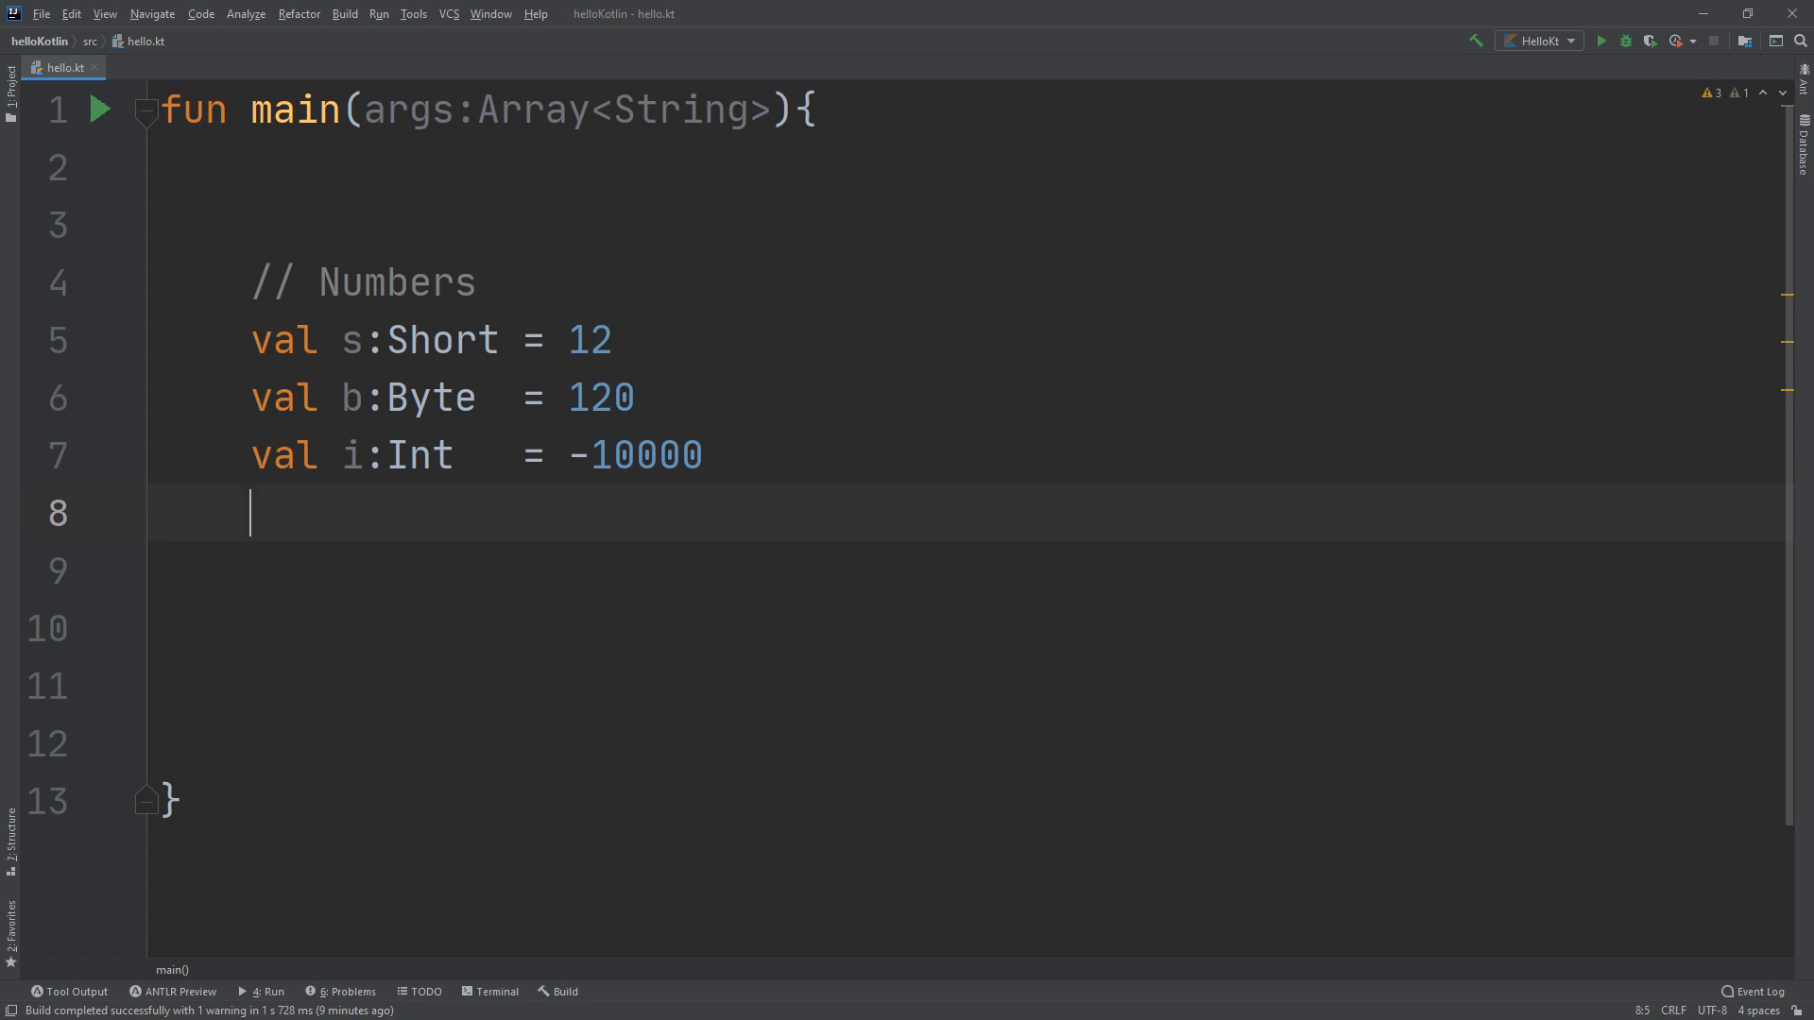
Declare val answer = s + b + i on line 8, accepting the autocomplete for i
text(val)
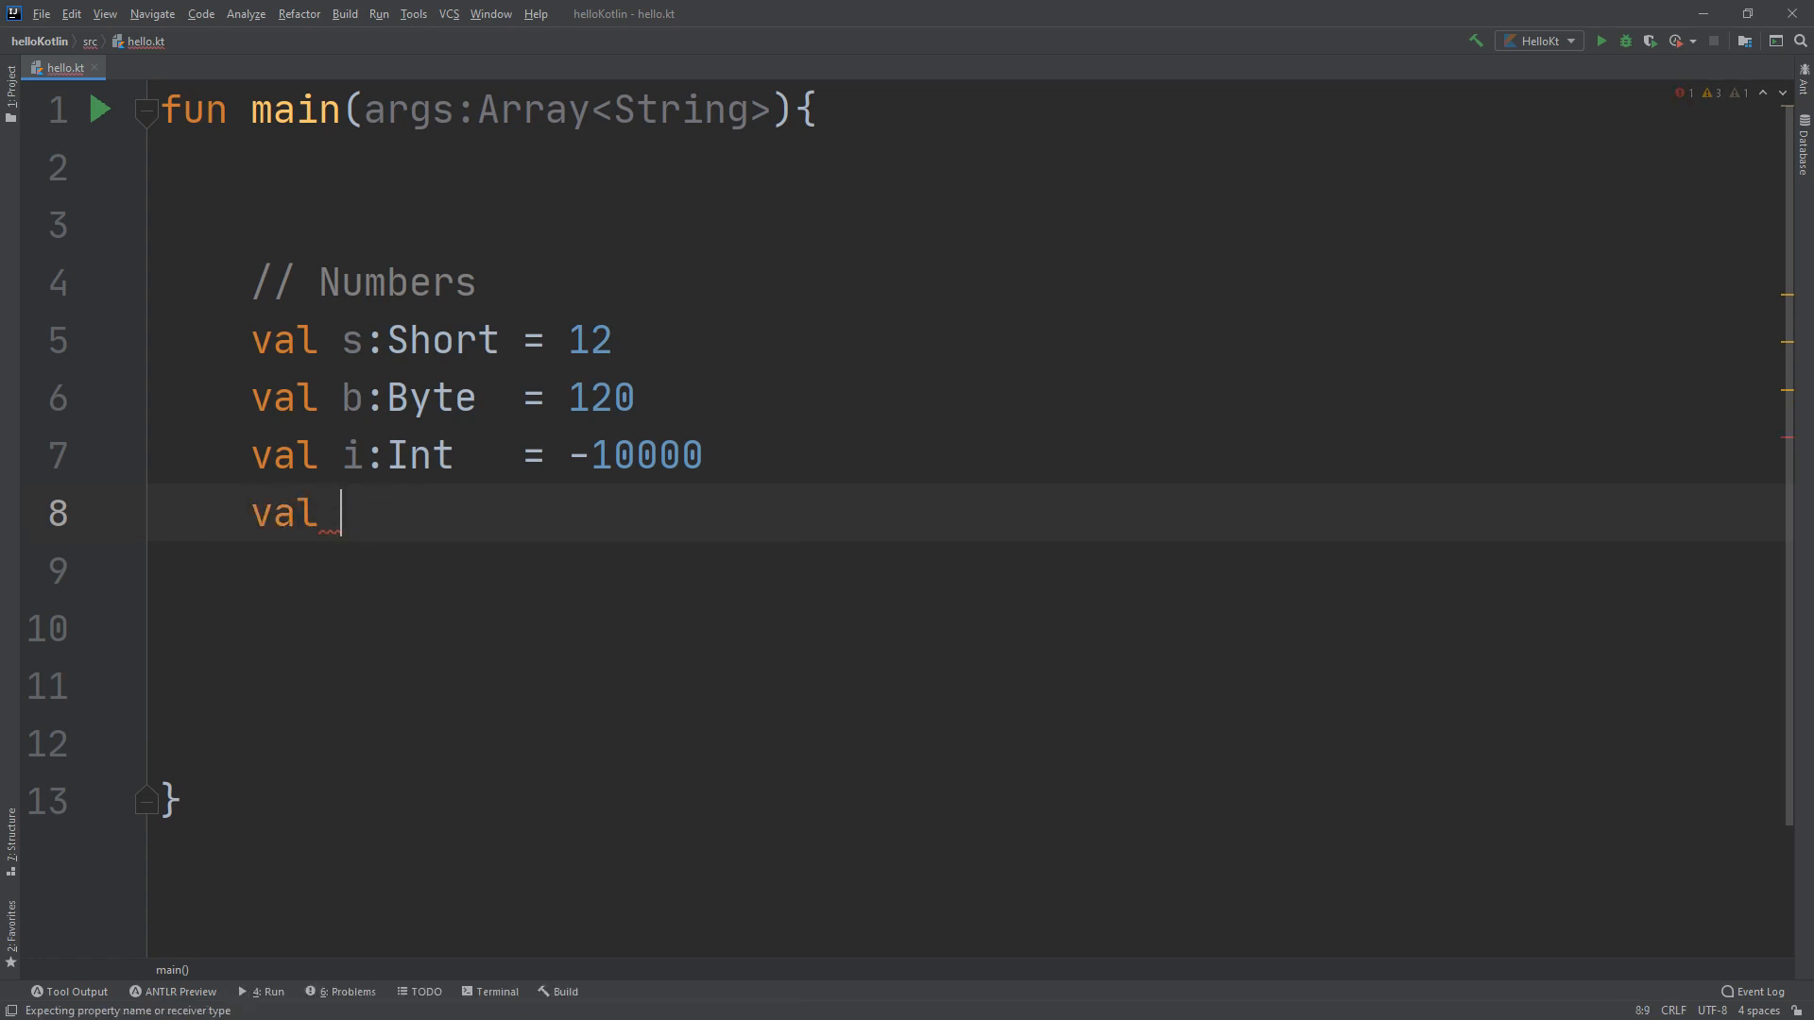
text(answer =)
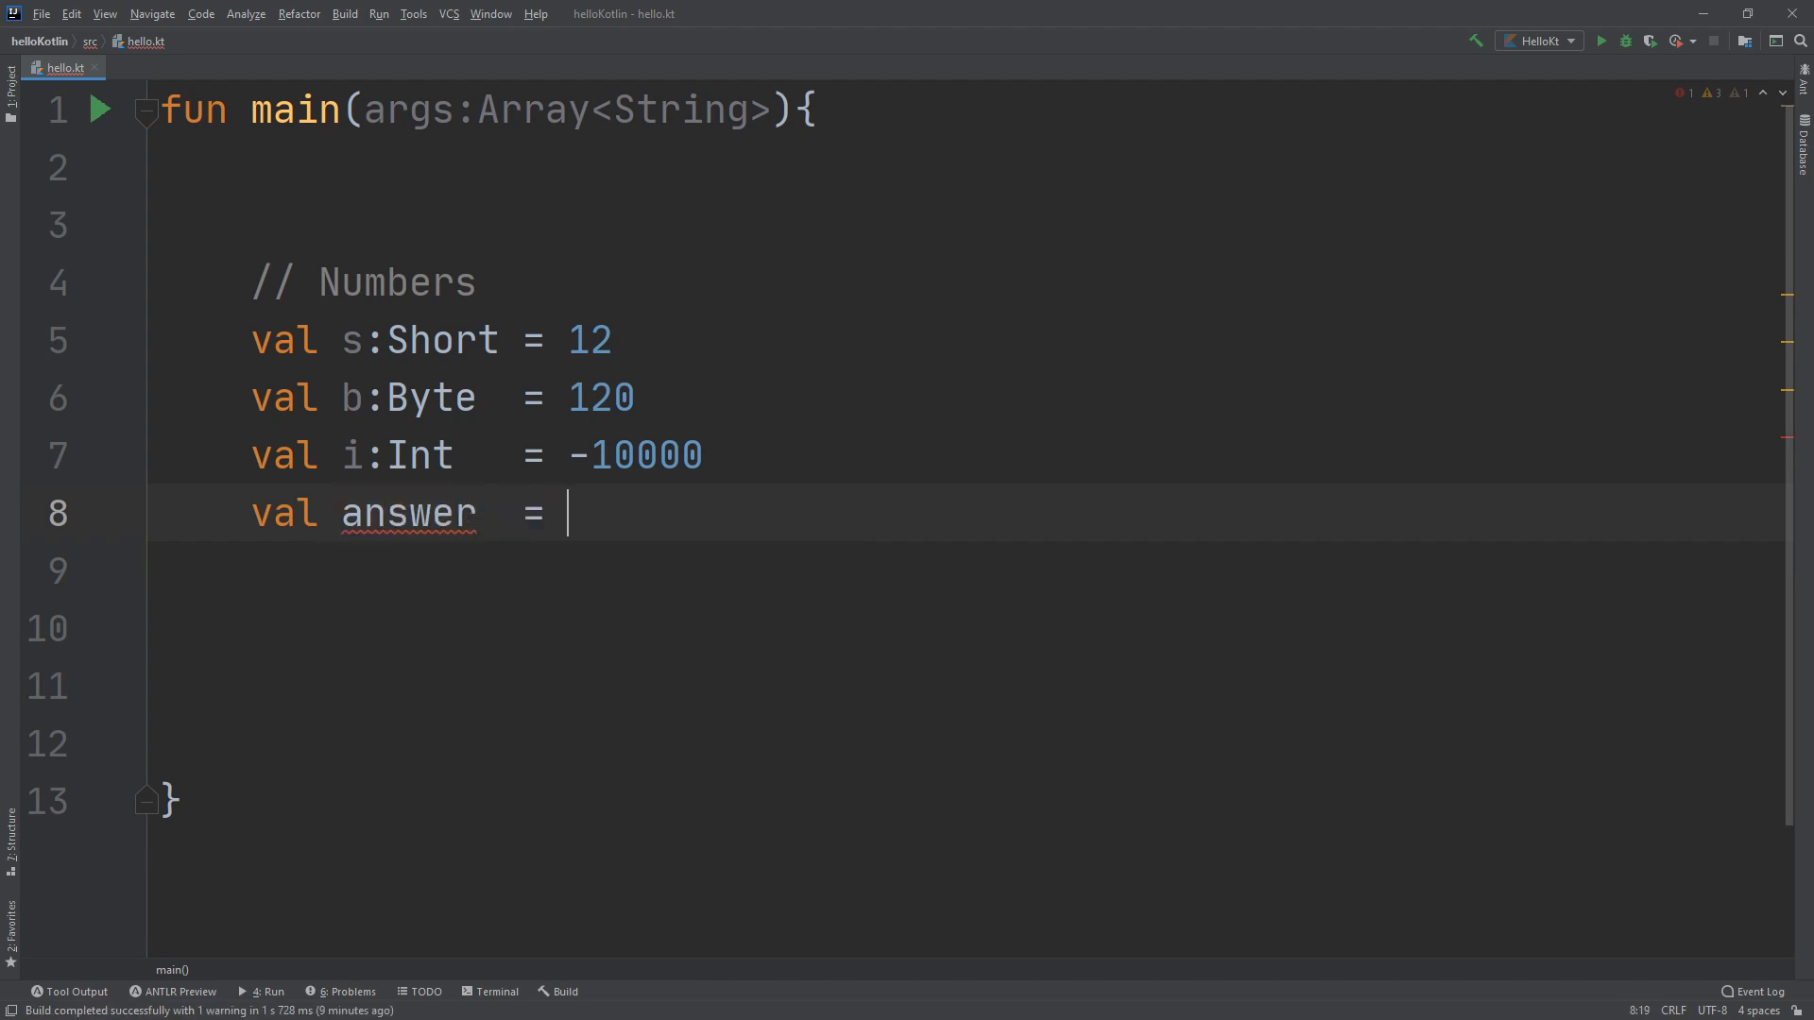
text(a)
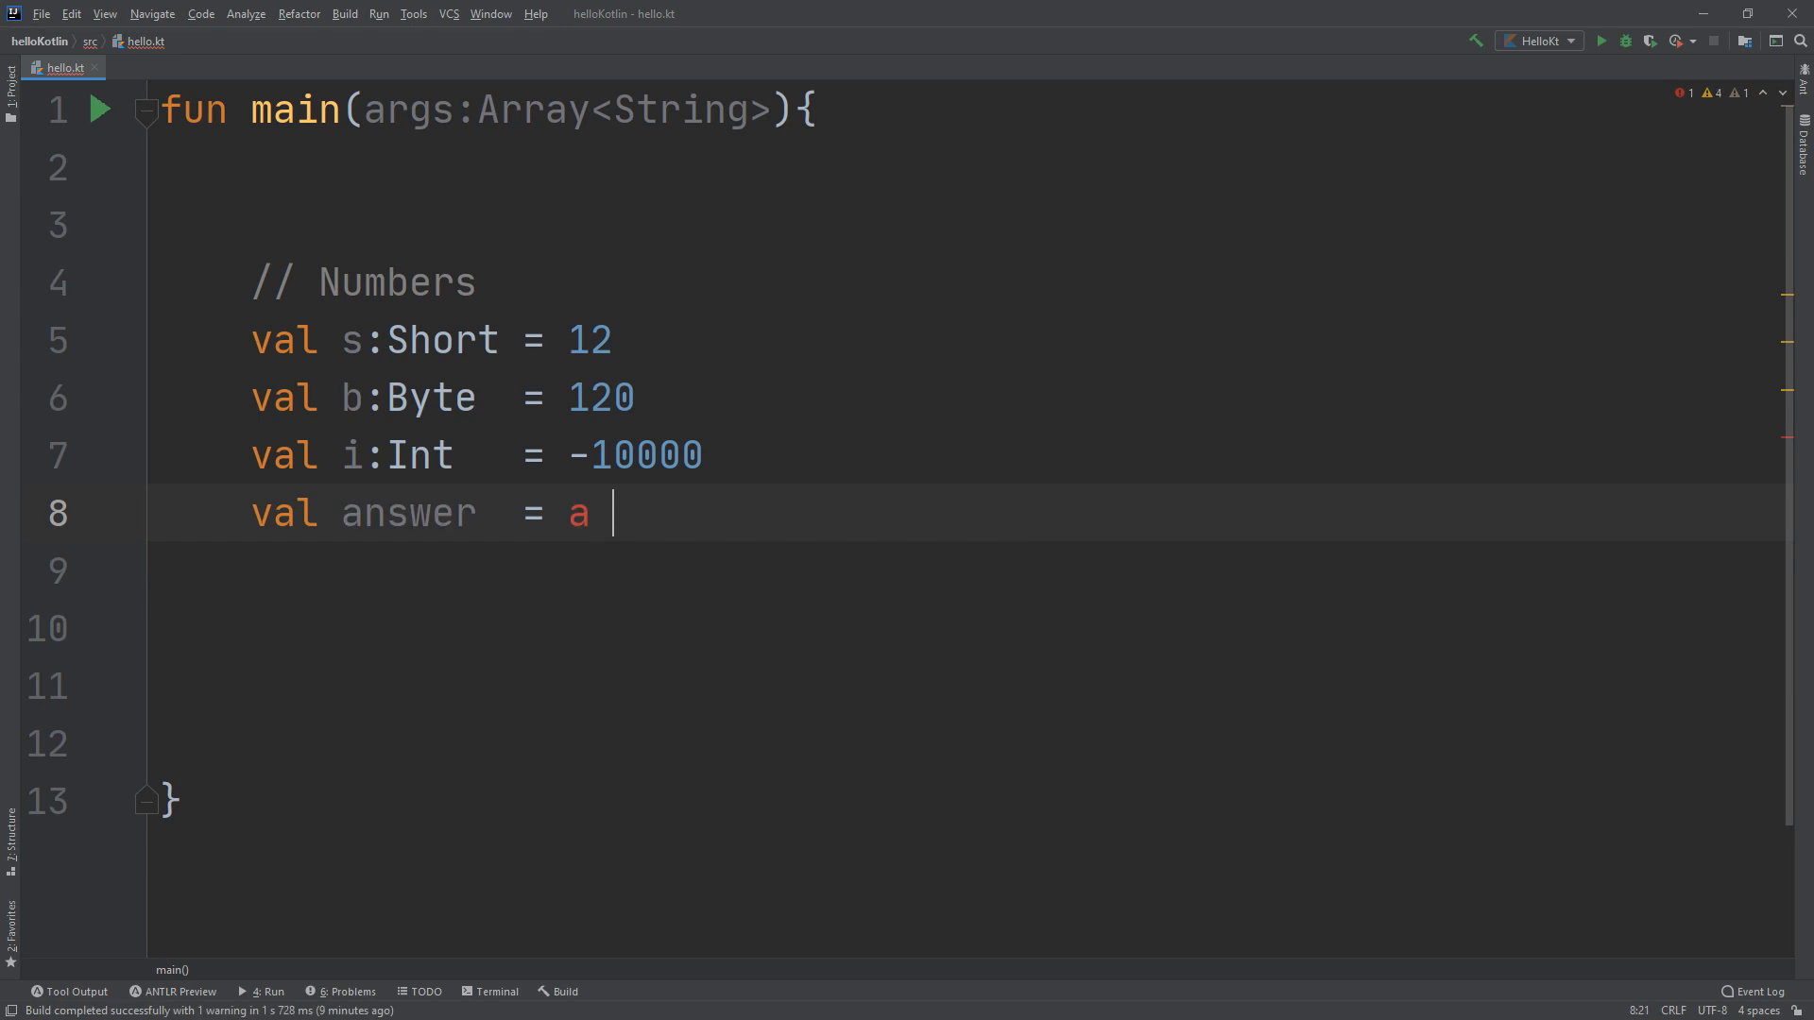
text(+)
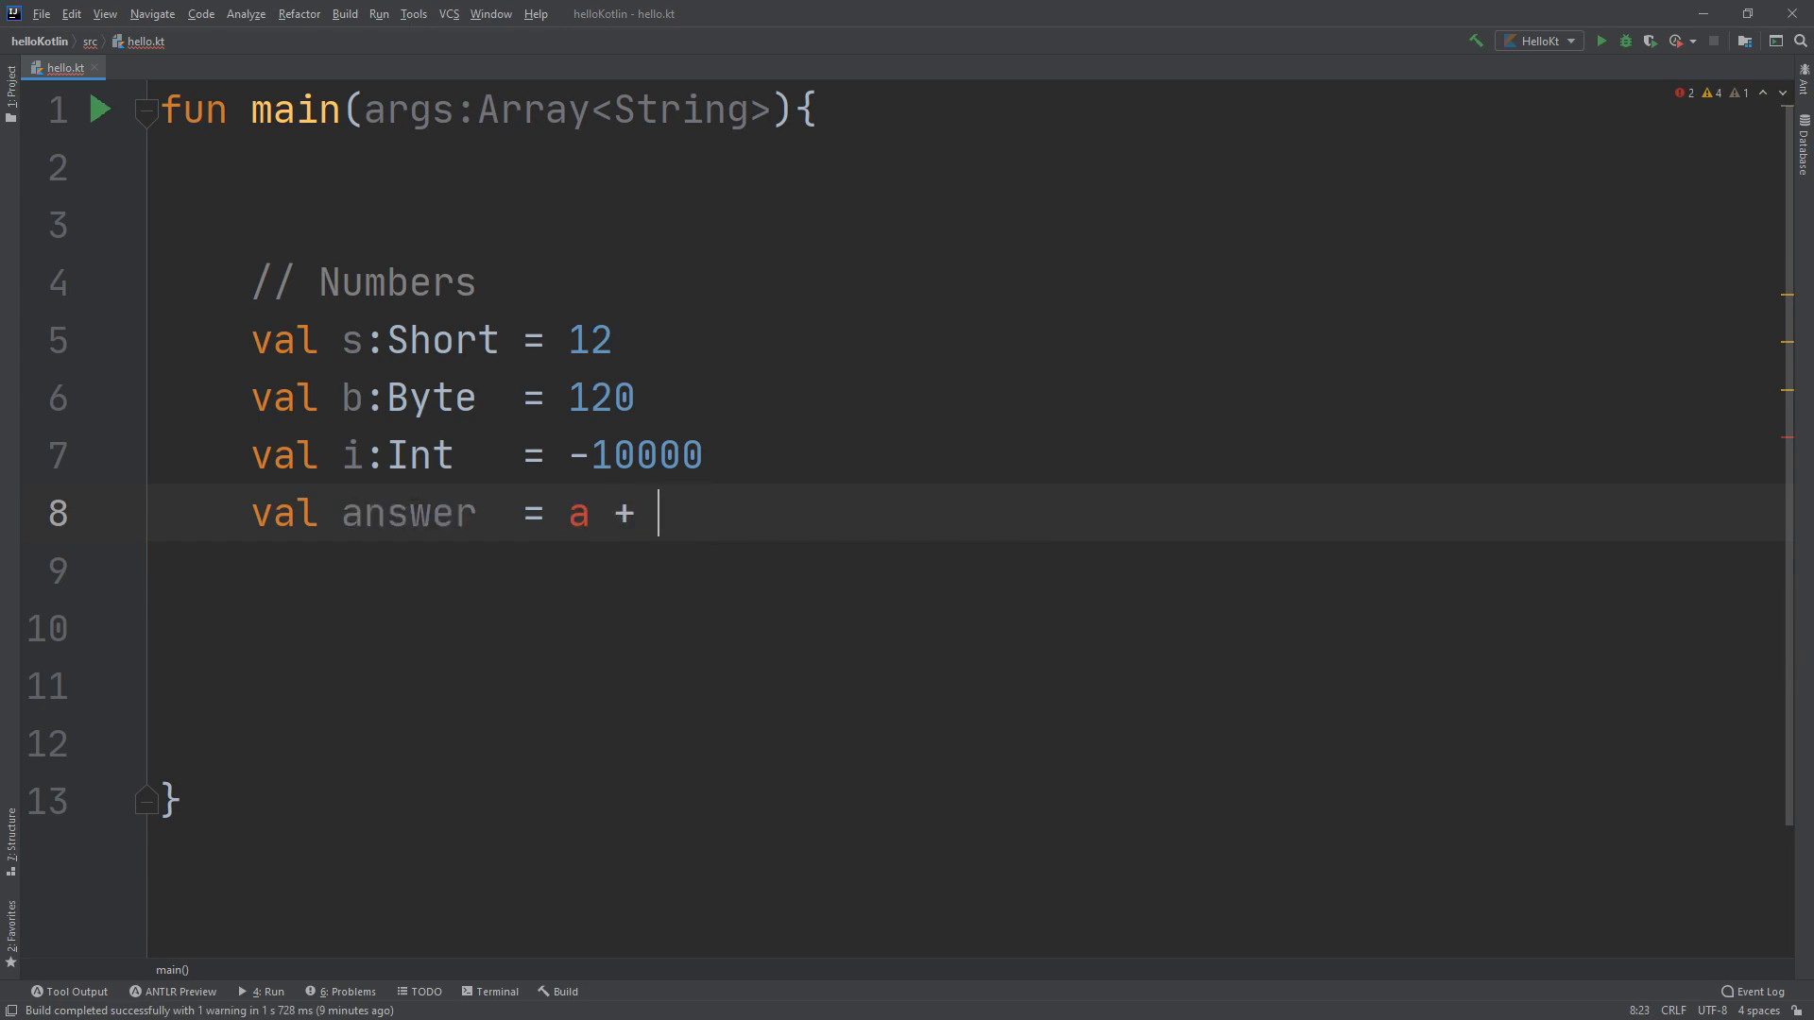
text(s)
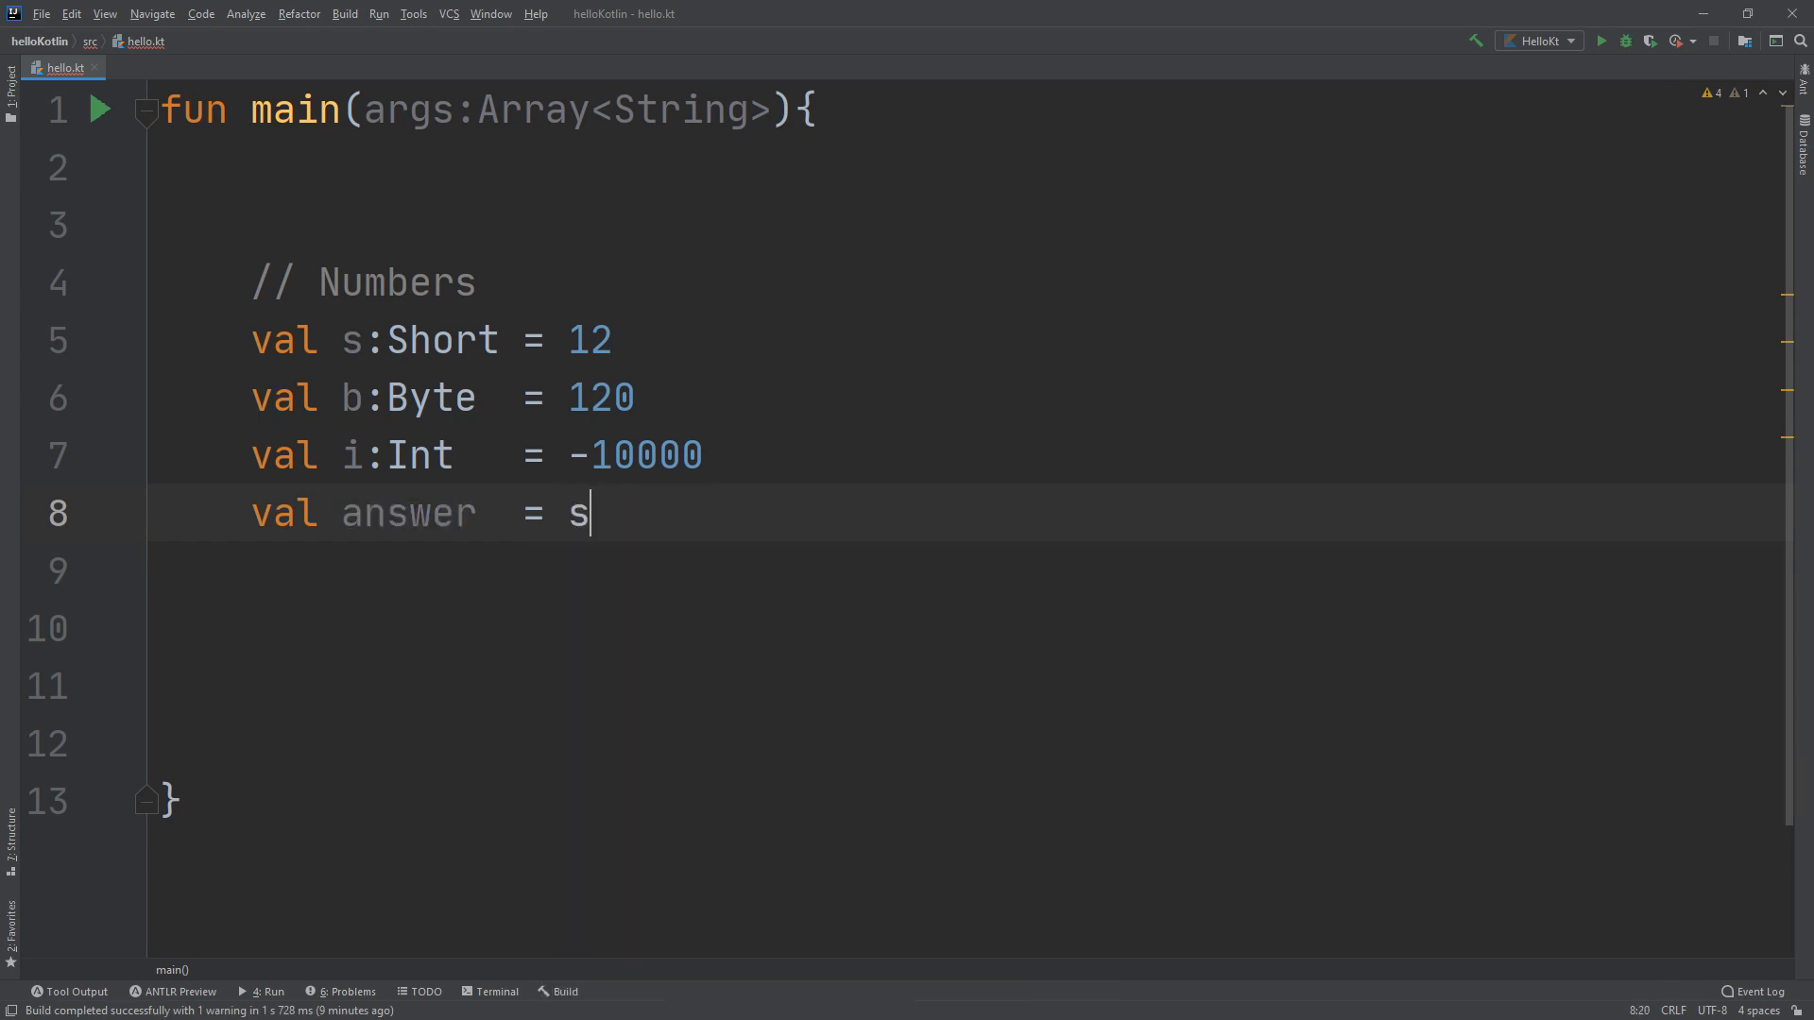
text(+ b + u)
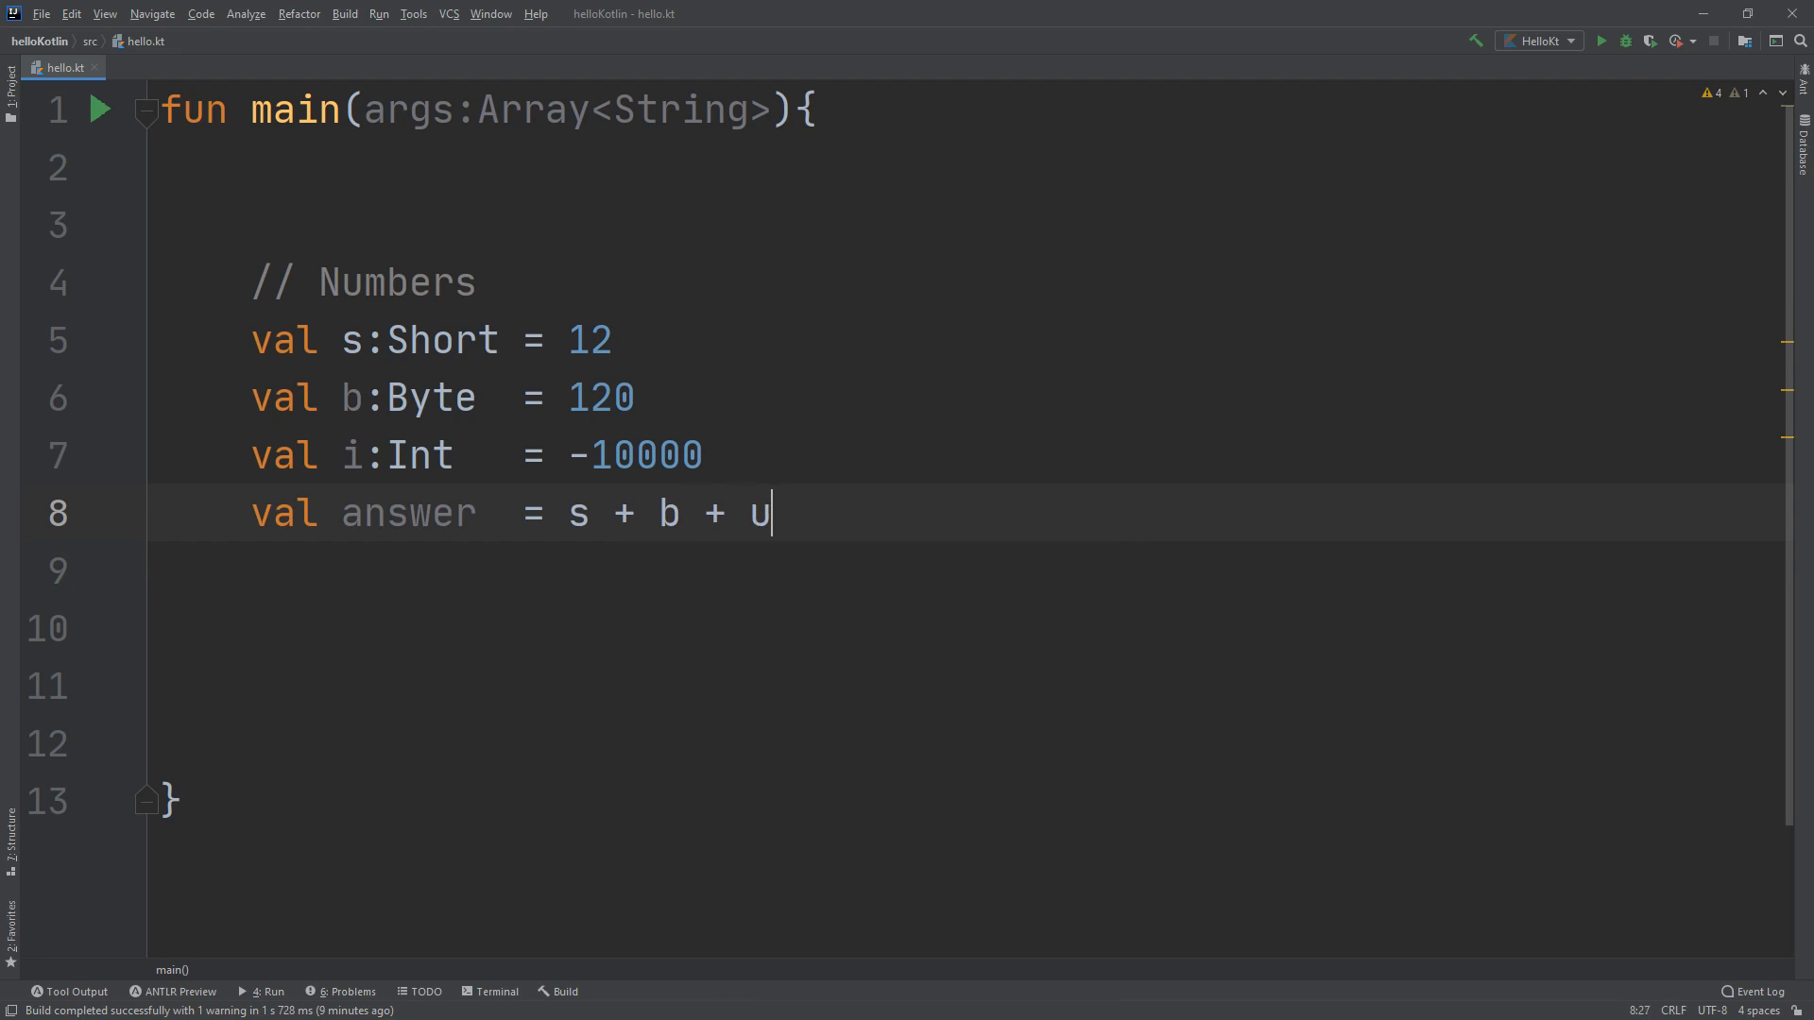
text(i)
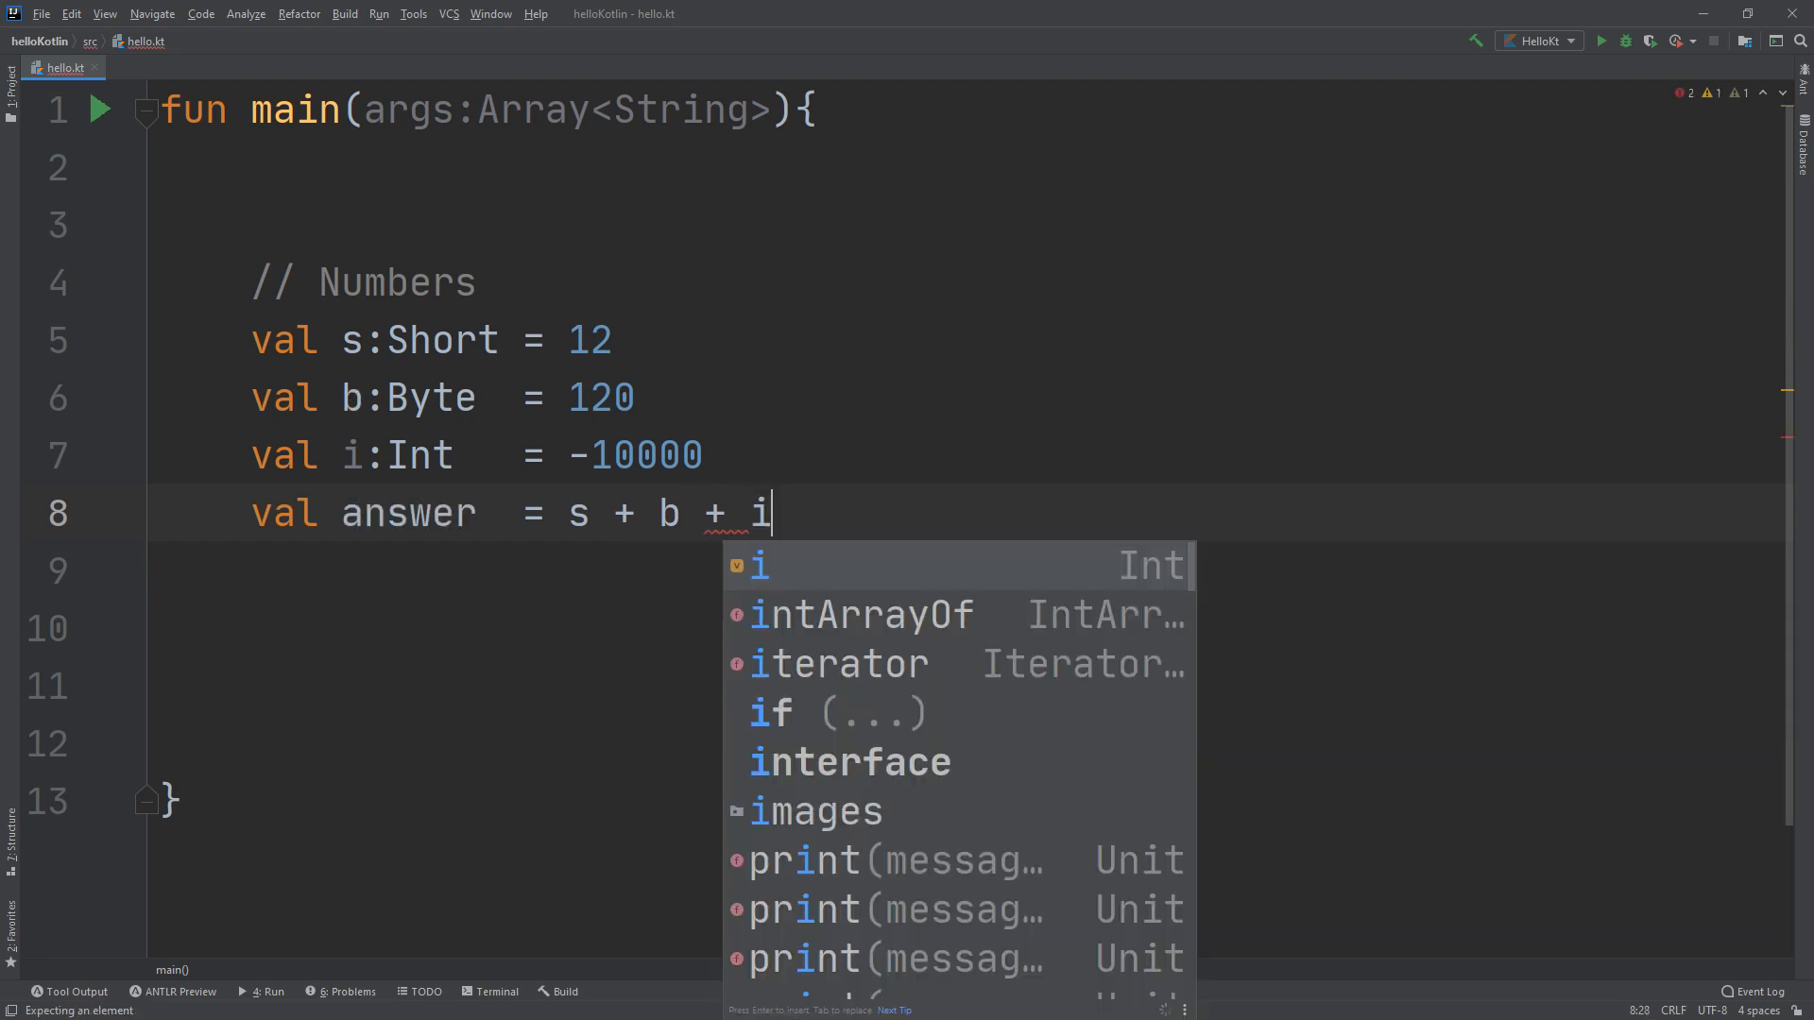
key(Escape)
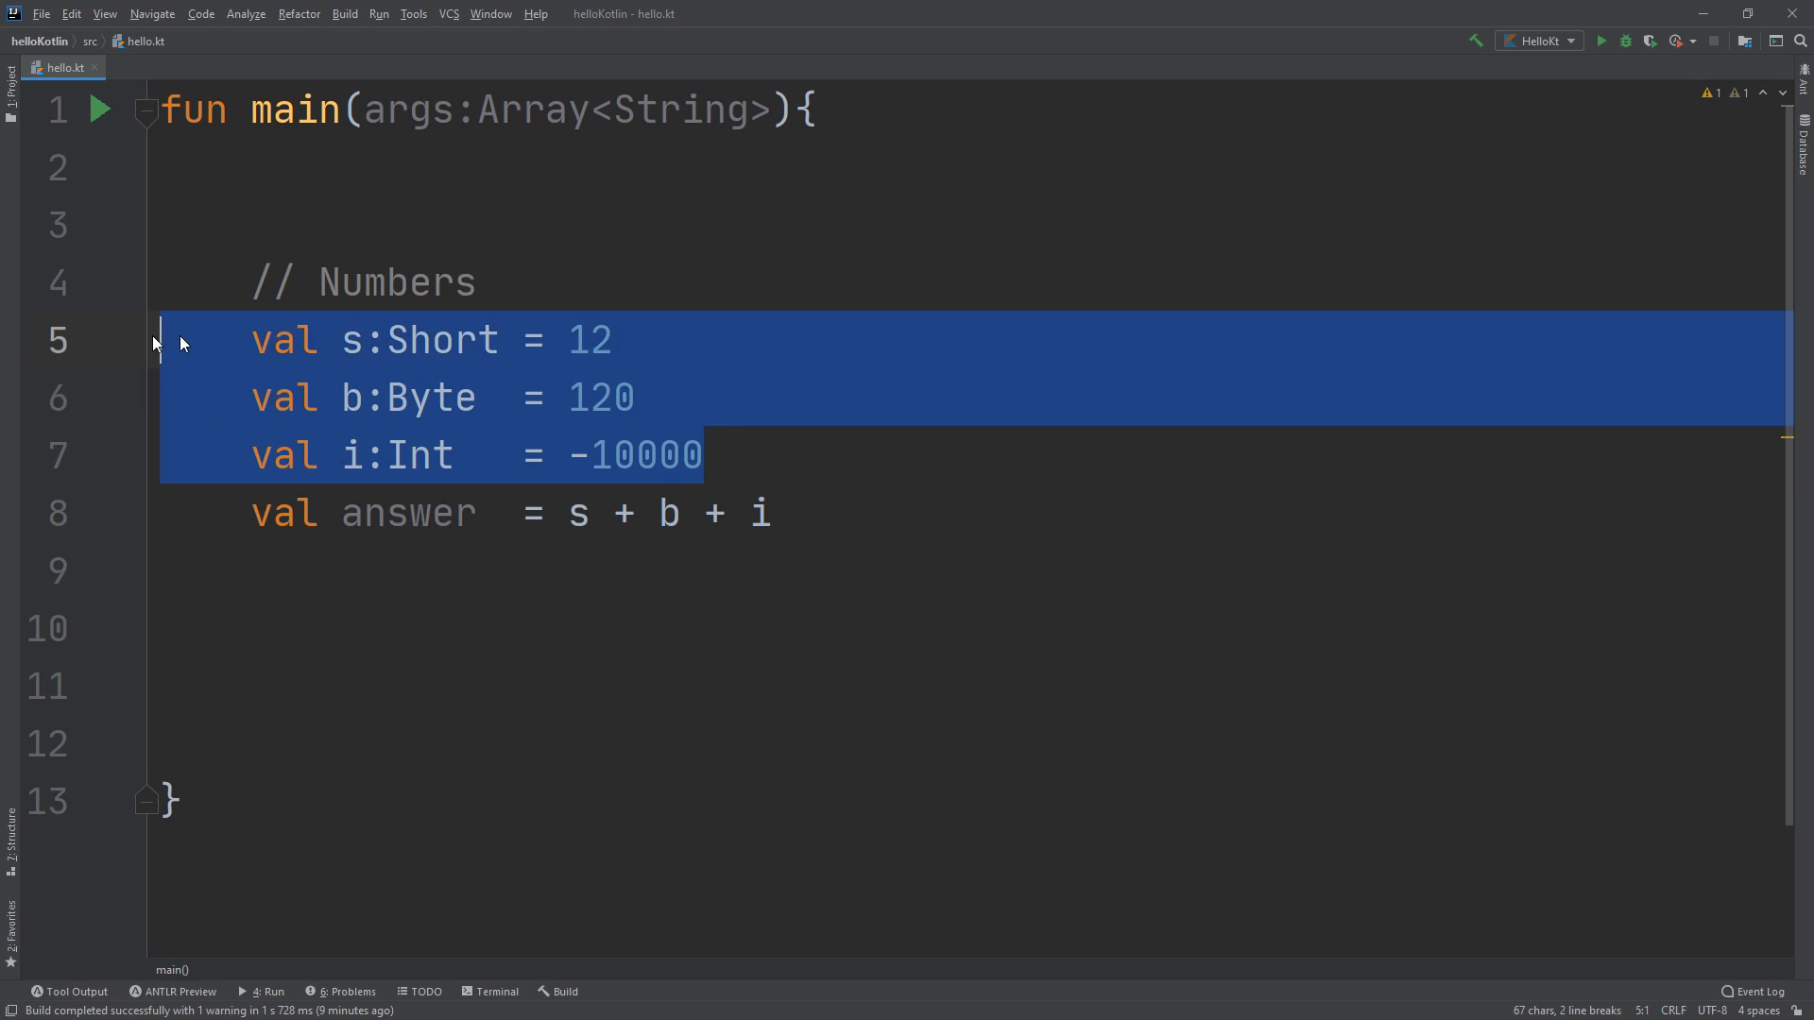
mouse_move(490, 447)
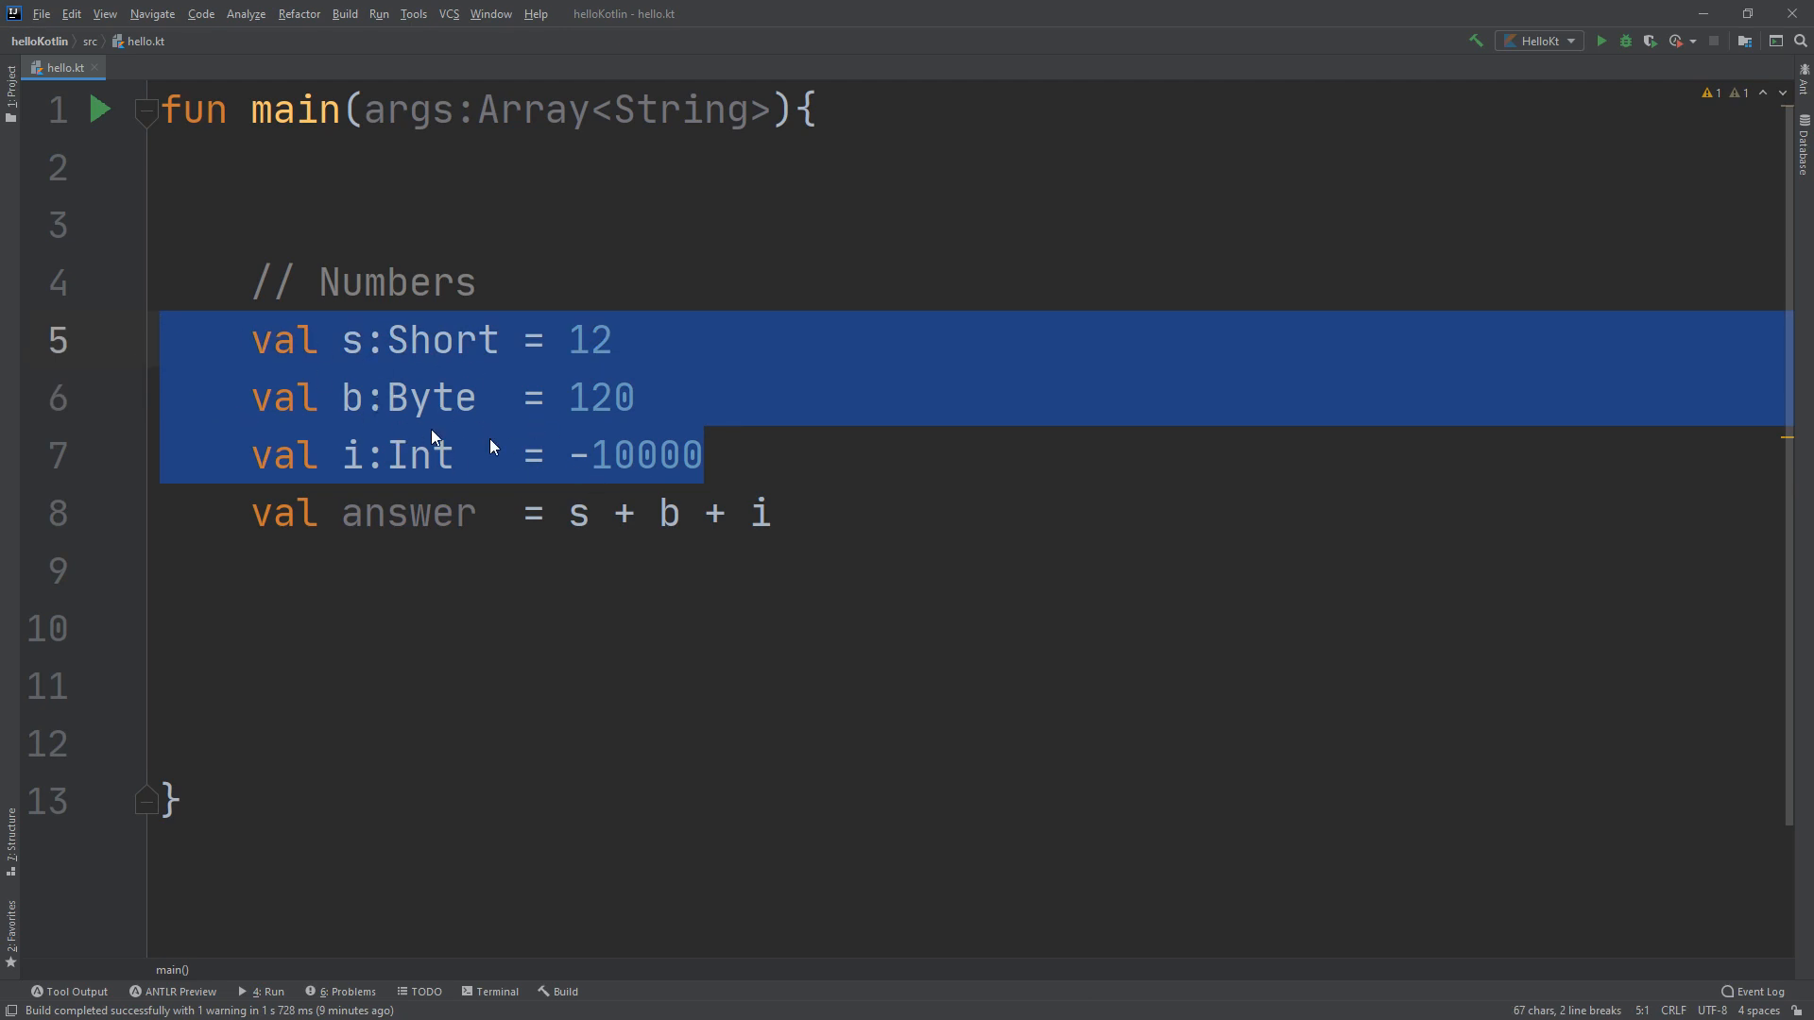
mouse_move(439, 433)
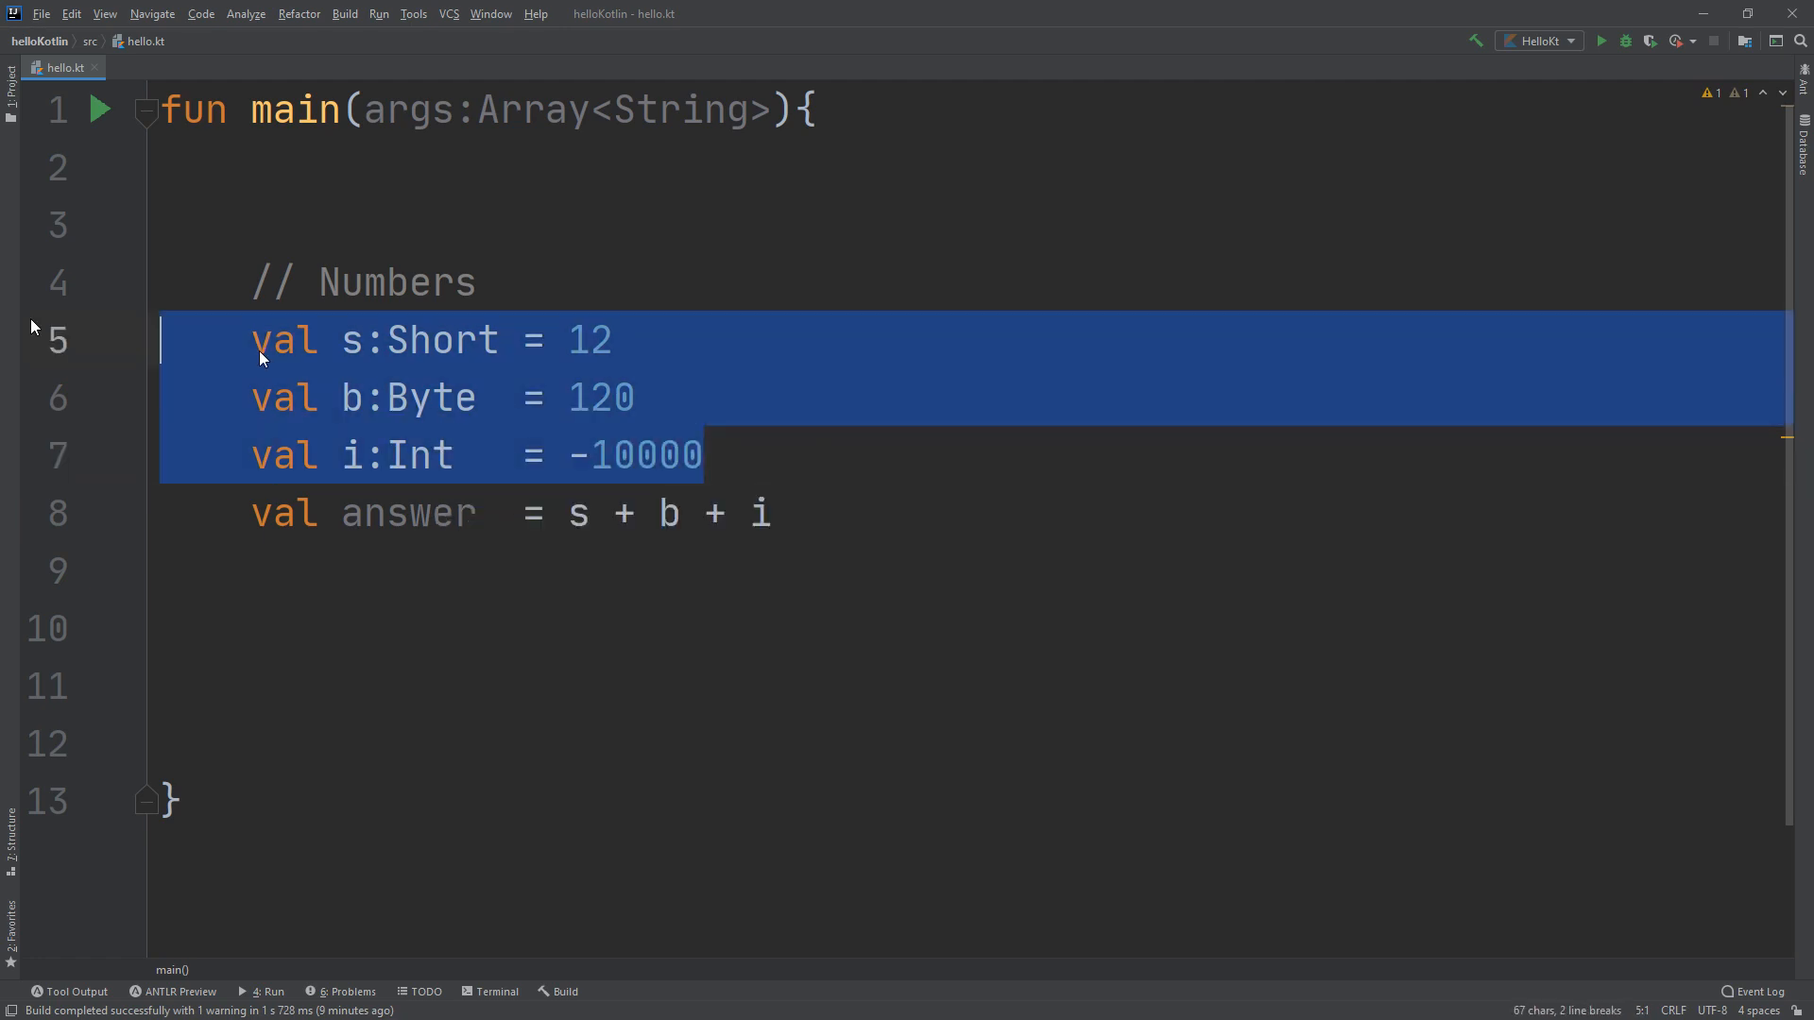
click(657, 455)
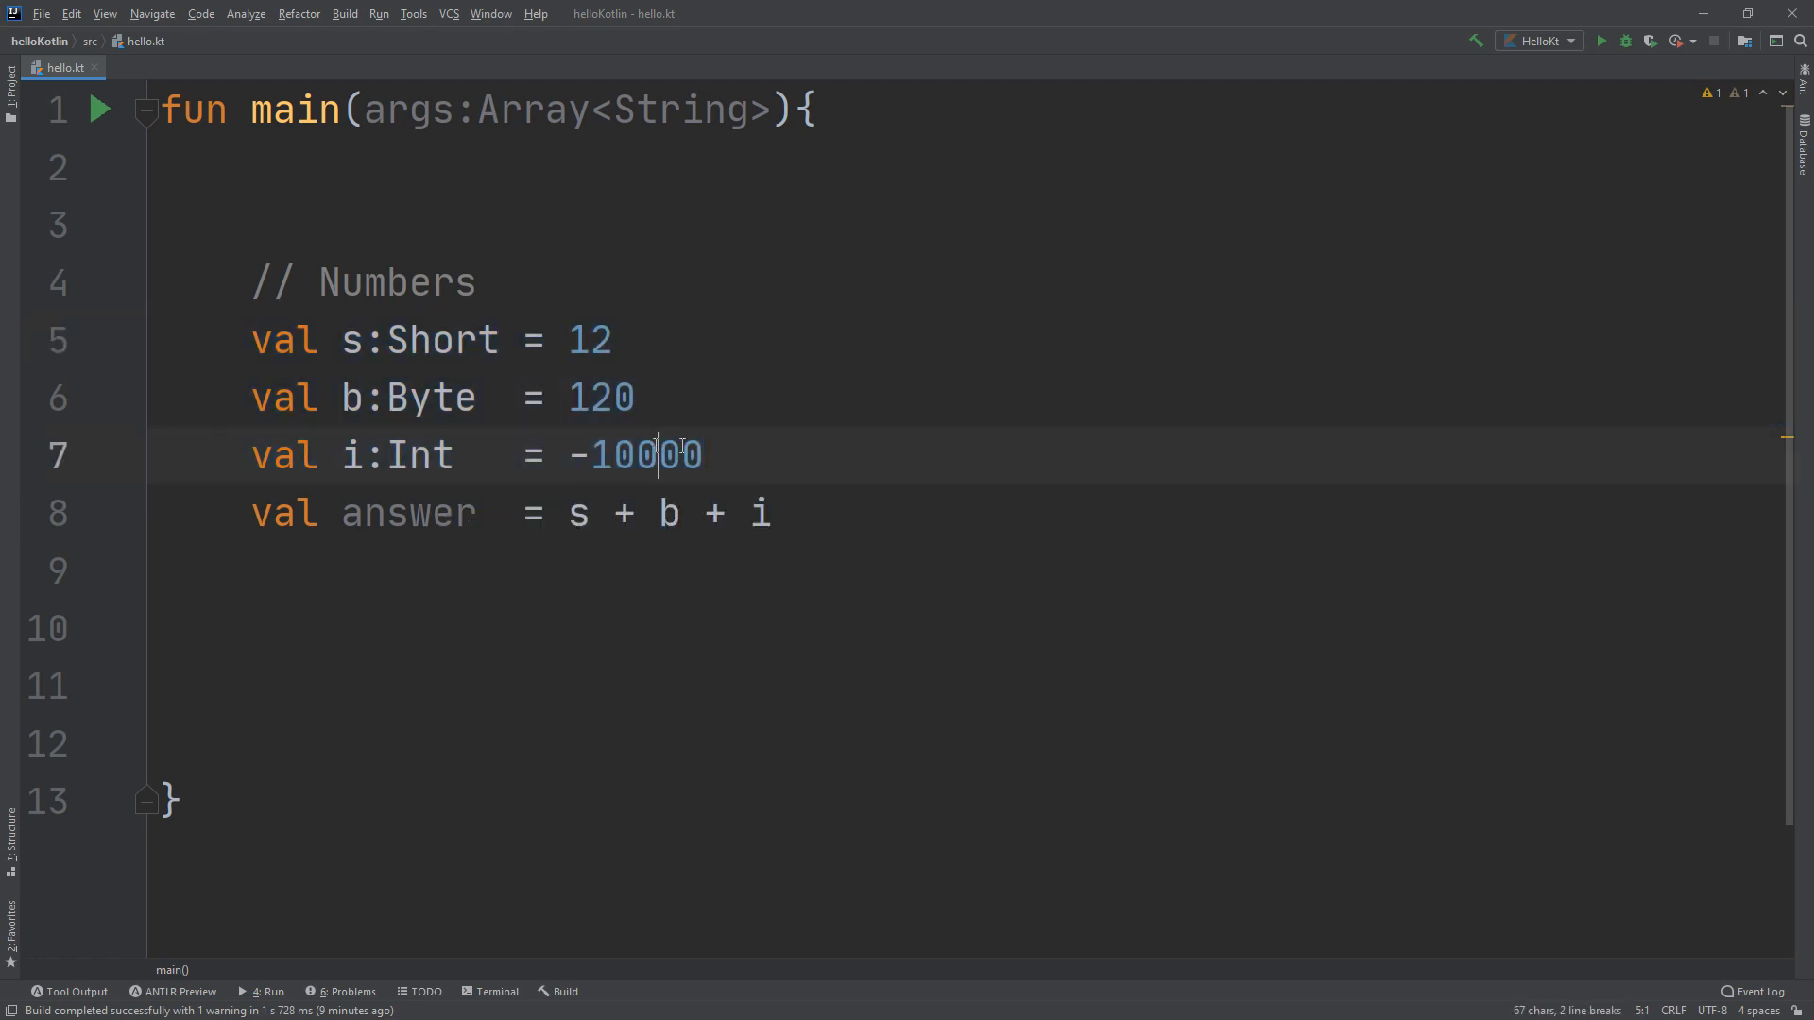
key(Enter)
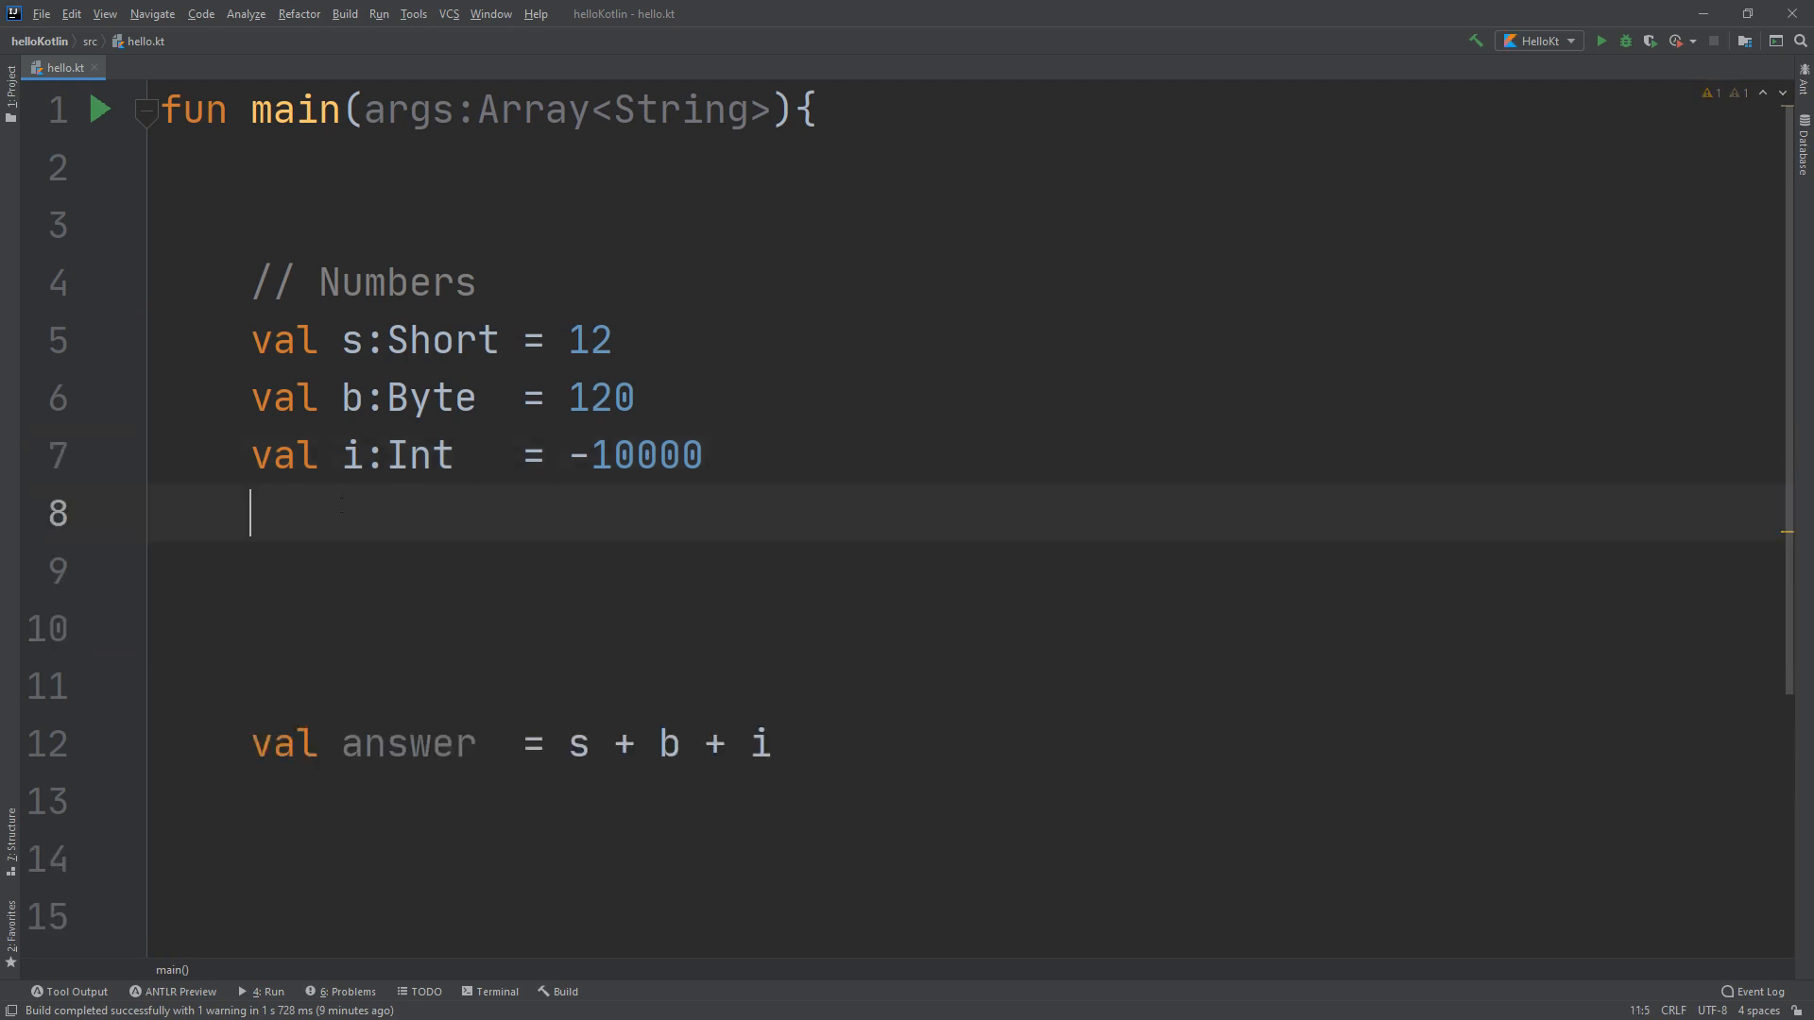
text(val)
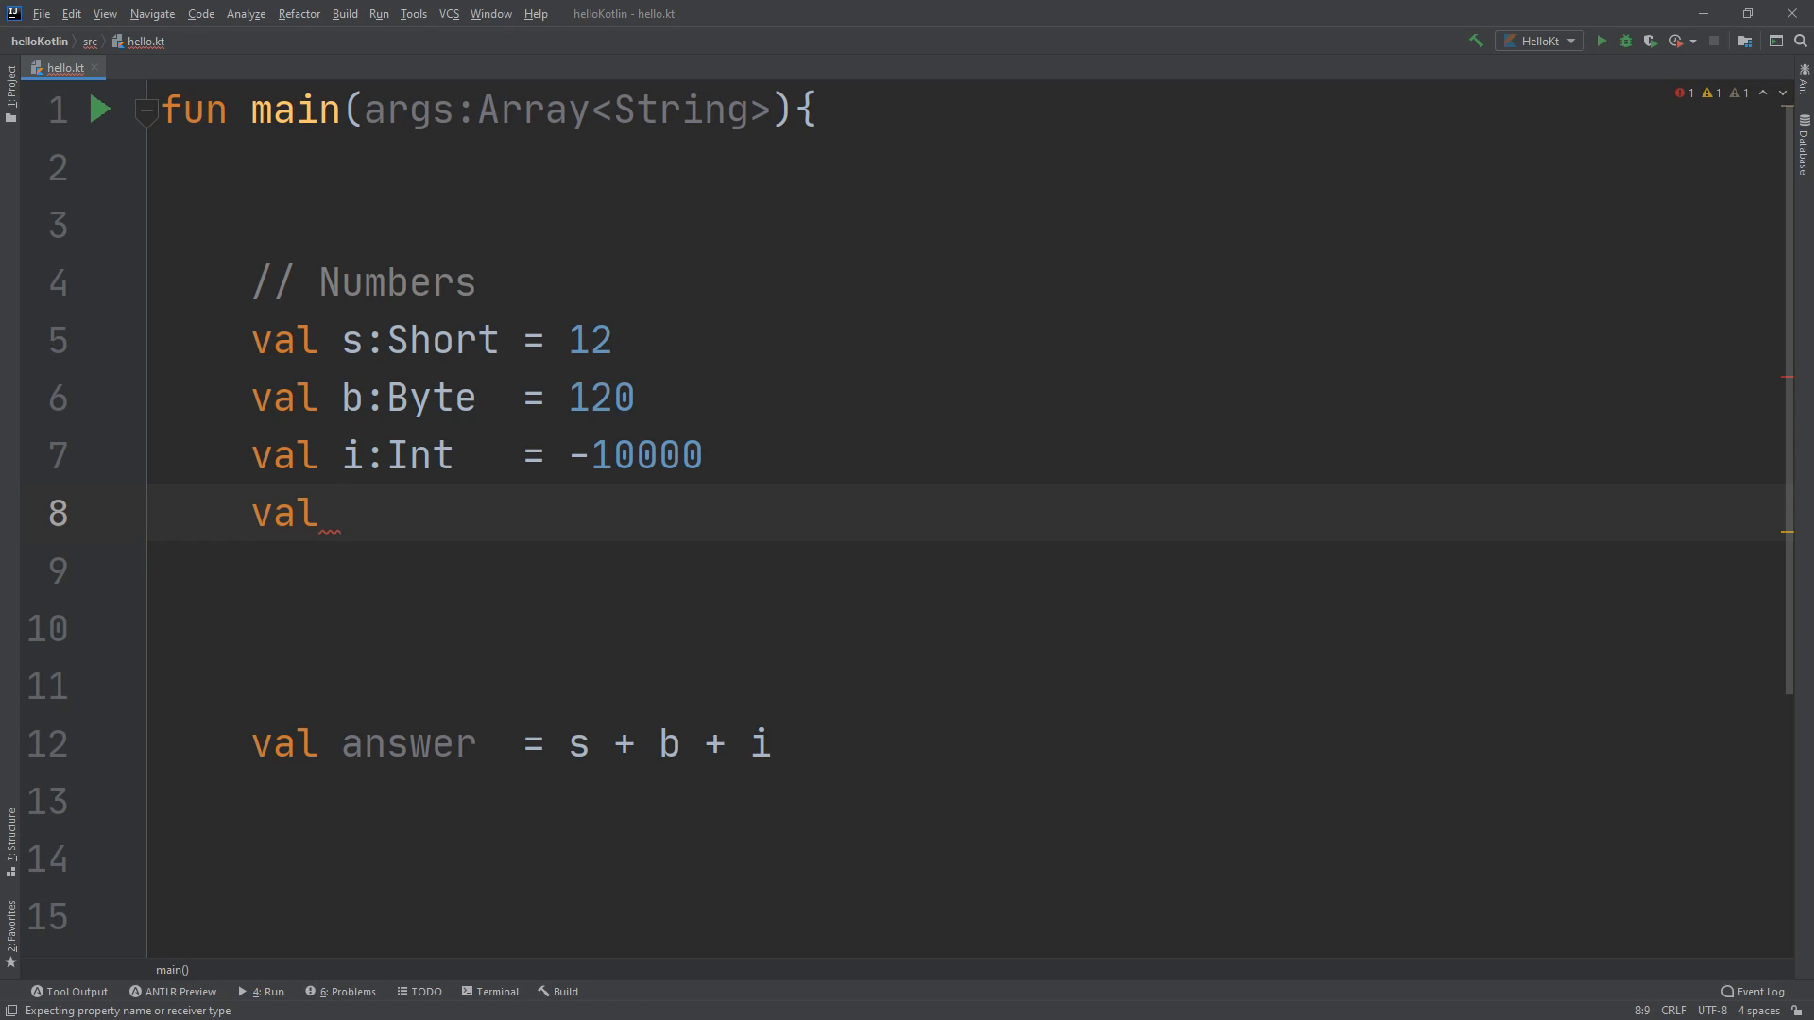
text(l:Long  =)
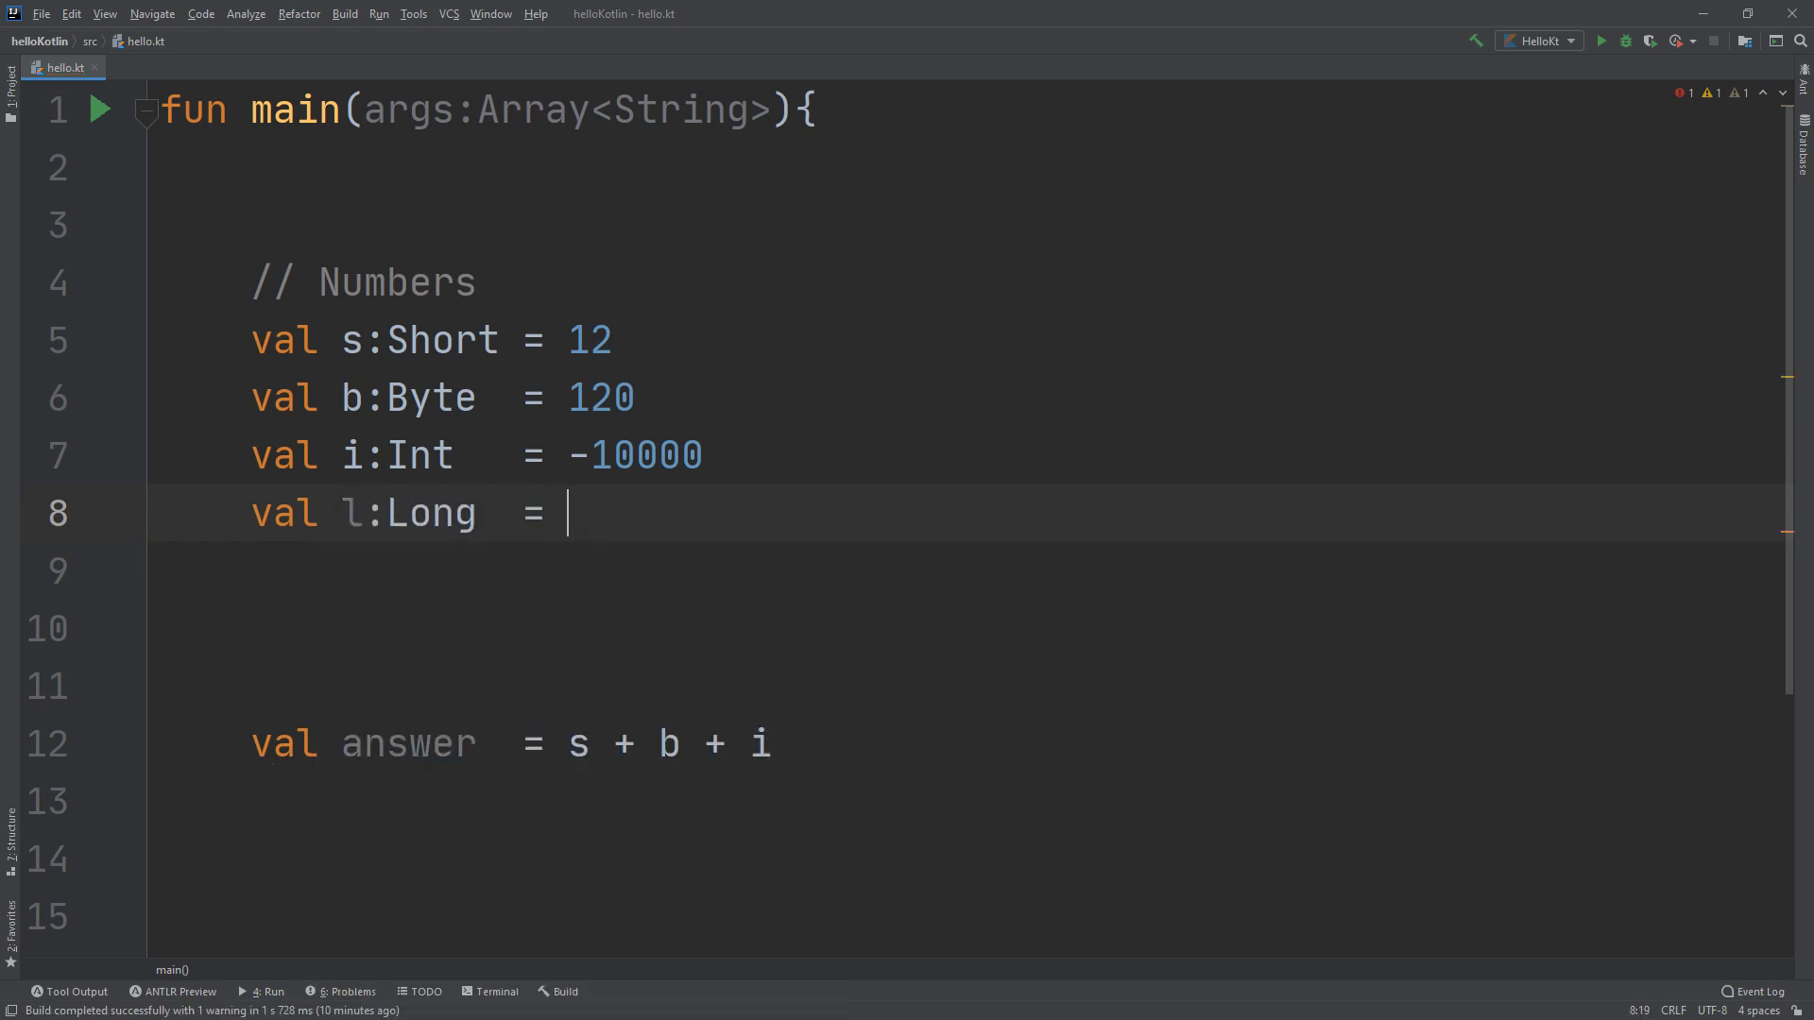
text(239845739)
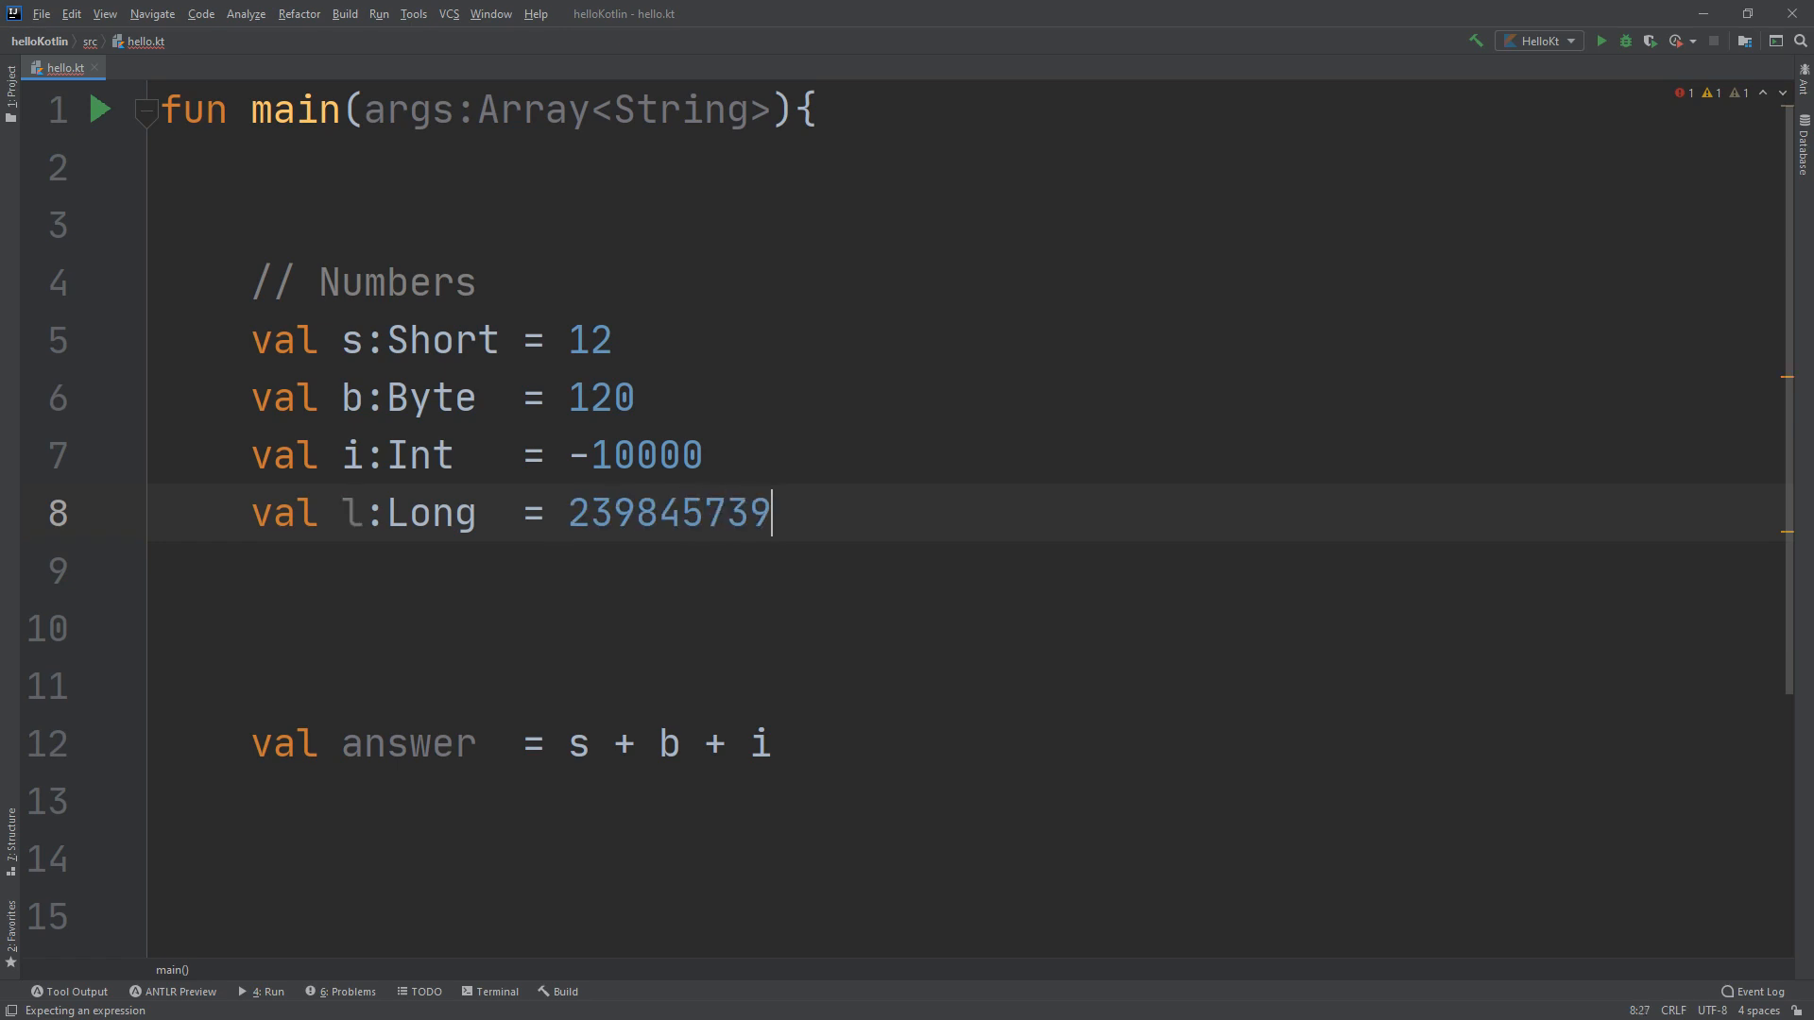
text(va)
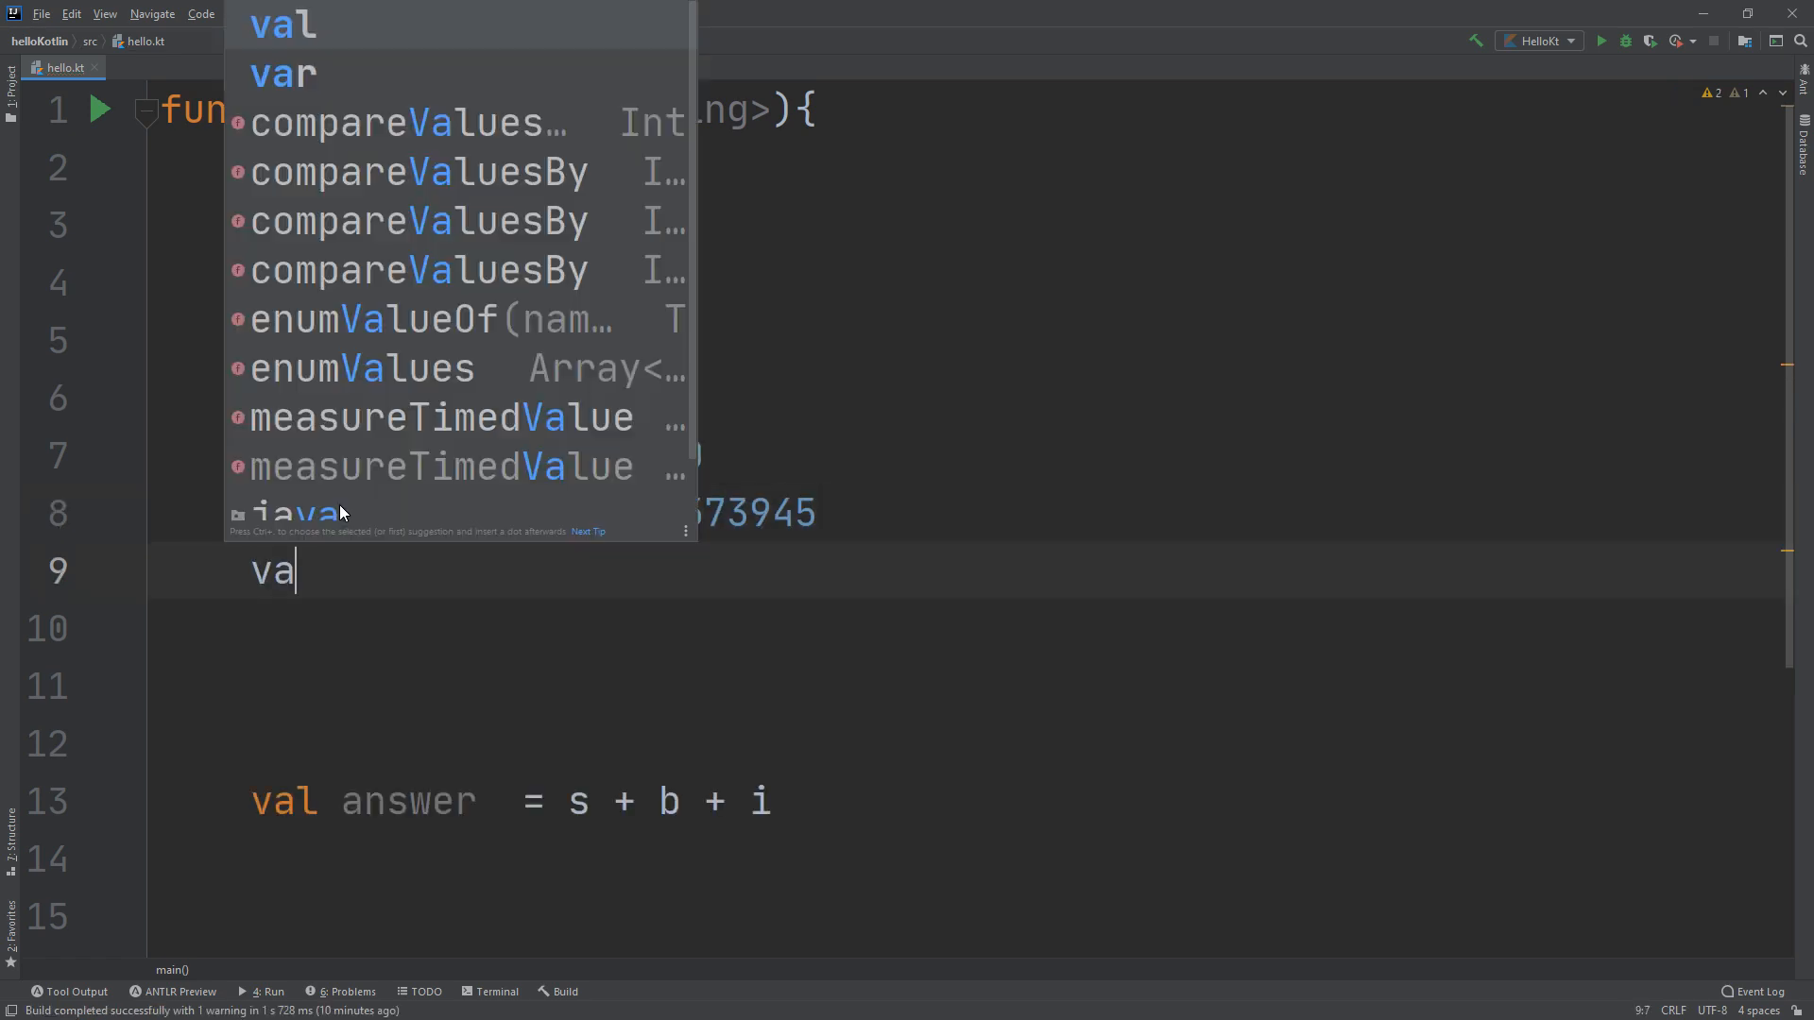
Declare val f:Float = 7234.234f on line 9, correcting mistyped digits
text(f)
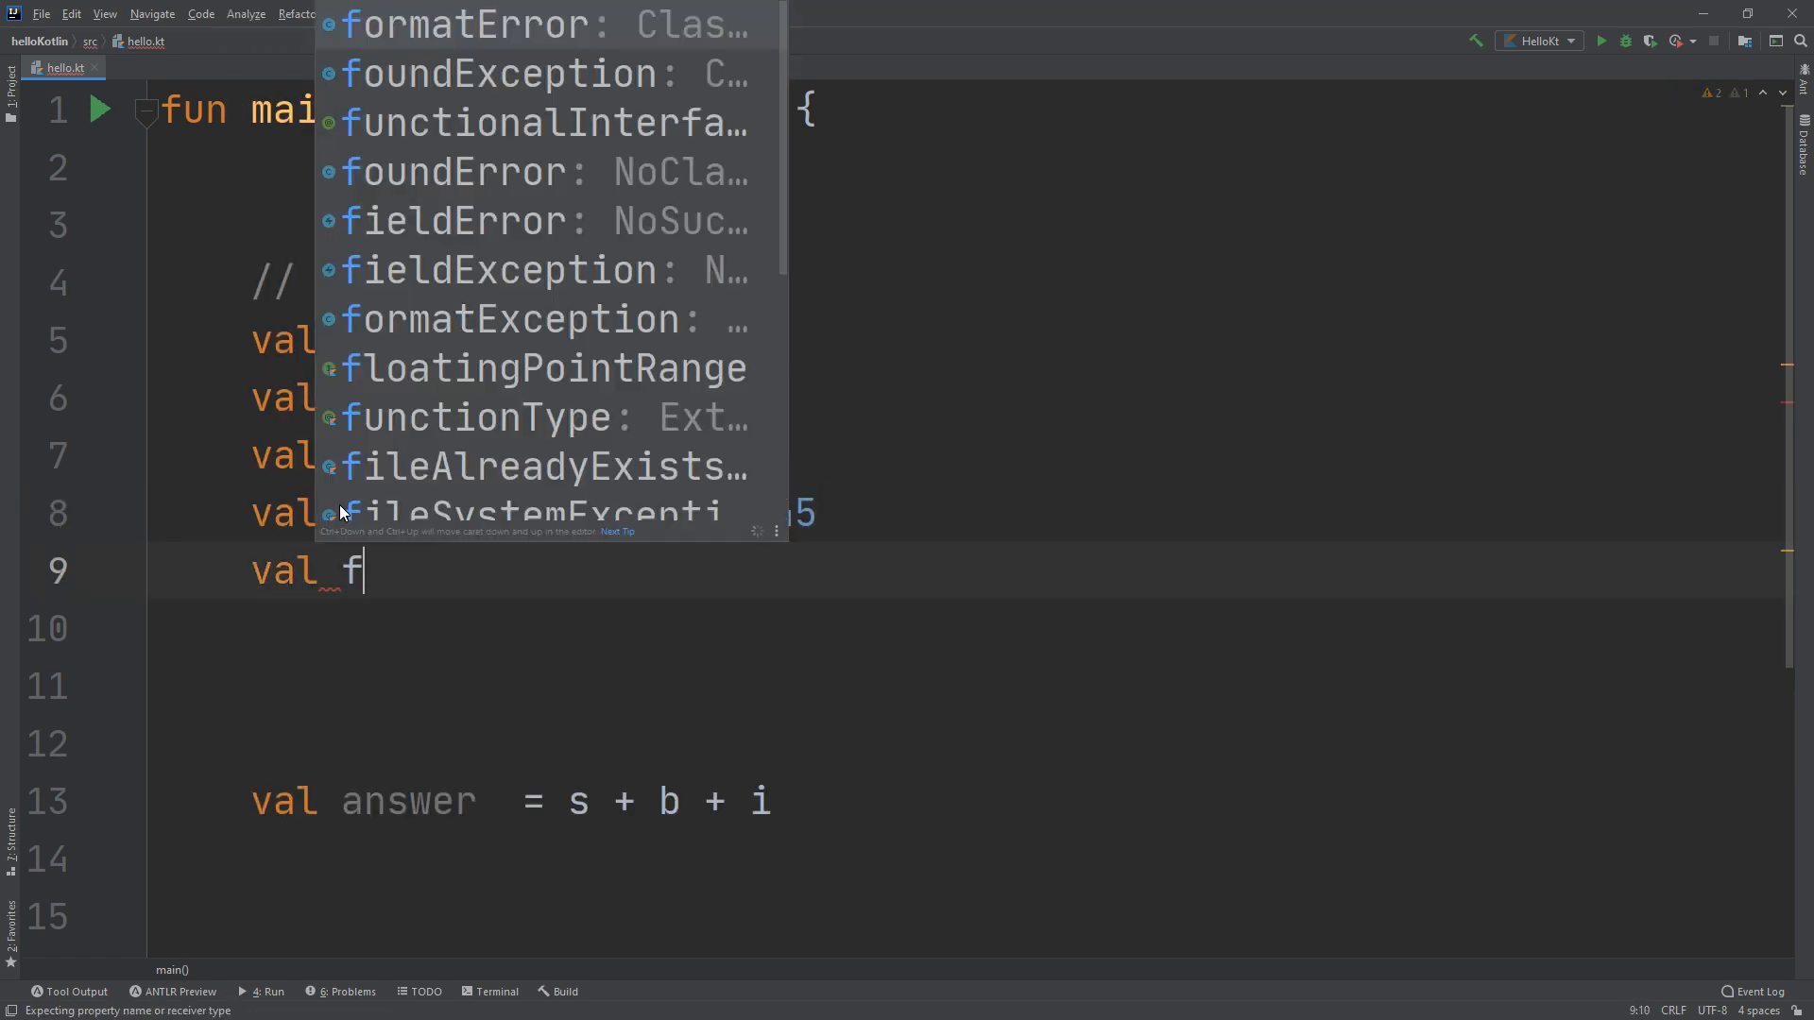
text(:Float)
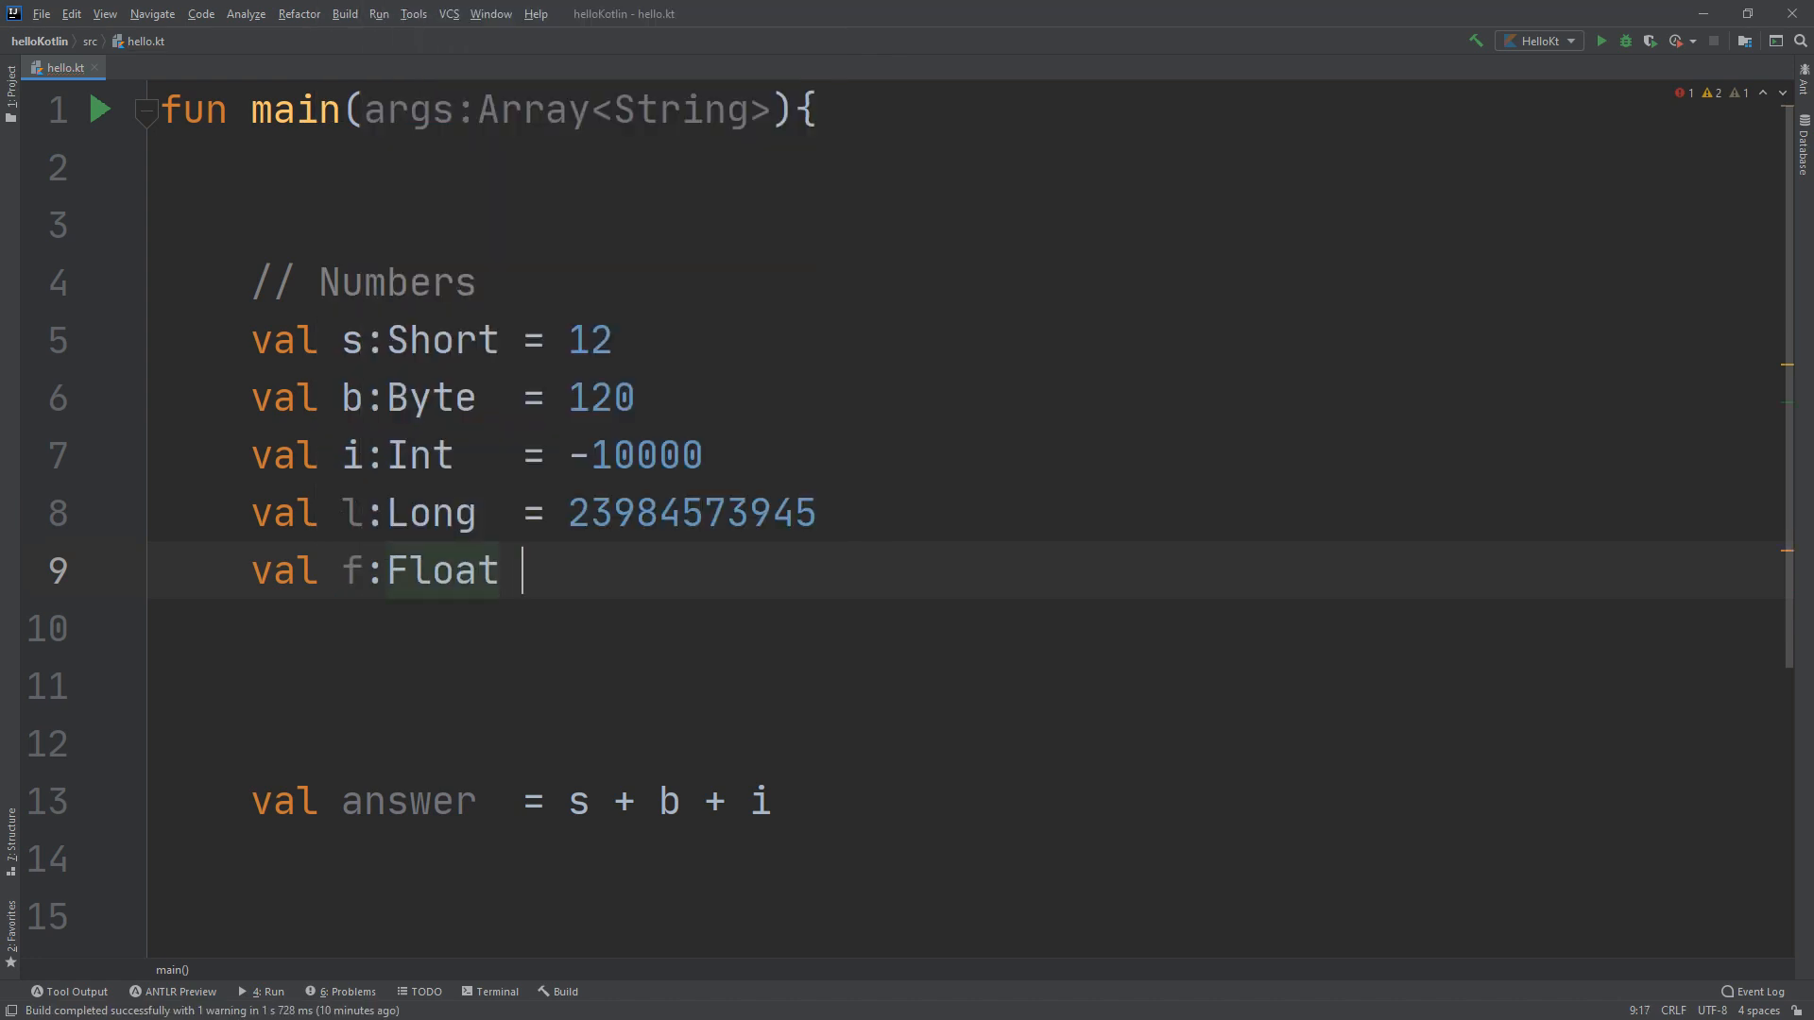
text(=)
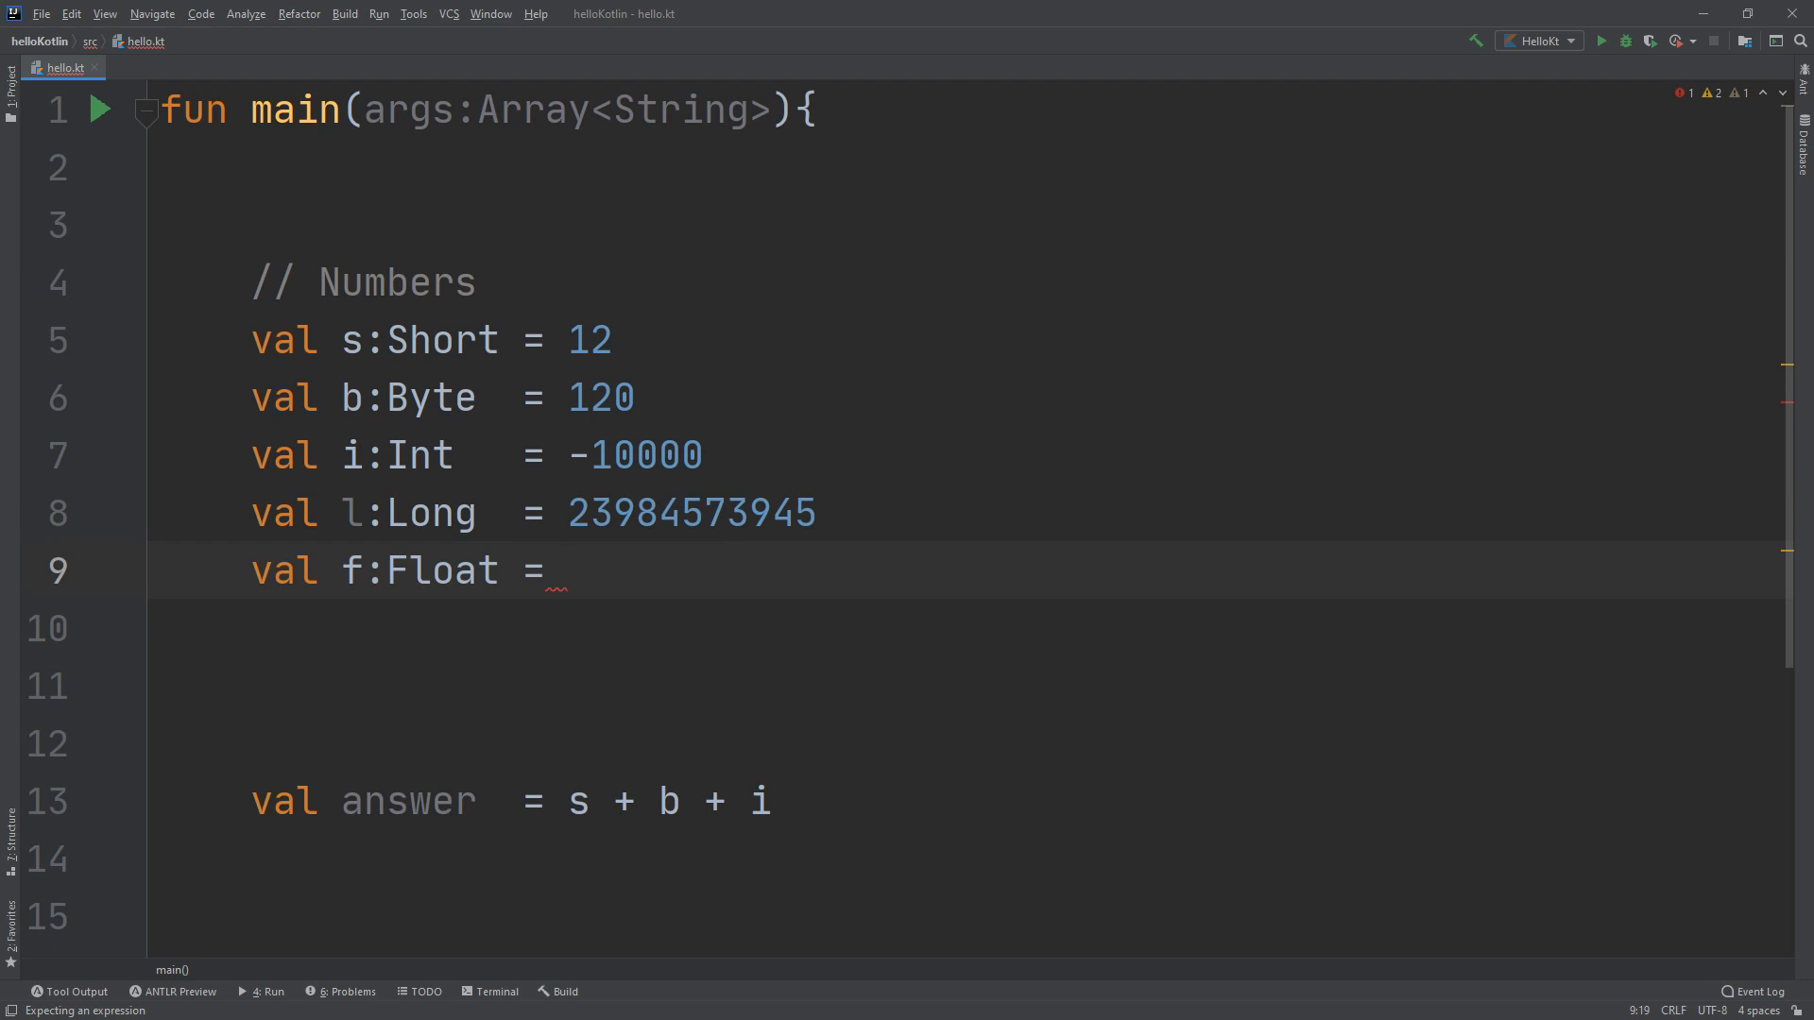
text(78234785,)
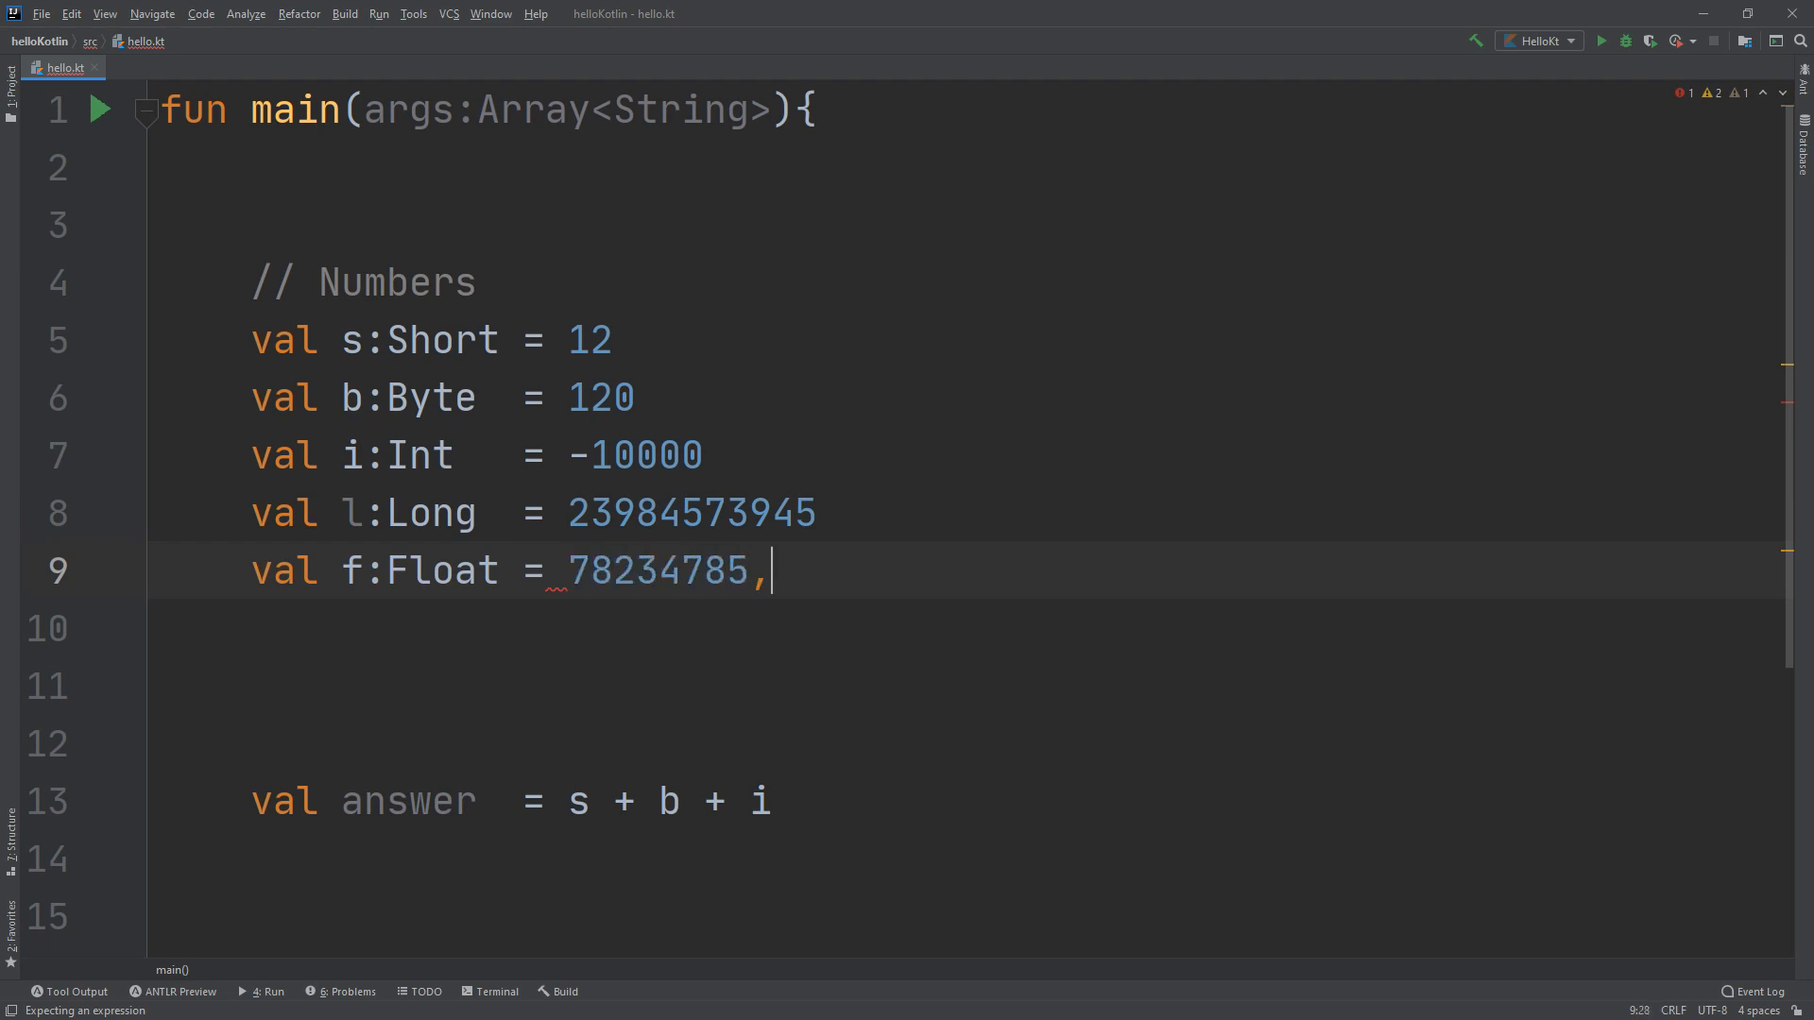
key(Backspace)
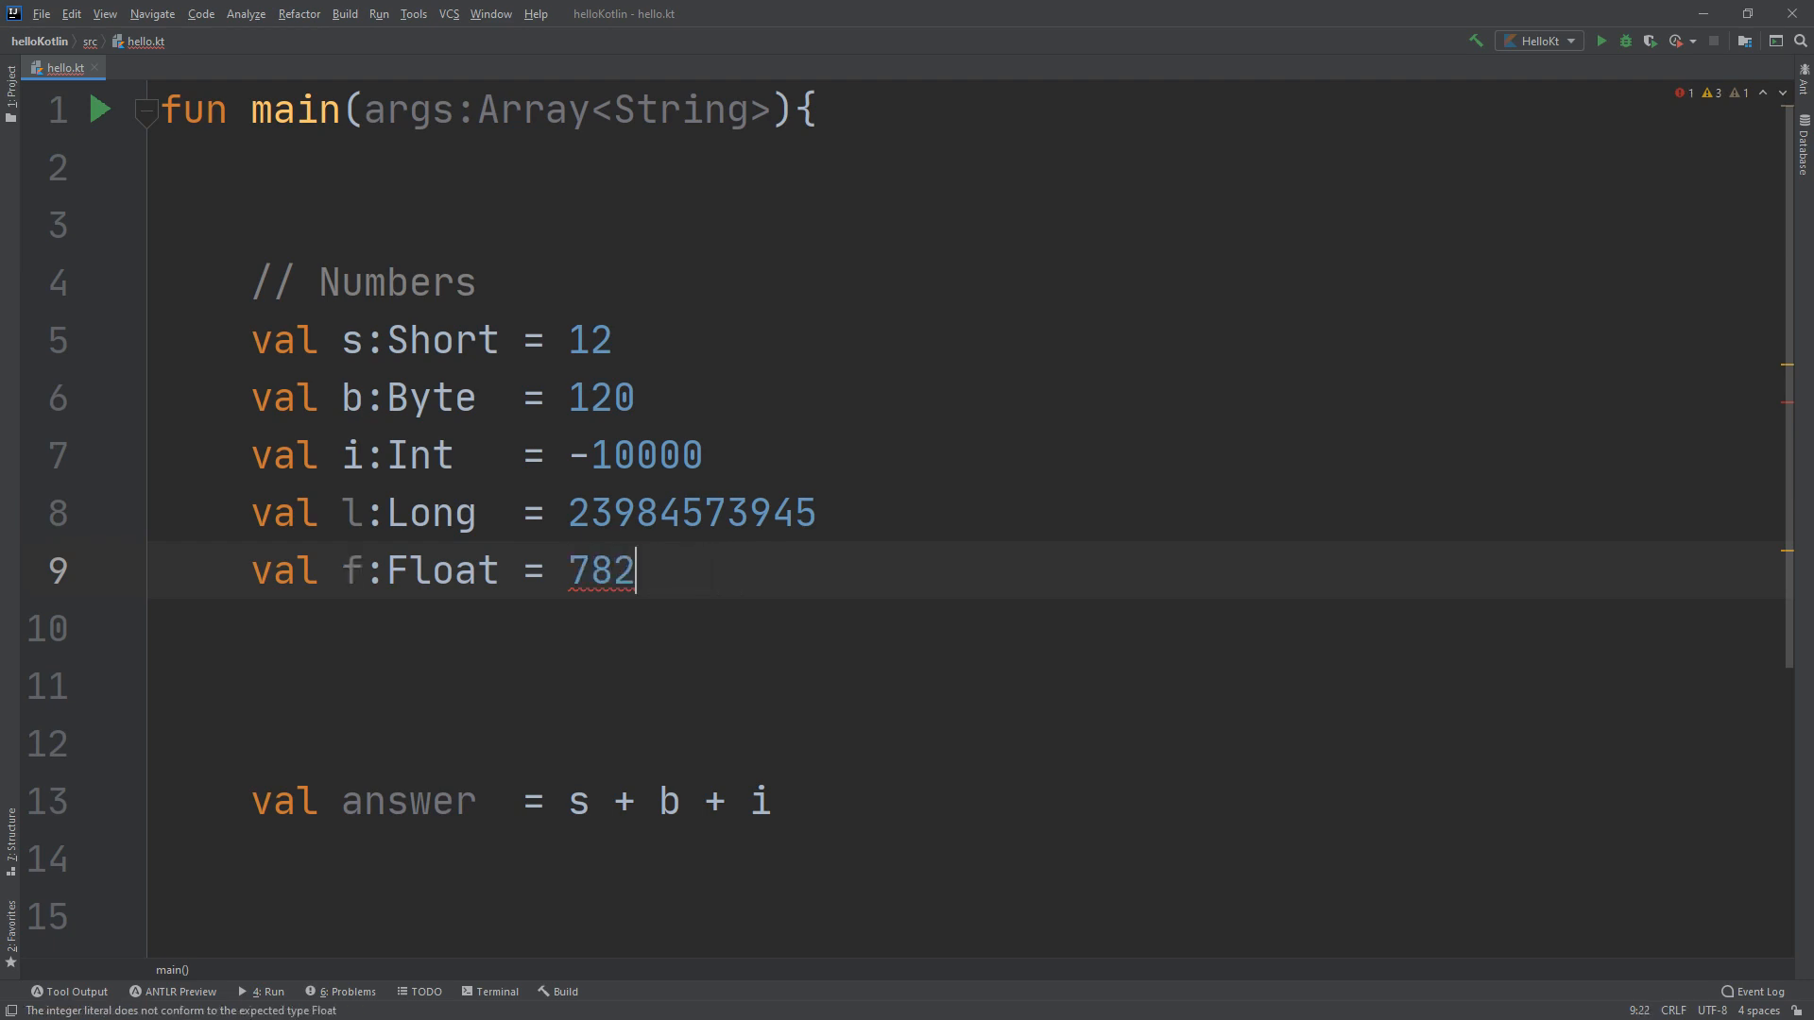
text(.2342)
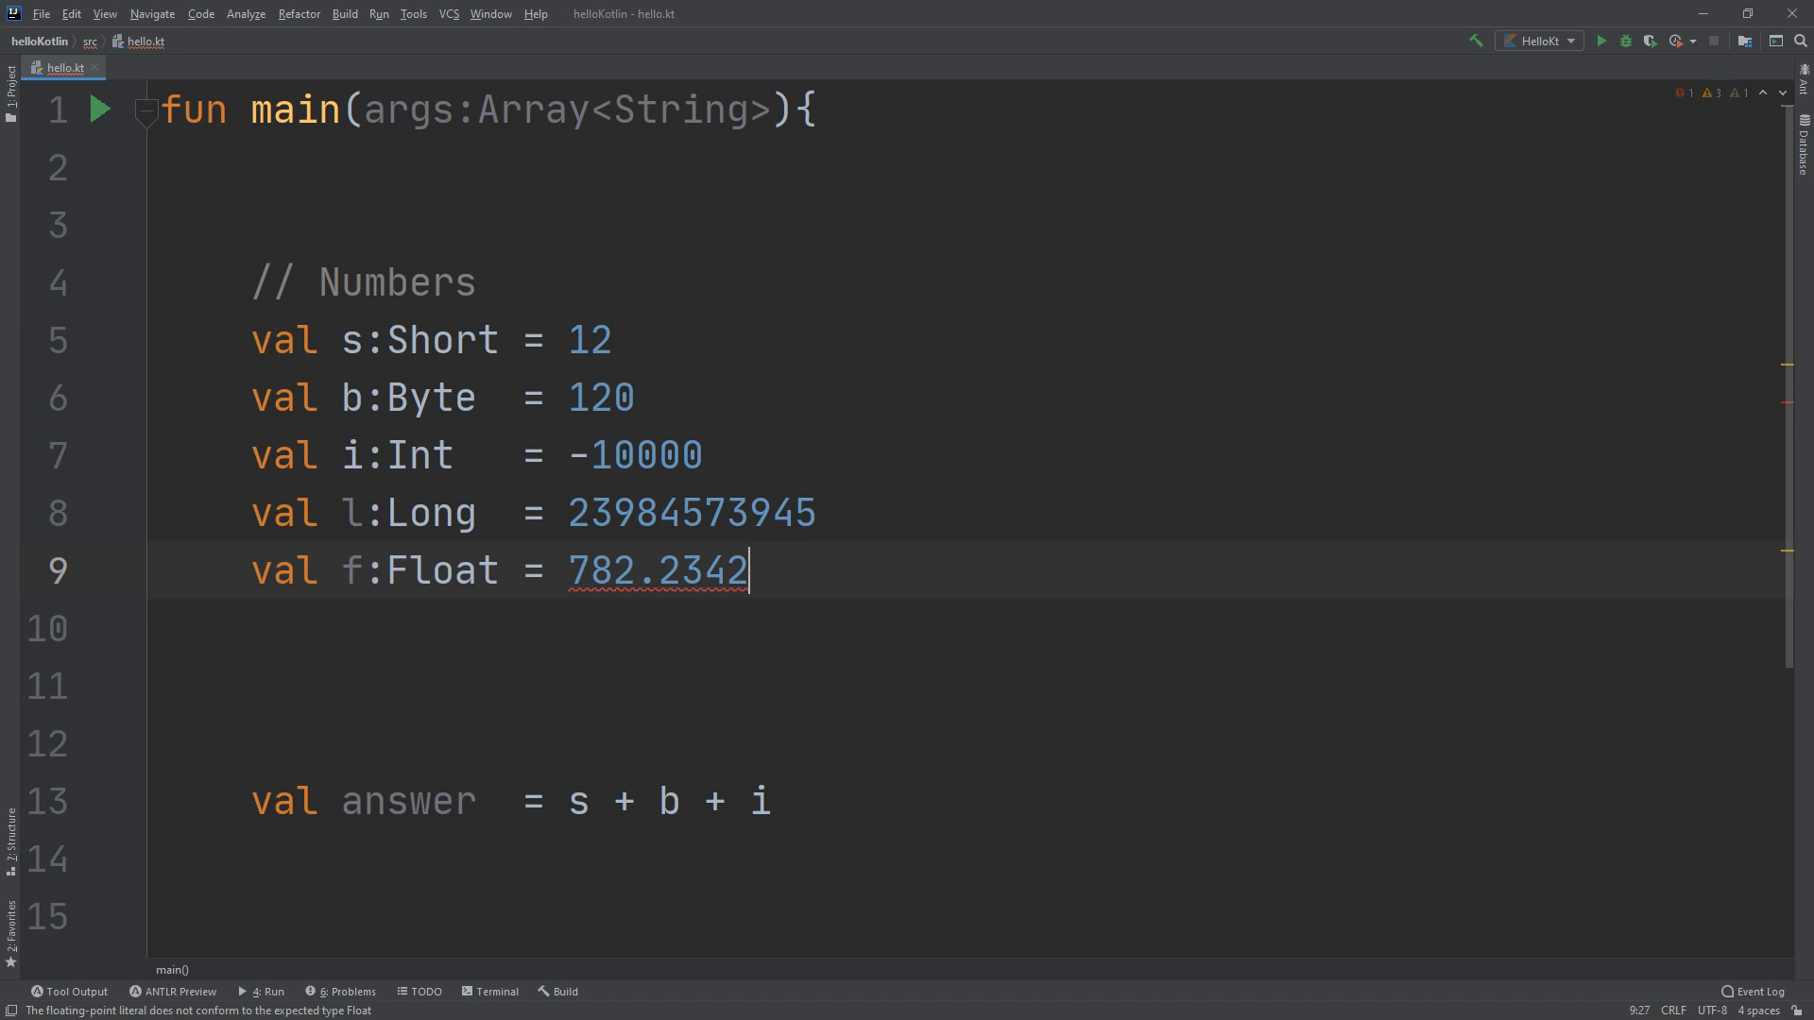
key(BackSpace)
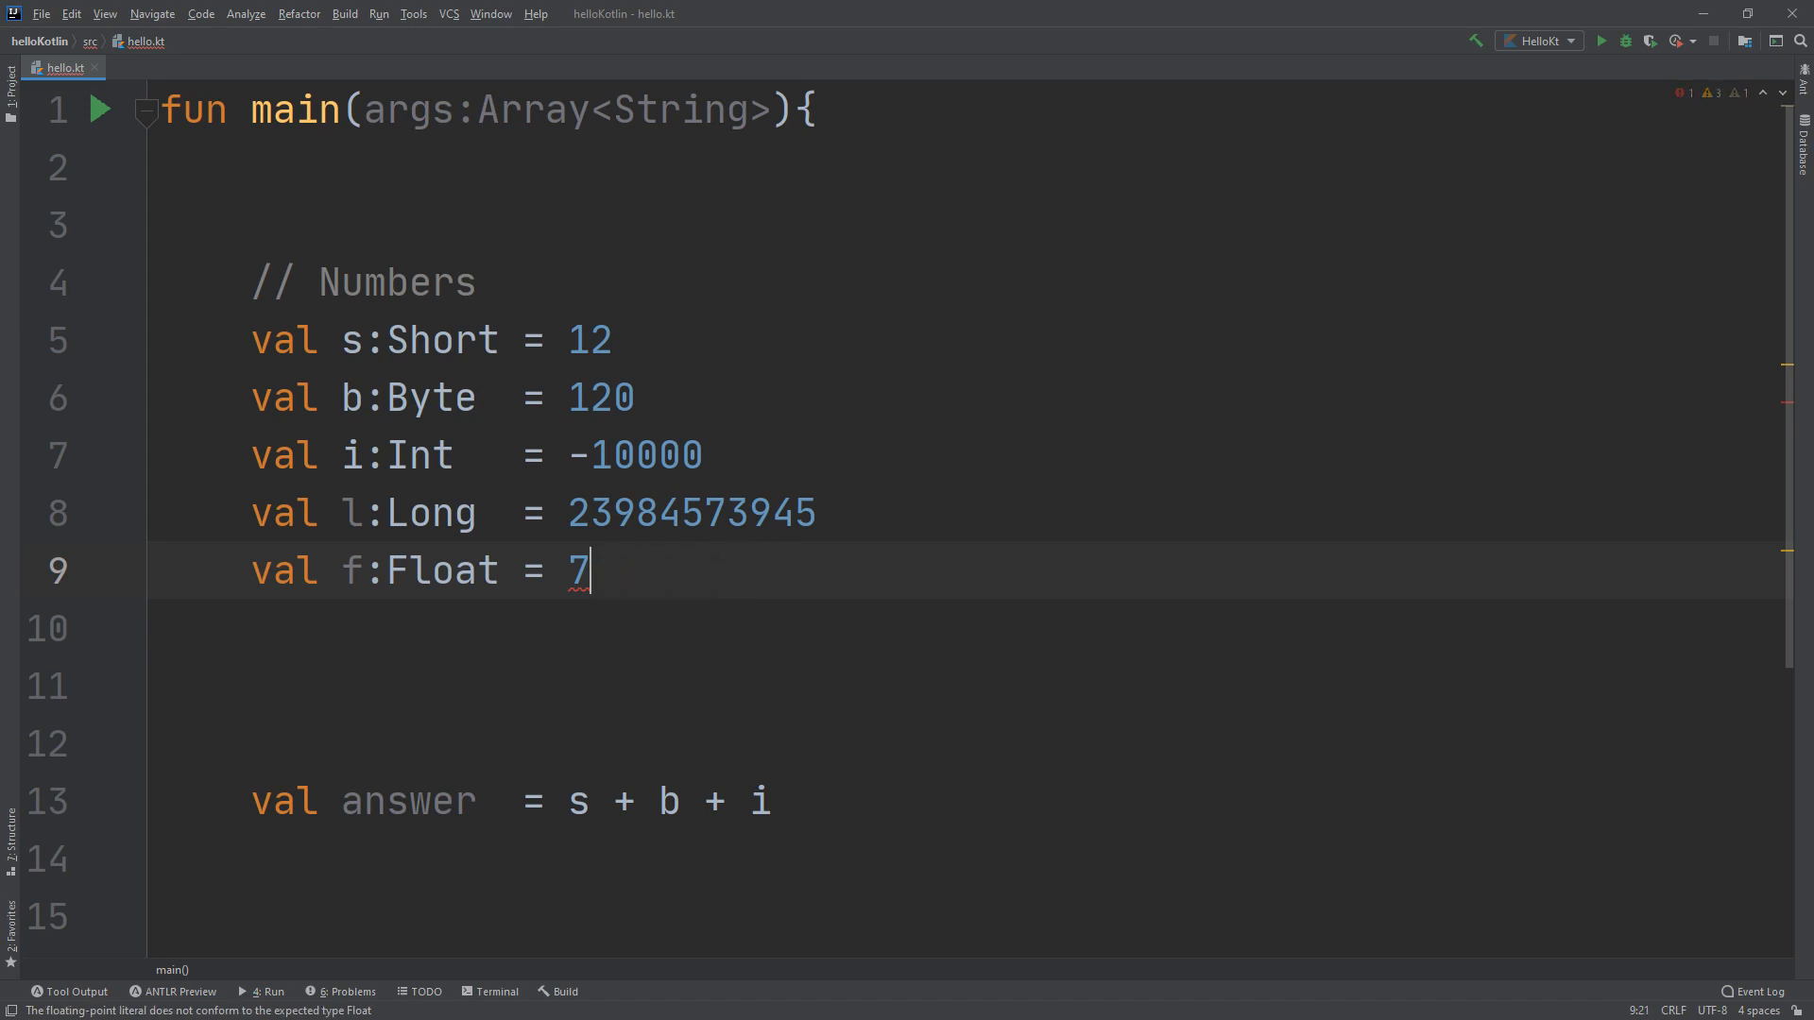
text(234.234f)
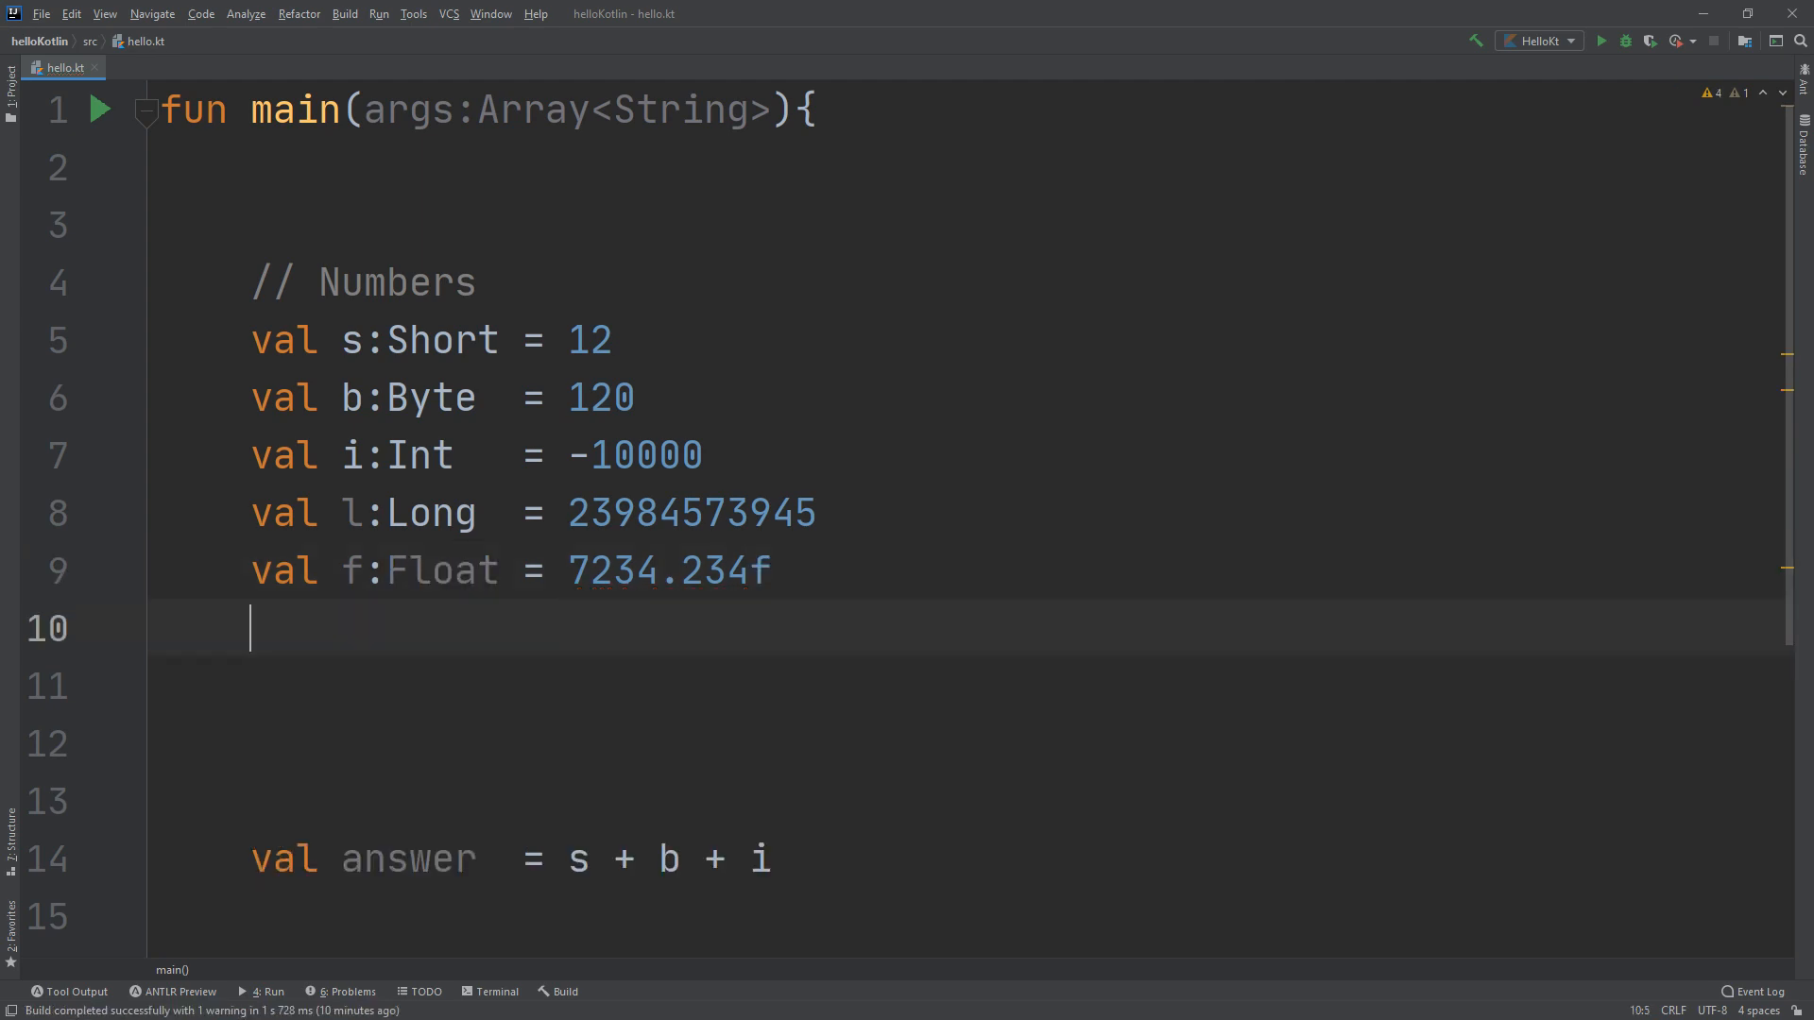
Declare val d:Double = 834957.456456, replacing the trailing comma with the decimals
text(val d:Double)
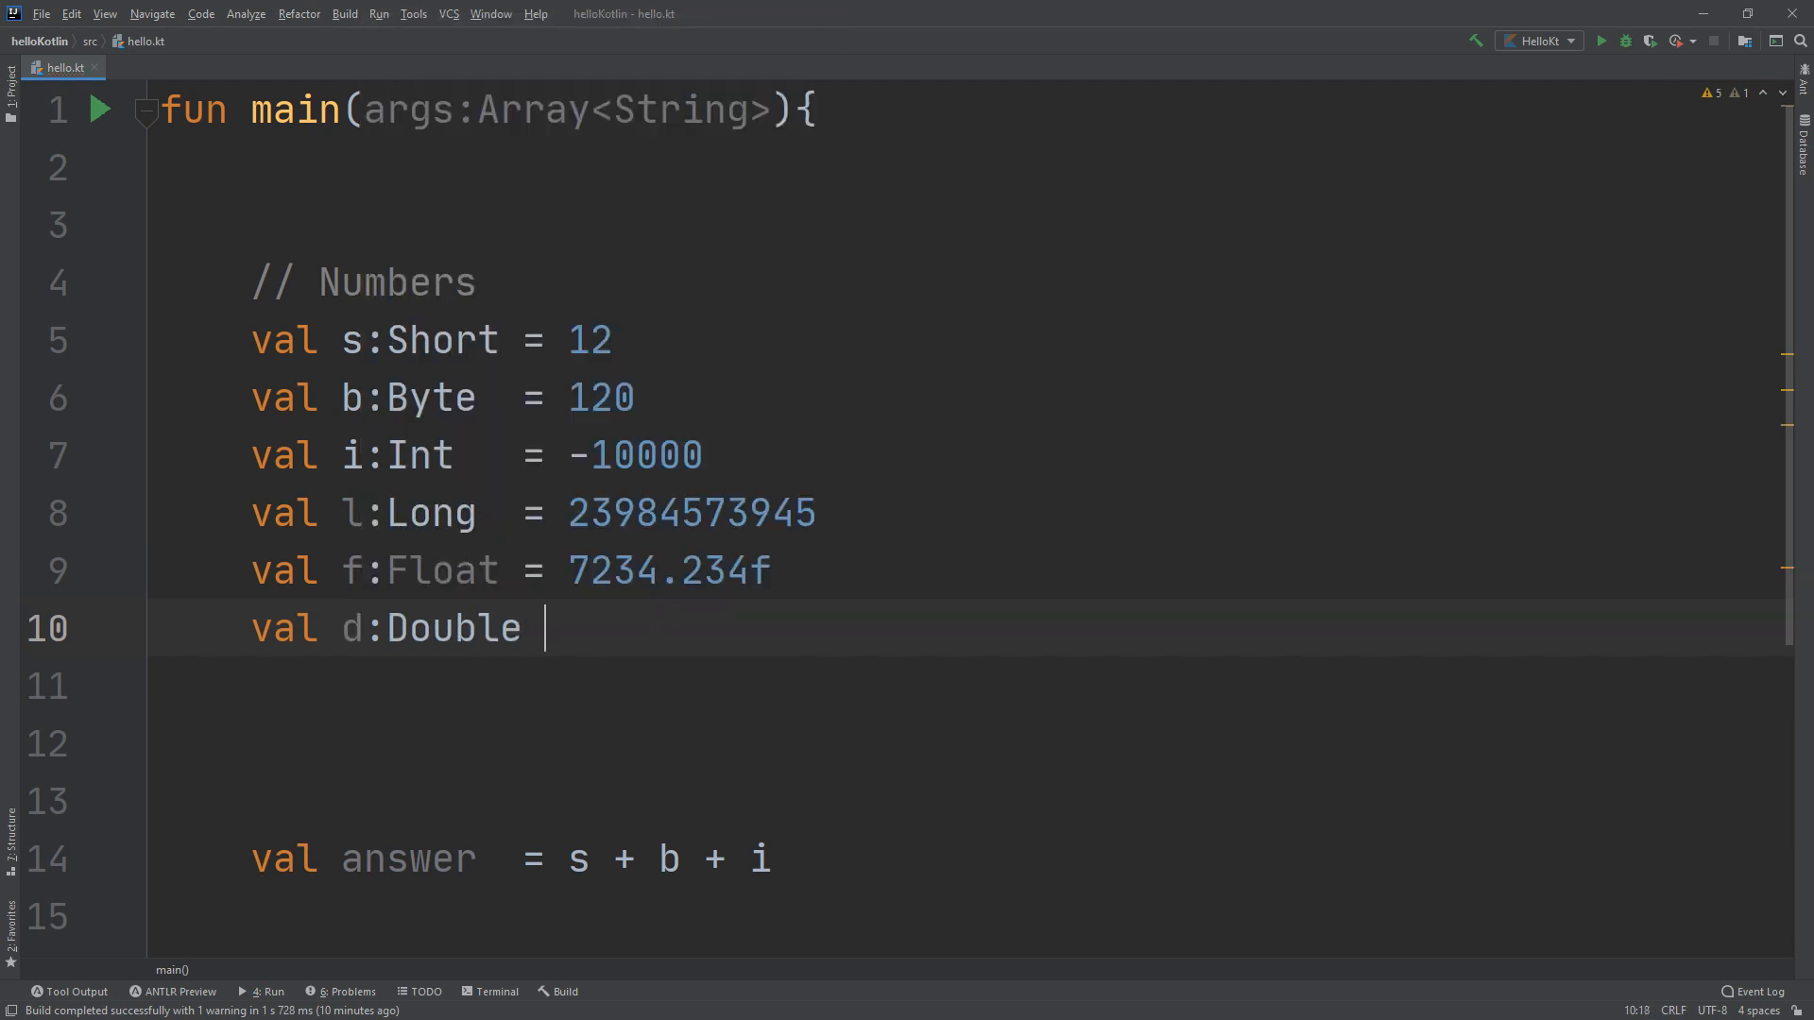
text(=)
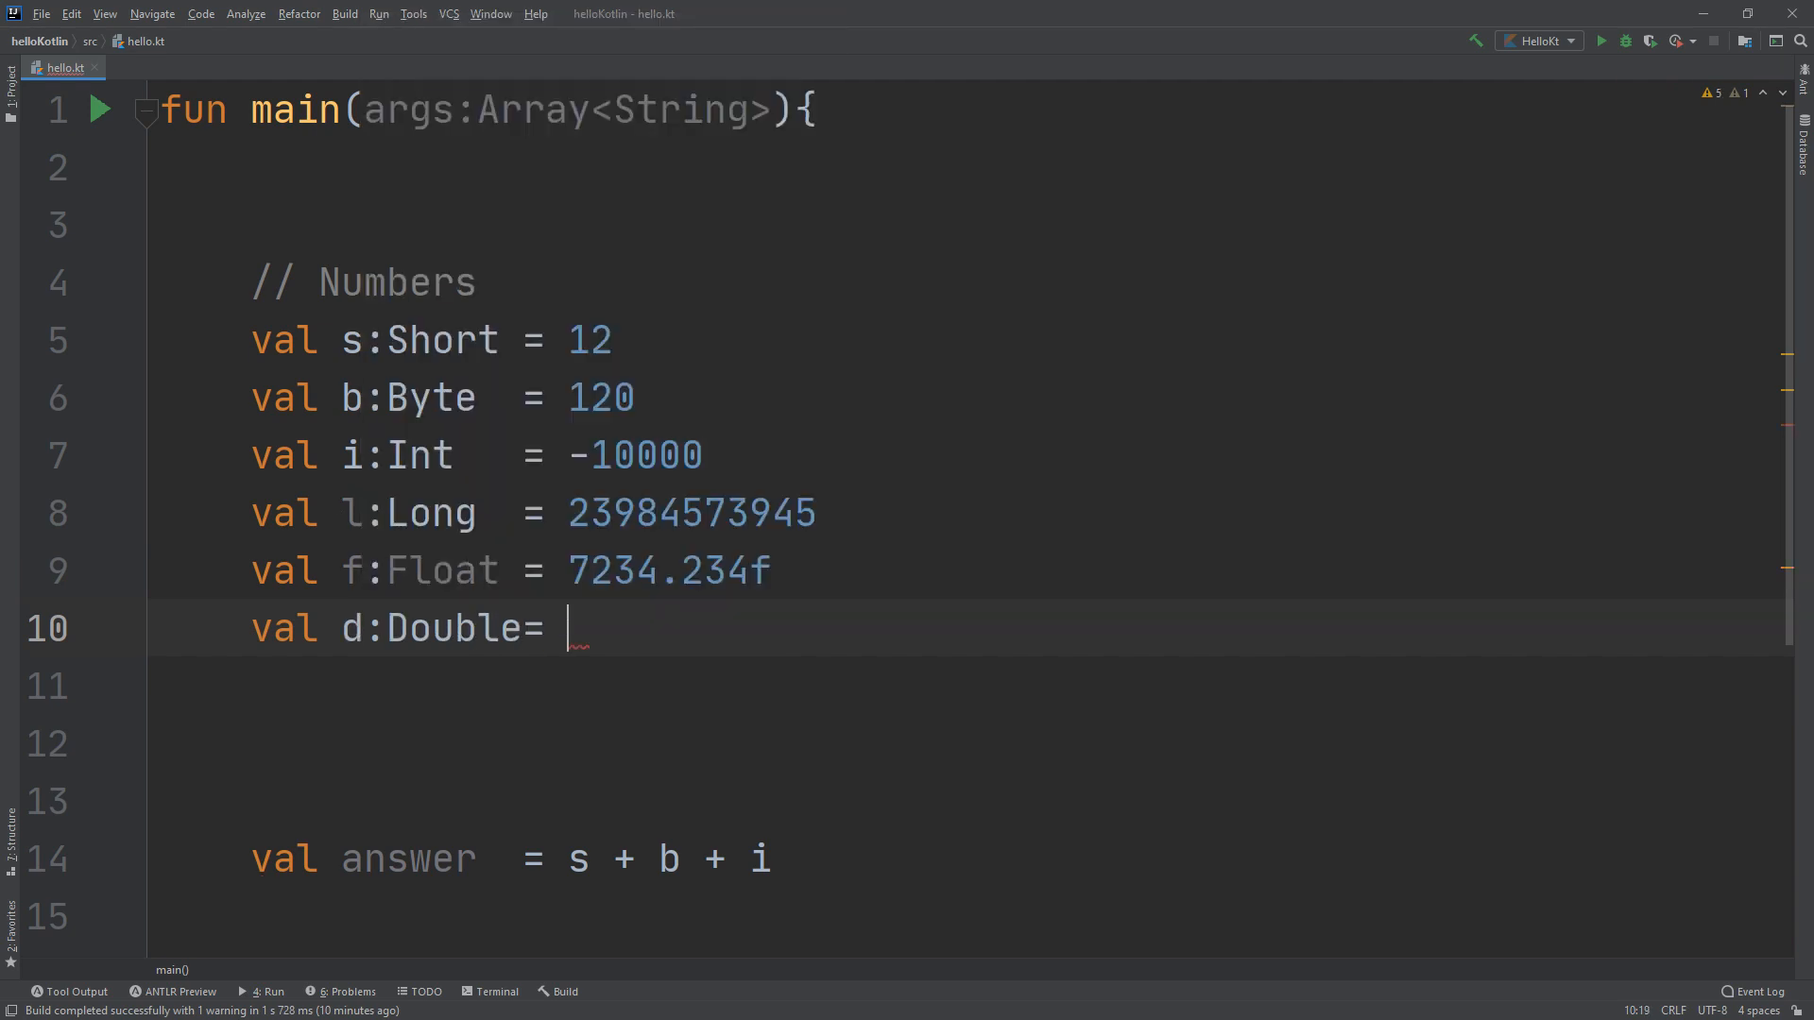
text(834957,)
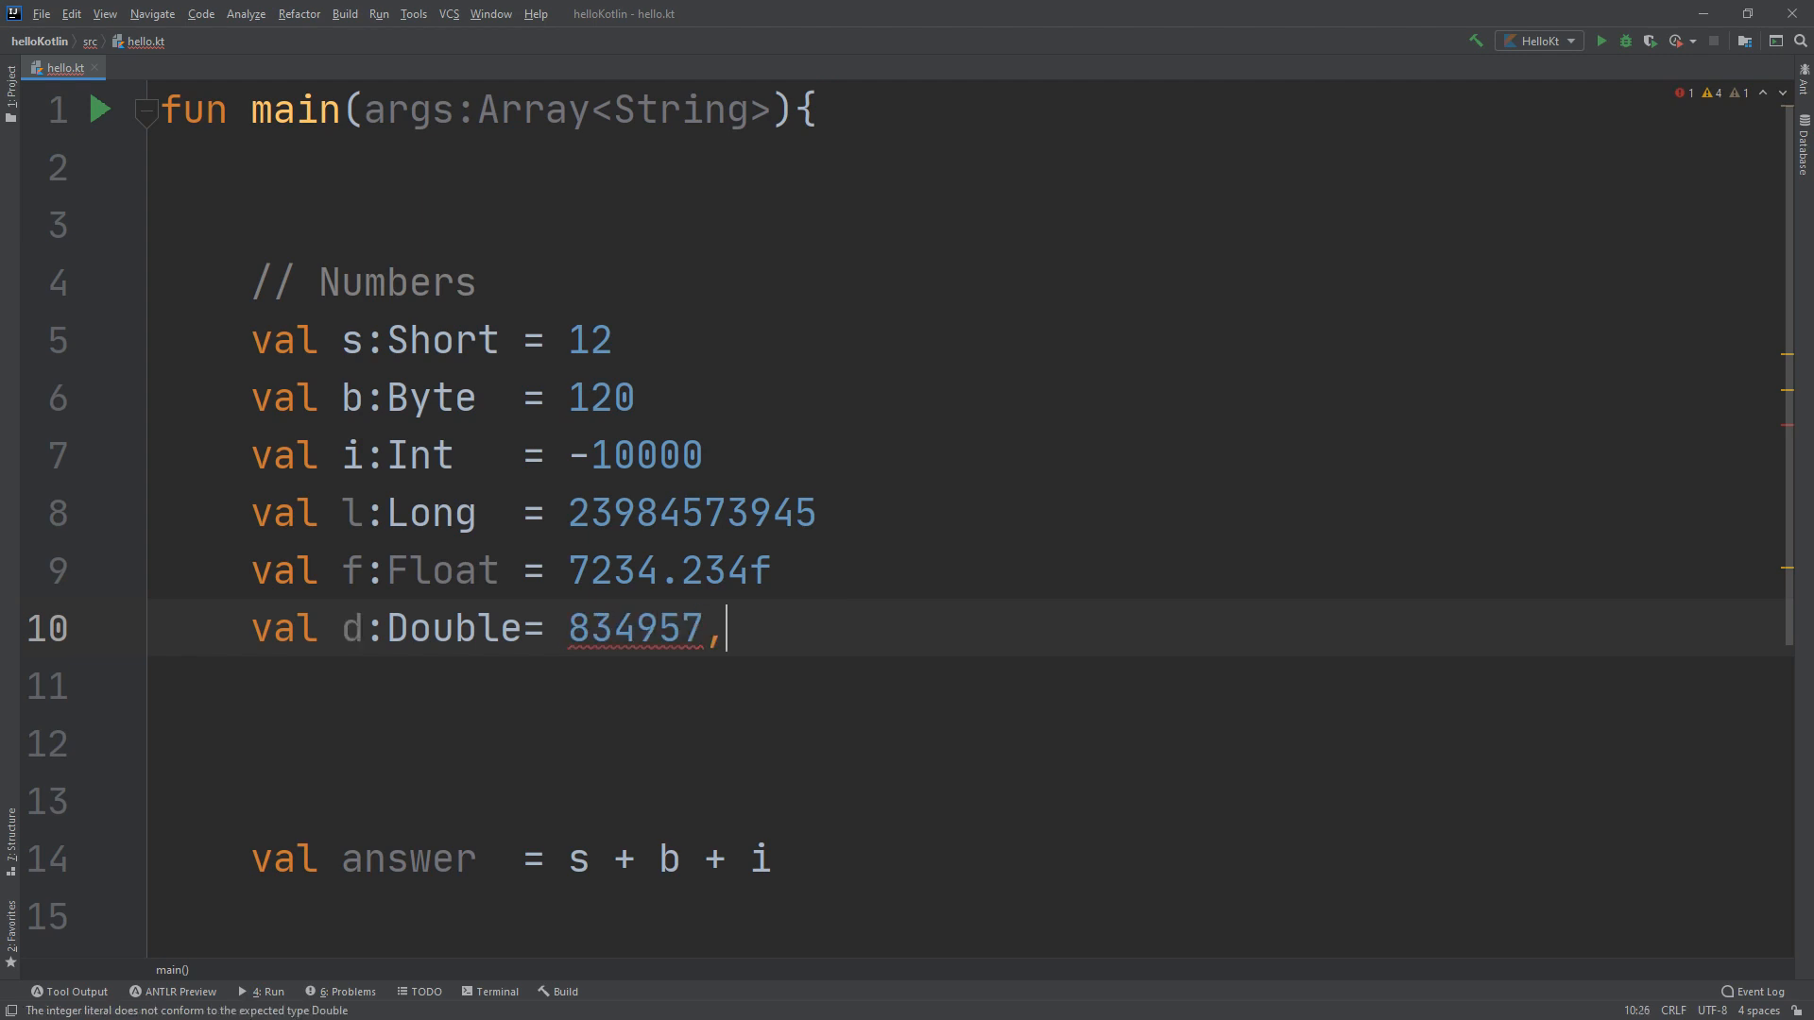
text(.456456)
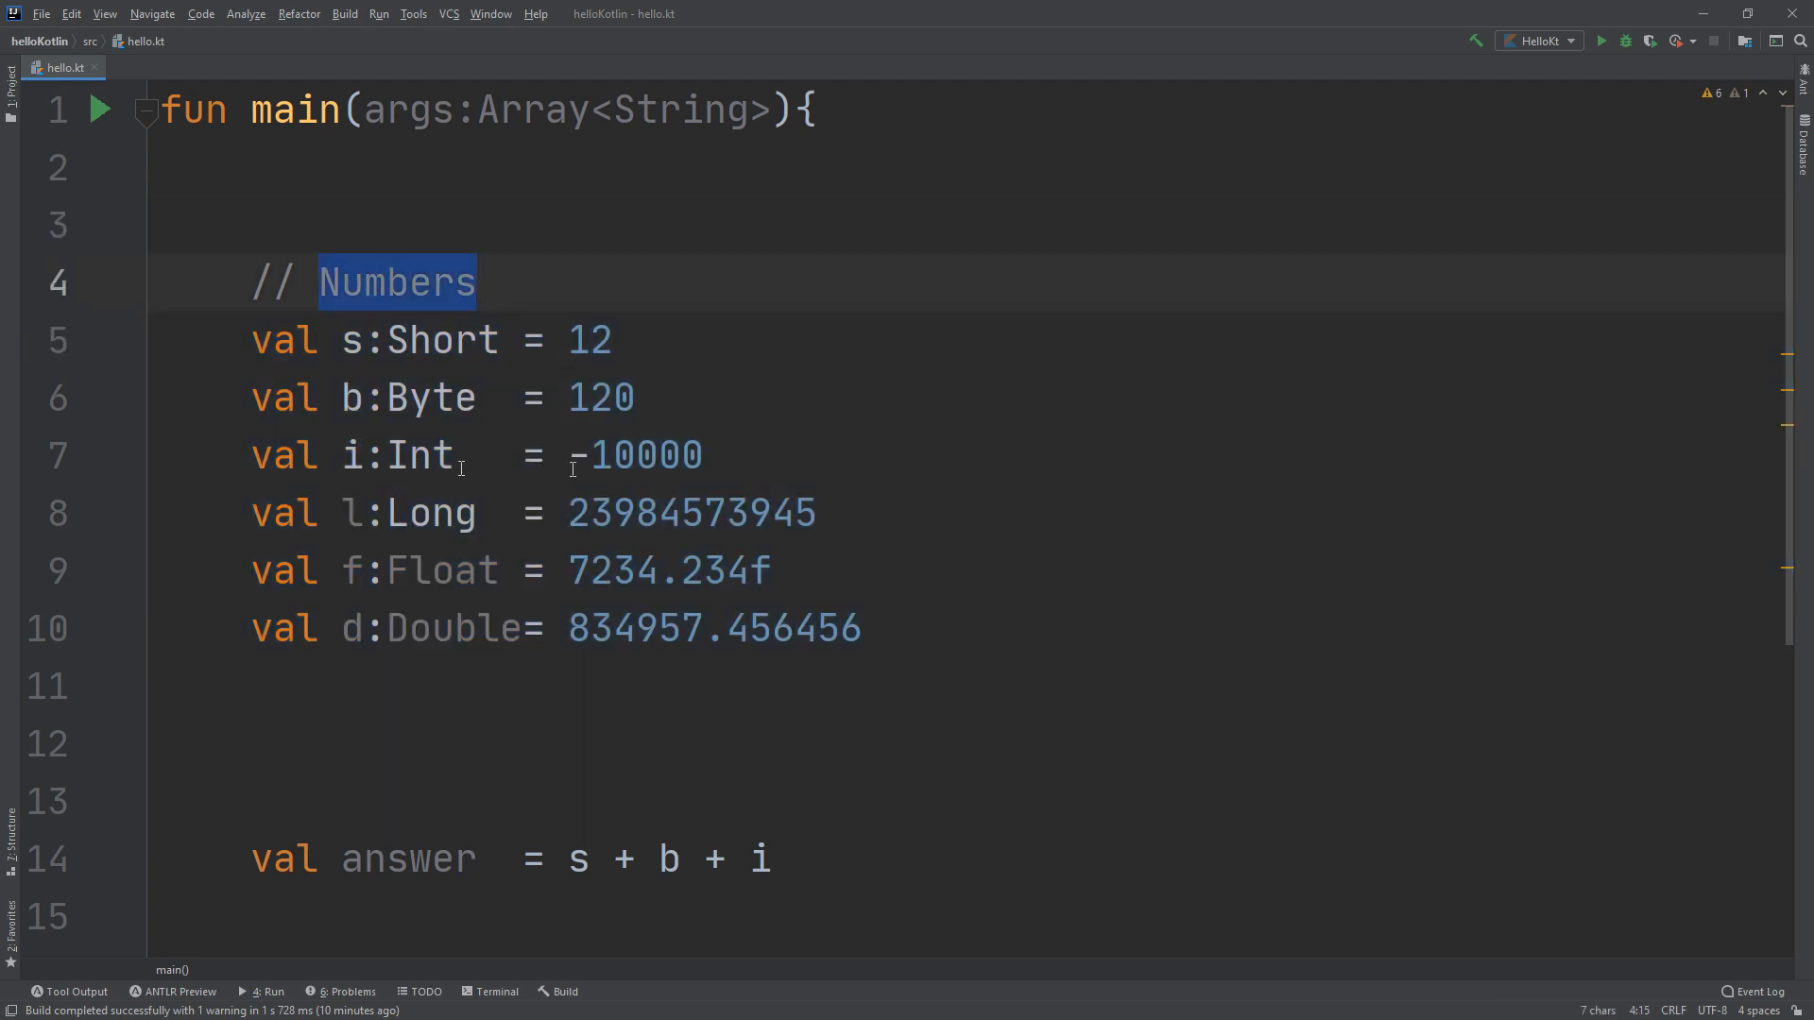
Remove an extra blank line above the answer declaration
click(911, 629)
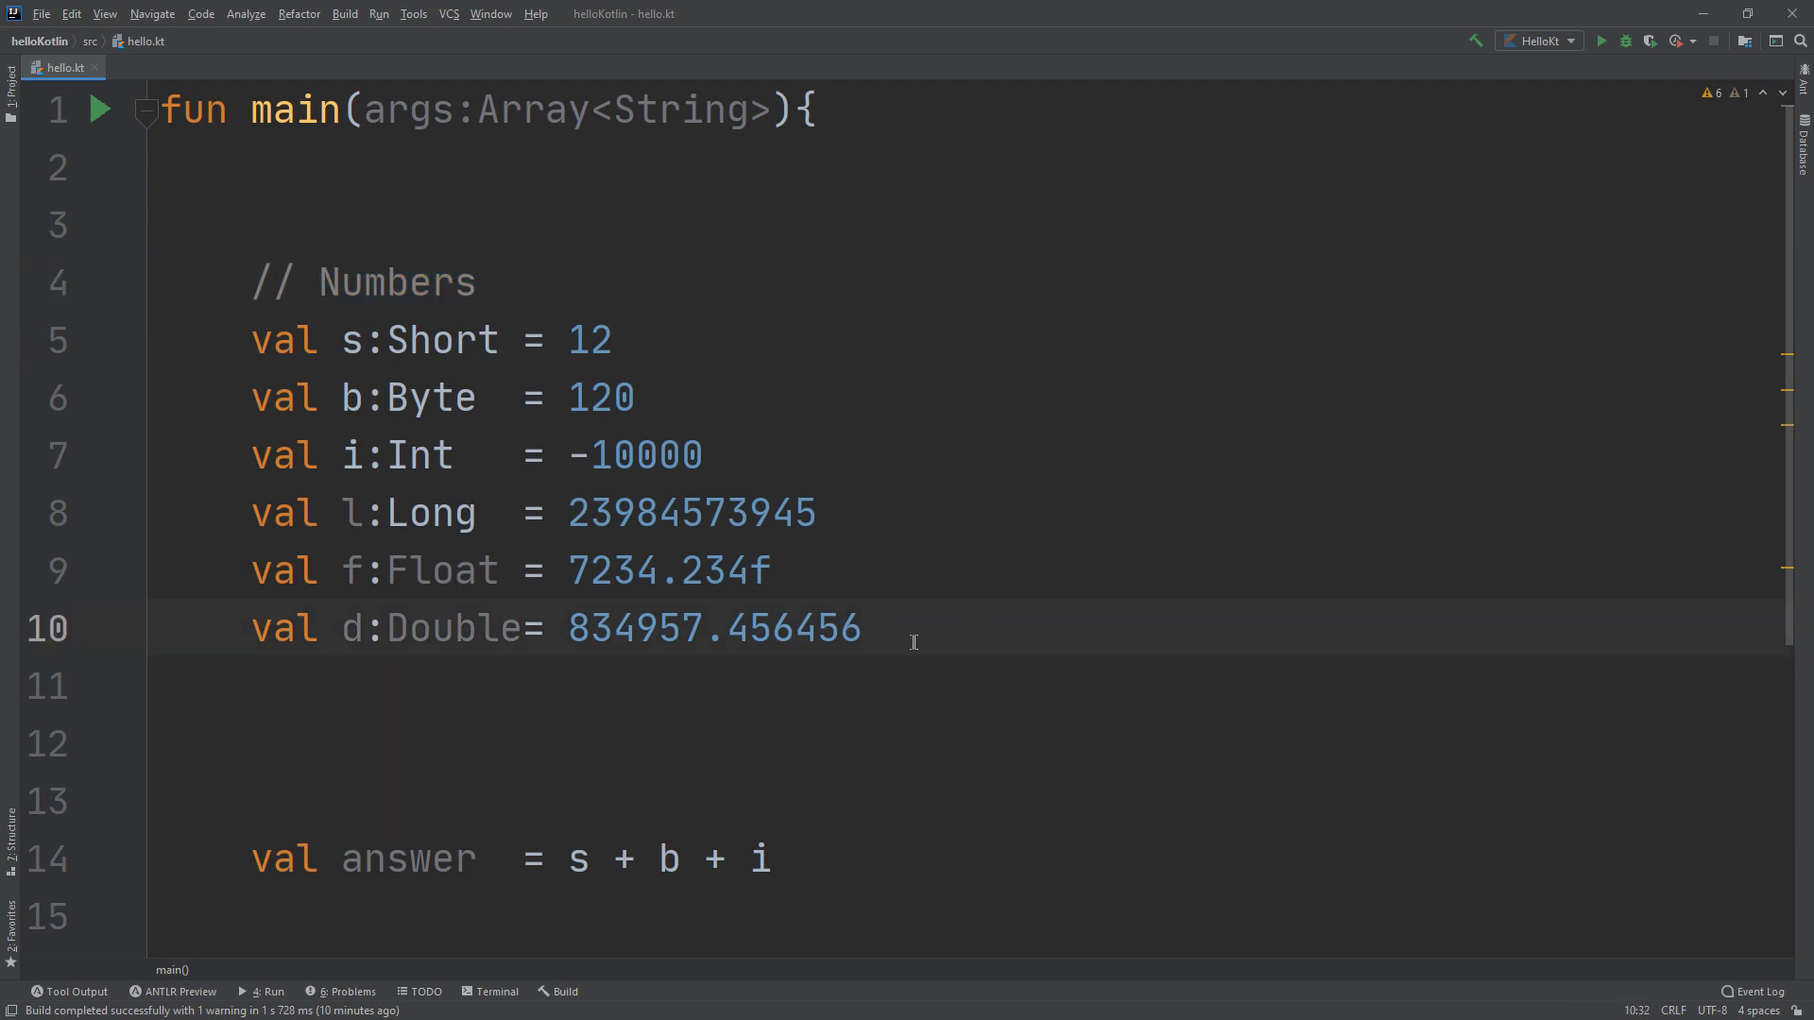
mouse_move(758, 820)
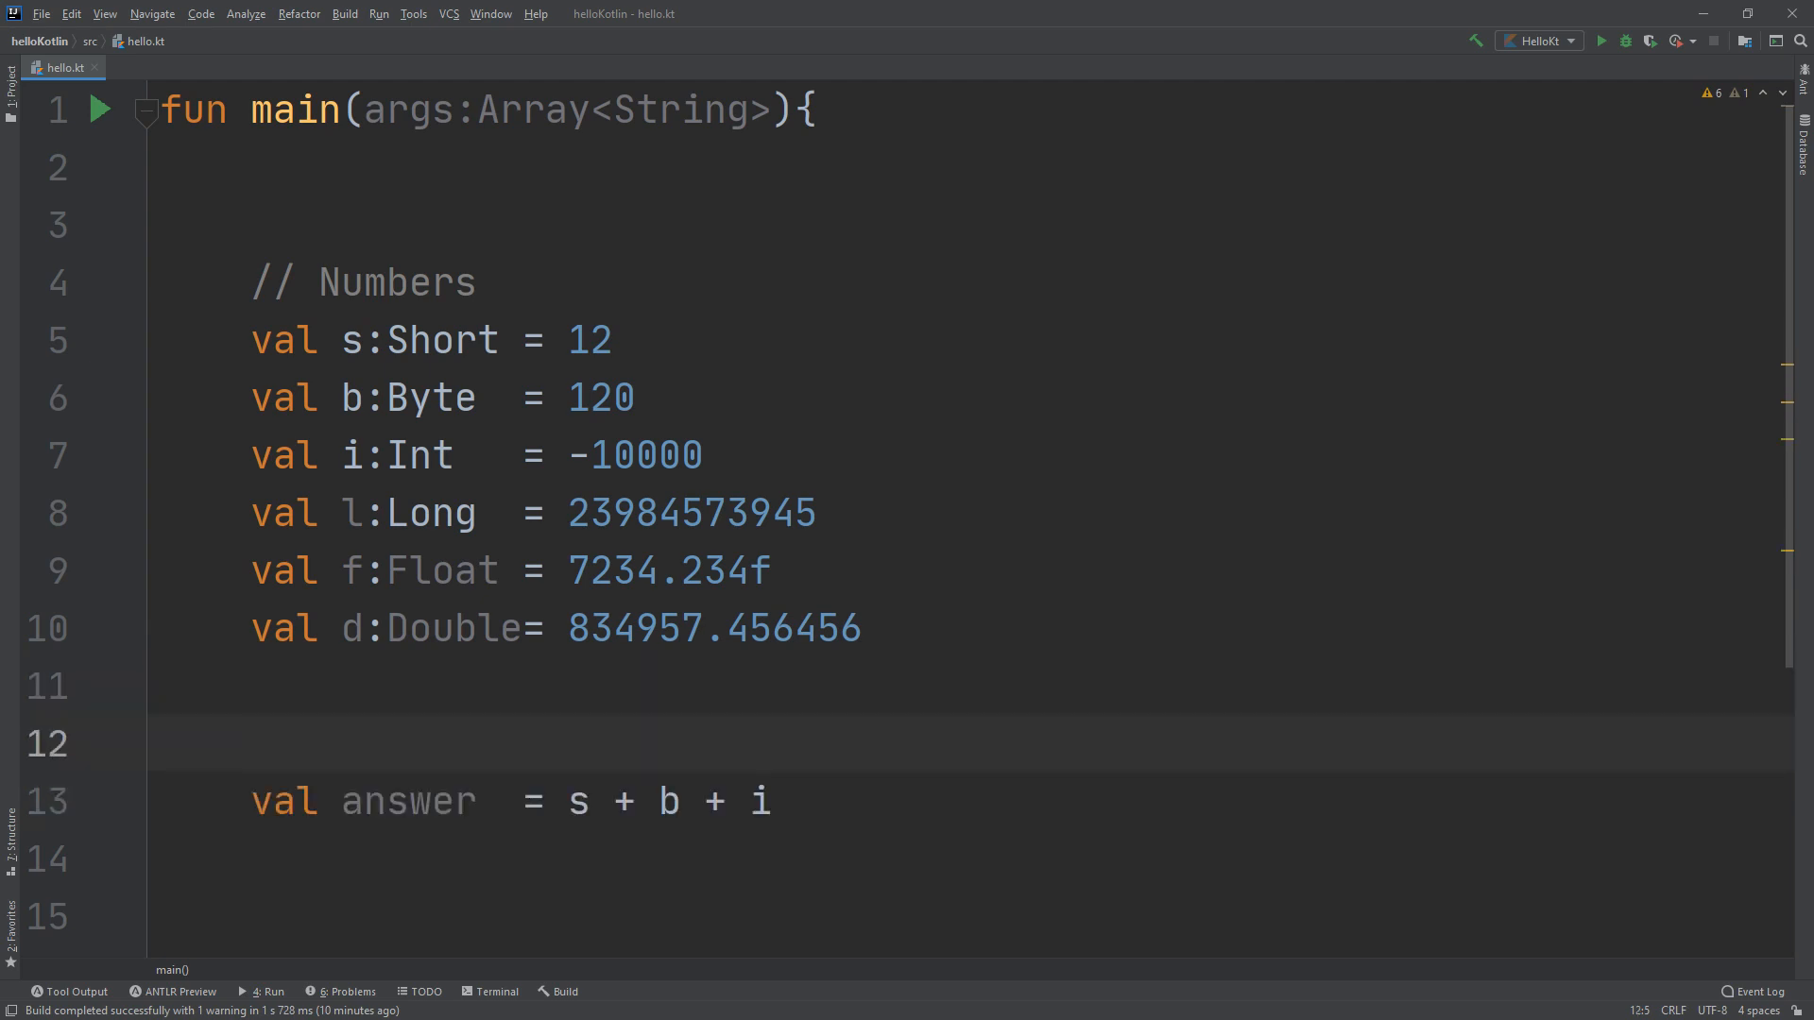
click(250, 742)
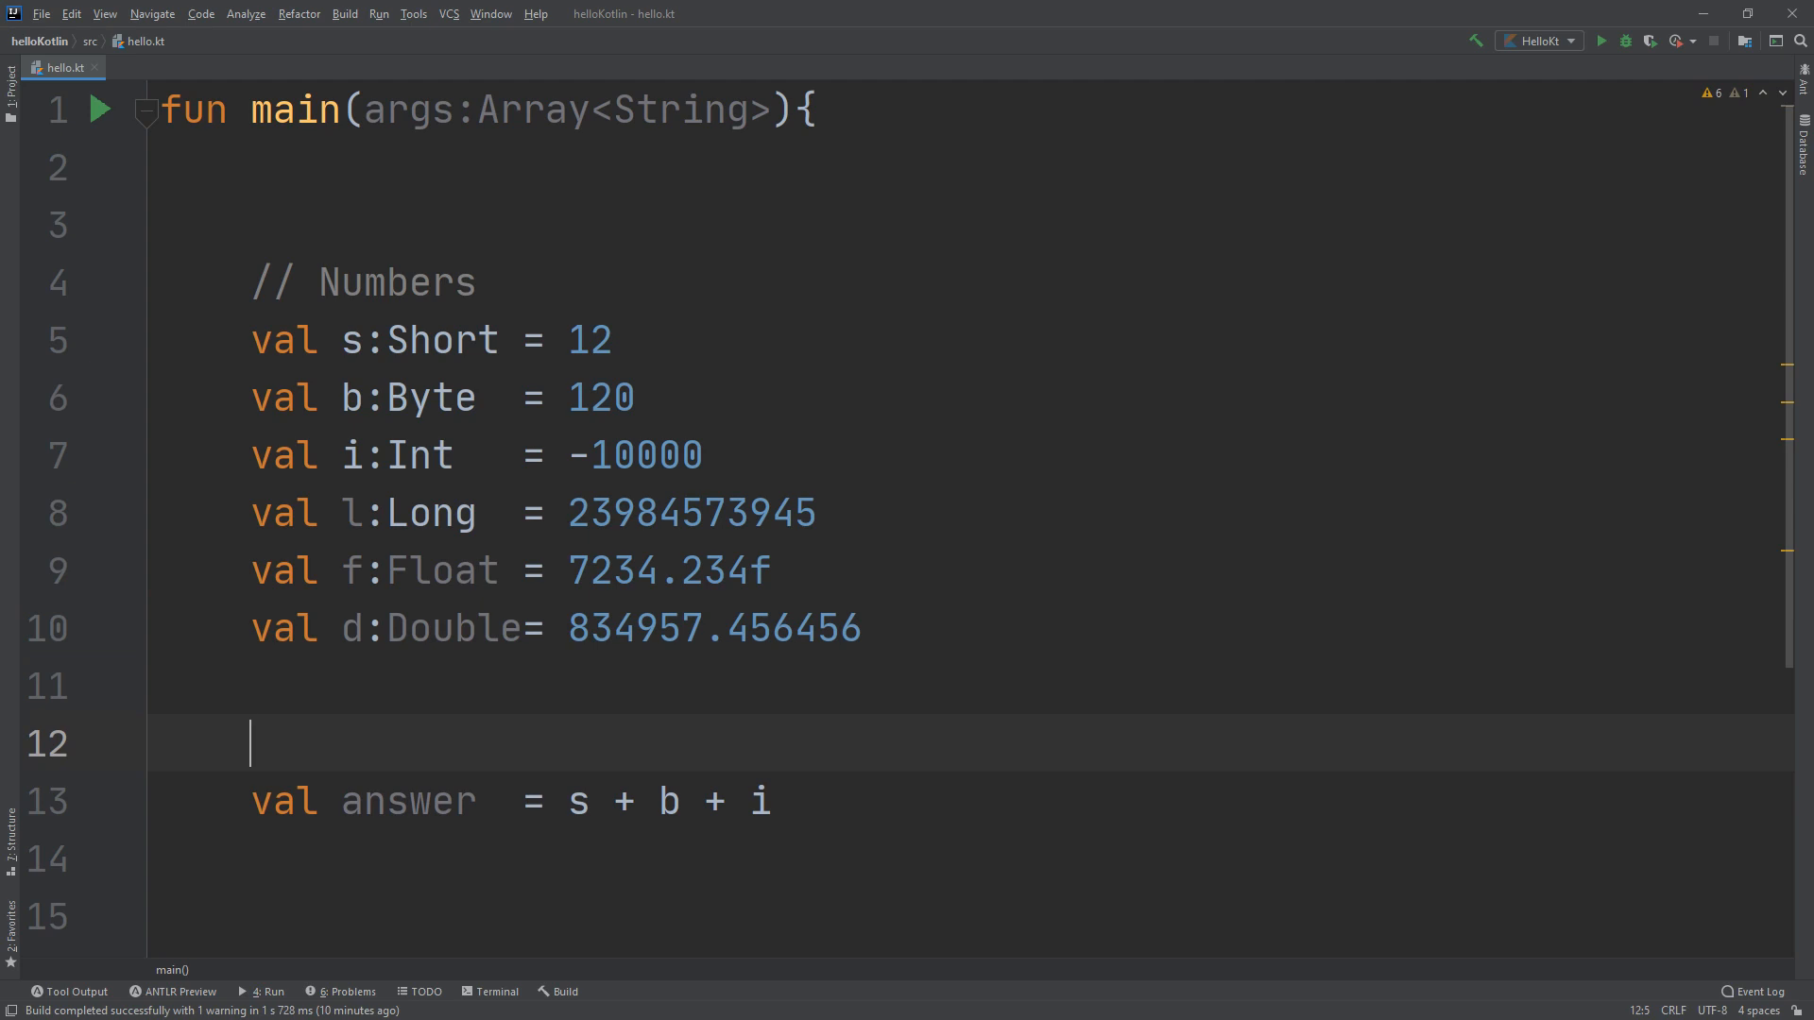
click(428, 802)
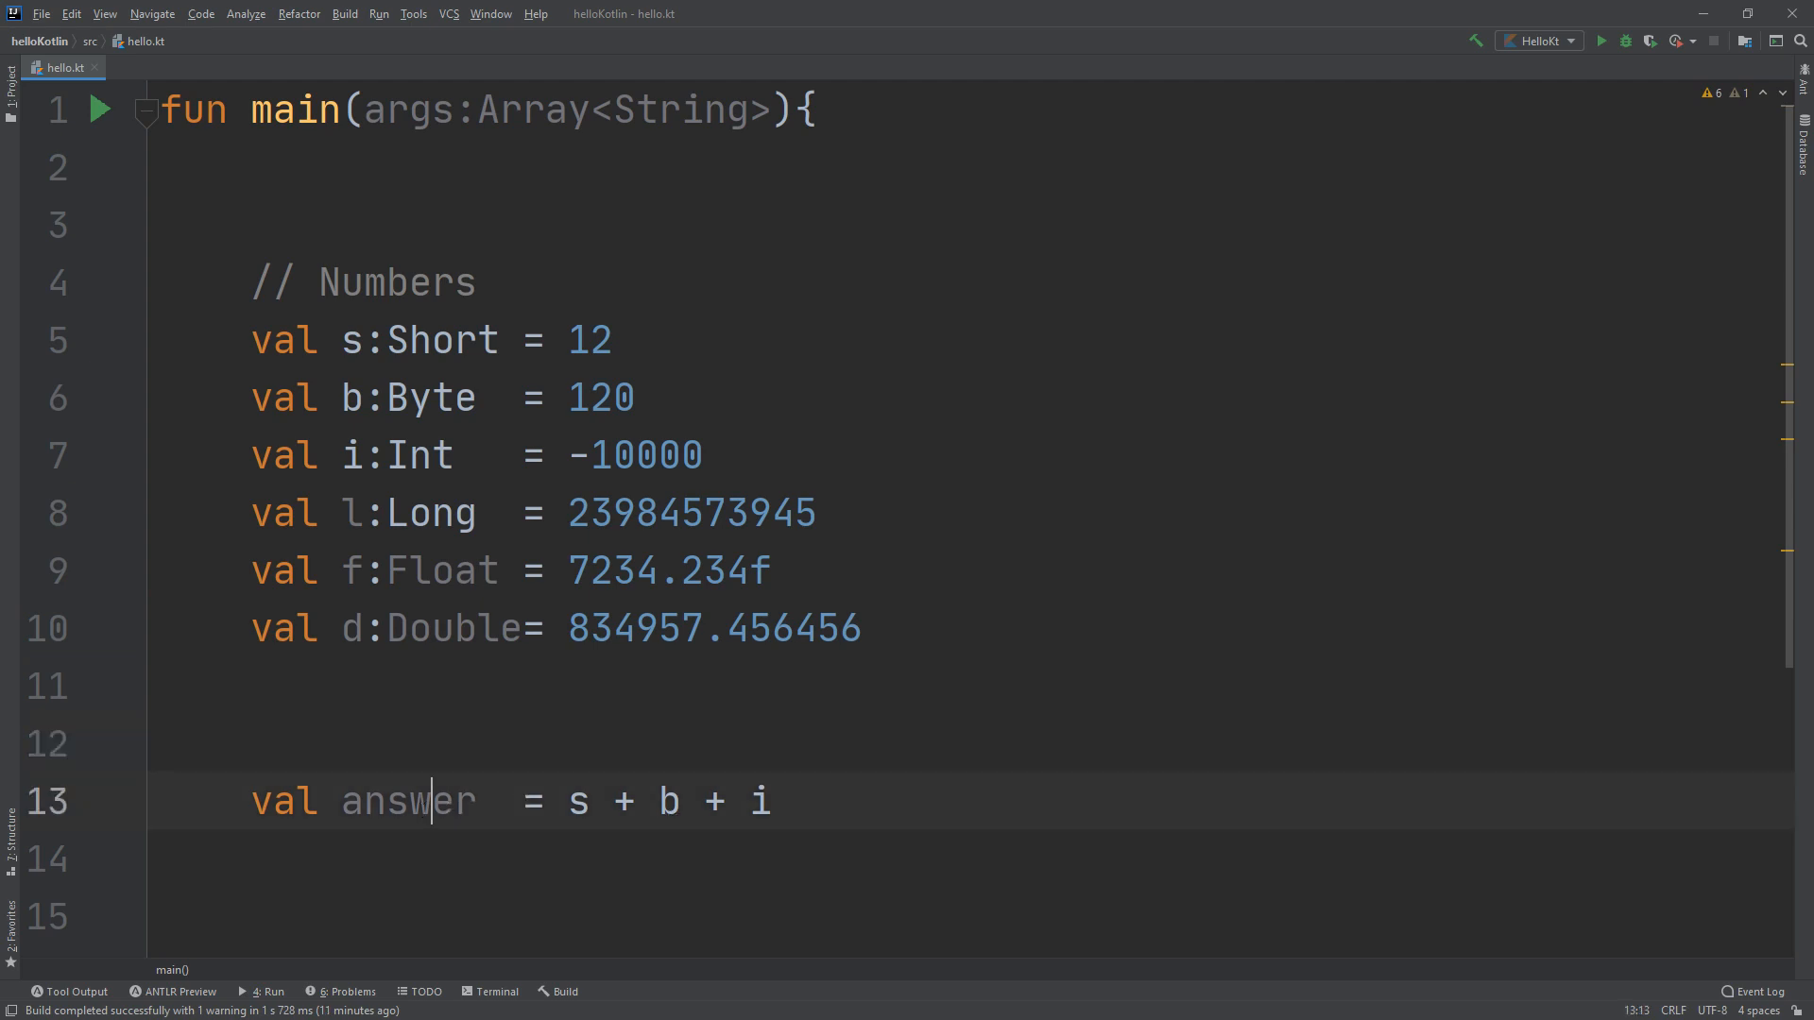
double_click(407, 800)
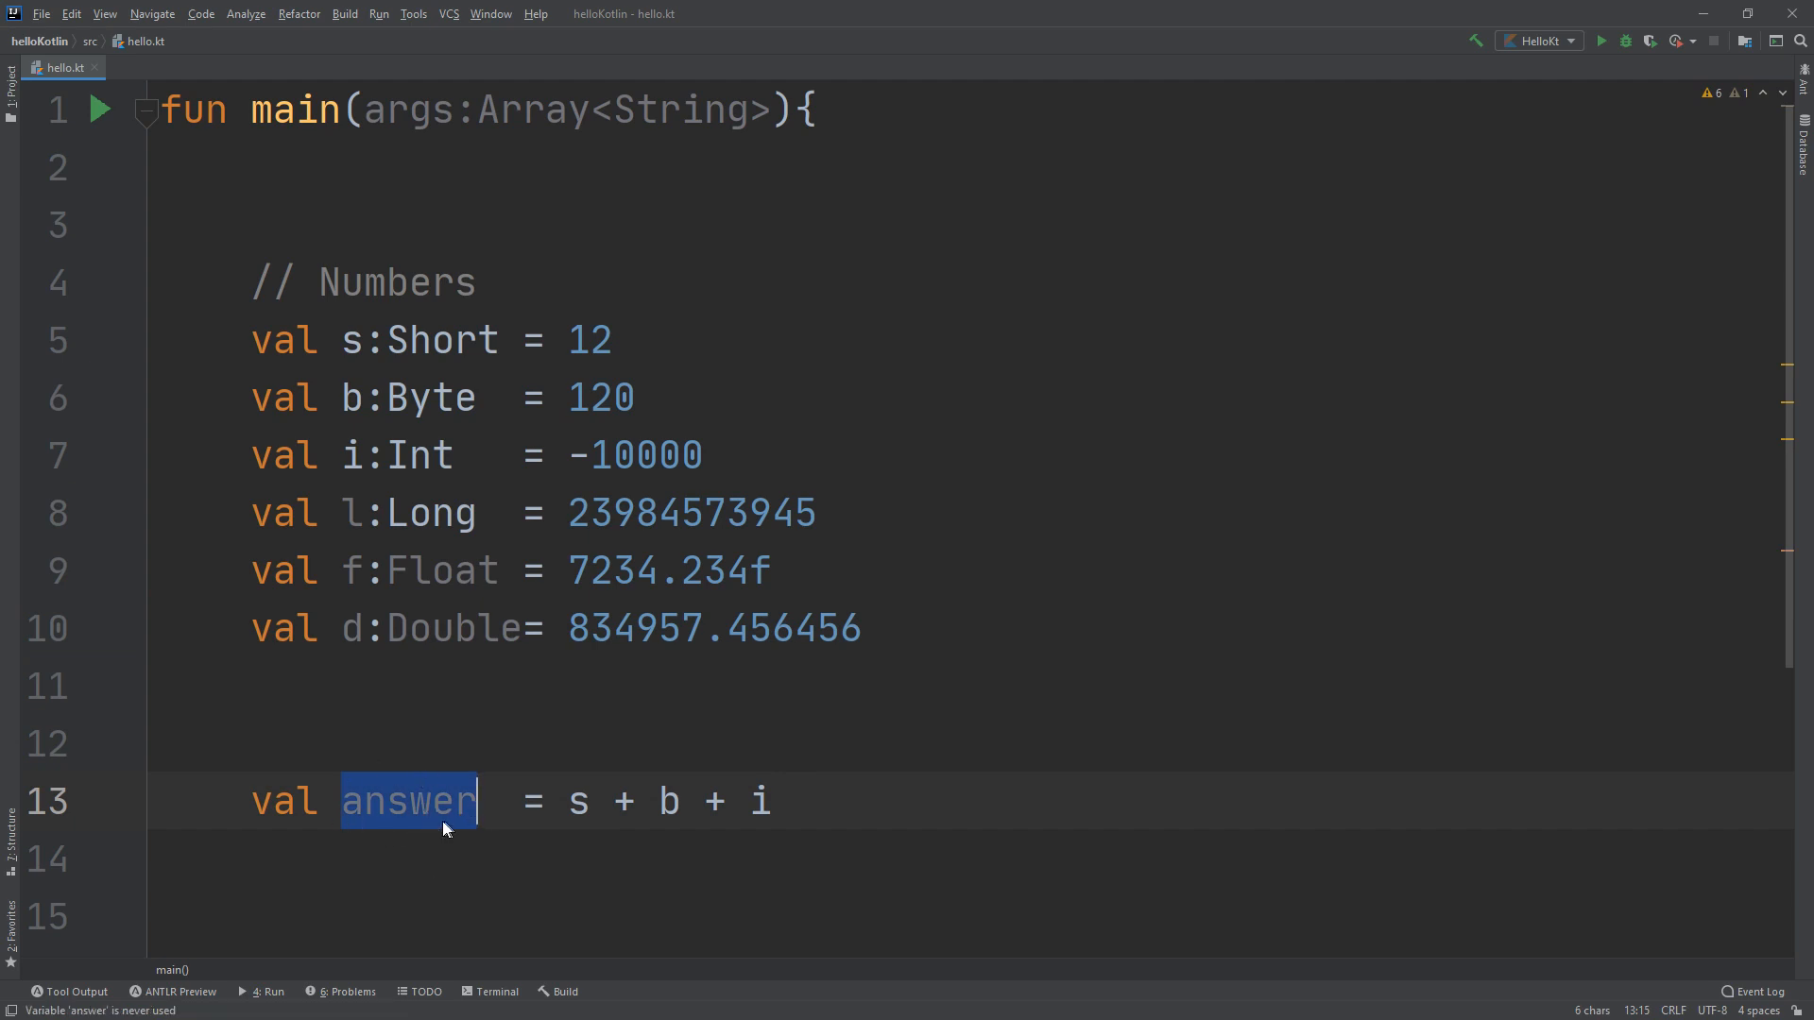
mouse_move(381, 786)
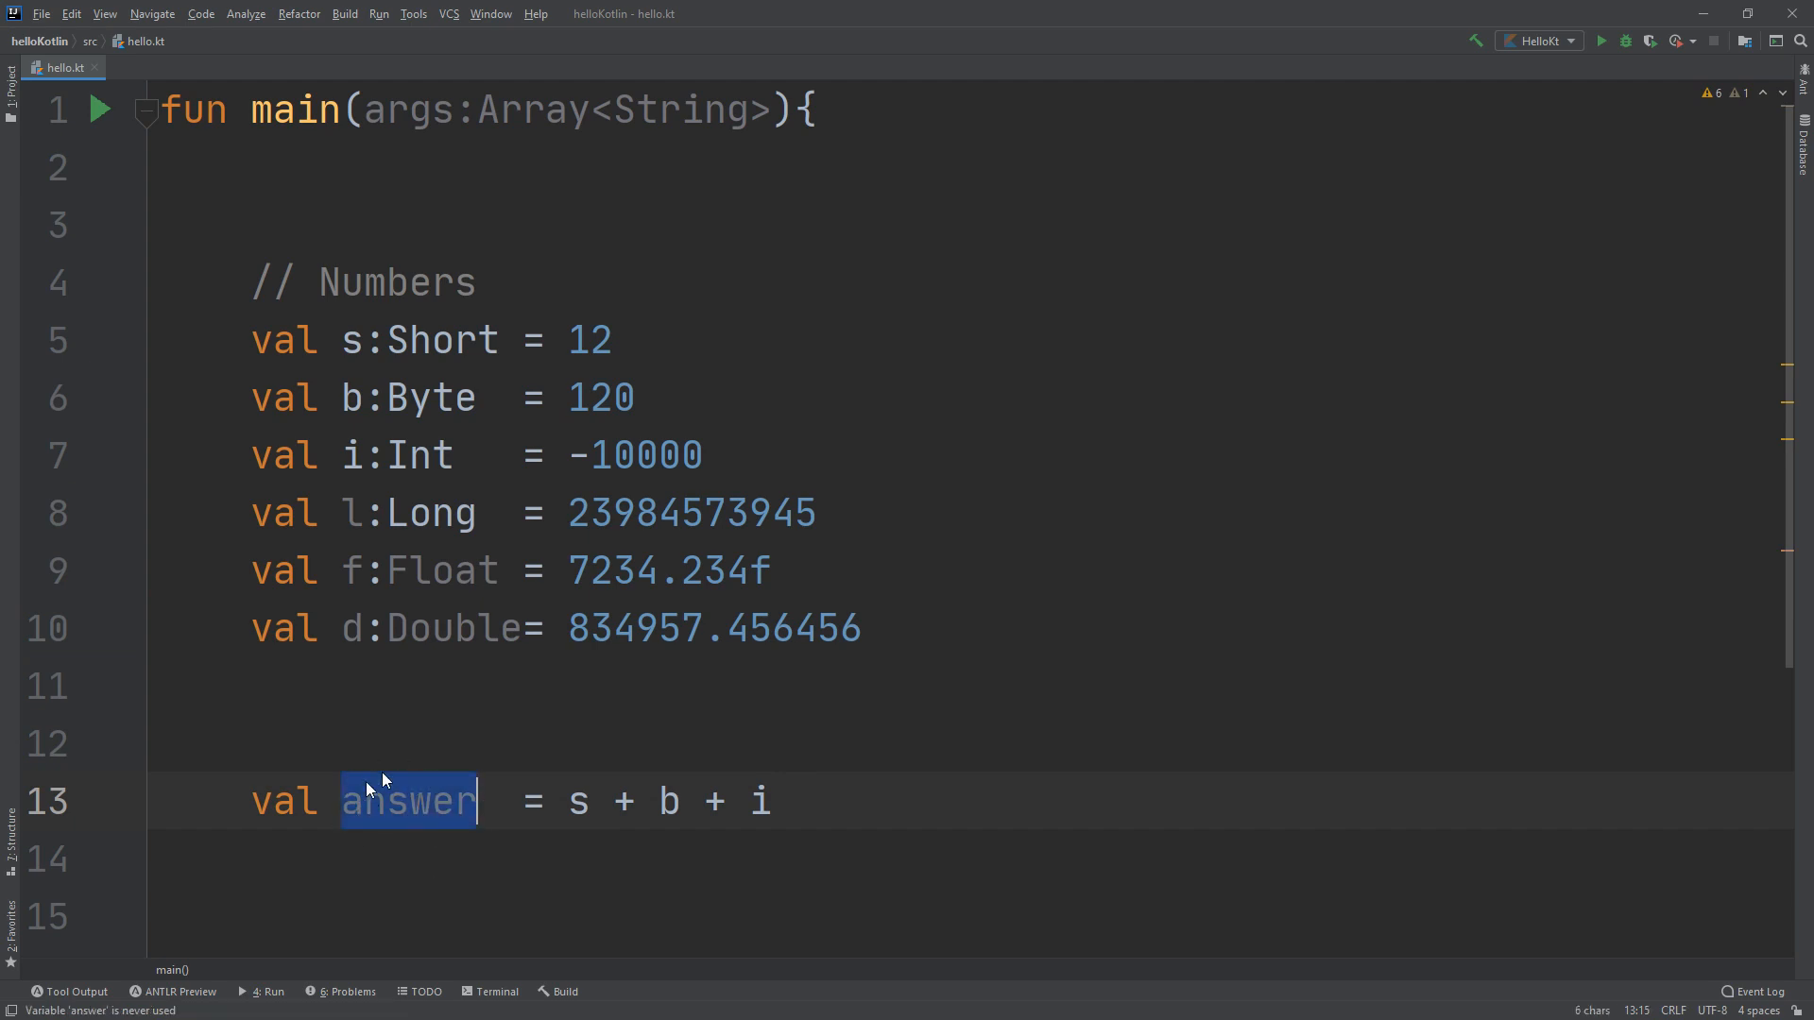
Review the s, b, i declarations and add an empty line after answer
click(431, 514)
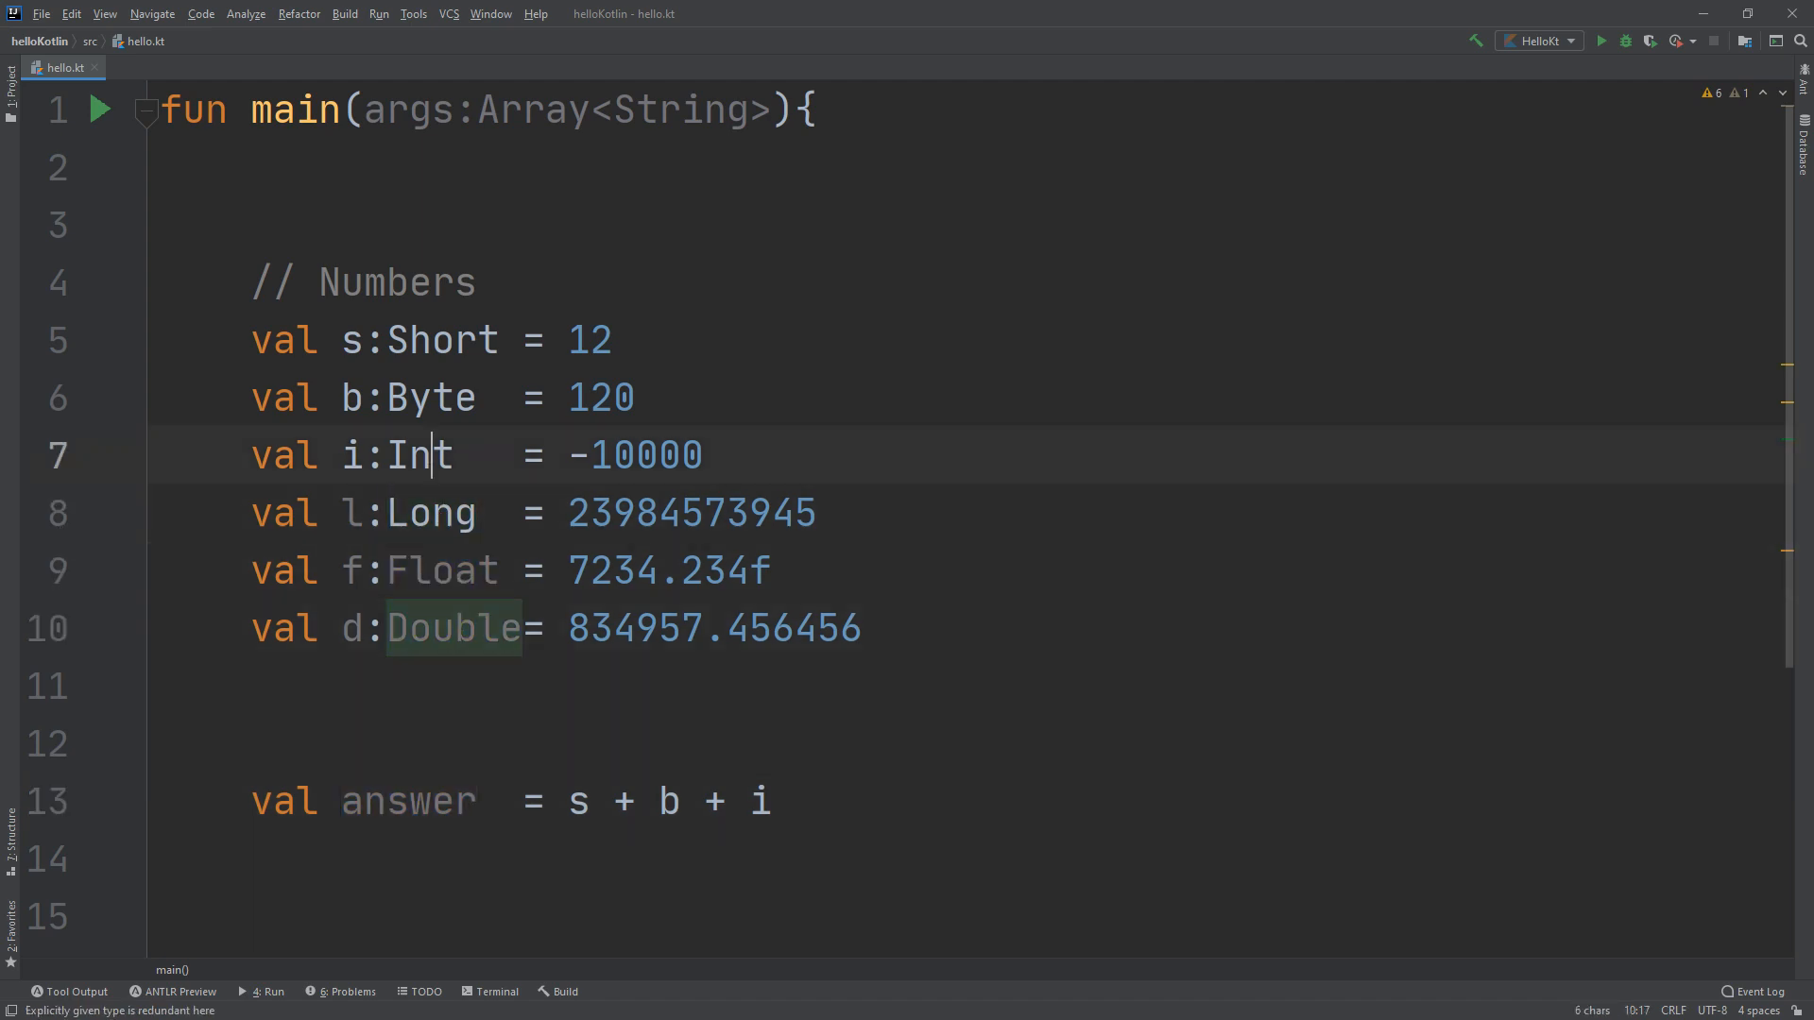
click(763, 800)
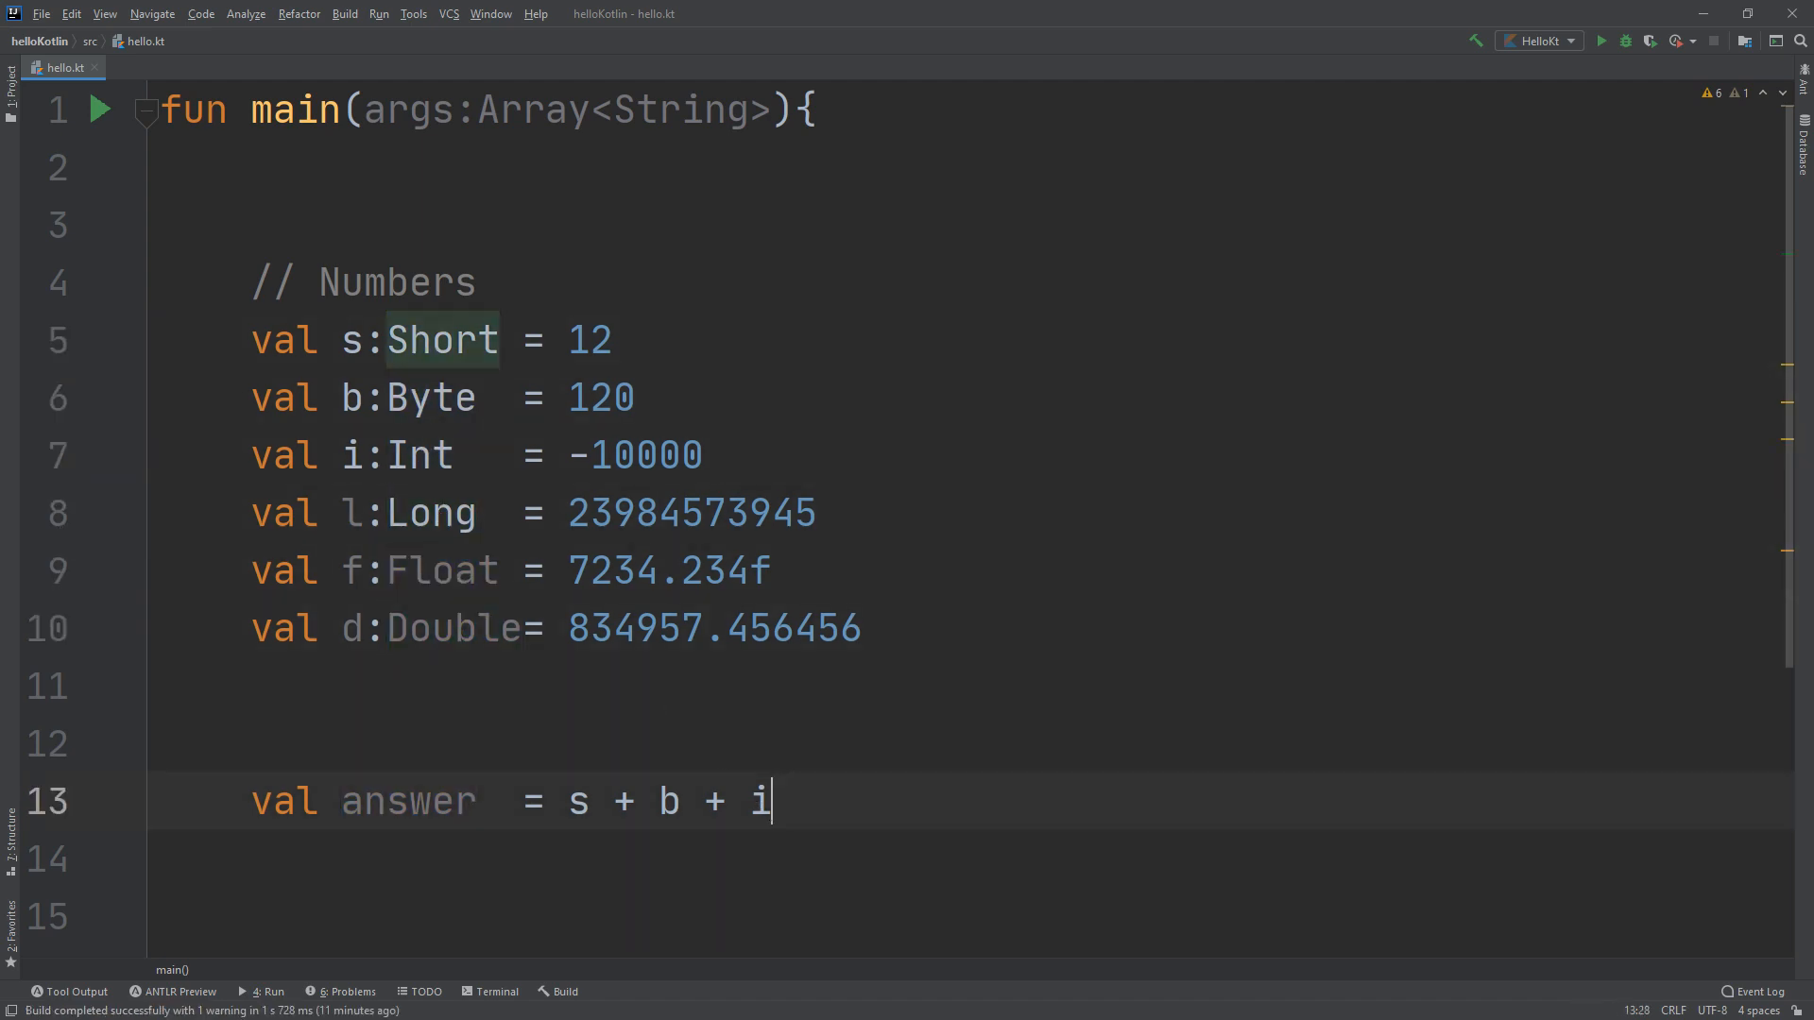
double_click(576, 800)
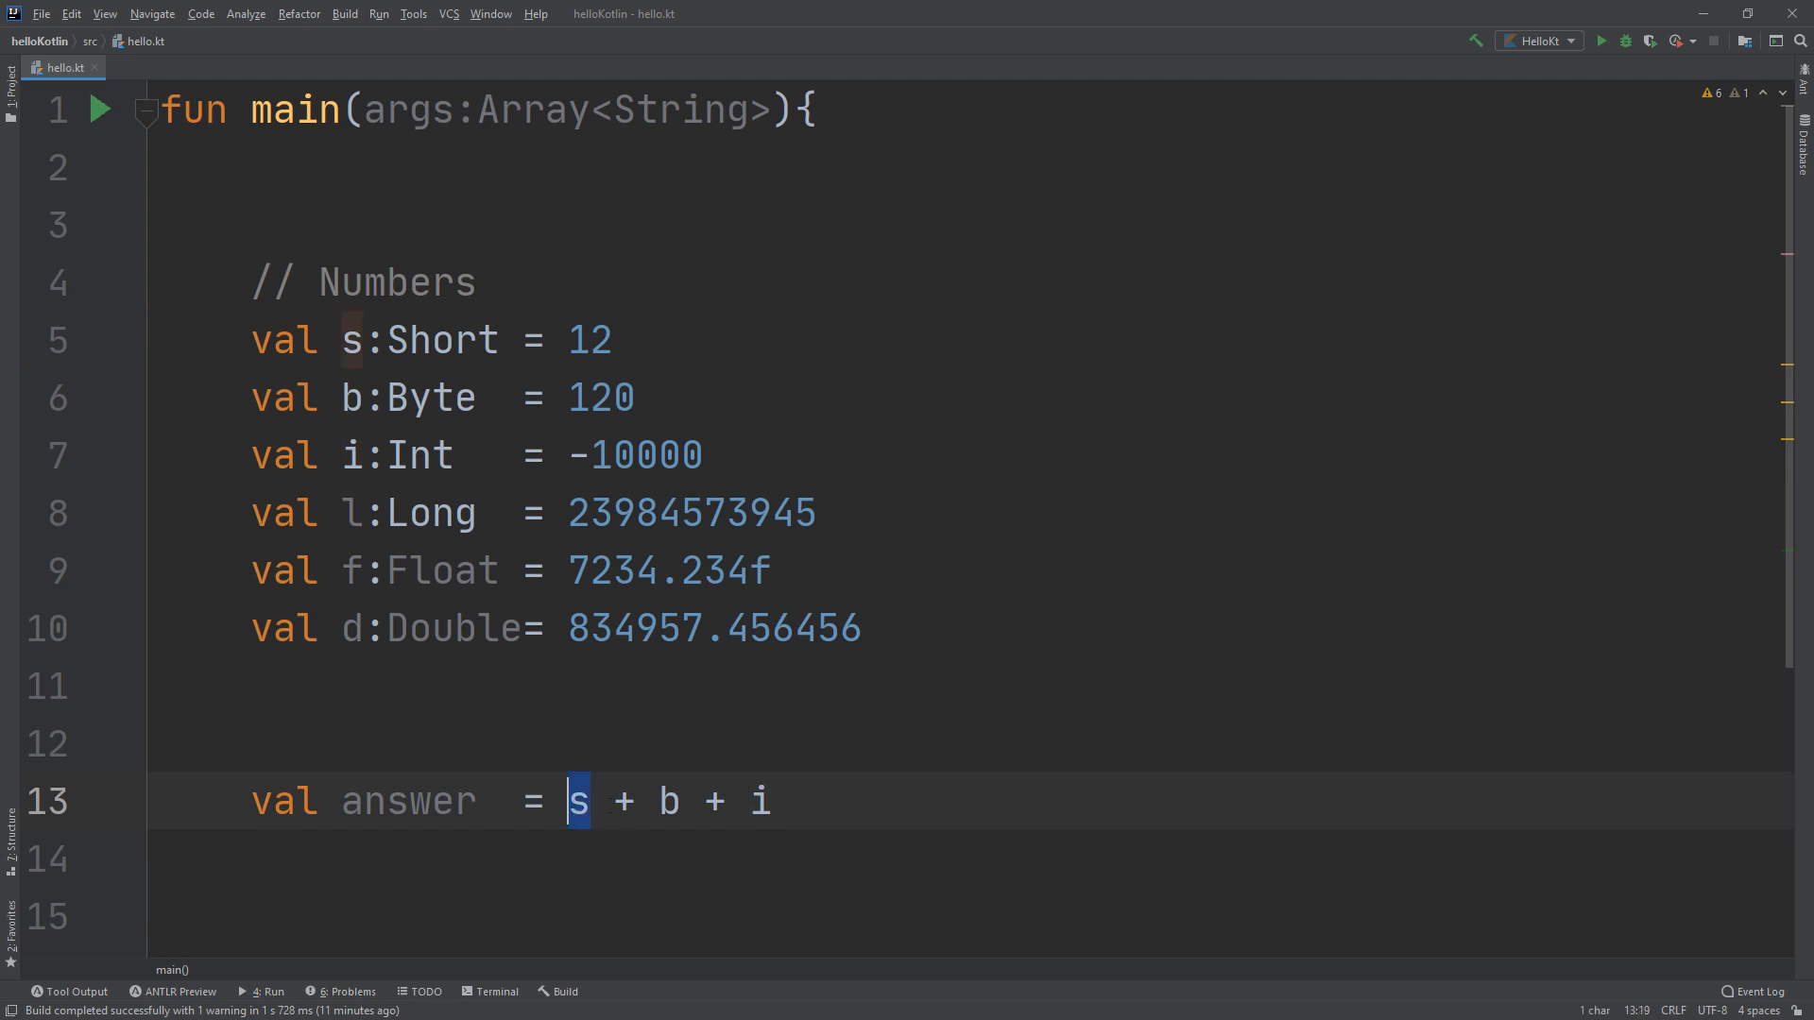
click(766, 800)
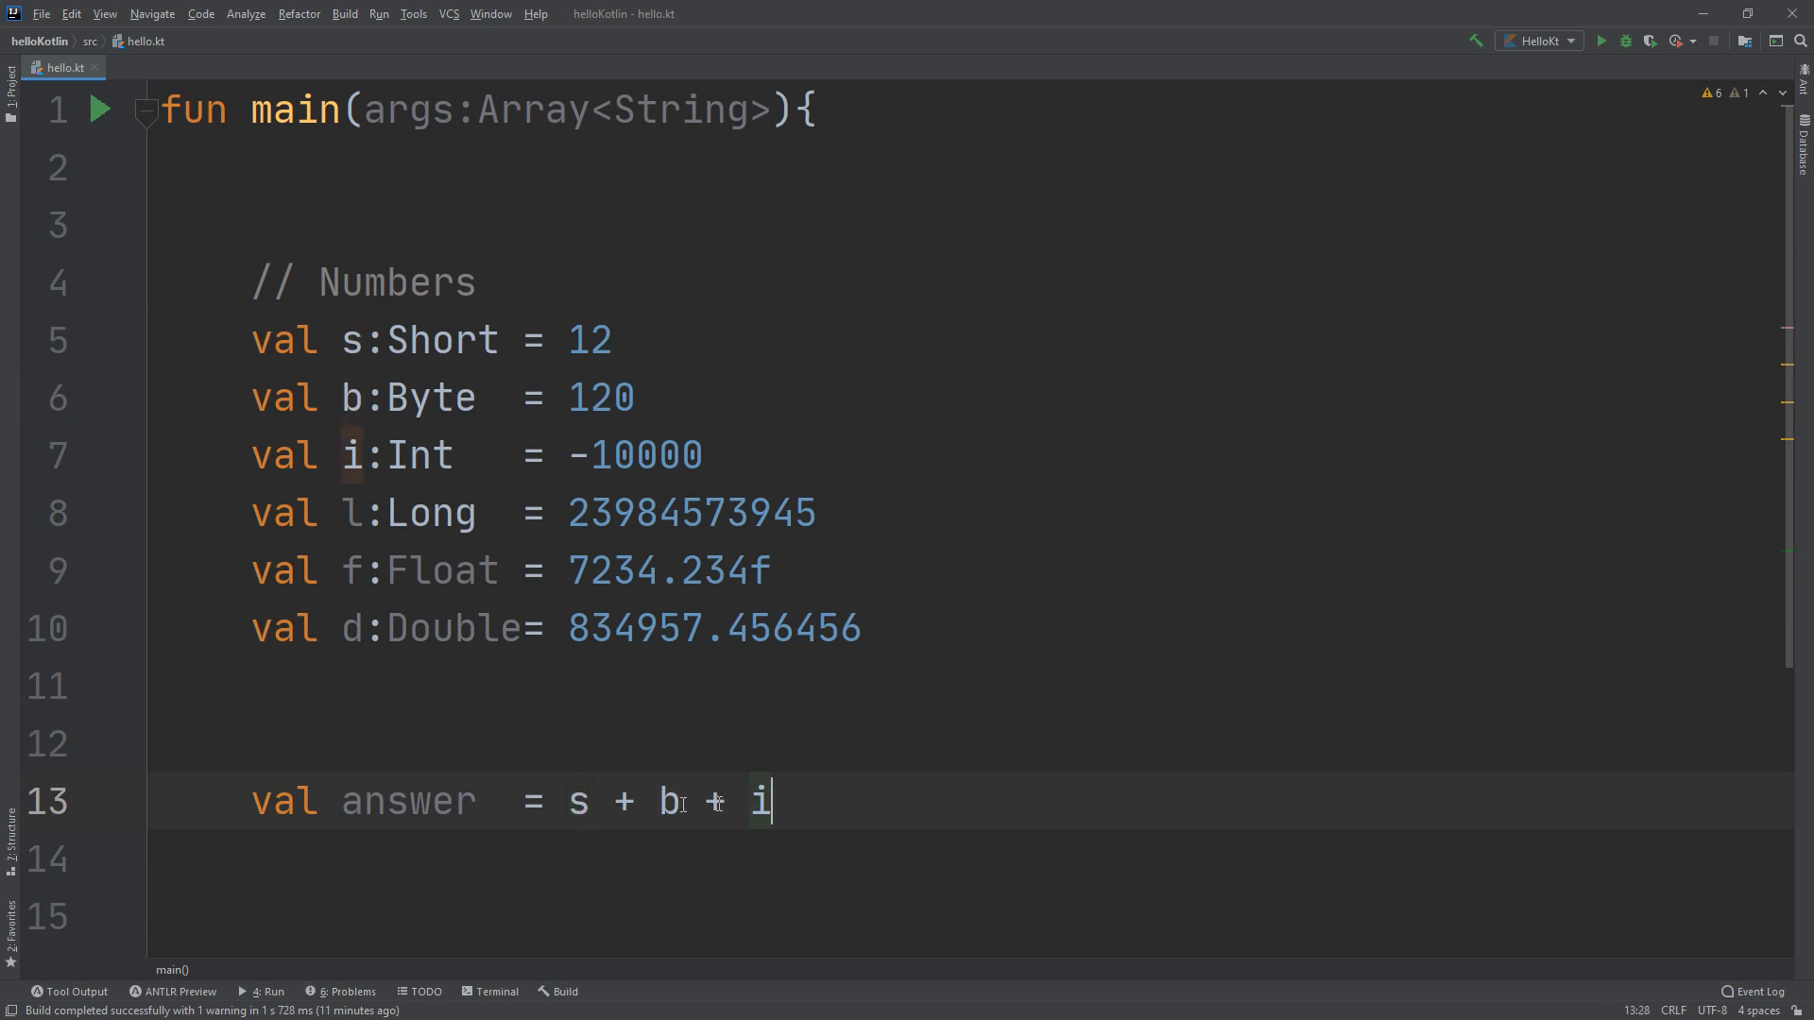
click(613, 340)
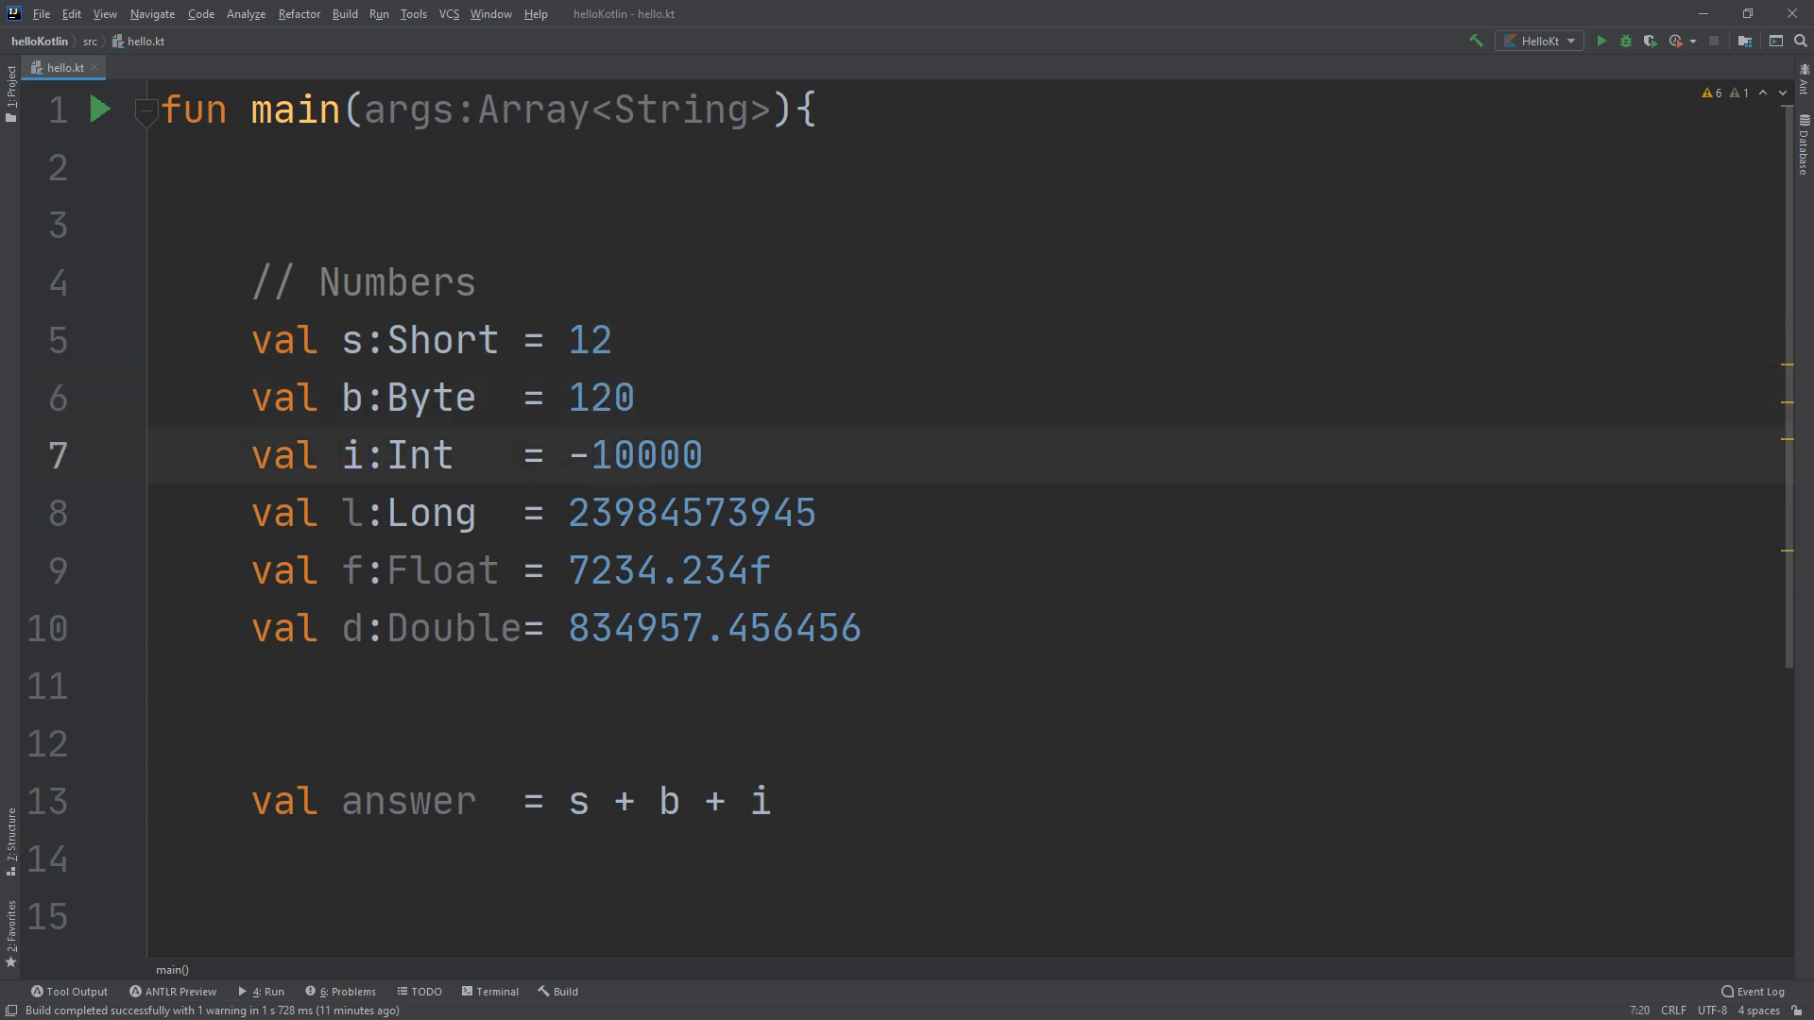
mouse_move(804, 645)
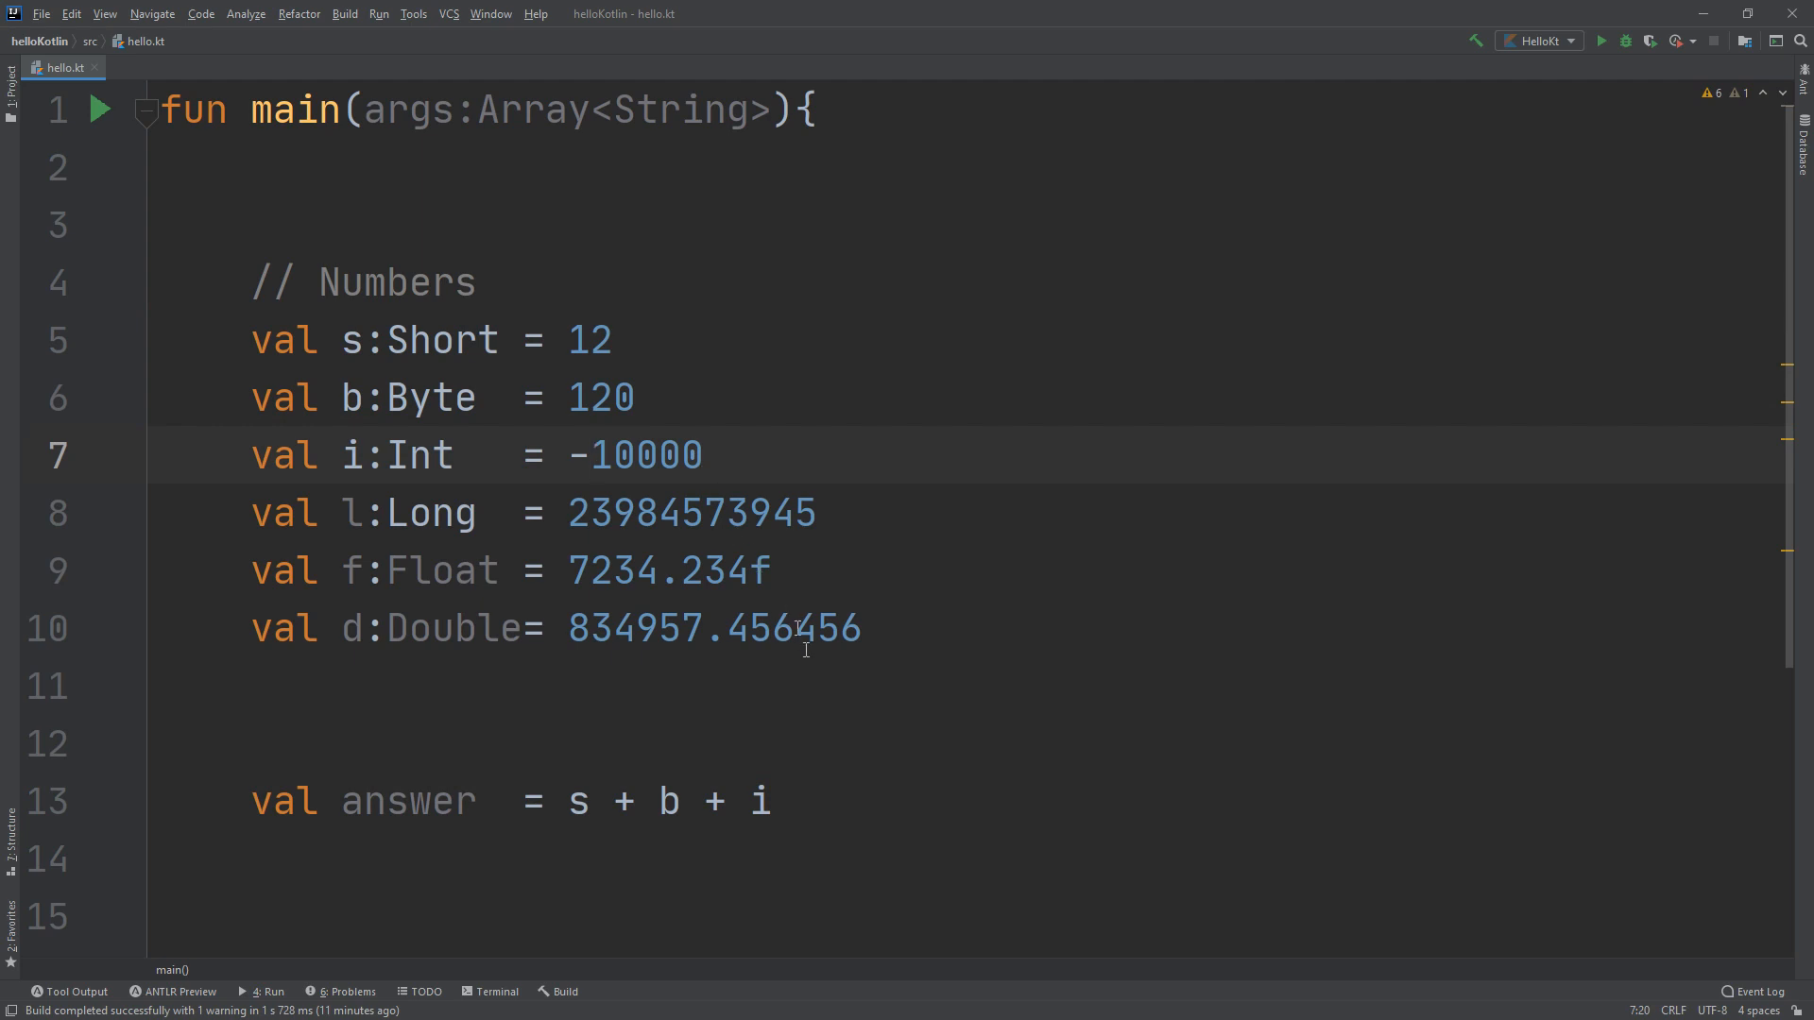
click(589, 454)
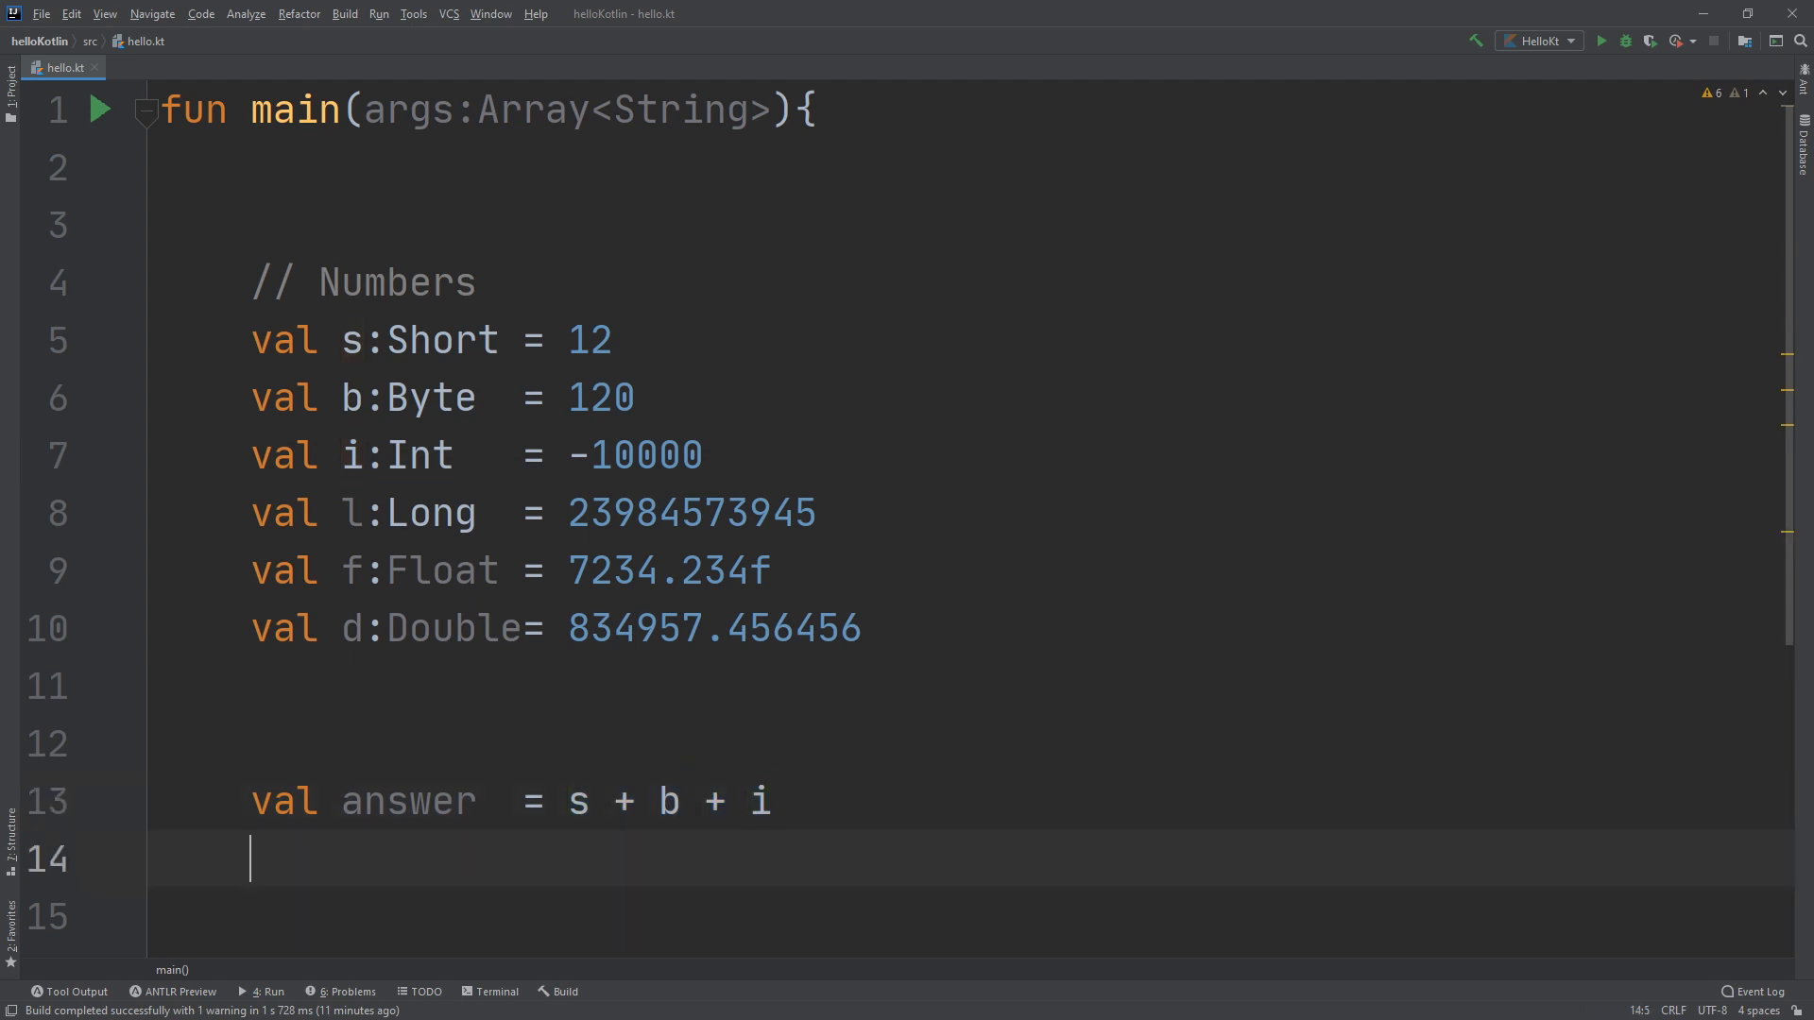
Add print(answer) on line 14 below the answer declaration
text(print)
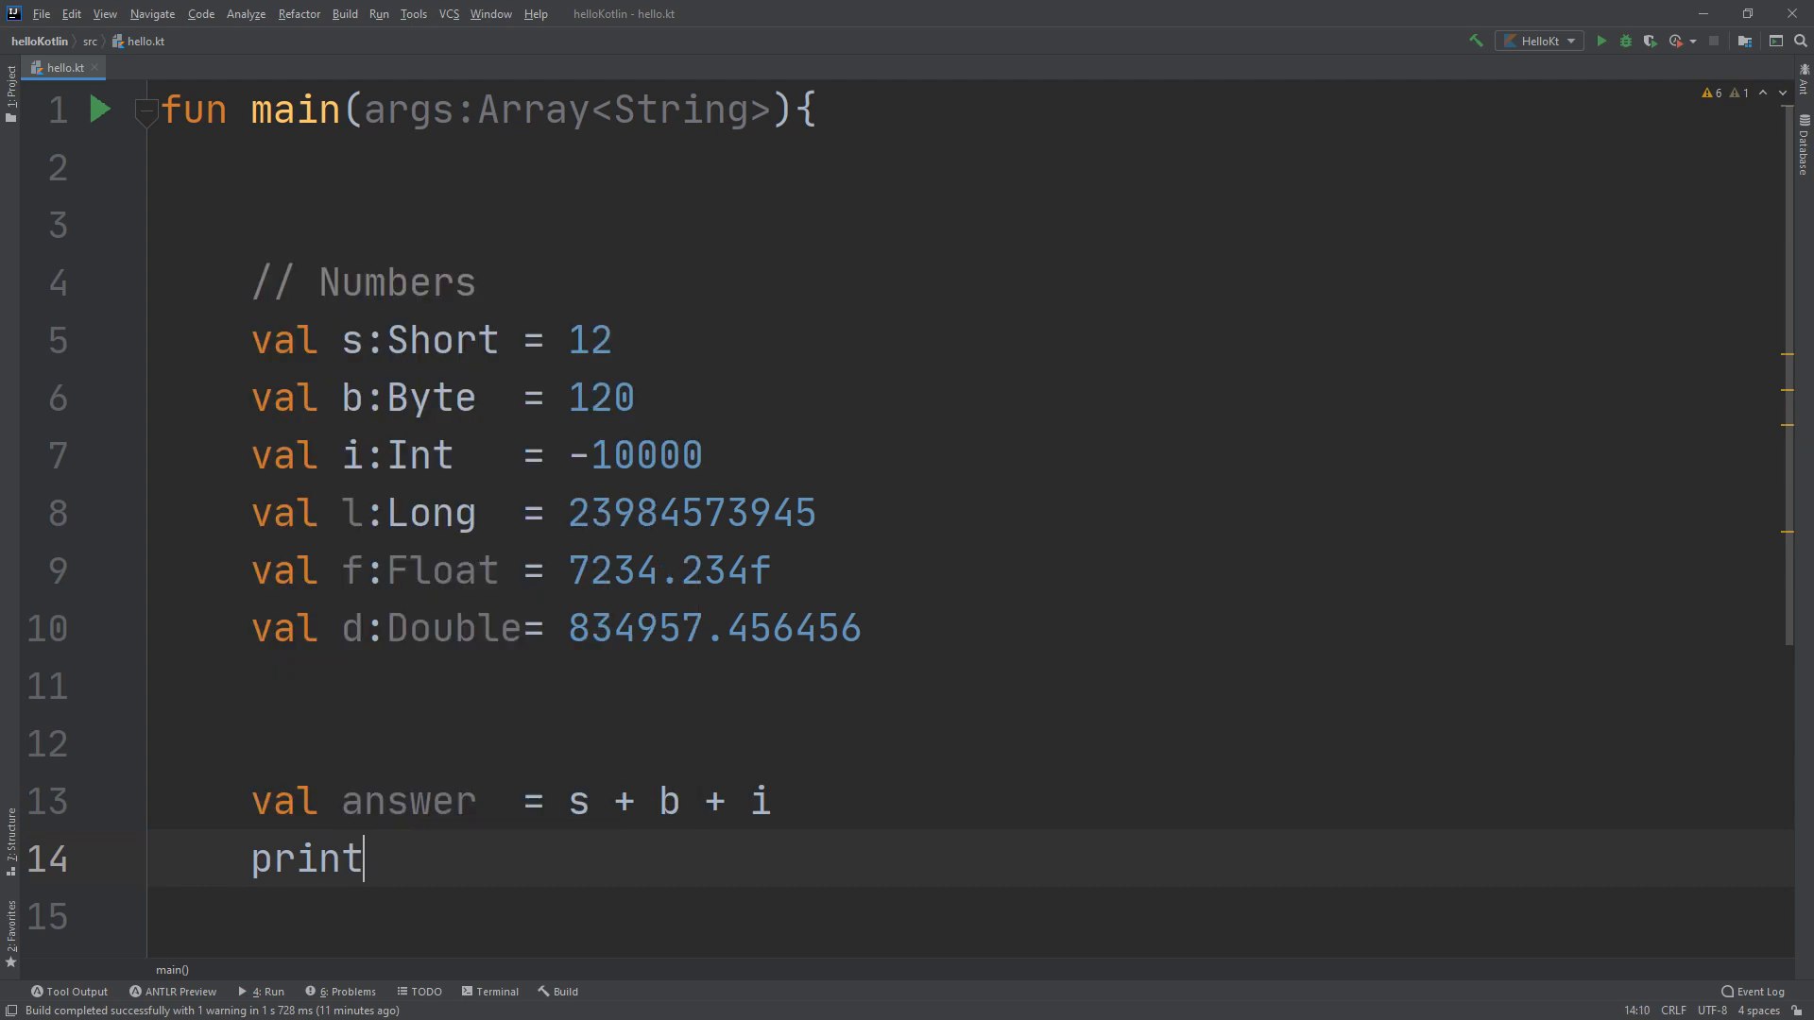
text((answer))
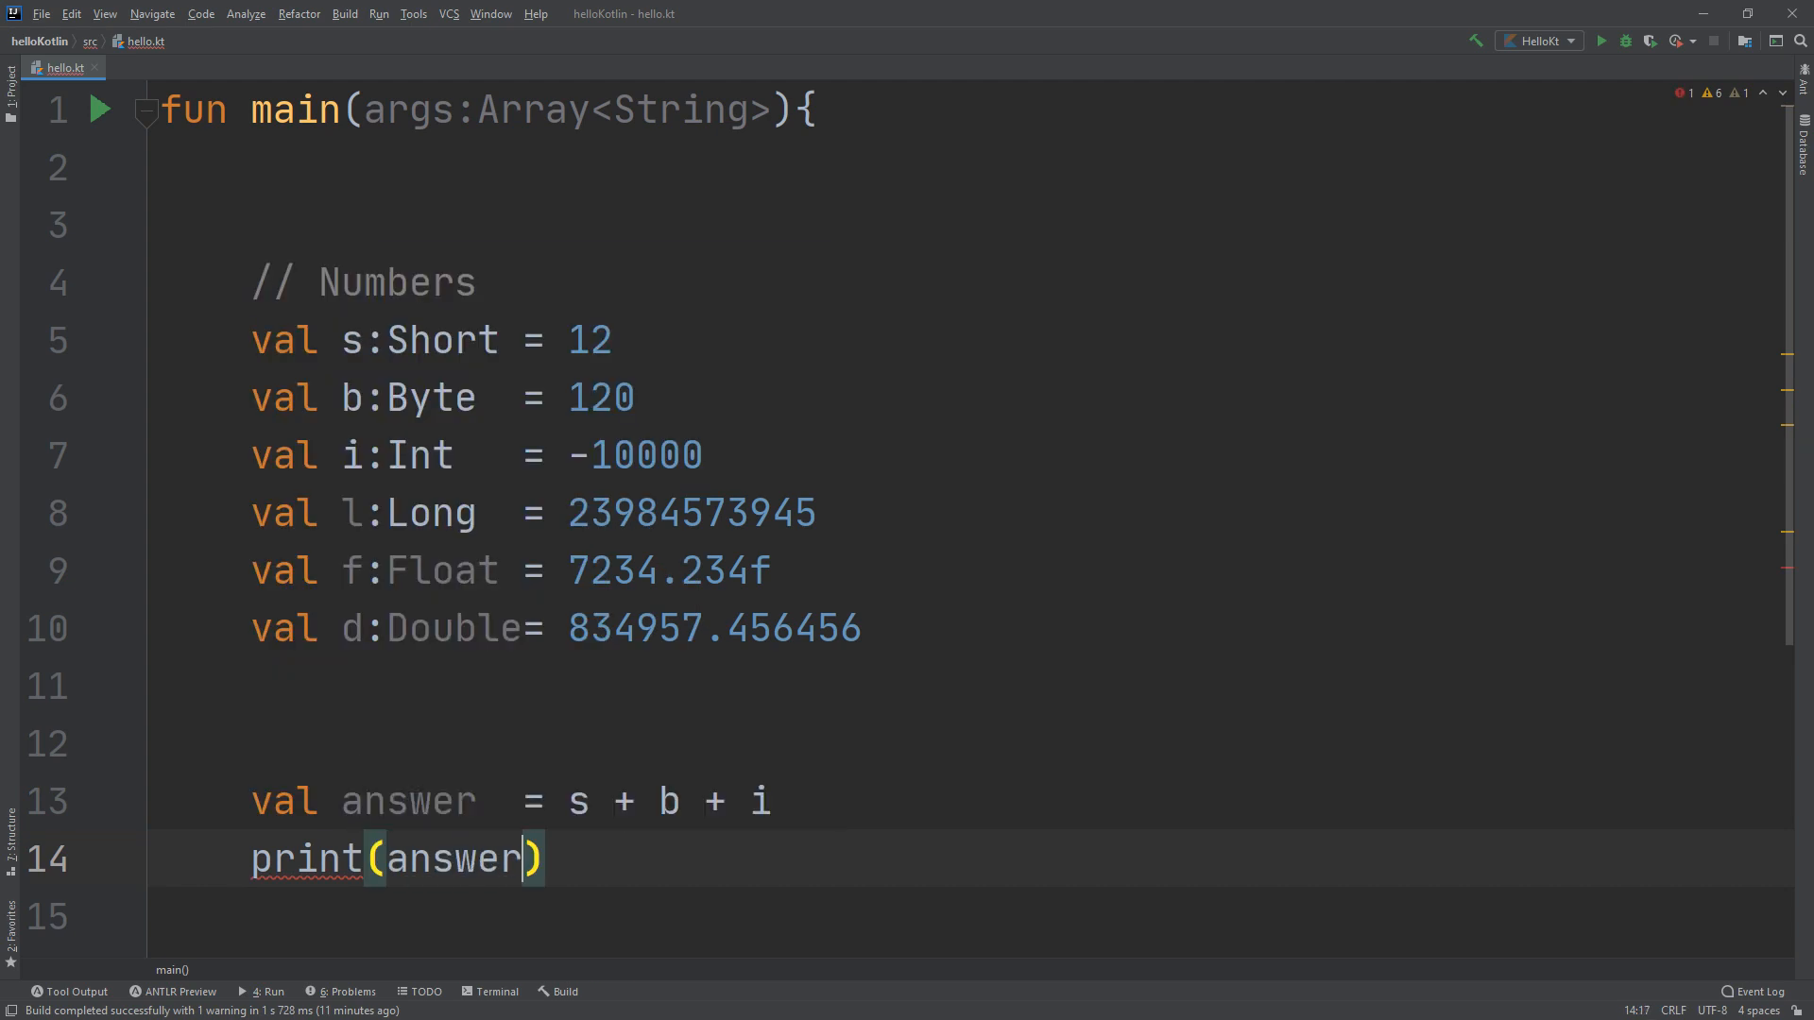
click(1601, 41)
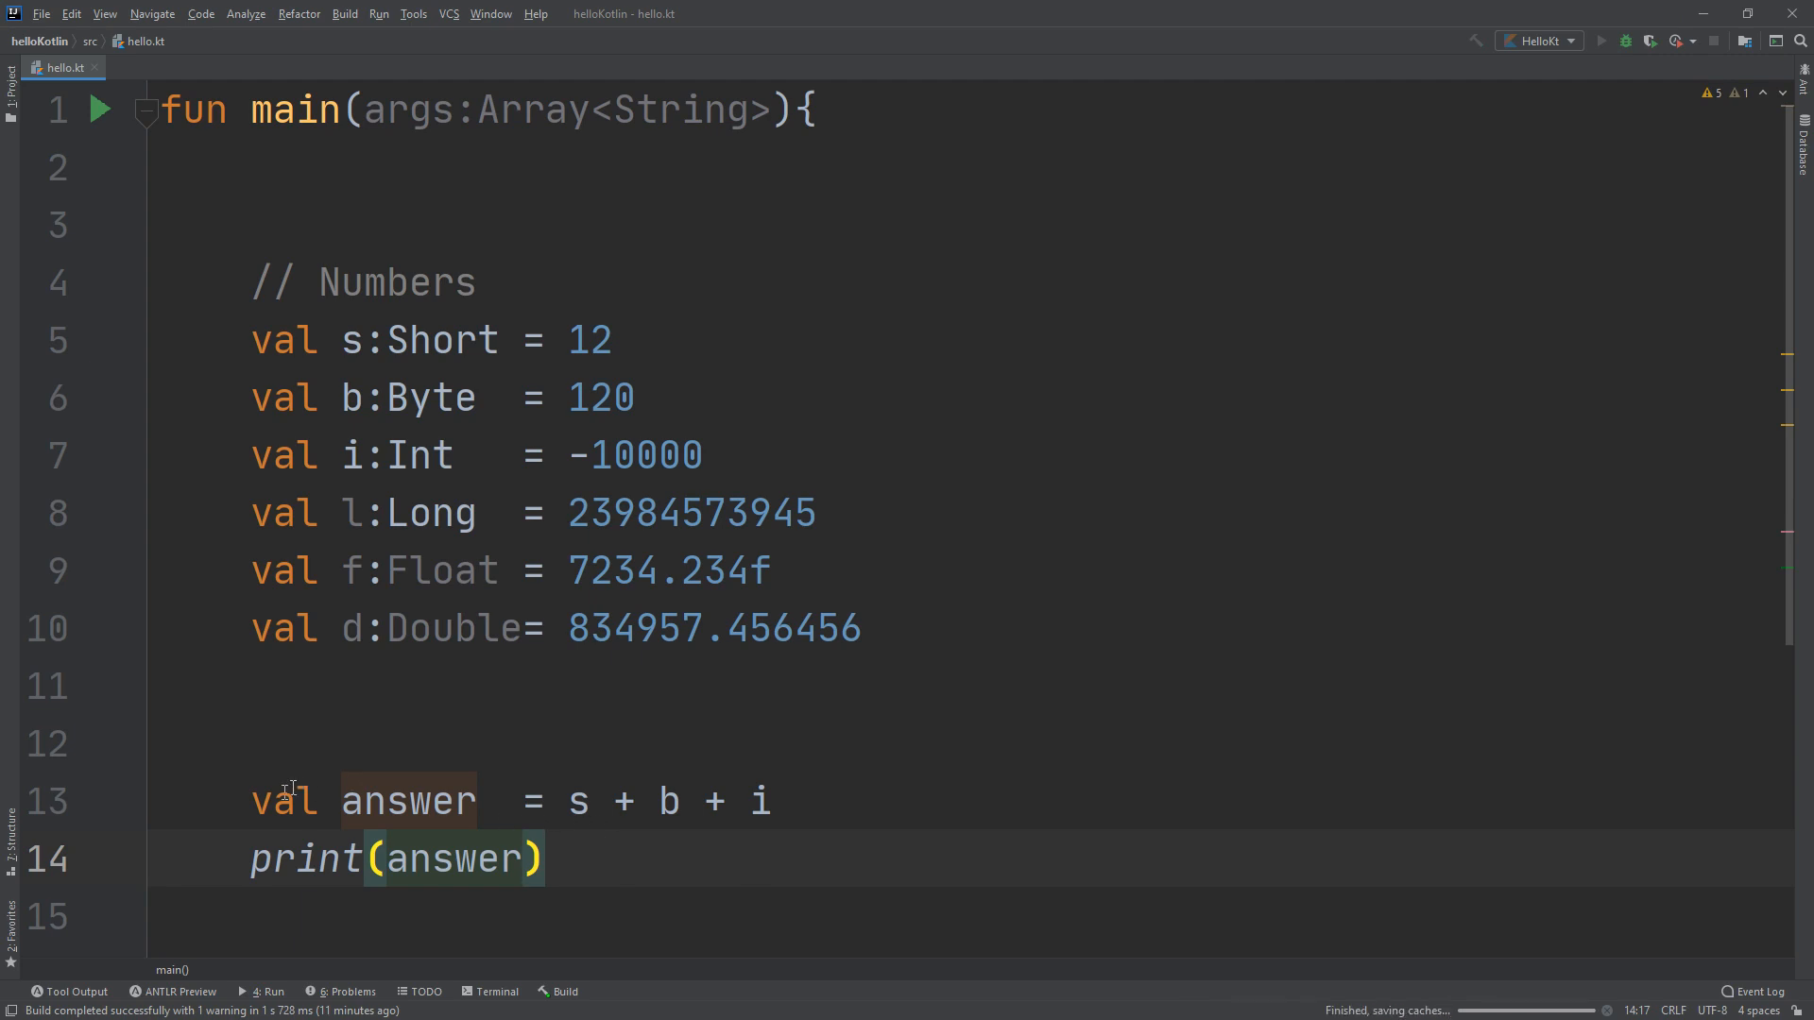
Run hello.kt, highlight the -9868 output, and point out the Int type of i
click(1601, 41)
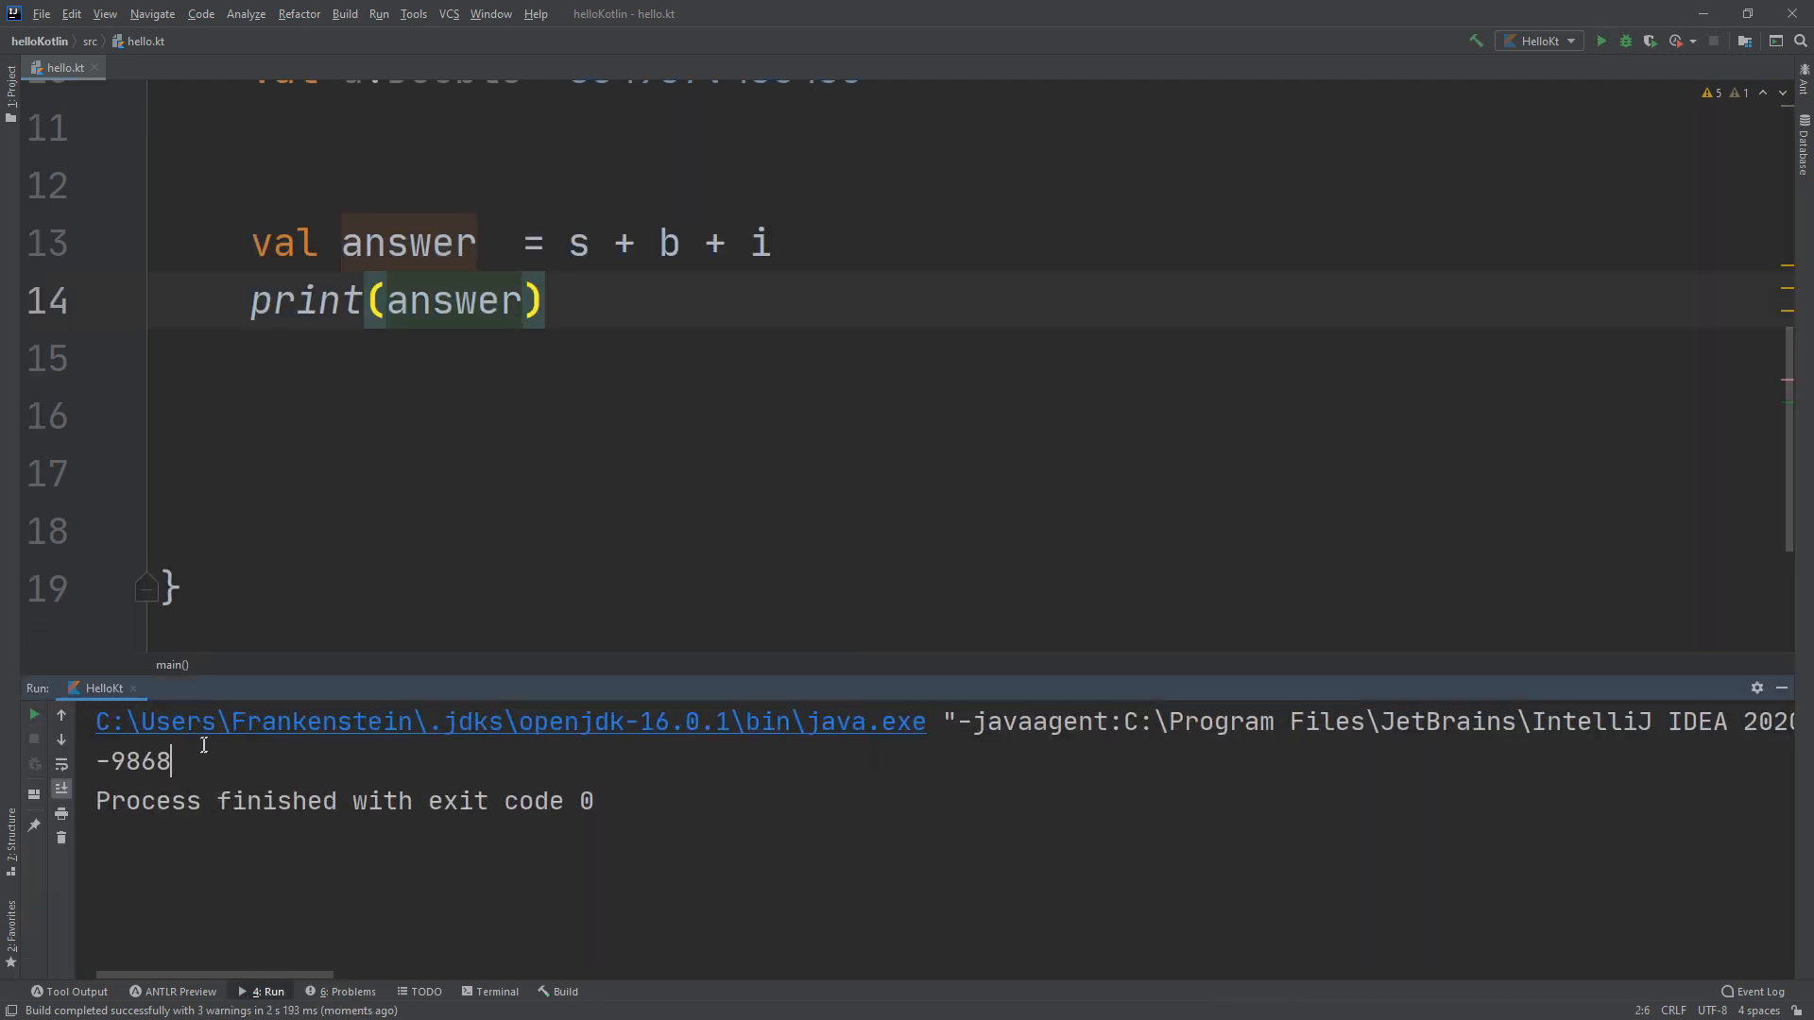
double_click(132, 762)
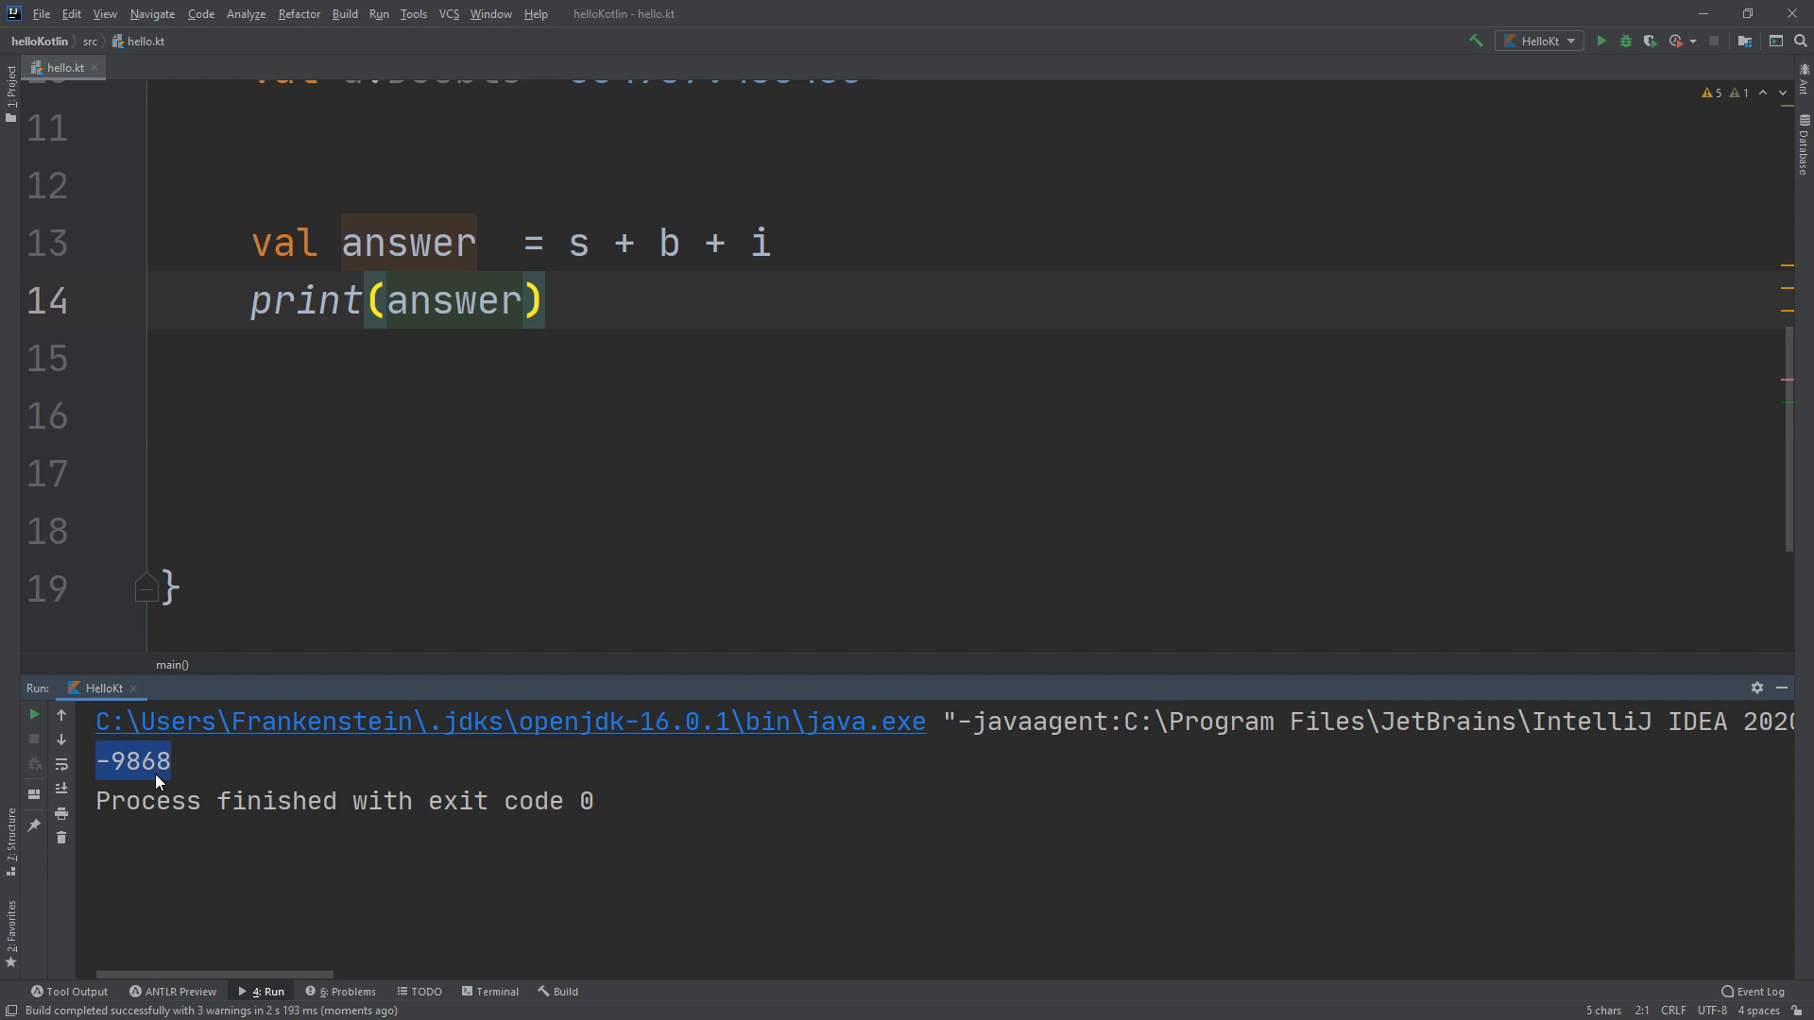
scroll(up, 3)
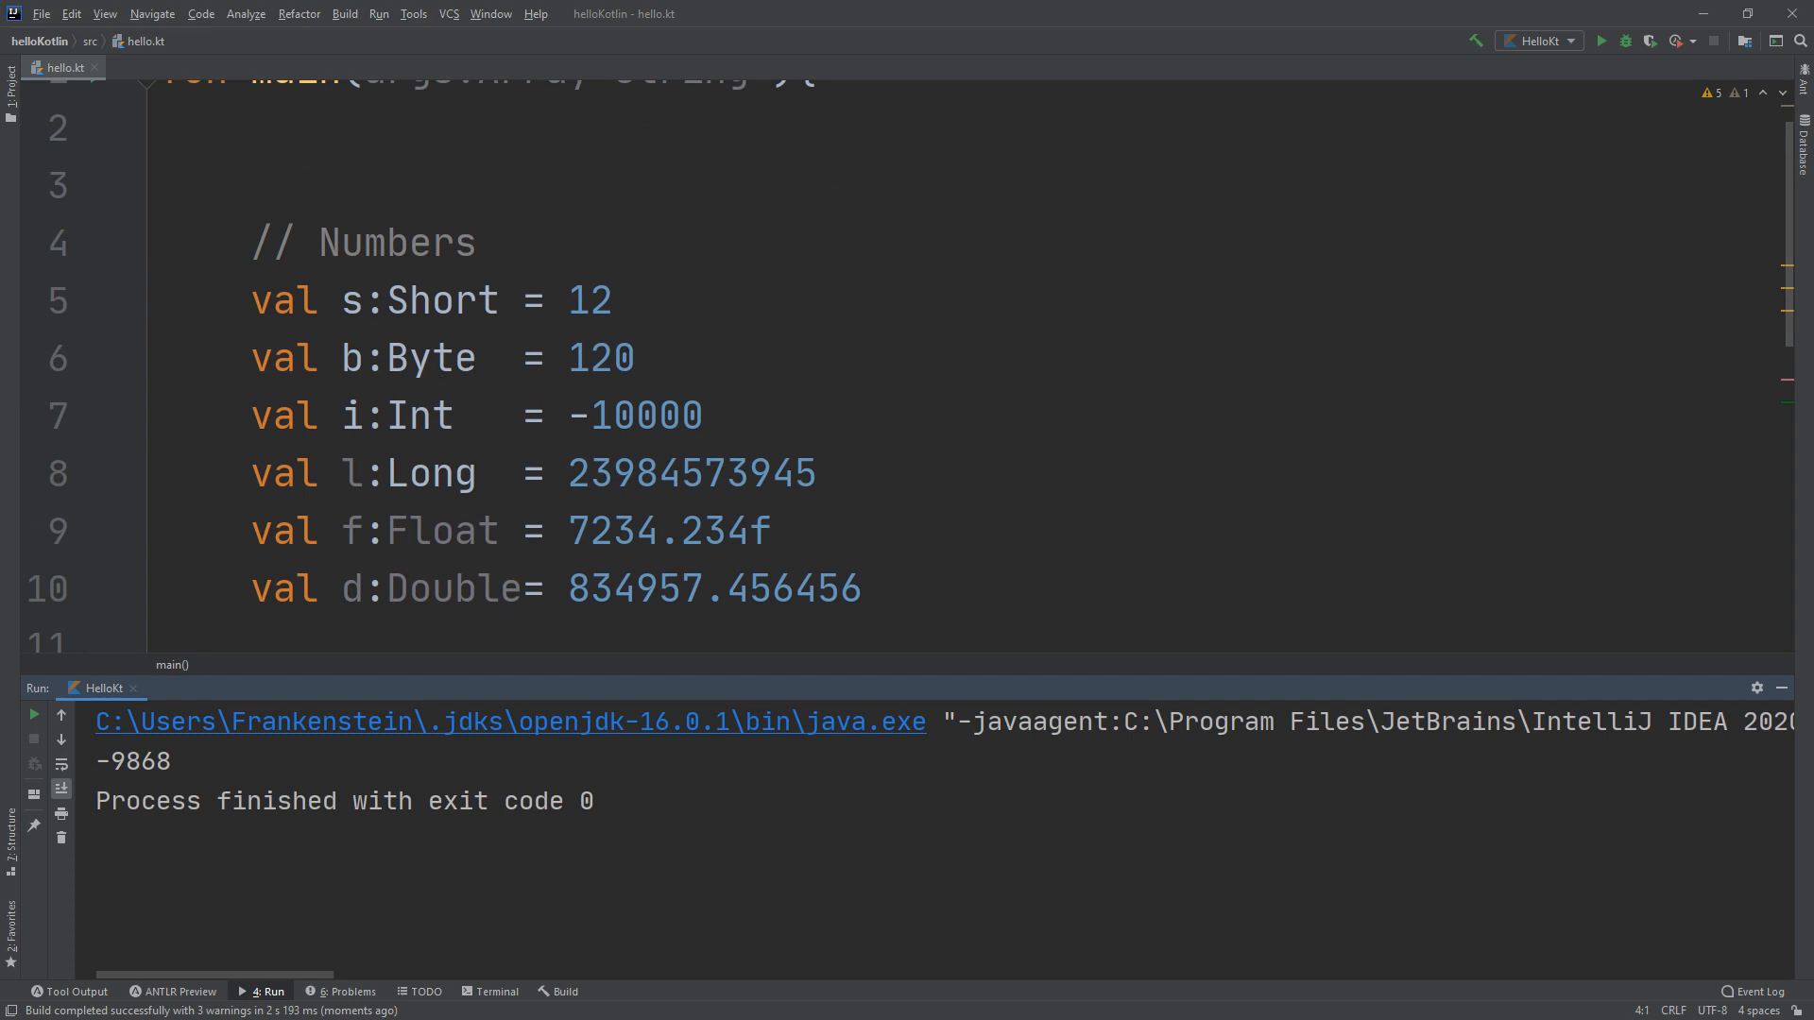
double_click(423, 415)
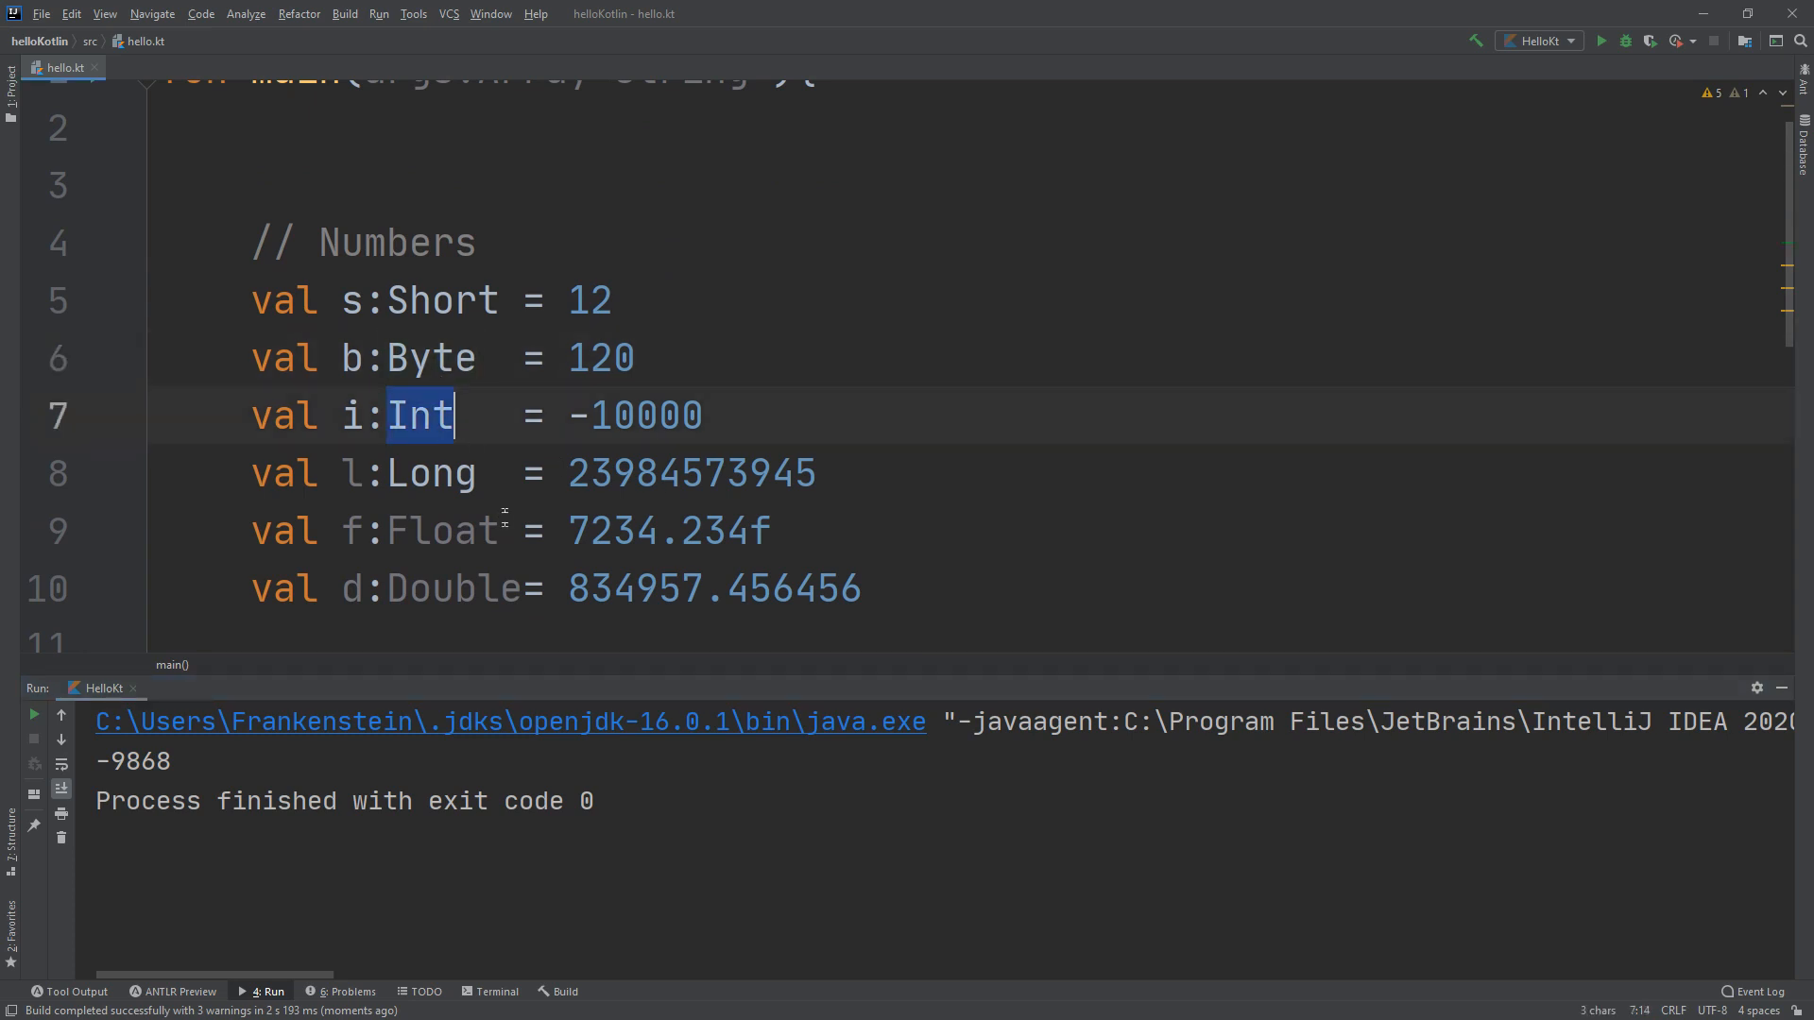
key(Delete)
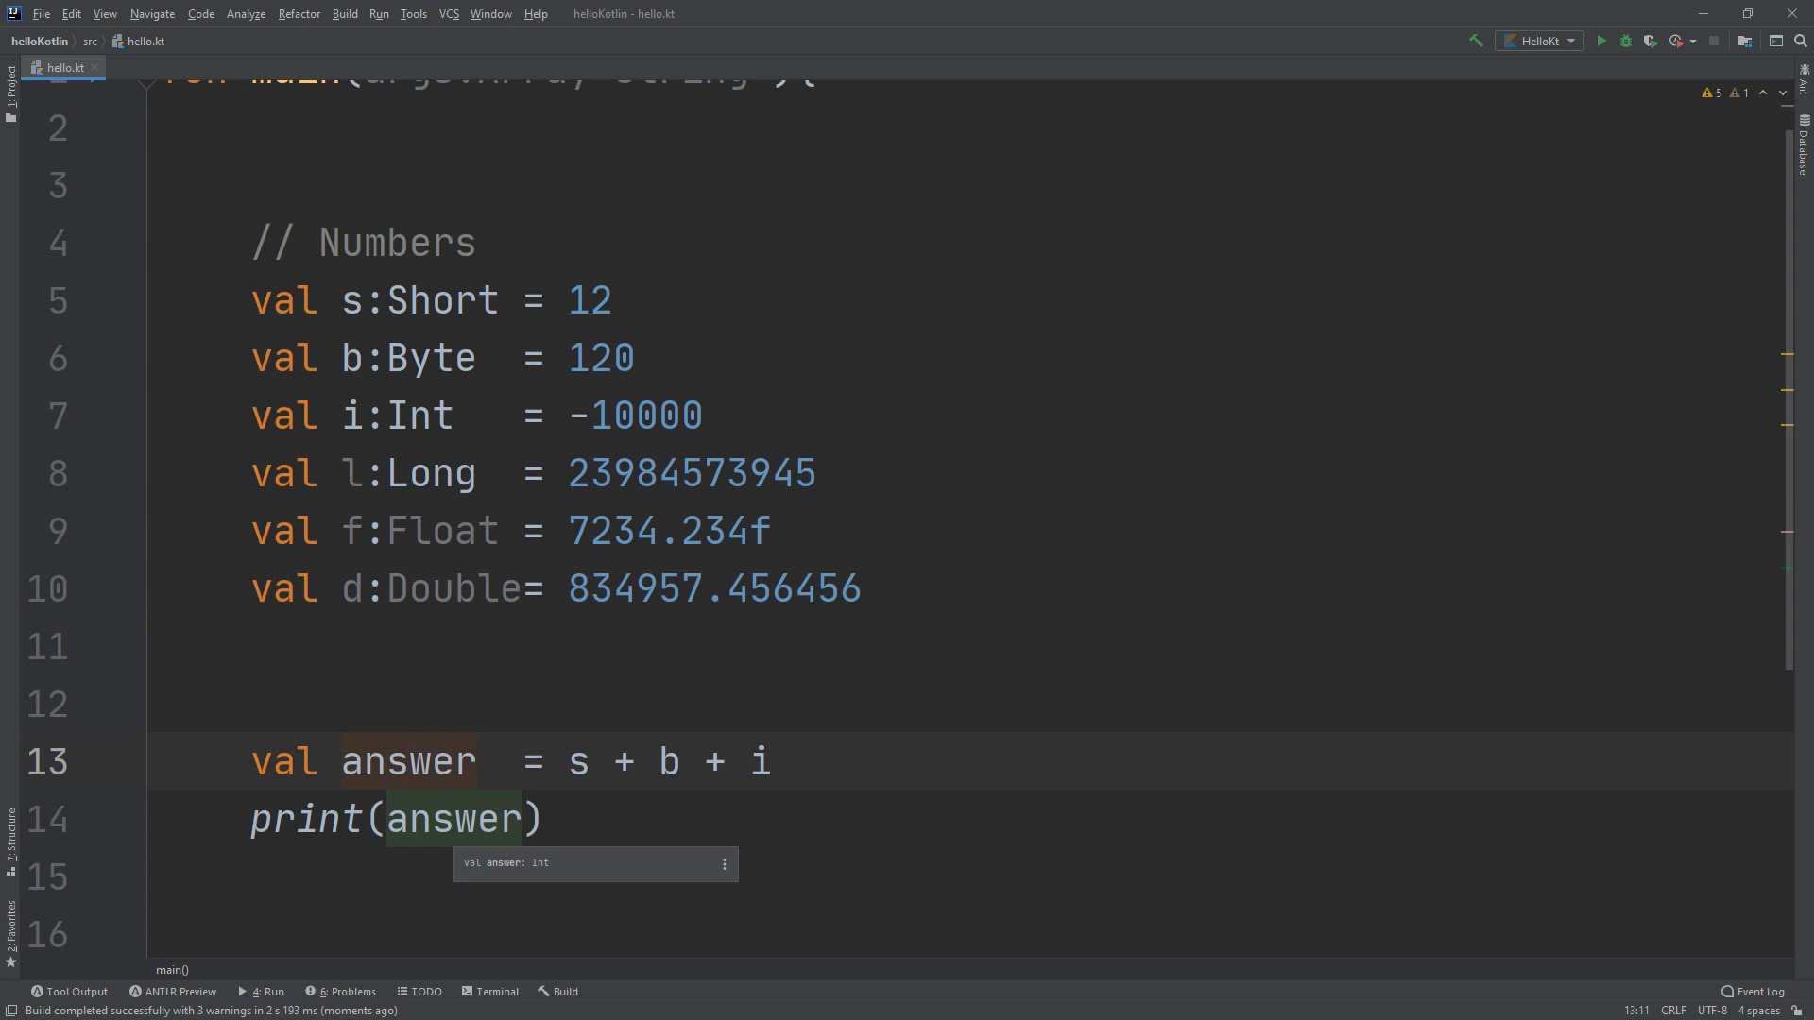
mouse_move(541, 871)
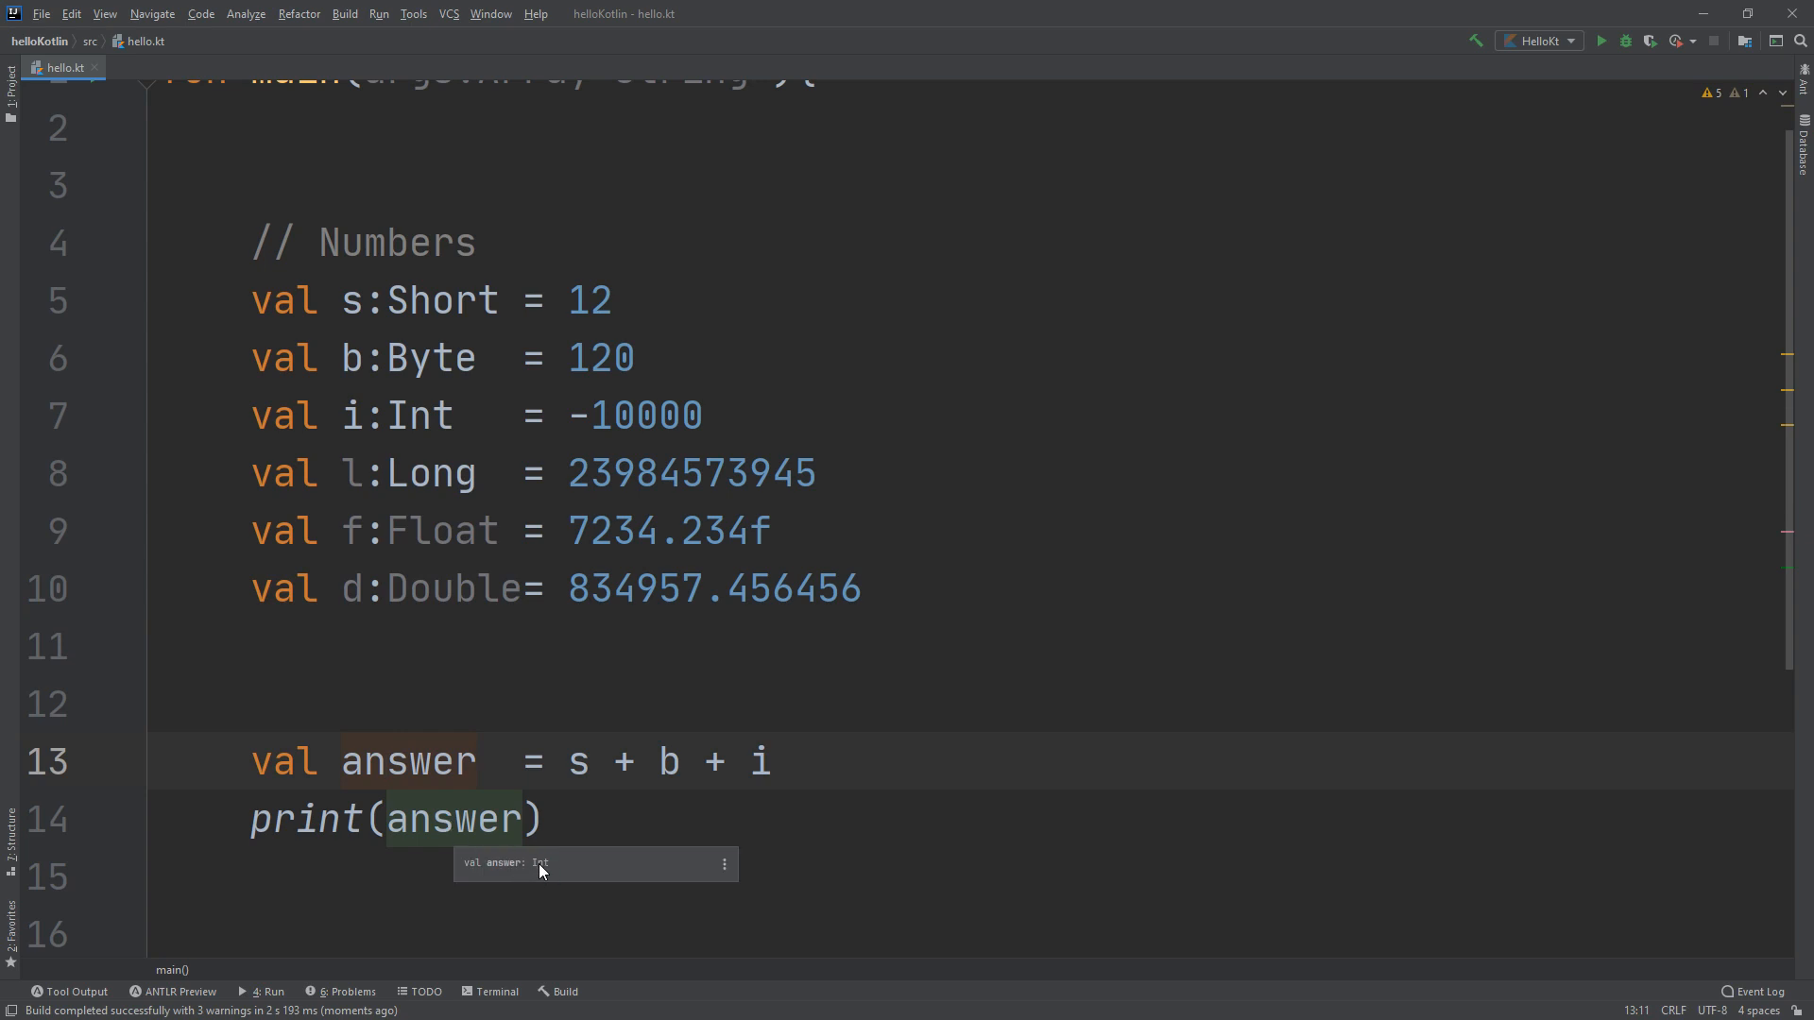